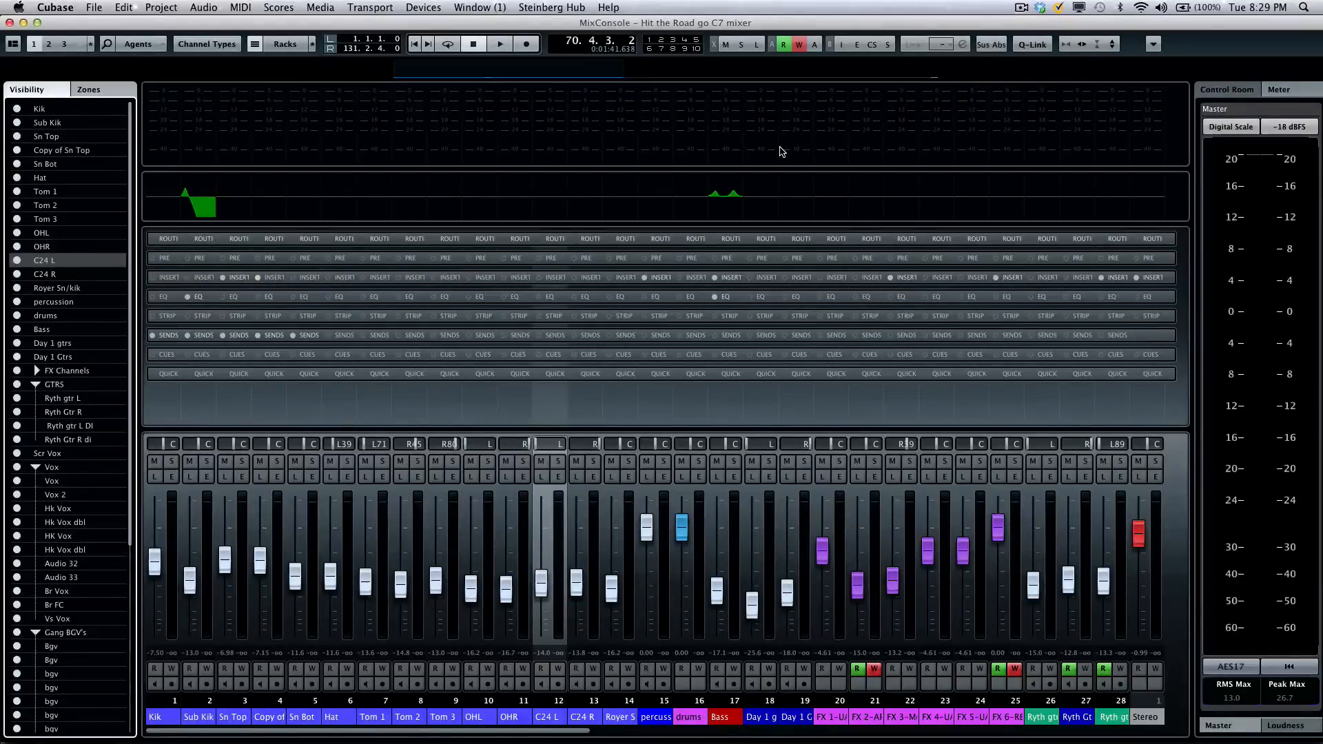
{"action": "mouse_move", "coordinate": [706, 201]}
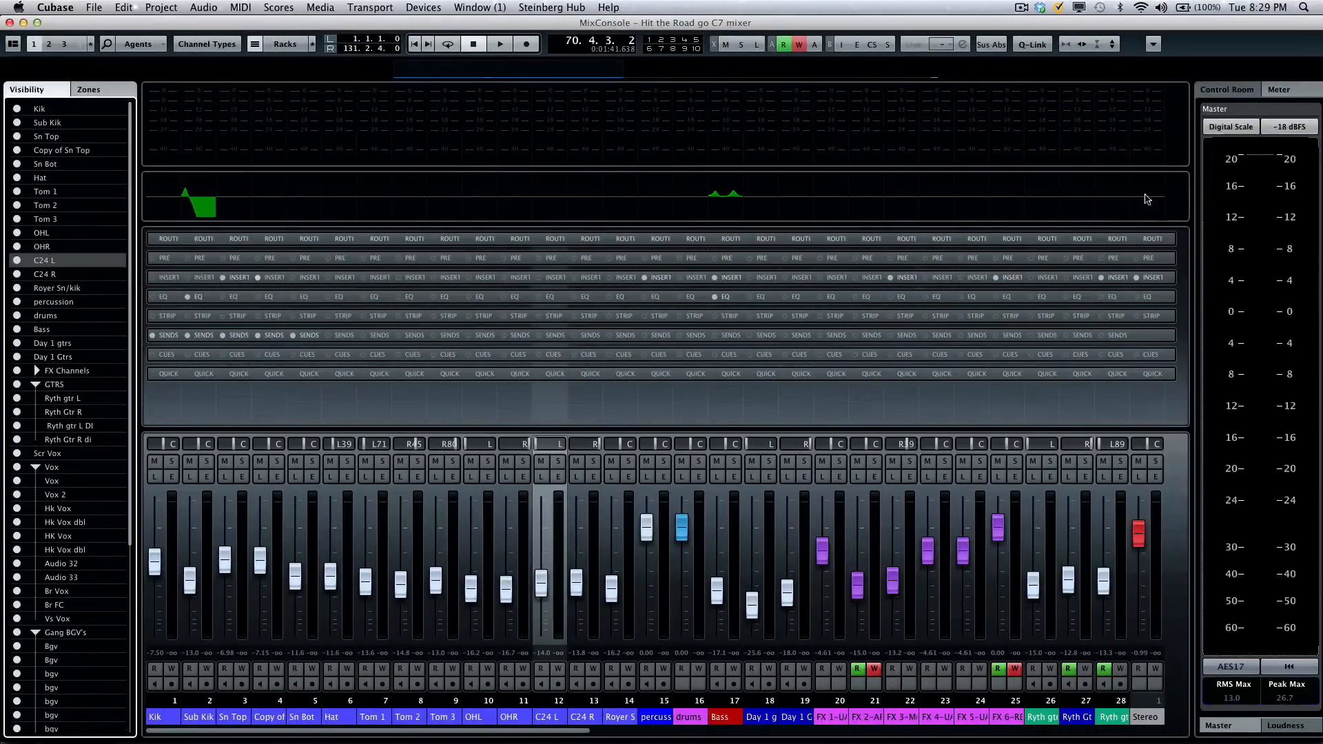
{"action": "mouse_move", "coordinate": [727, 277]}
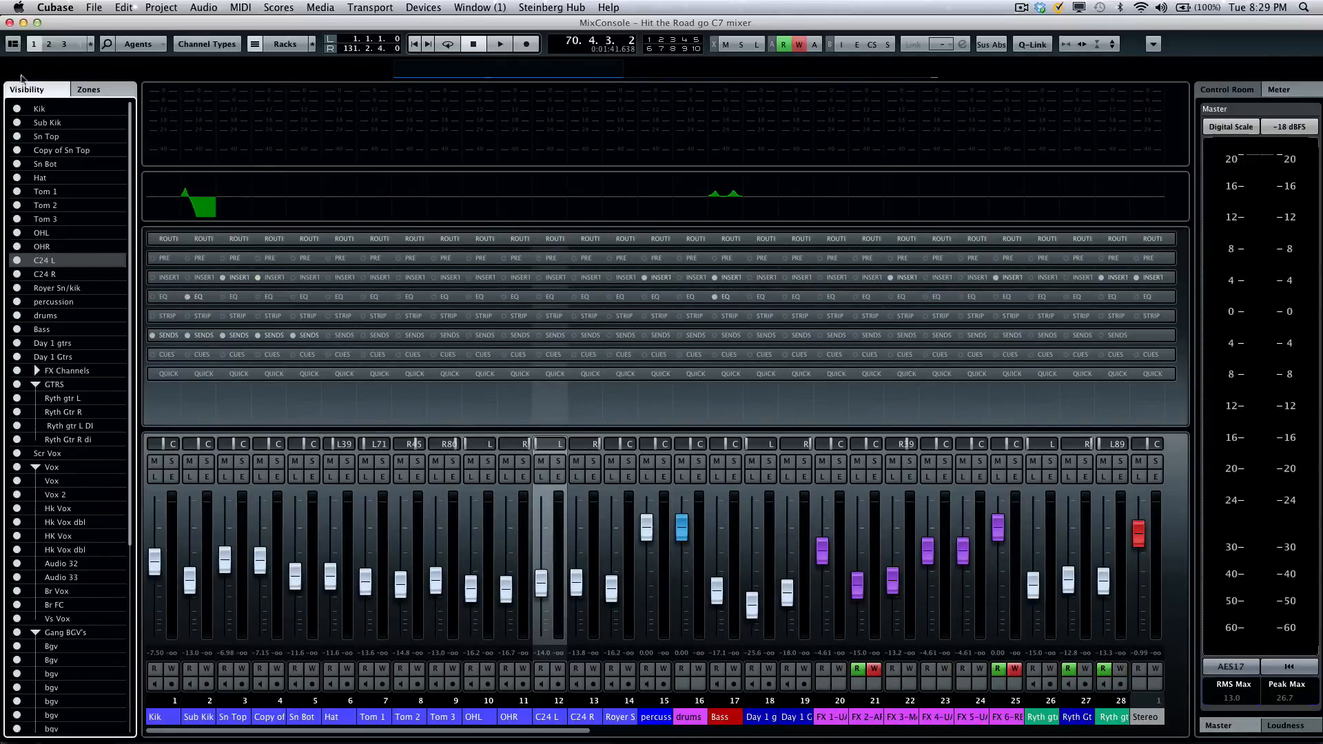
{"action": "mouse_move", "coordinate": [13, 42]}
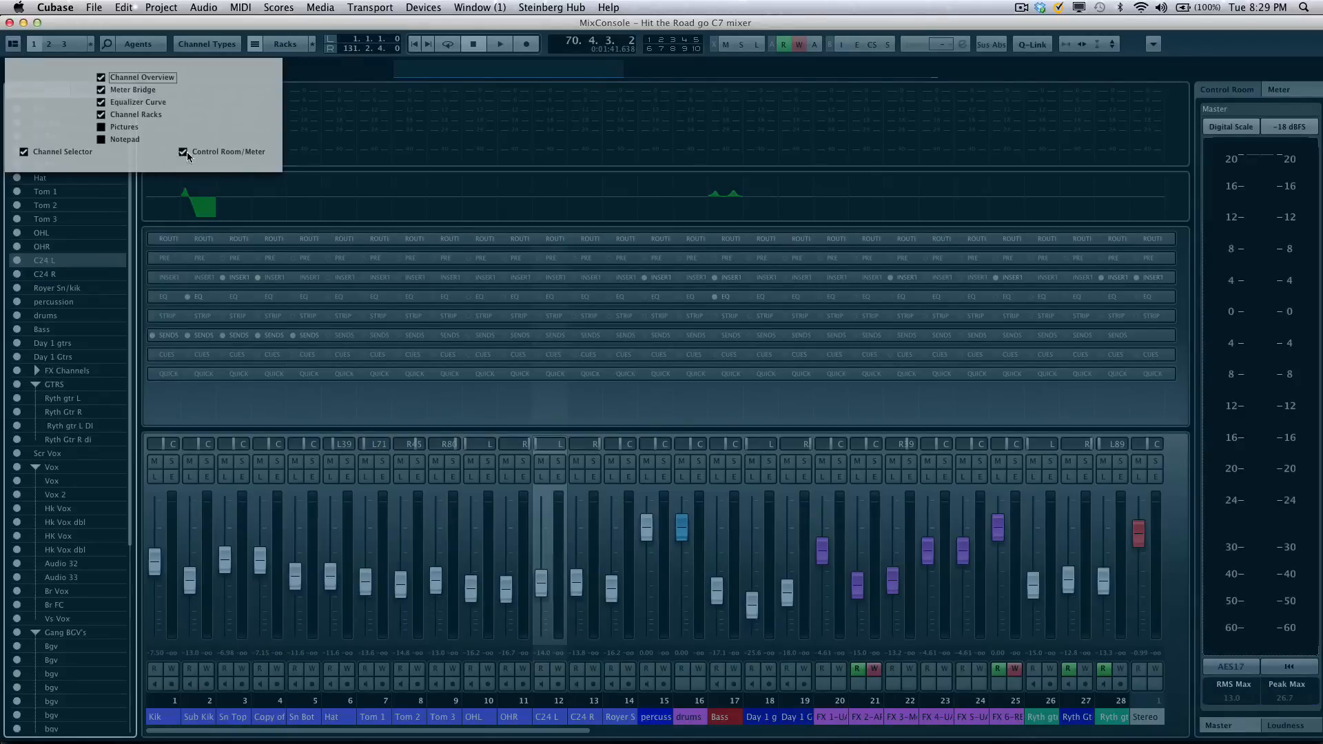
- Hide the control room meter panel and channel overview zone, then bring both back
{"action": "left_click", "coordinate": [182, 152]}
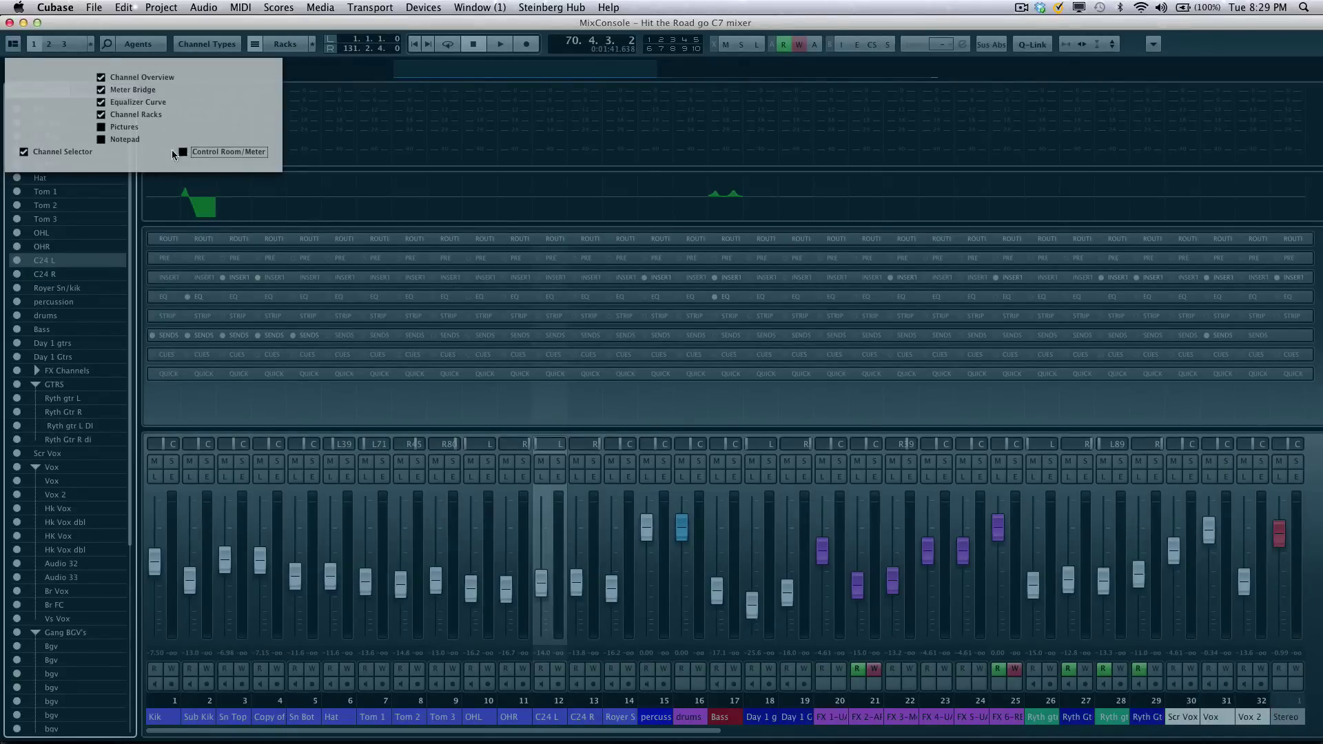
{"action": "left_click", "coordinate": [100, 89]}
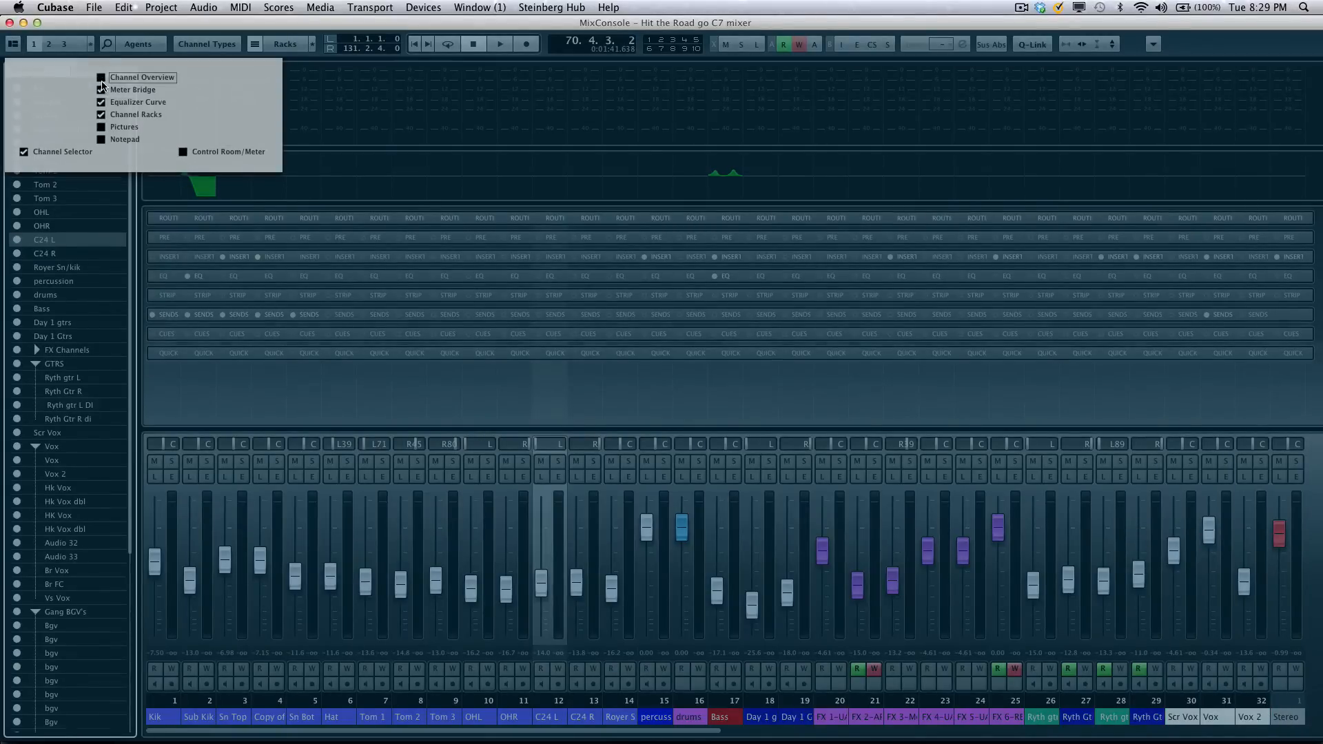
{"action": "left_click", "coordinate": [101, 90]}
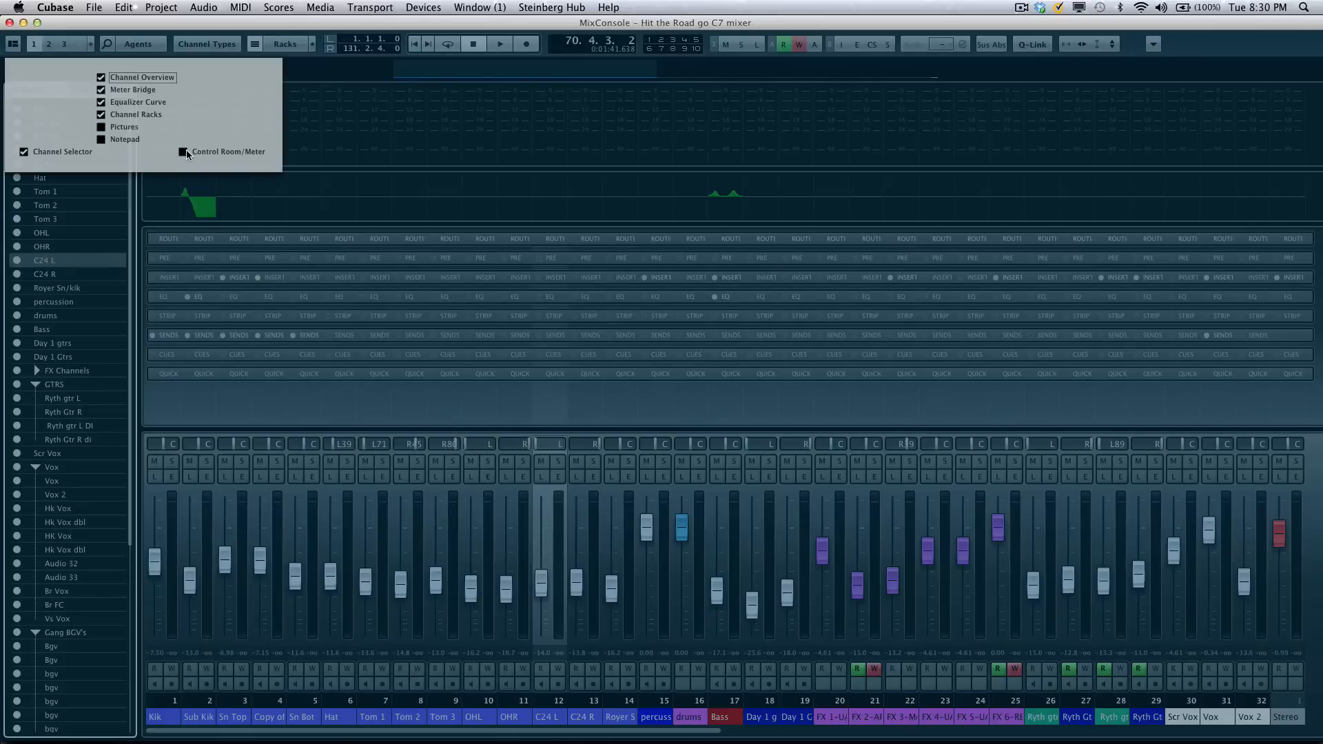
{"action": "left_click", "coordinate": [182, 152]}
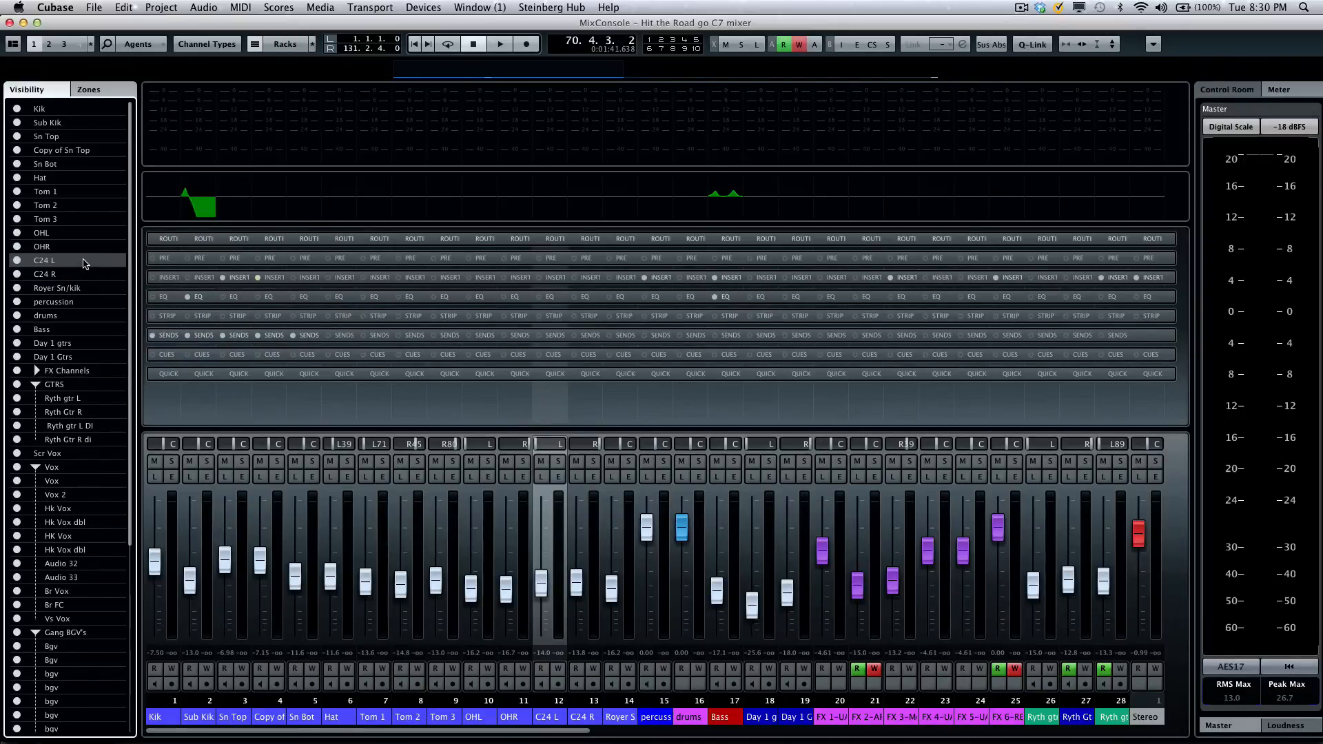
{"action": "mouse_move", "coordinate": [75, 324]}
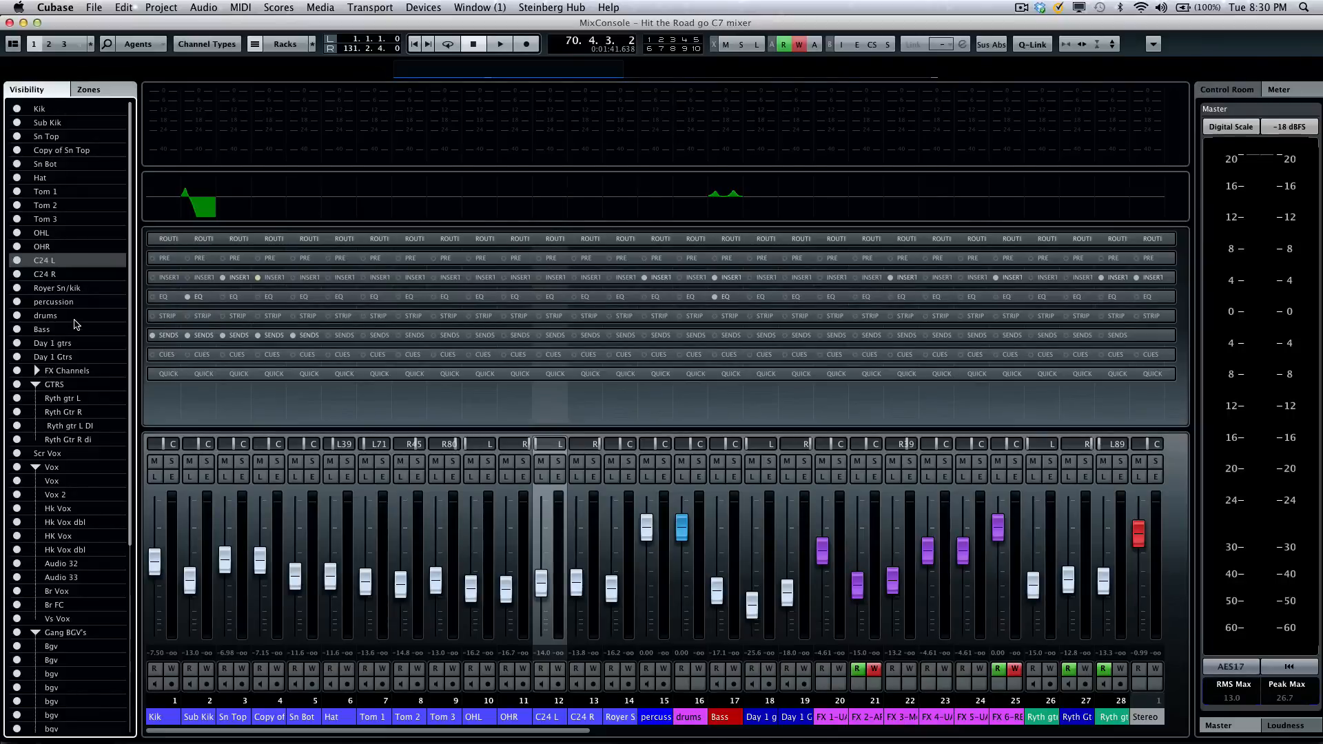
- Select the Kik channel from the Visibility channel list
{"action": "left_click", "coordinate": [156, 443]}
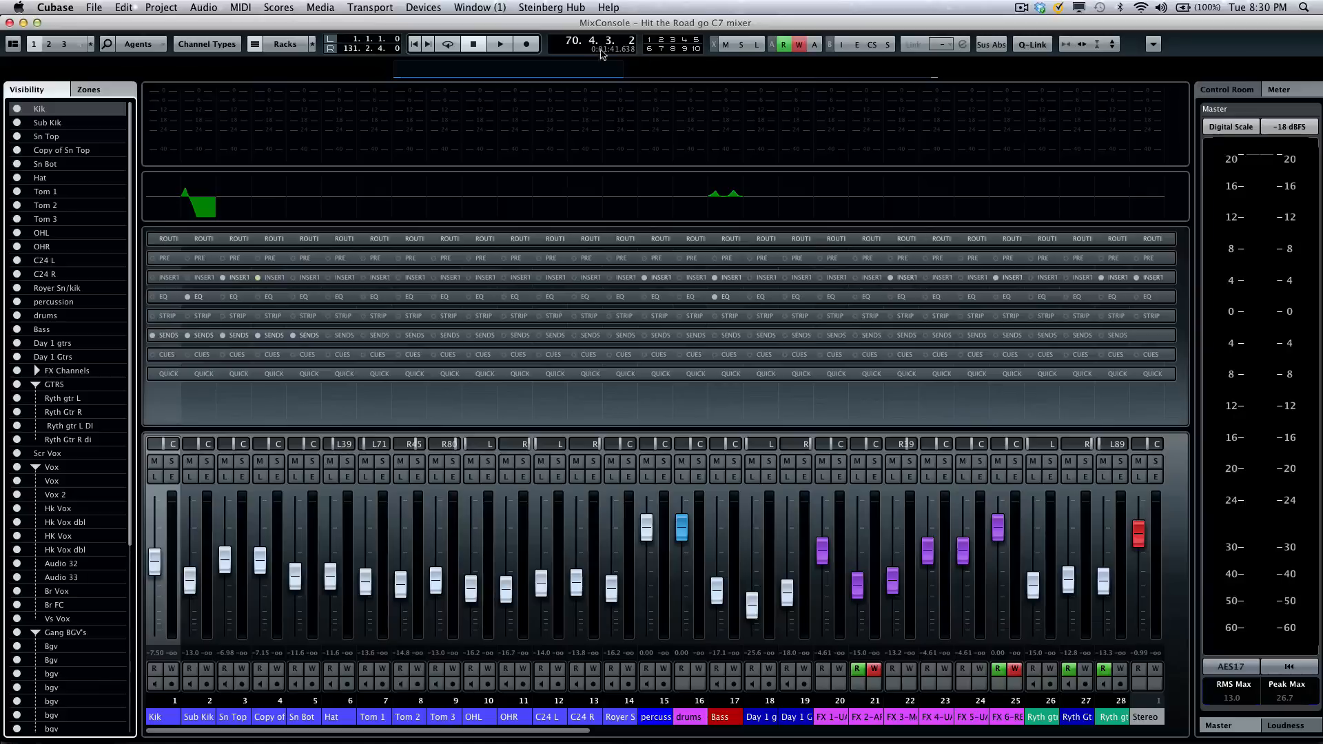
{"action": "right_click", "coordinate": [605, 47]}
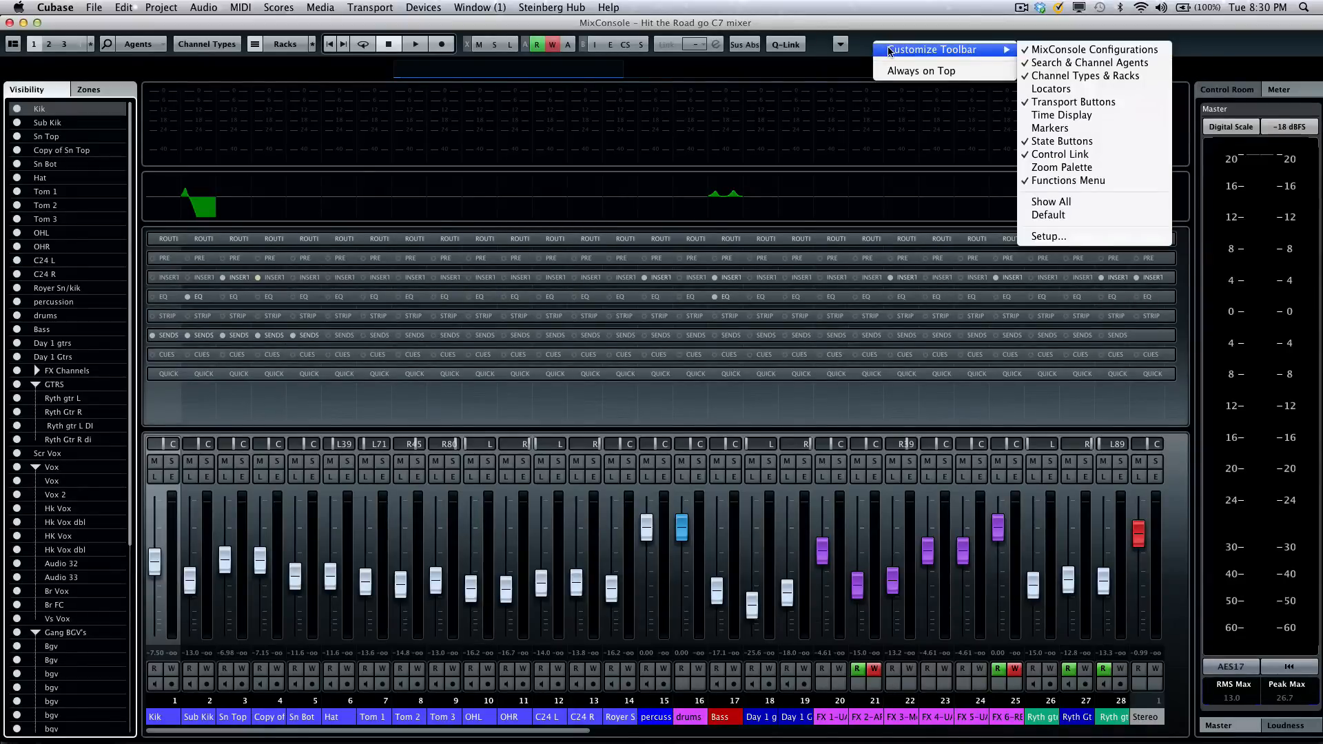
{"action": "mouse_move", "coordinate": [1053, 215]}
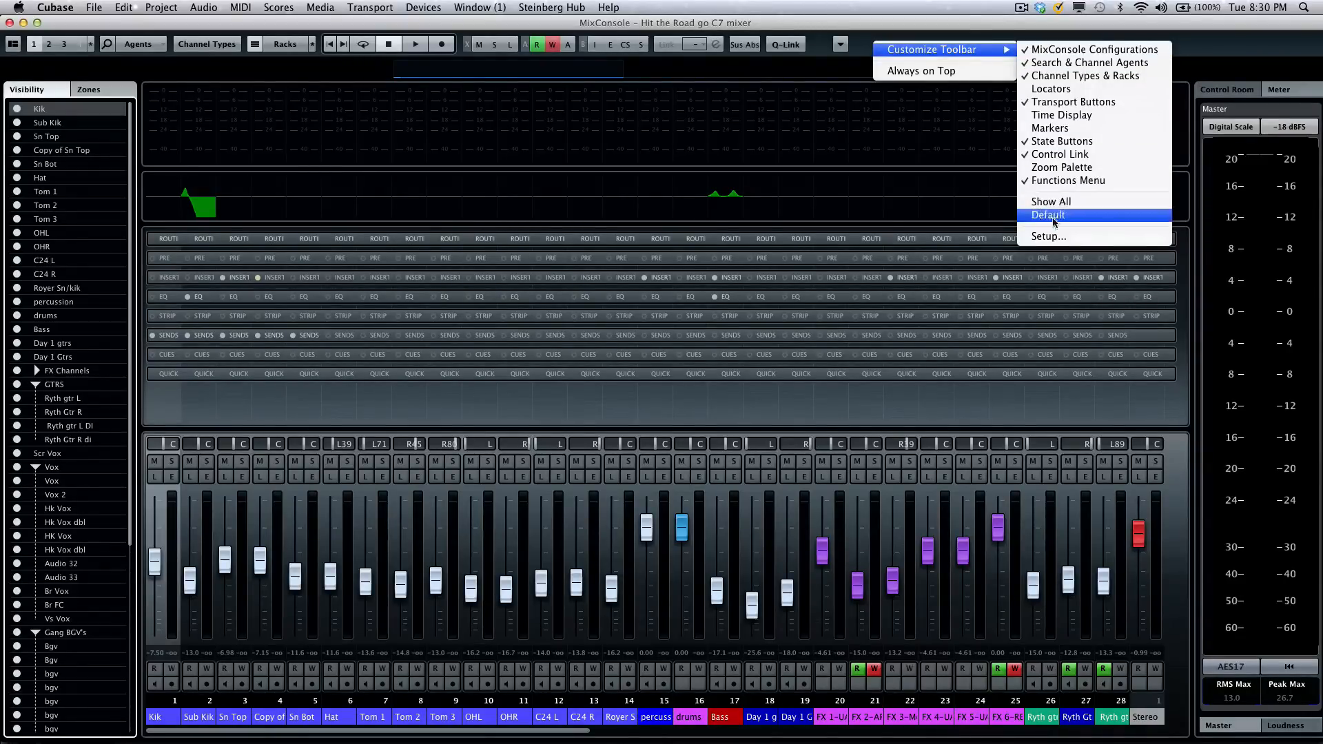
{"action": "left_click", "coordinate": [1047, 215]}
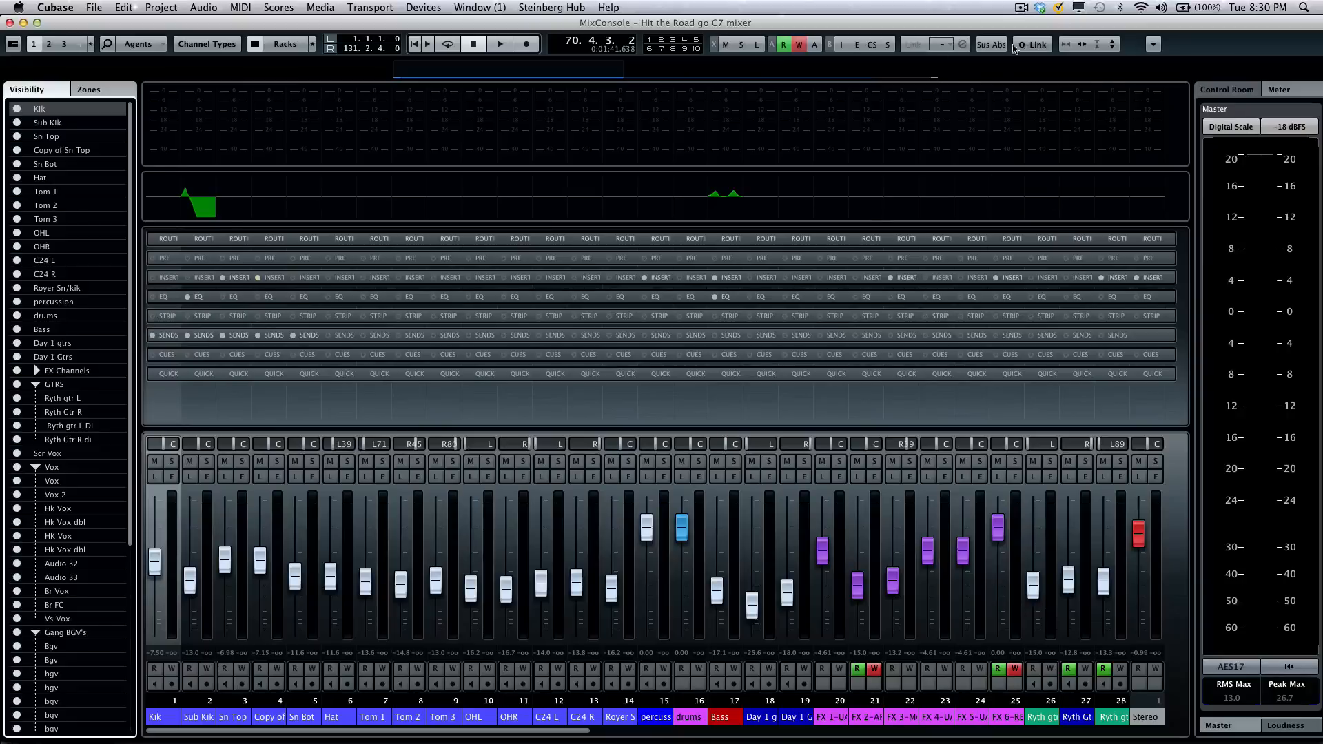
{"action": "mouse_move", "coordinate": [1081, 54]}
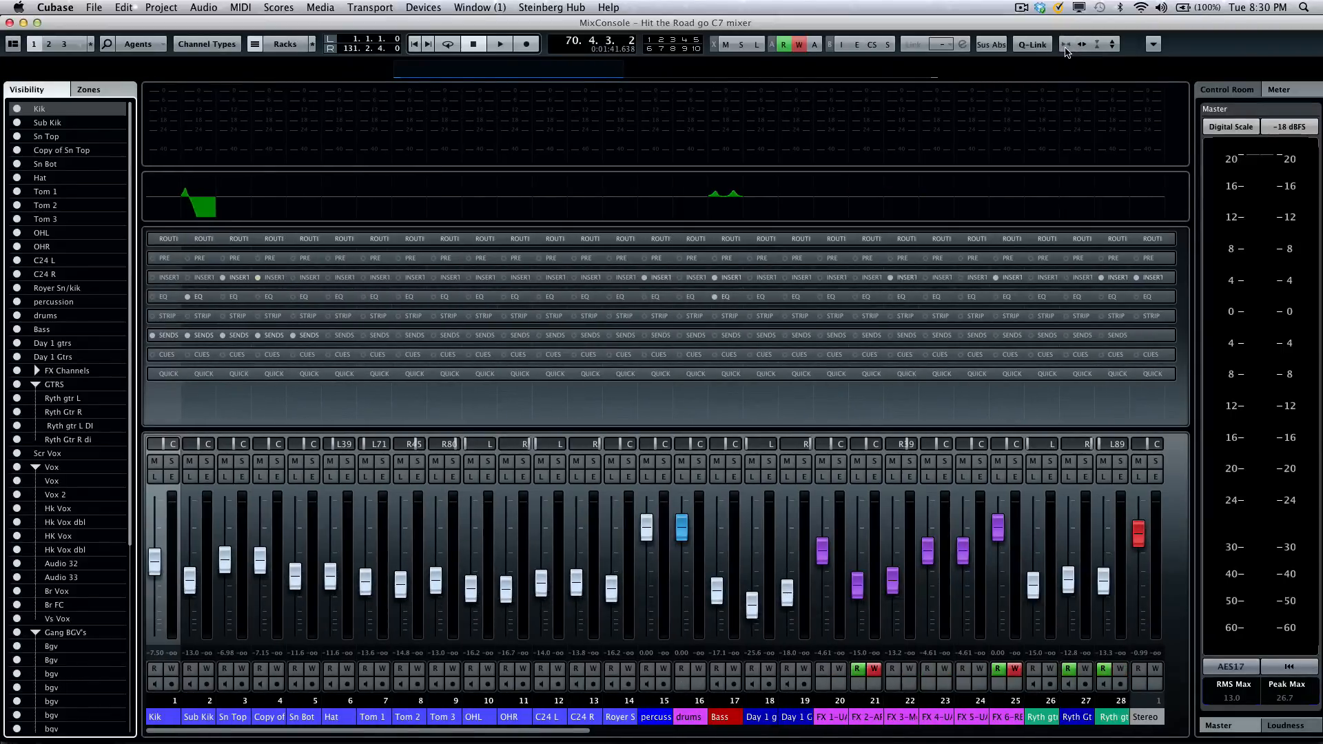
{"action": "mouse_move", "coordinate": [527, 44]}
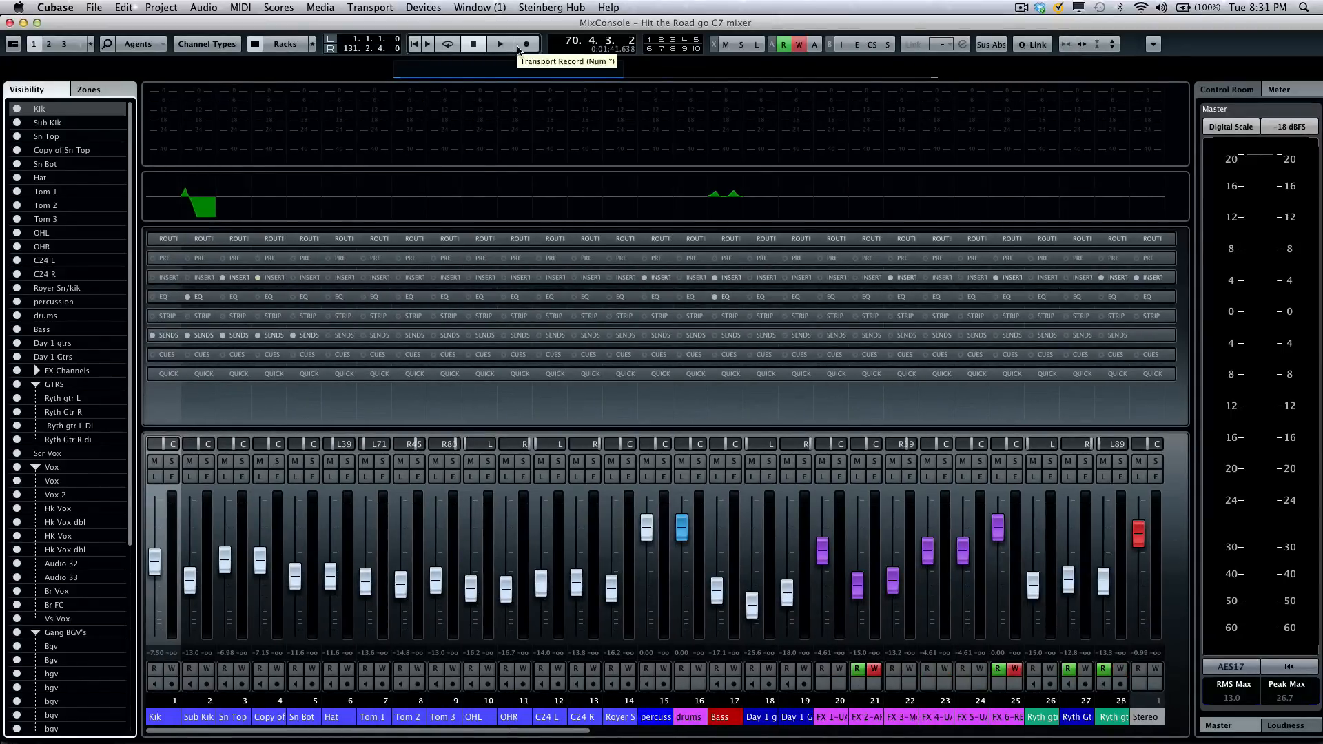
{"action": "mouse_move", "coordinate": [553, 42]}
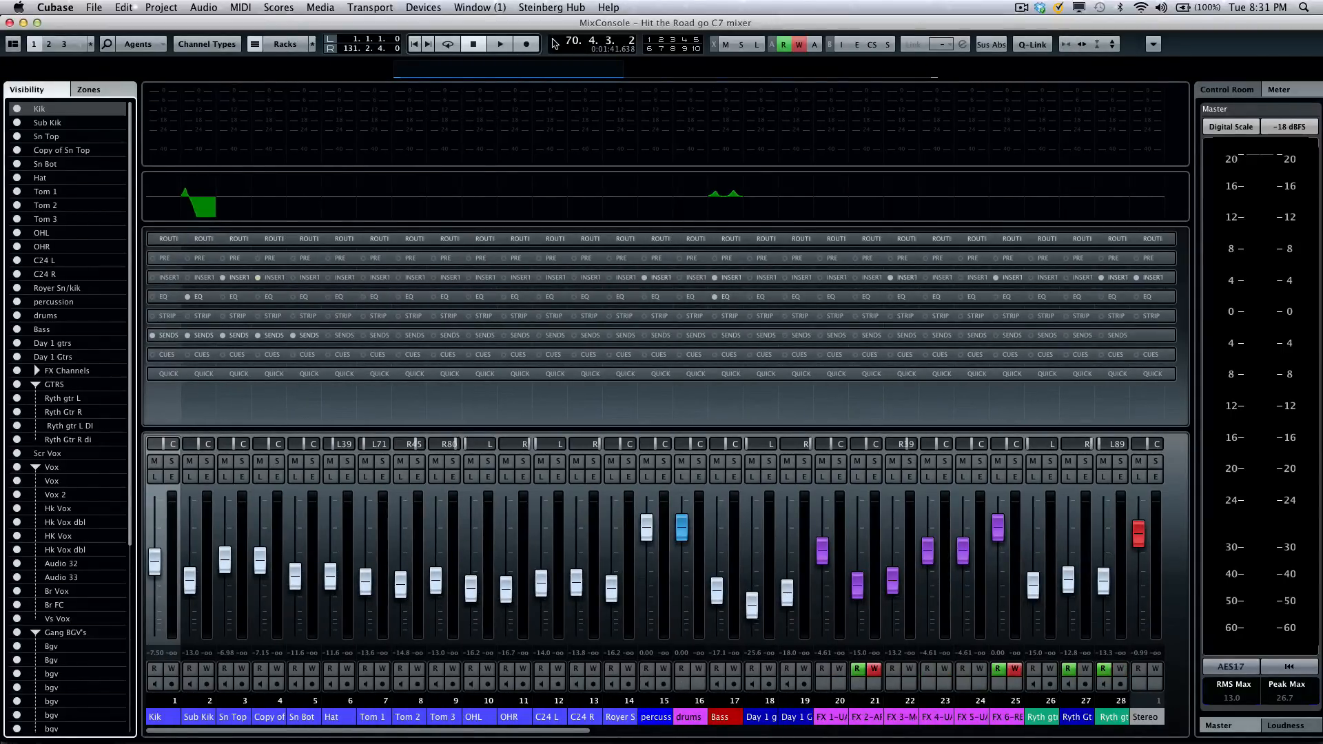
{"action": "right_click", "coordinate": [553, 44]}
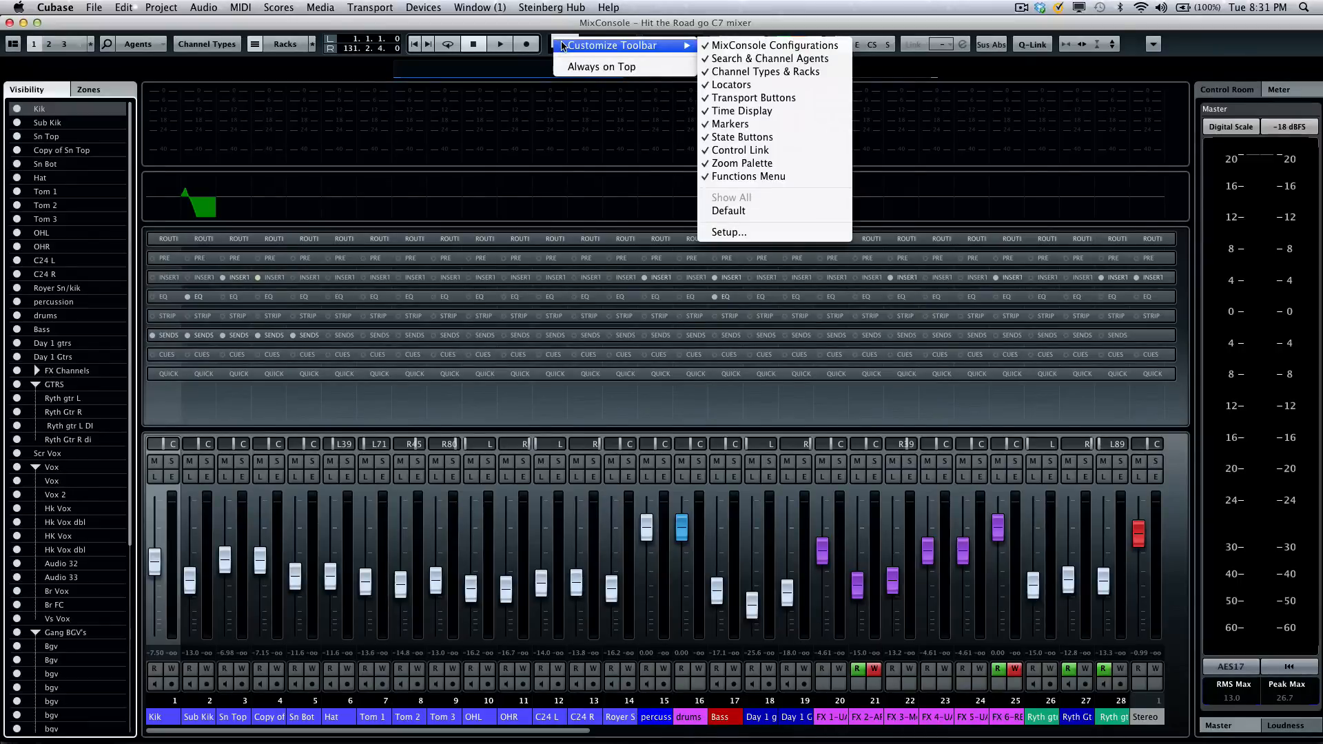
{"action": "mouse_move", "coordinate": [716, 204]}
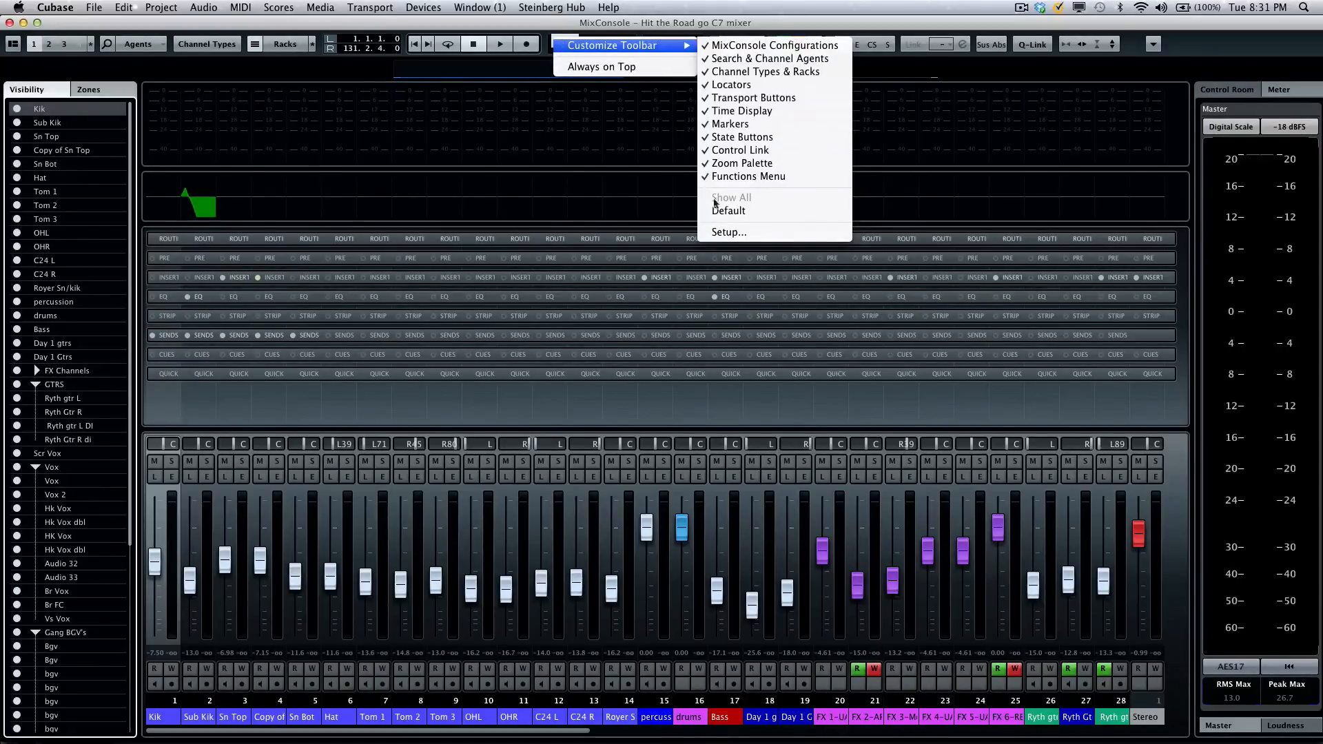
{"action": "left_click", "coordinate": [727, 232]}
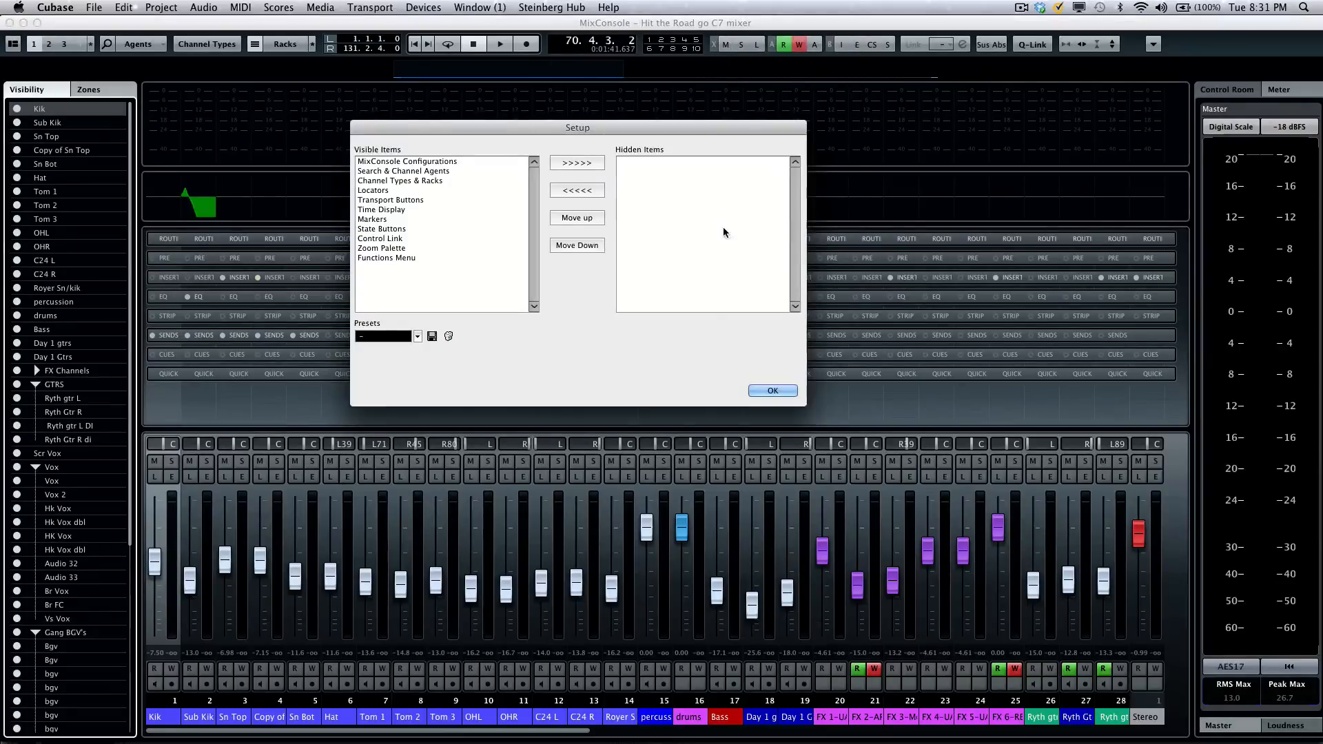
{"action": "left_click", "coordinate": [390, 200]}
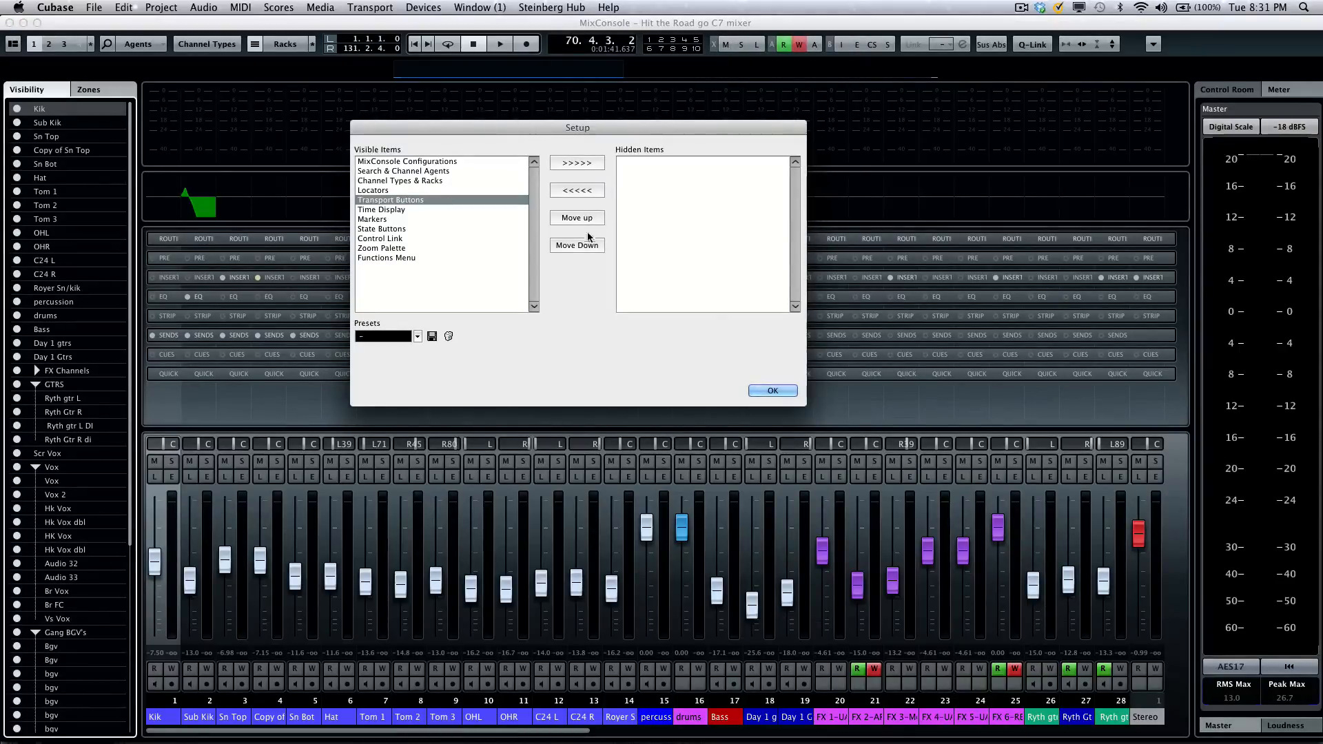
{"action": "left_click", "coordinate": [576, 246]}
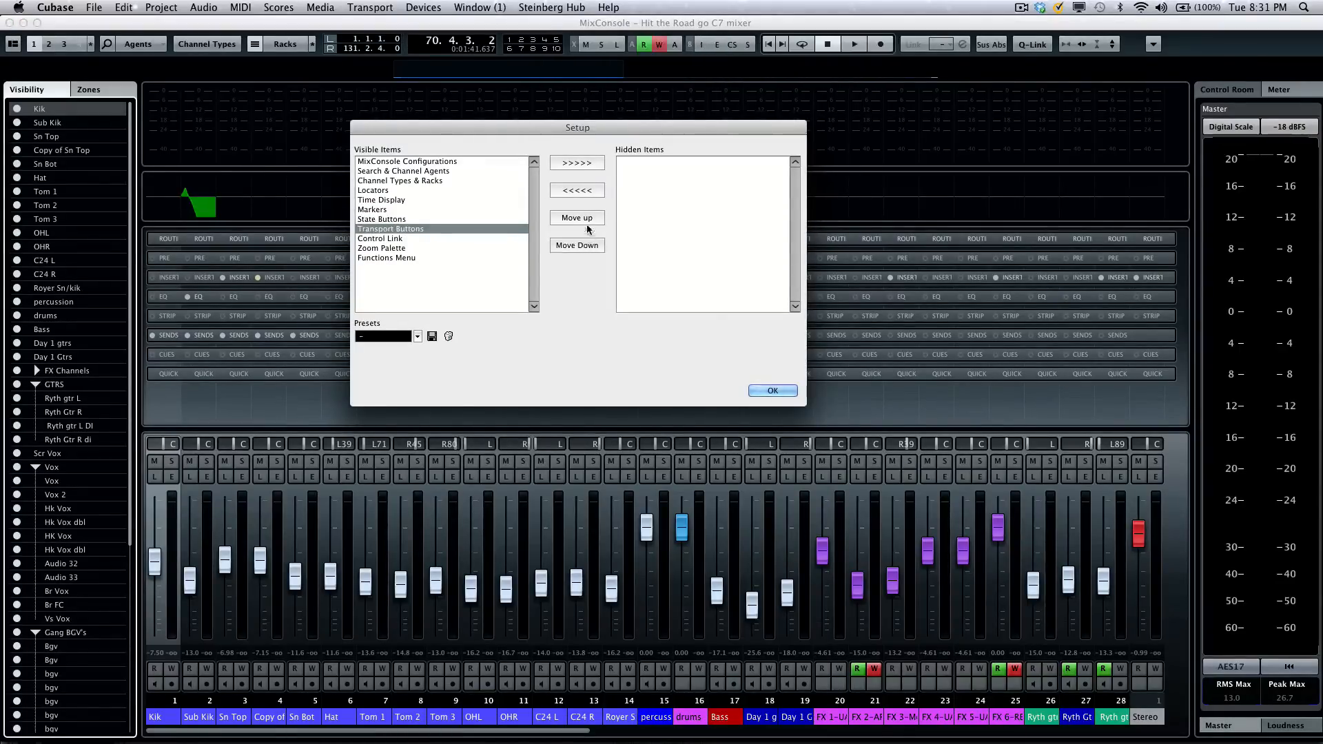
{"action": "left_click", "coordinate": [577, 216]}
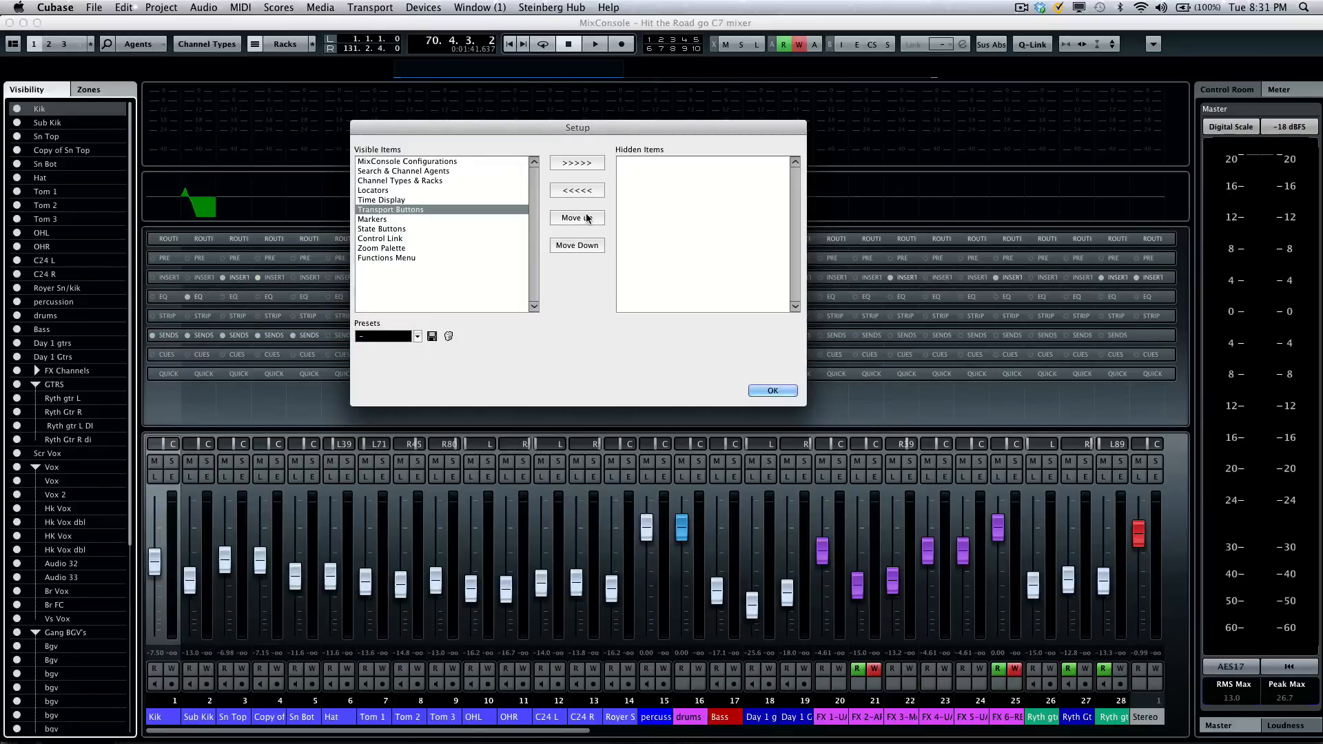
{"action": "left_click", "coordinate": [576, 217]}
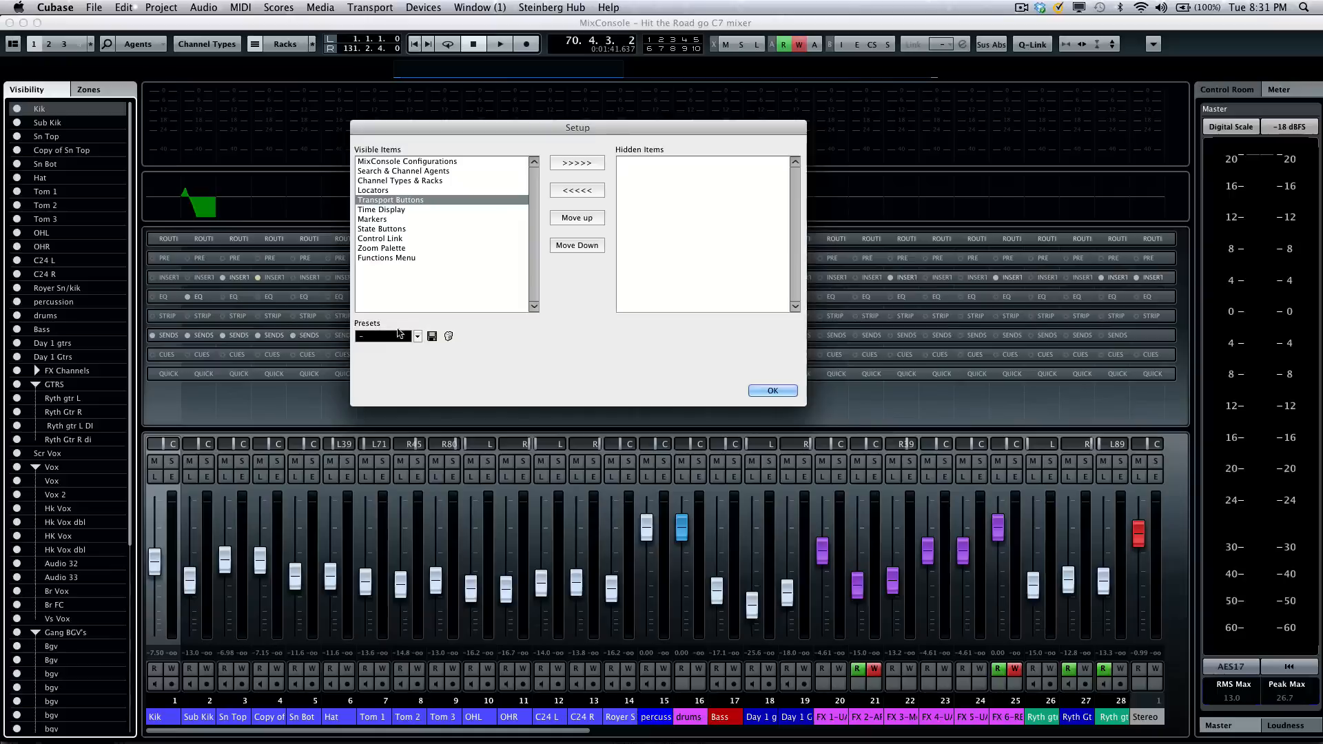
{"action": "mouse_move", "coordinate": [577, 364]}
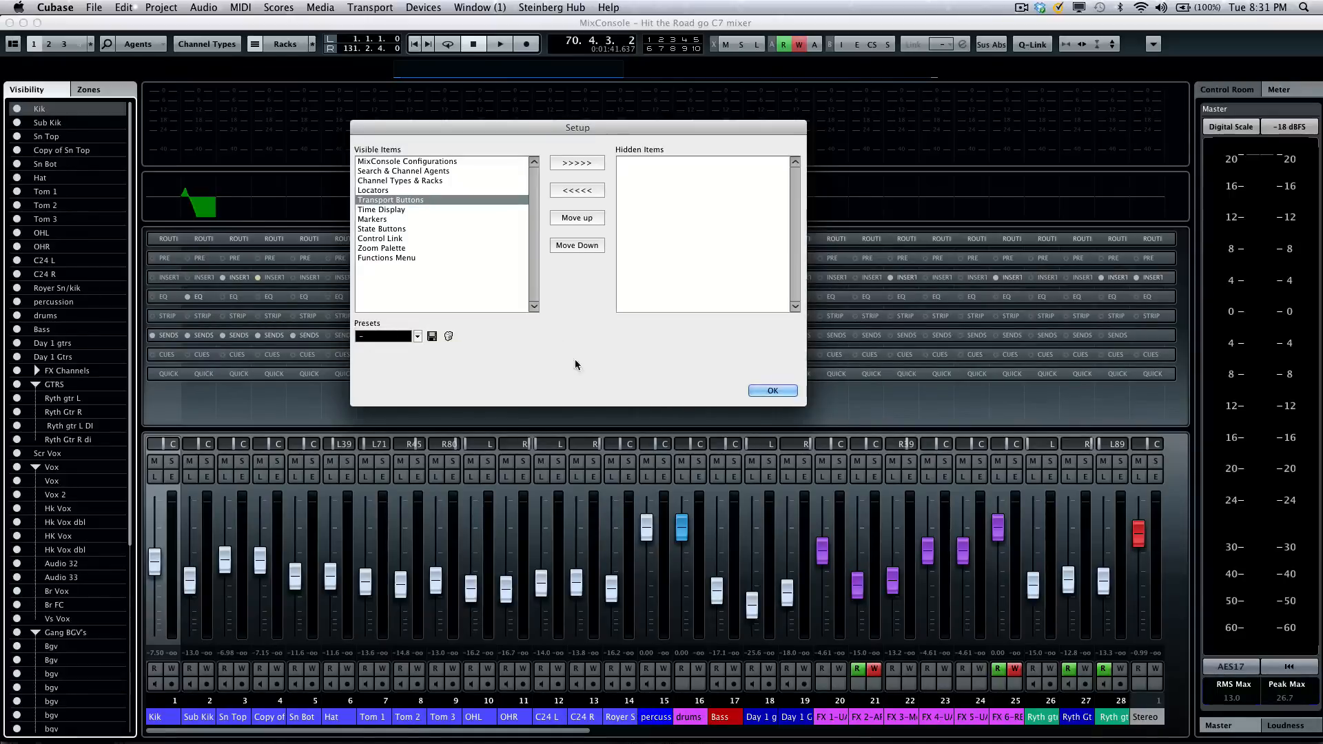
{"action": "left_click", "coordinate": [772, 390]}
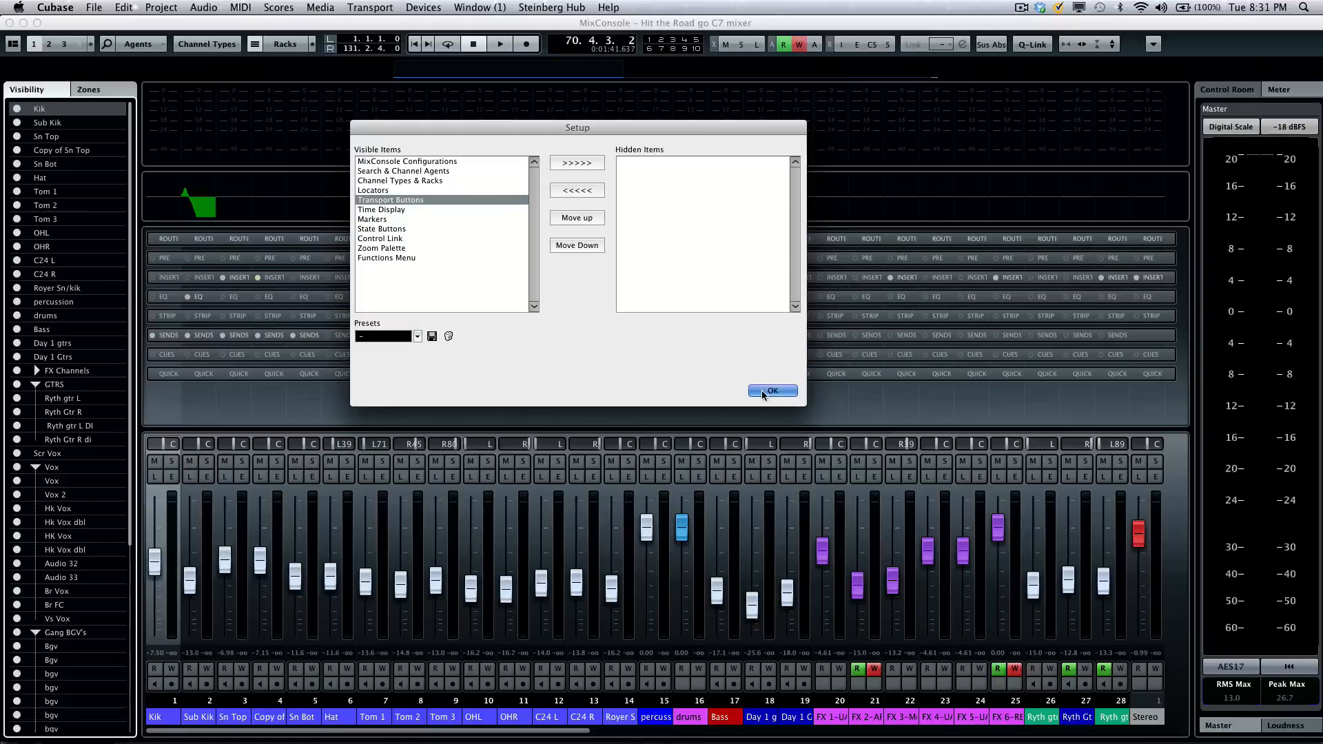
{"action": "left_click", "coordinate": [771, 390]}
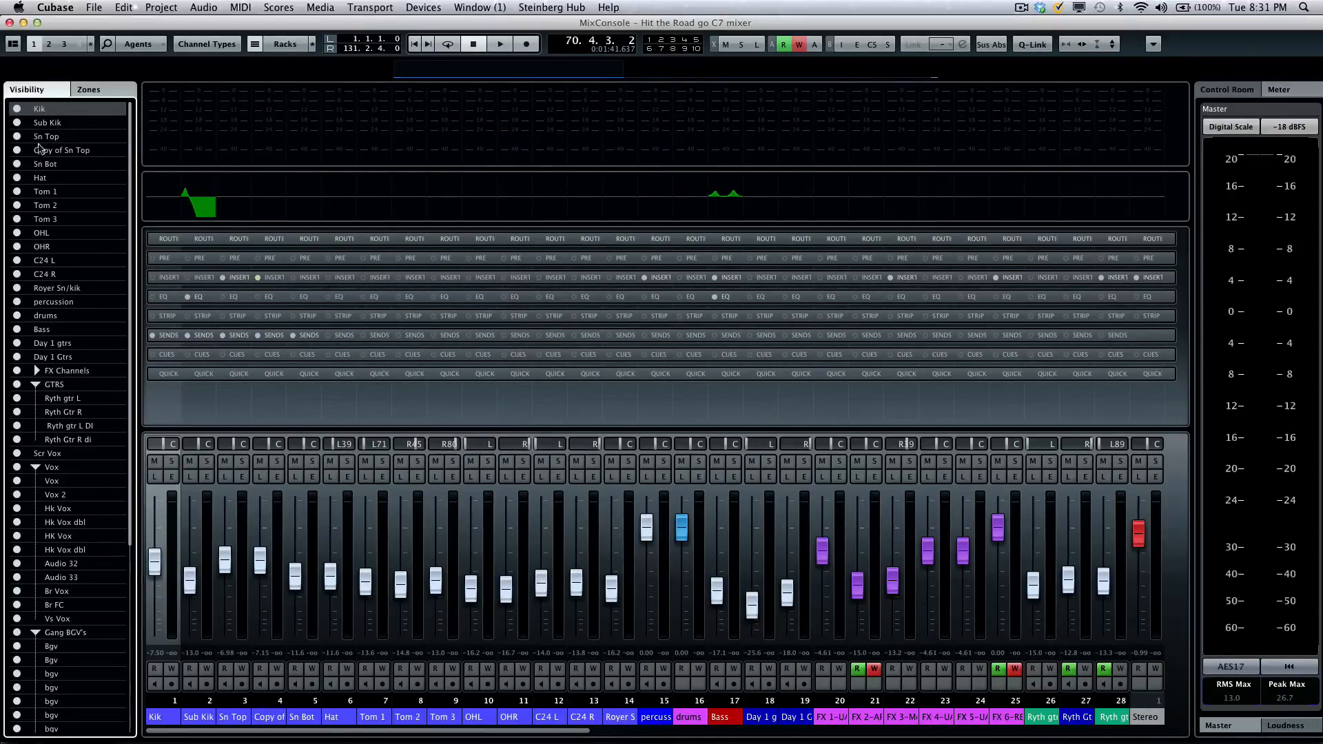
{"action": "mouse_move", "coordinate": [48, 422]}
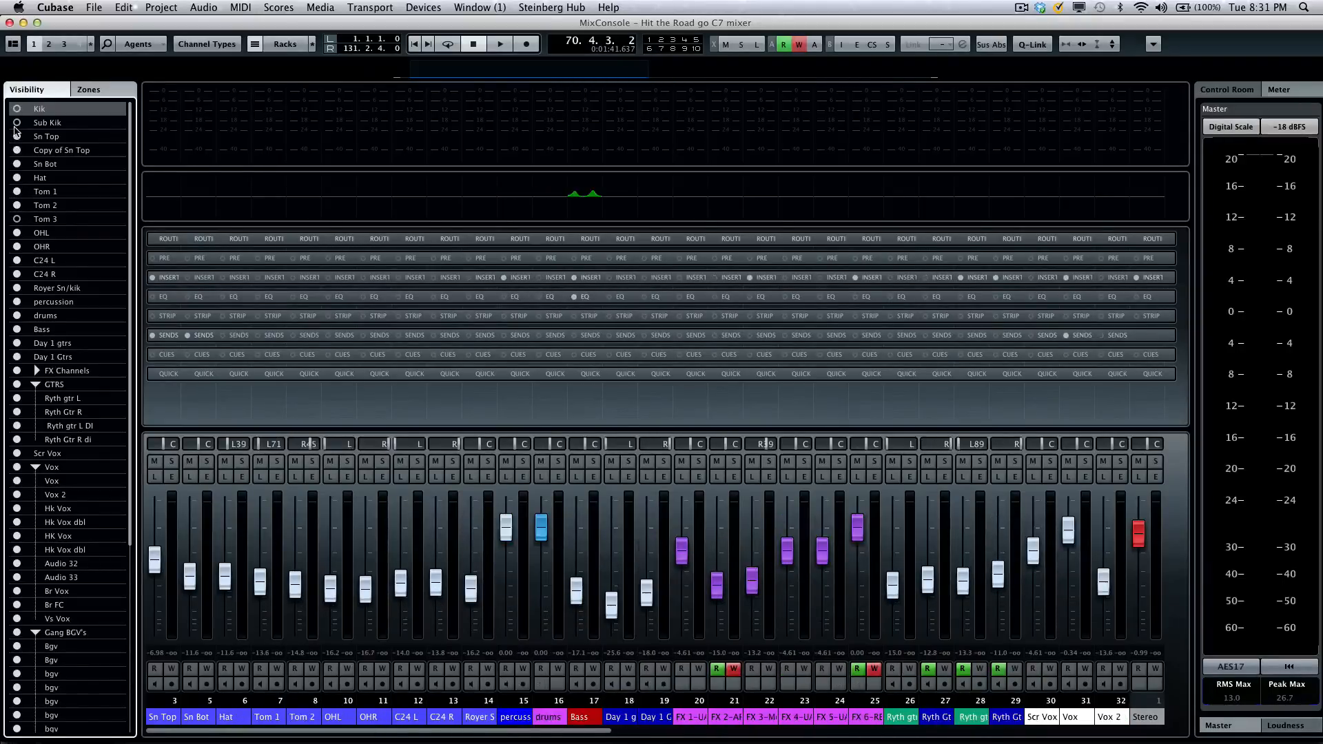
{"action": "scroll", "scroll_direction": "left", "scroll_amount": 3}
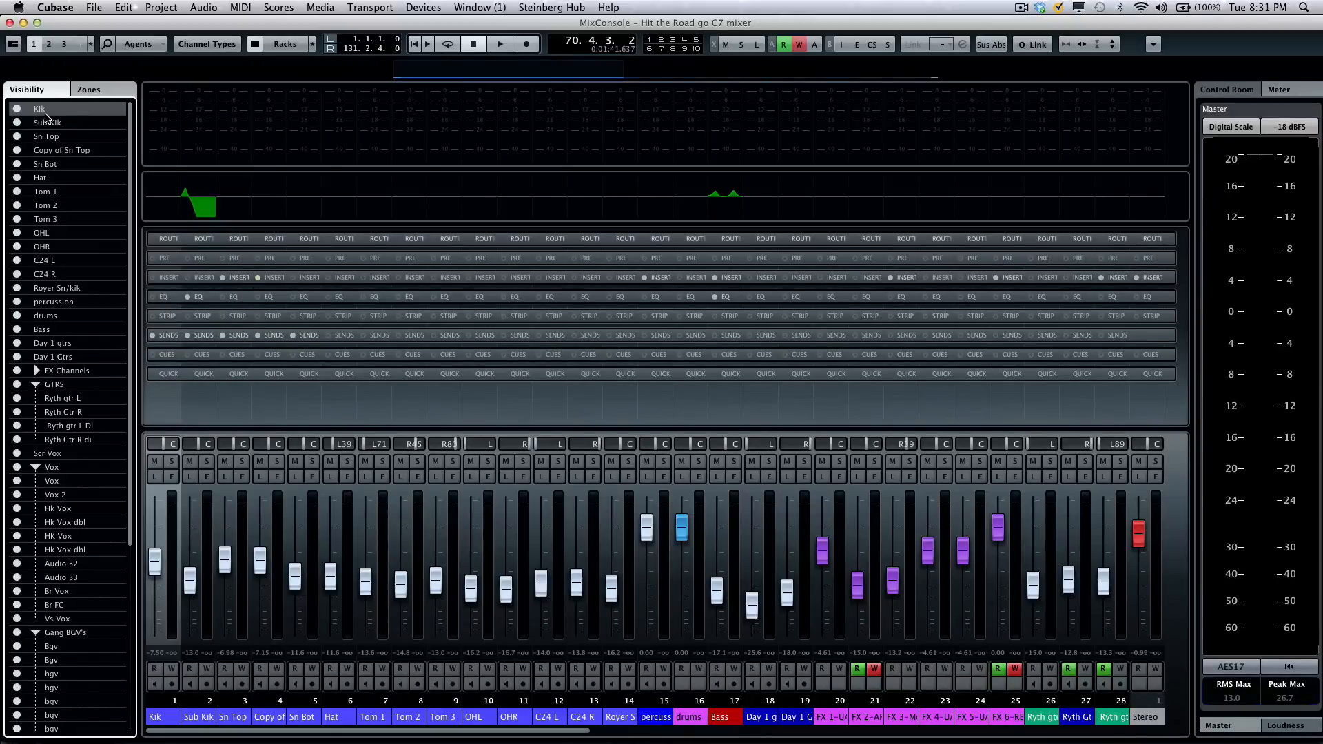
{"action": "mouse_move", "coordinate": [66, 273]}
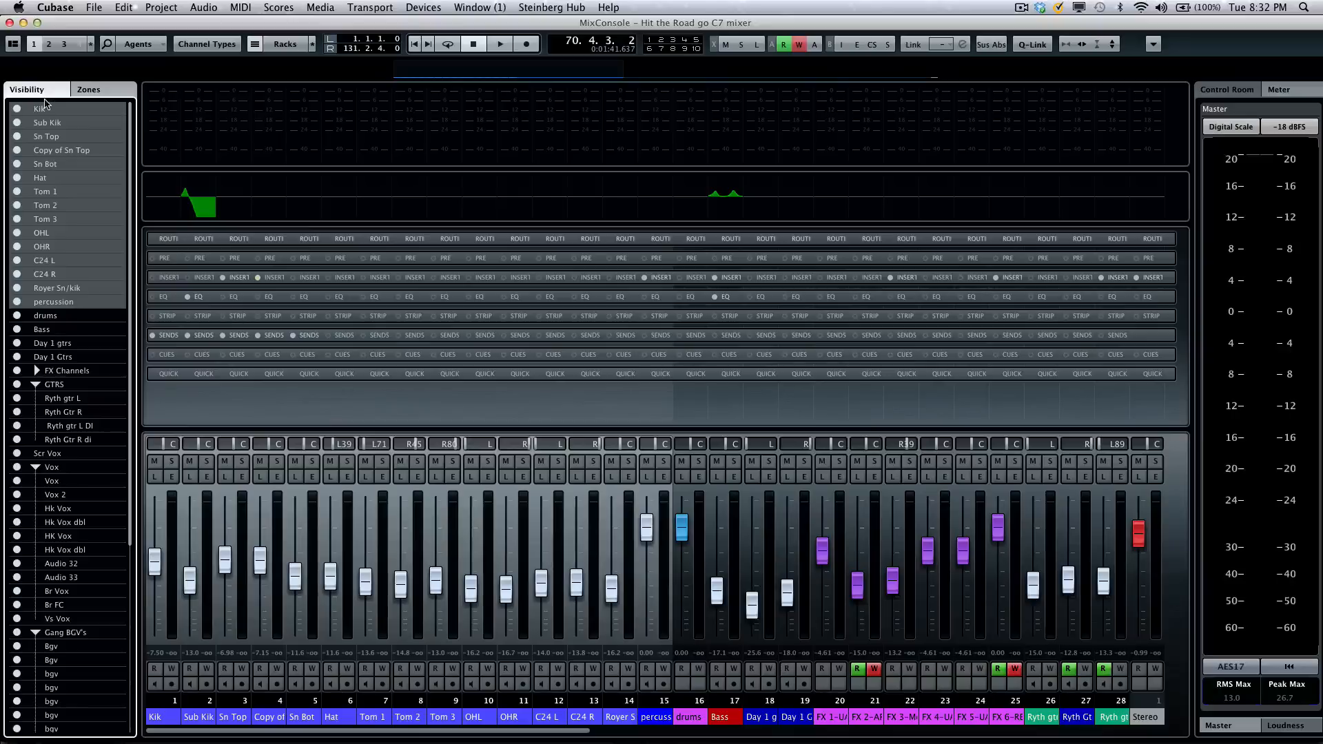
{"action": "right_click", "coordinate": [51, 110]}
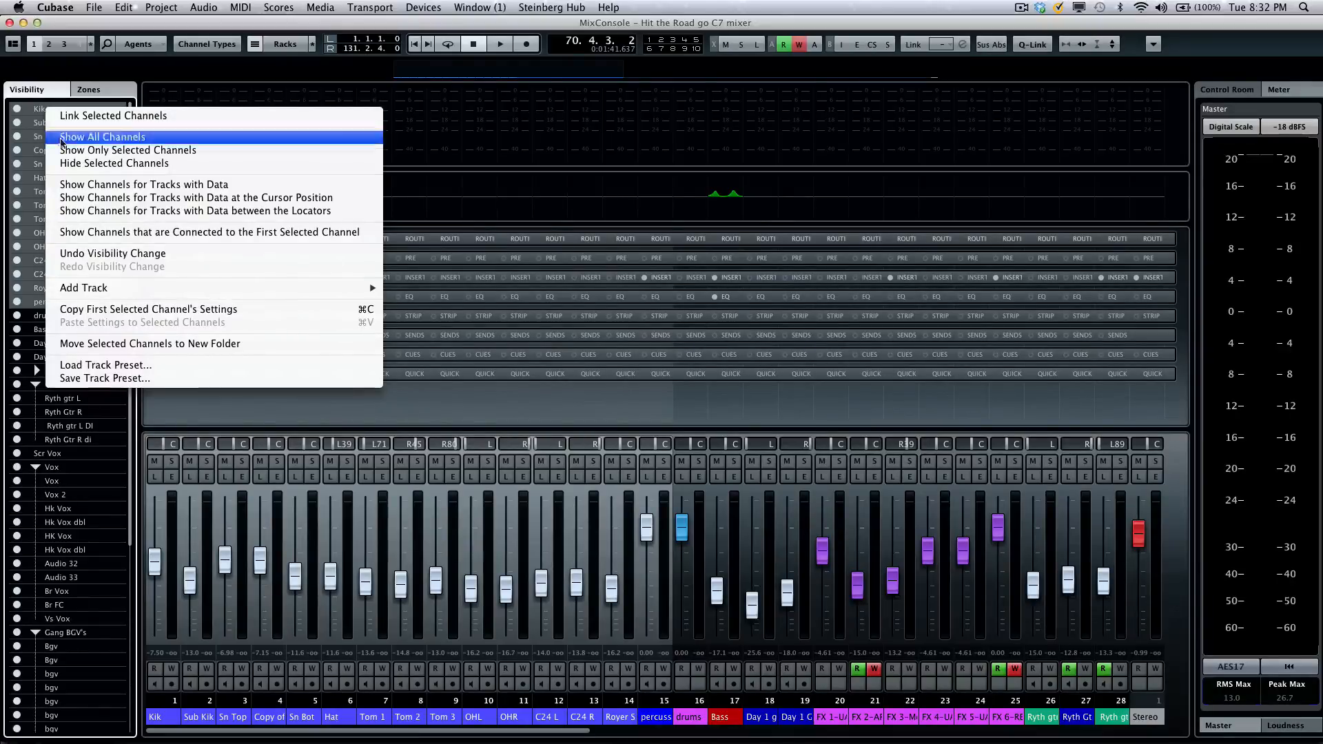
{"action": "mouse_move", "coordinate": [149, 343]}
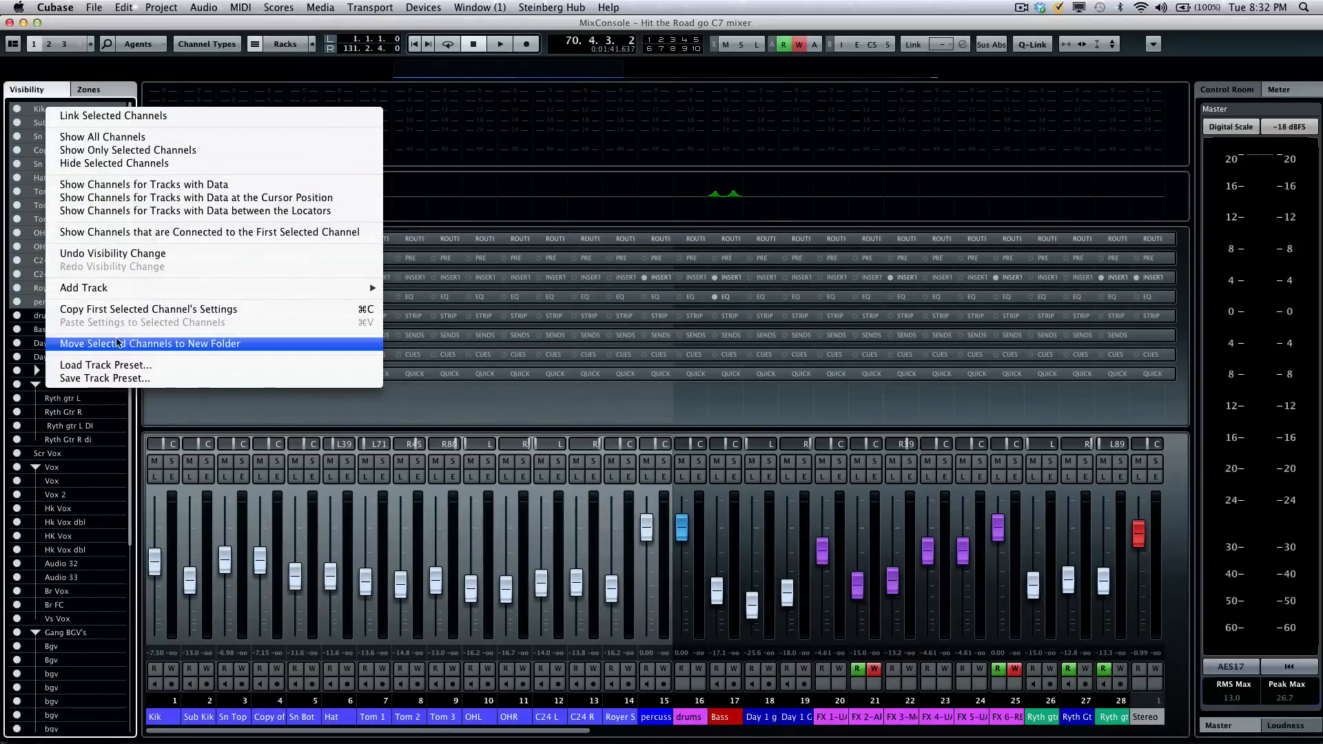
{"action": "mouse_move", "coordinate": [199, 347]}
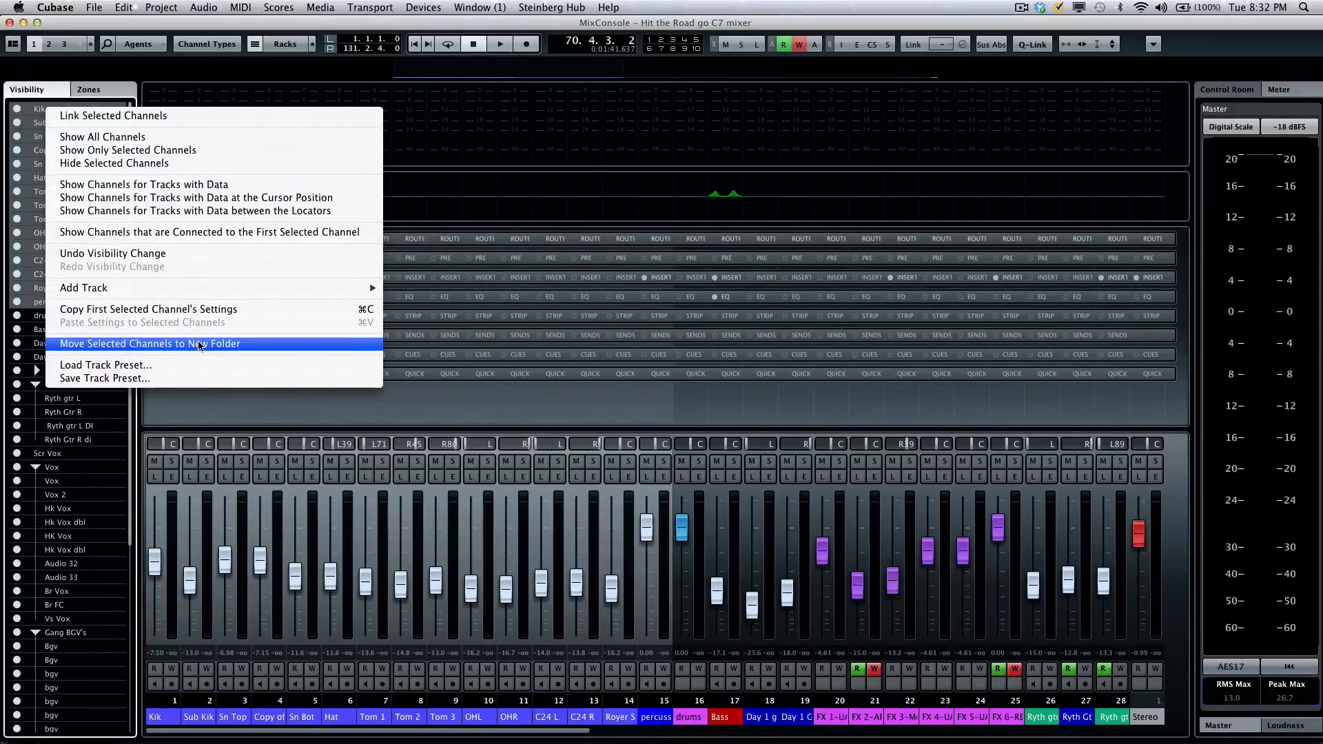
{"action": "left_click", "coordinate": [150, 343]}
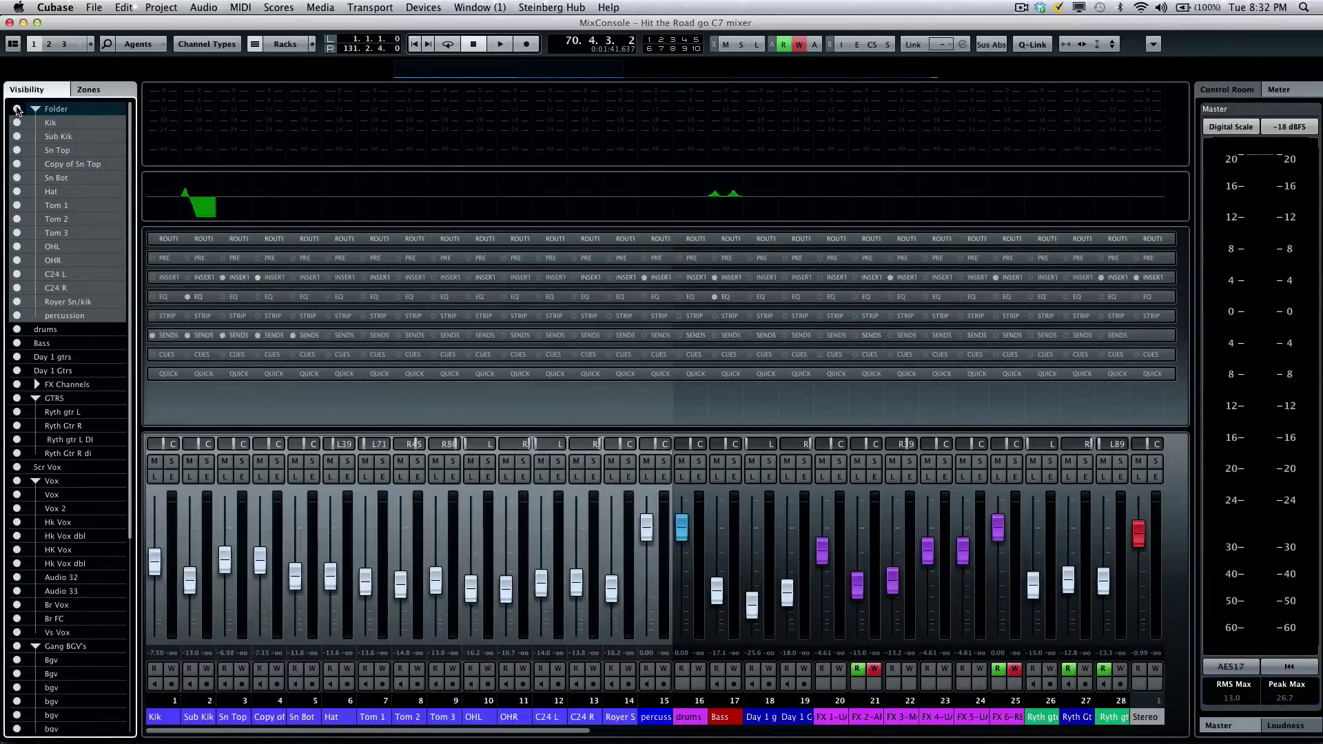
{"action": "left_click", "coordinate": [51, 122]}
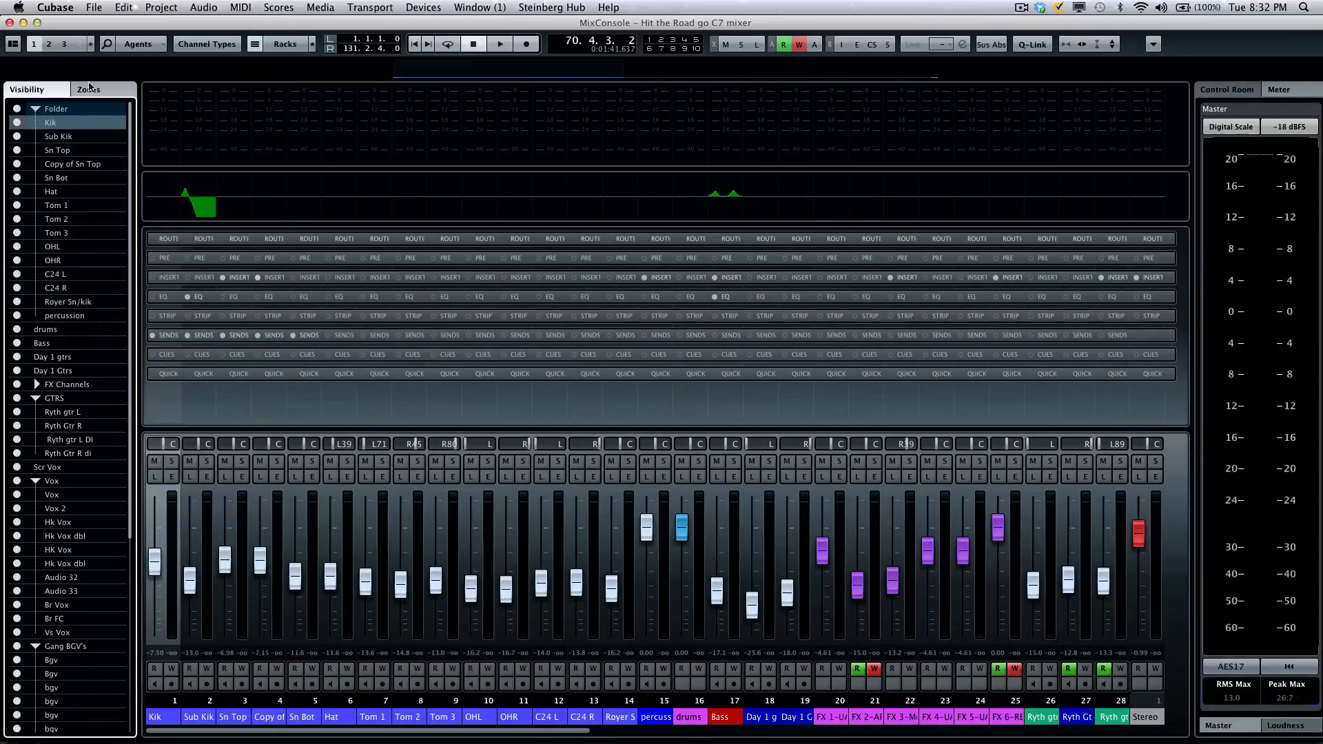
- Show the channel zone assignments and bring the Stereo channel into view
{"action": "left_click", "coordinate": [88, 90]}
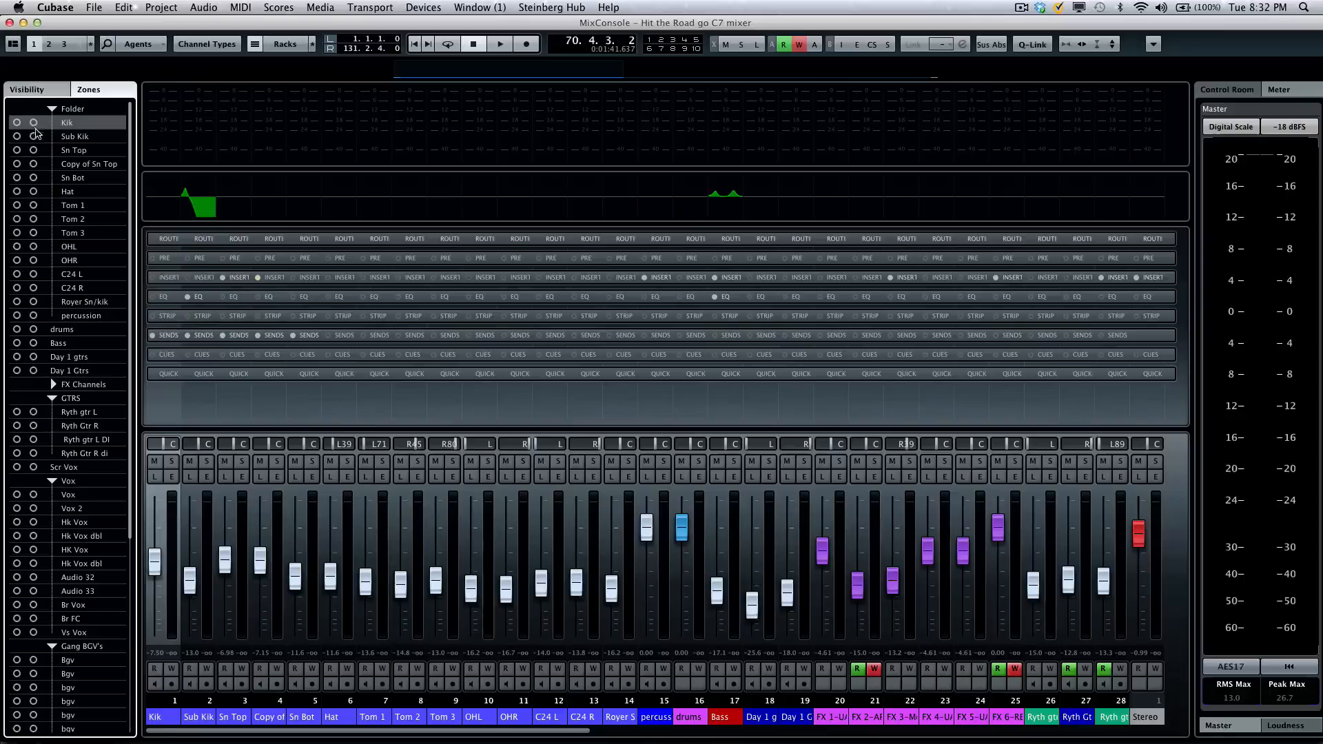
{"action": "mouse_move", "coordinate": [107, 259]}
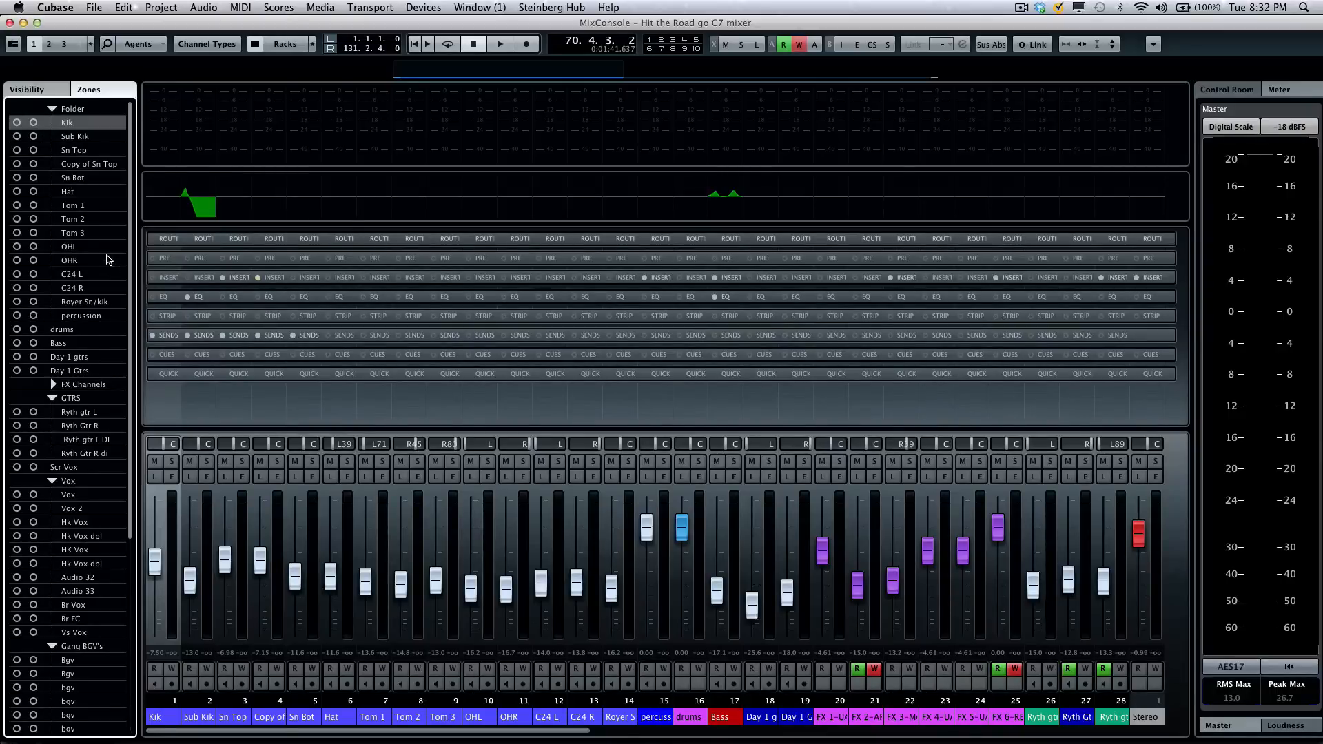
{"action": "scroll", "scroll_direction": "down", "scroll_amount": 3}
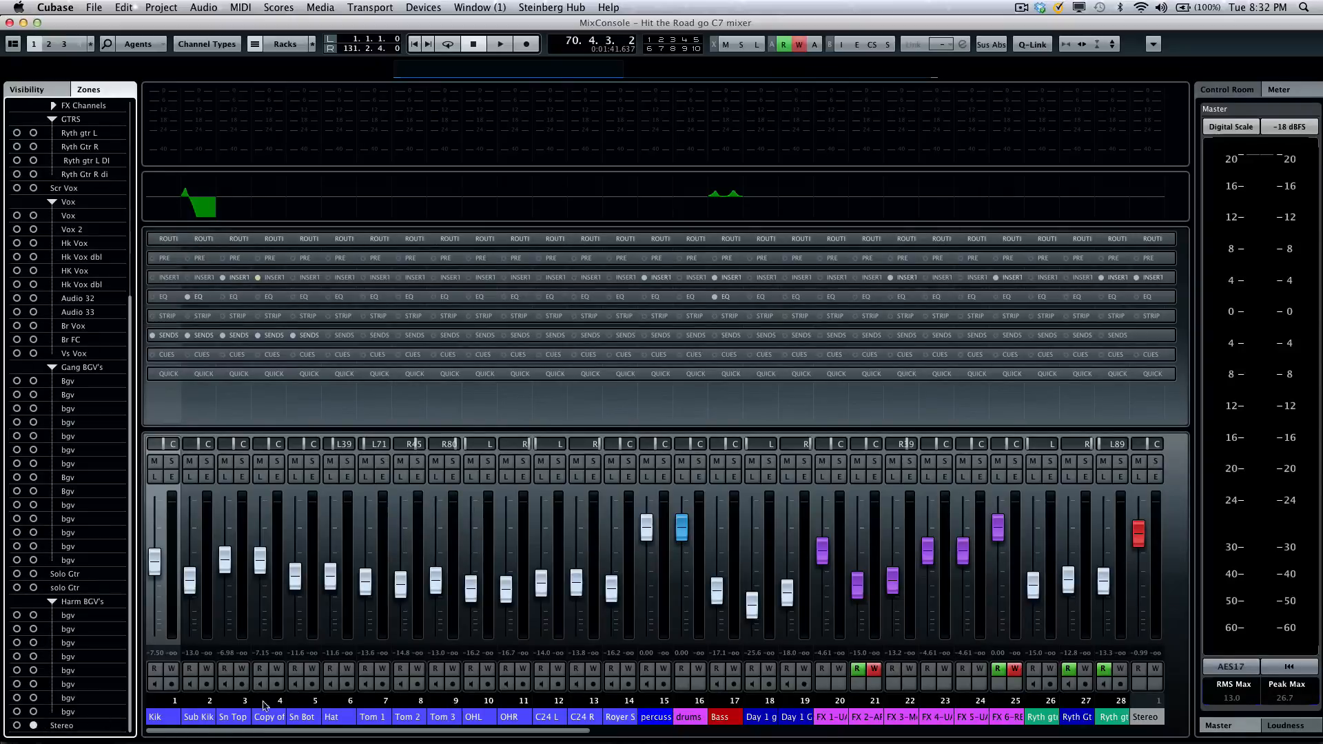
{"action": "left_click", "coordinate": [33, 726]}
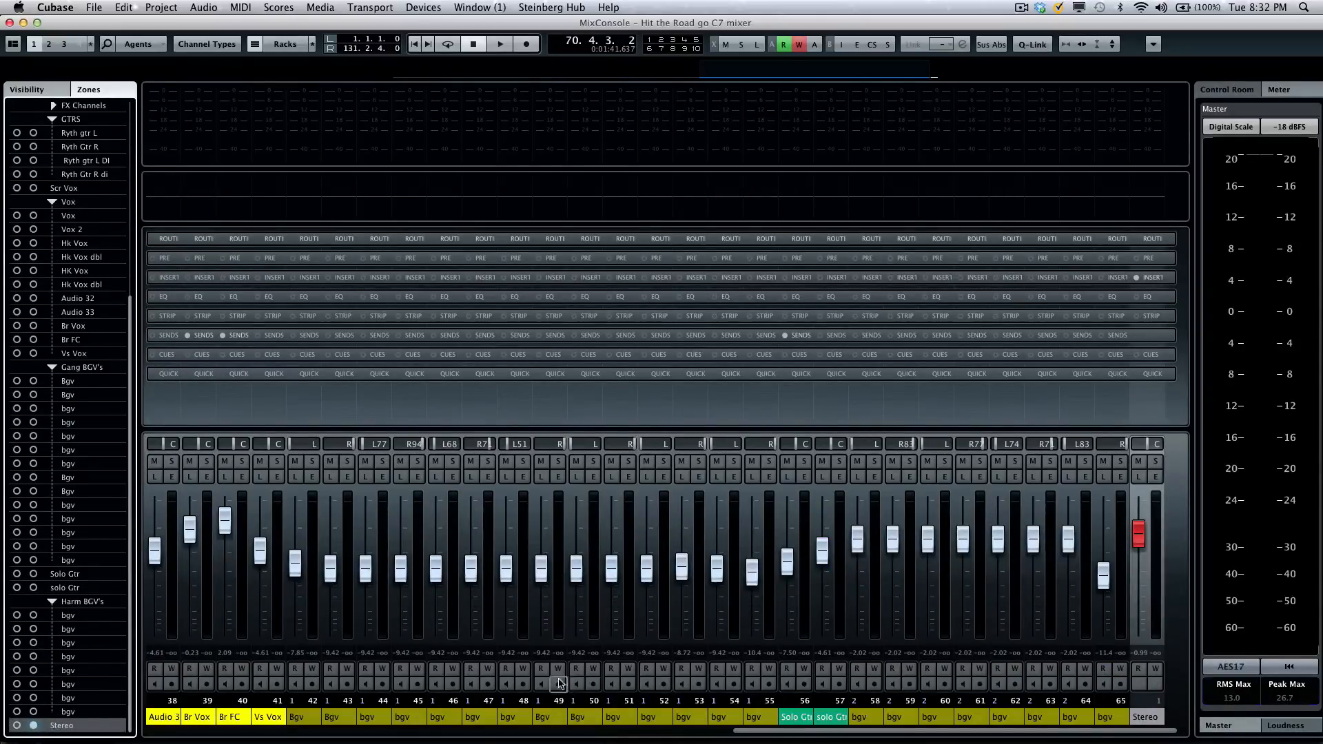
{"action": "mouse_move", "coordinate": [743, 612]}
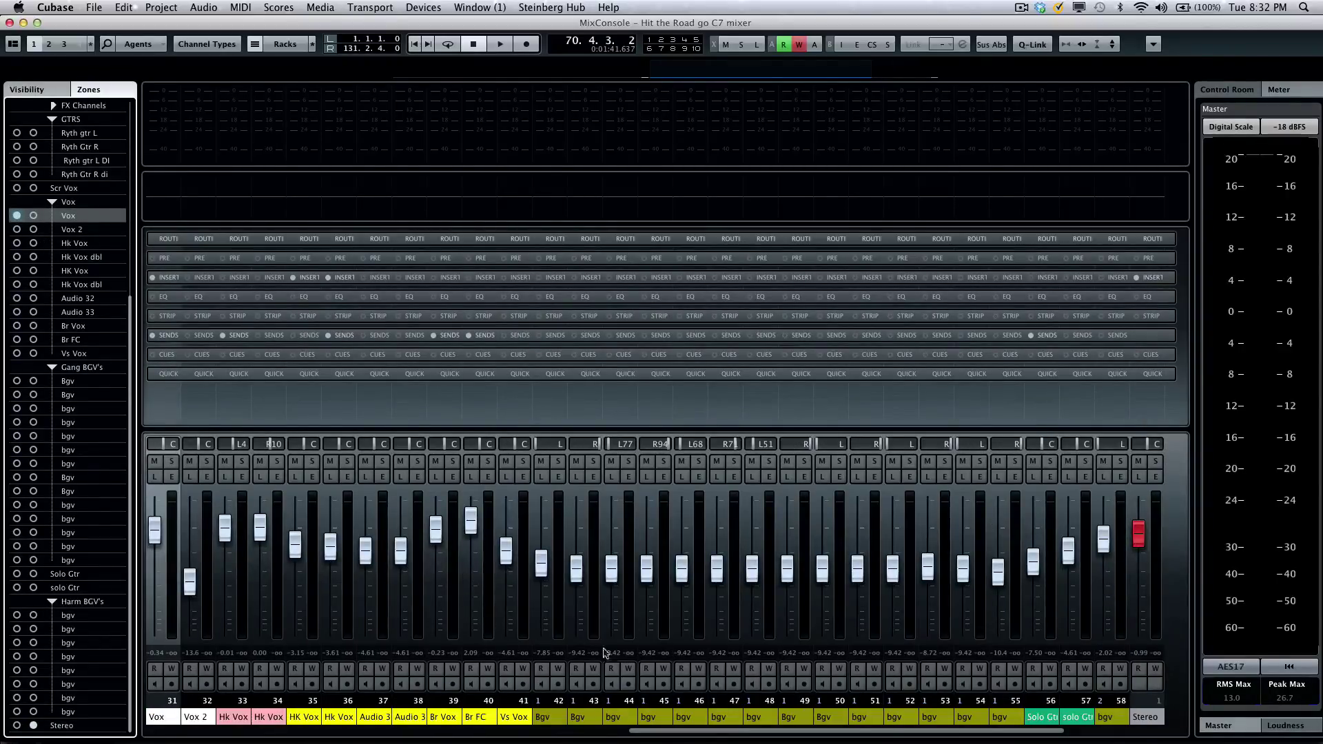
{"action": "mouse_move", "coordinate": [643, 734]}
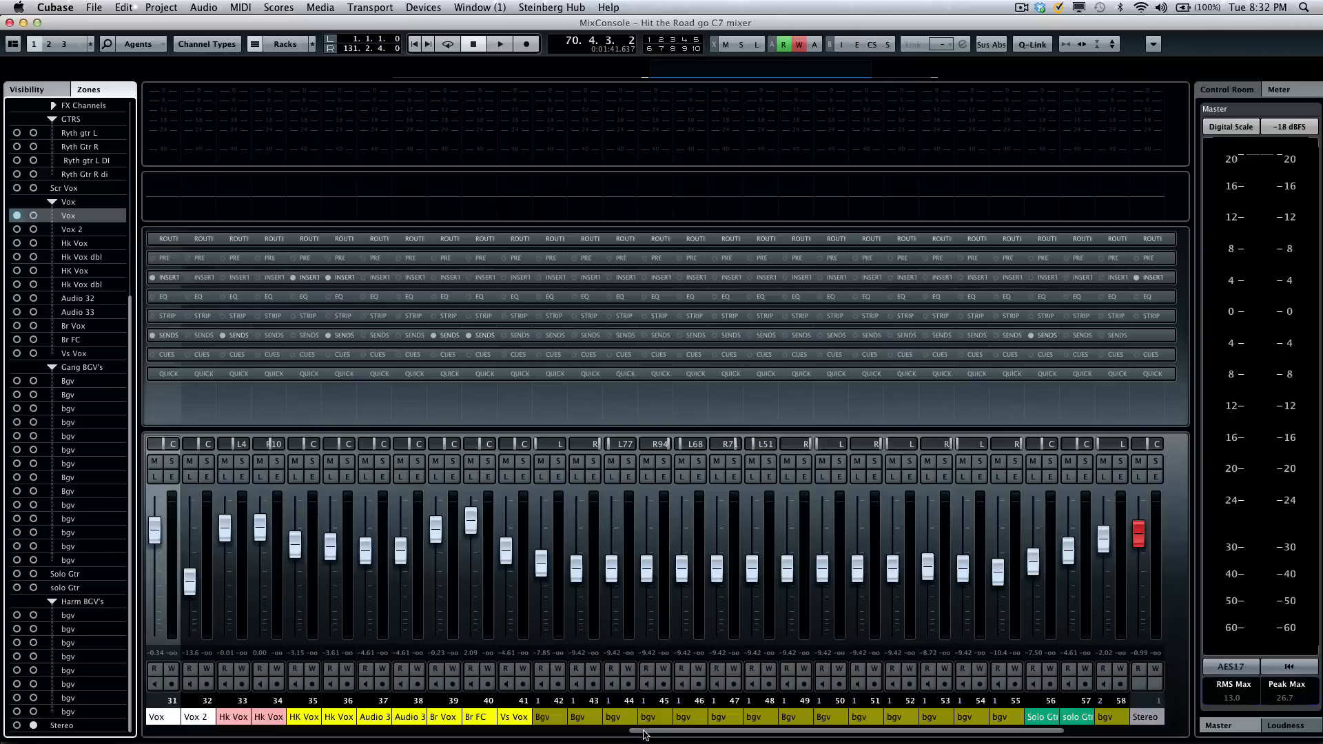
- Scroll across the fader section and start playback of the song
{"action": "scroll", "scroll_direction": "left", "scroll_amount": 3}
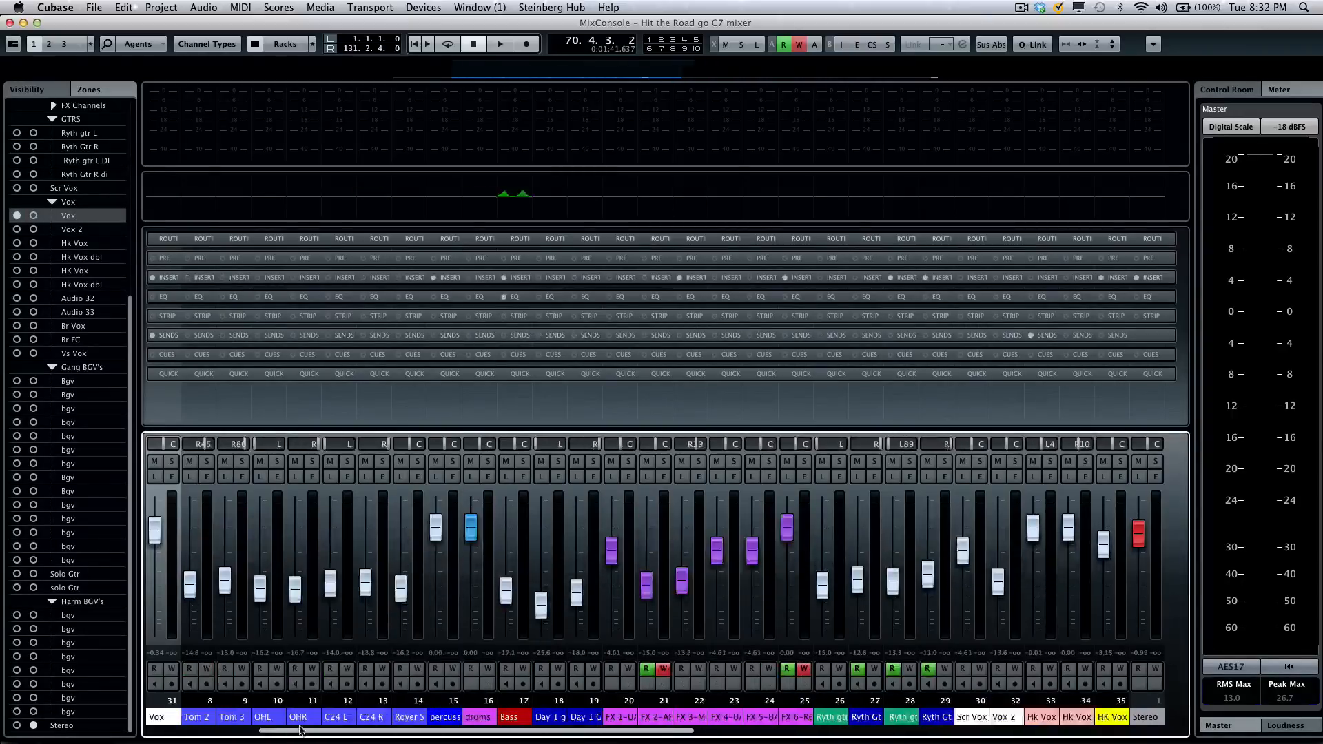
{"action": "scroll", "scroll_direction": "right", "scroll_amount": 3}
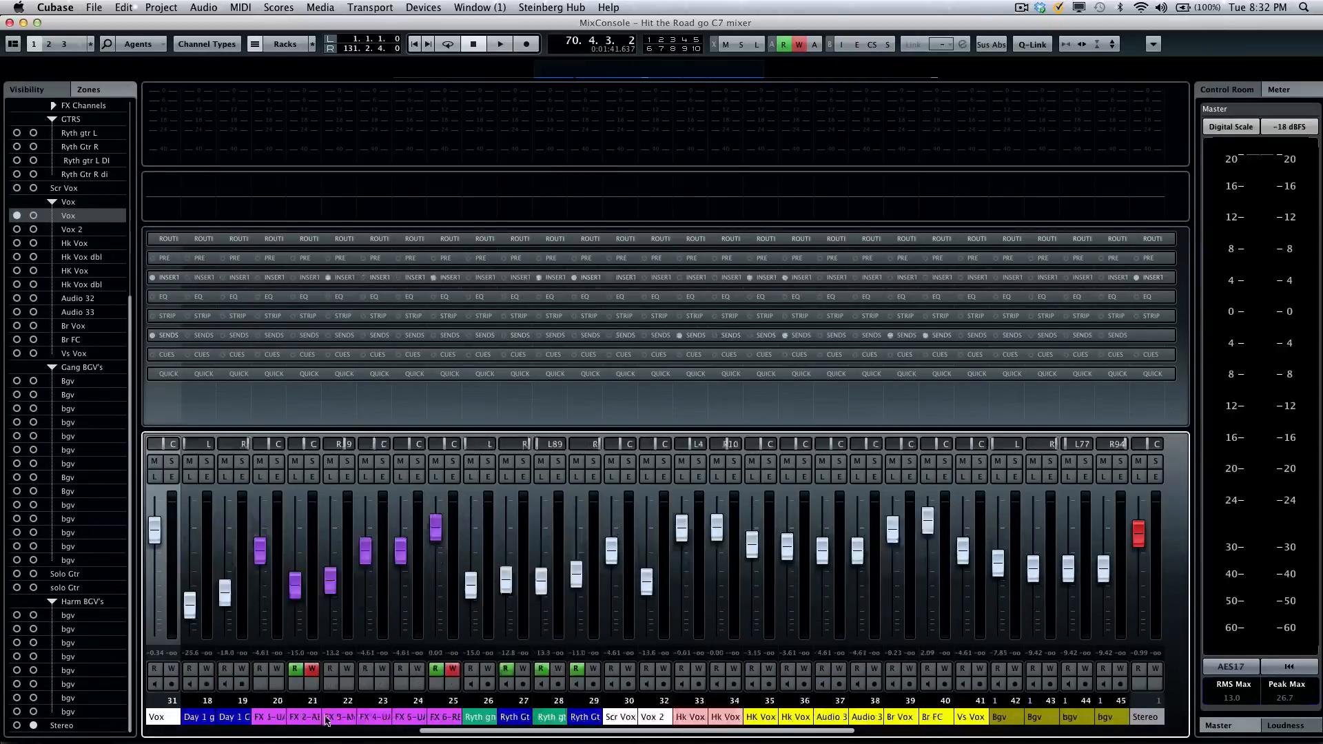
{"action": "scroll", "scroll_direction": "right", "scroll_amount": 3}
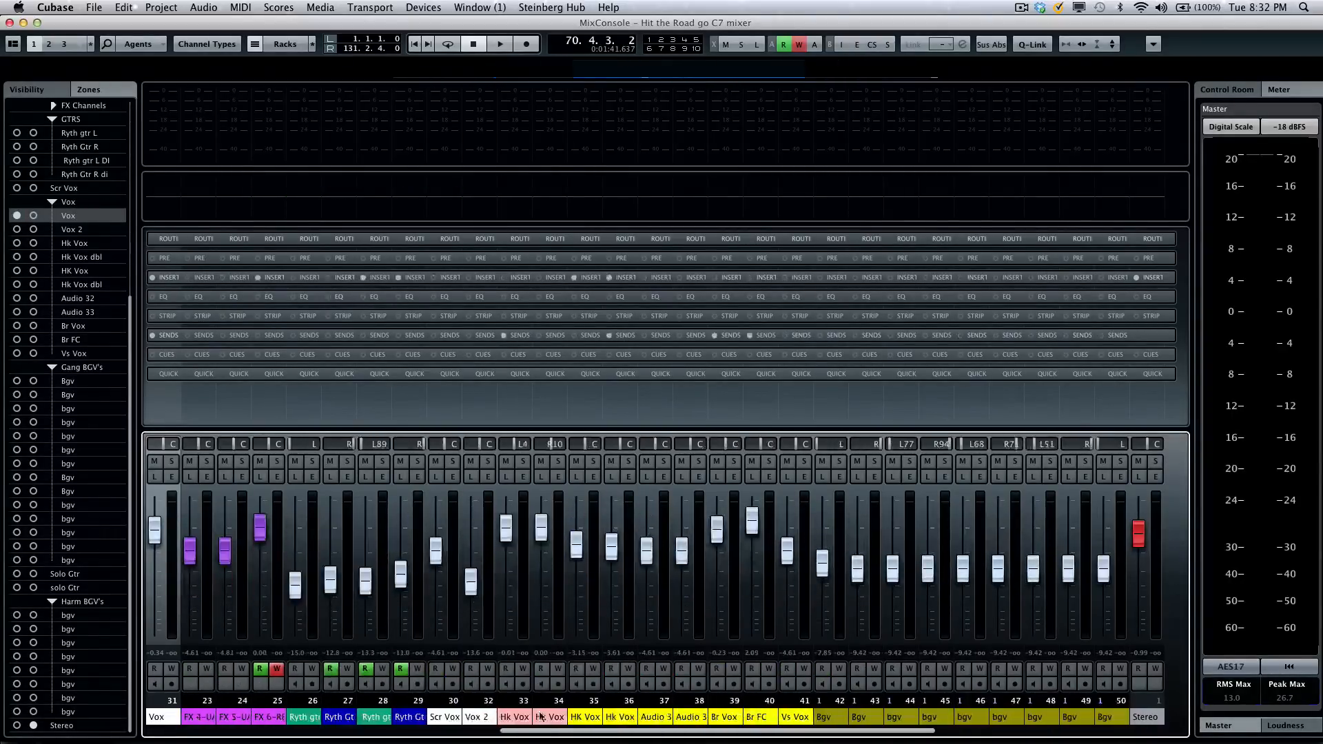
{"action": "scroll", "scroll_direction": "left", "scroll_amount": 3}
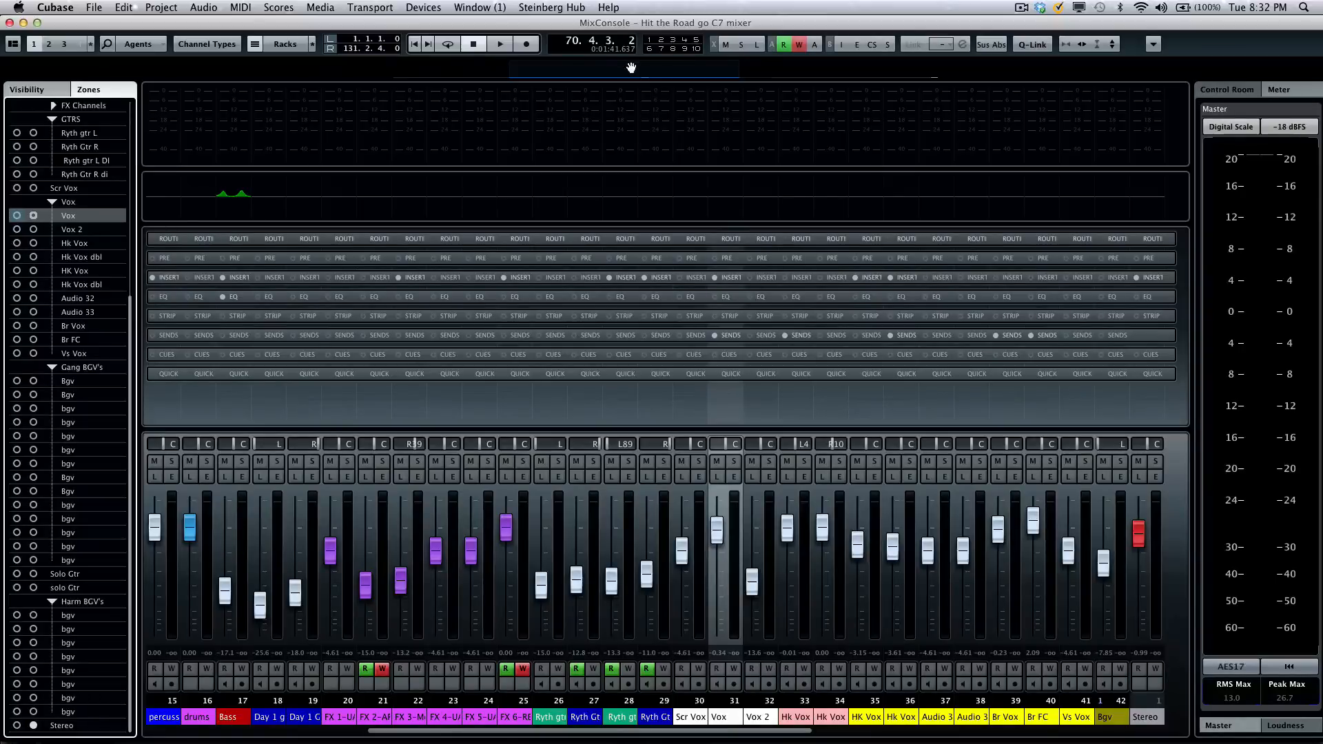
{"action": "scroll", "scroll_direction": "right", "scroll_amount": 3}
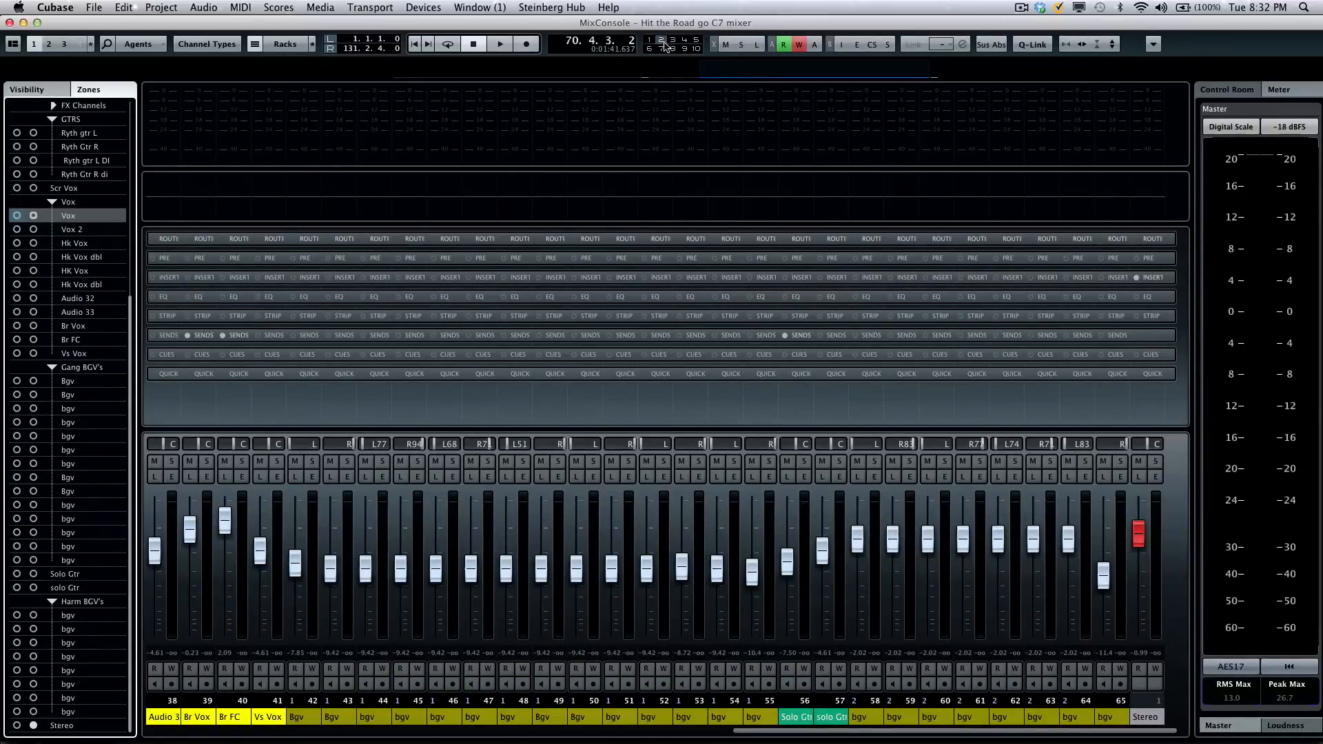
{"action": "left_click", "coordinate": [499, 43]}
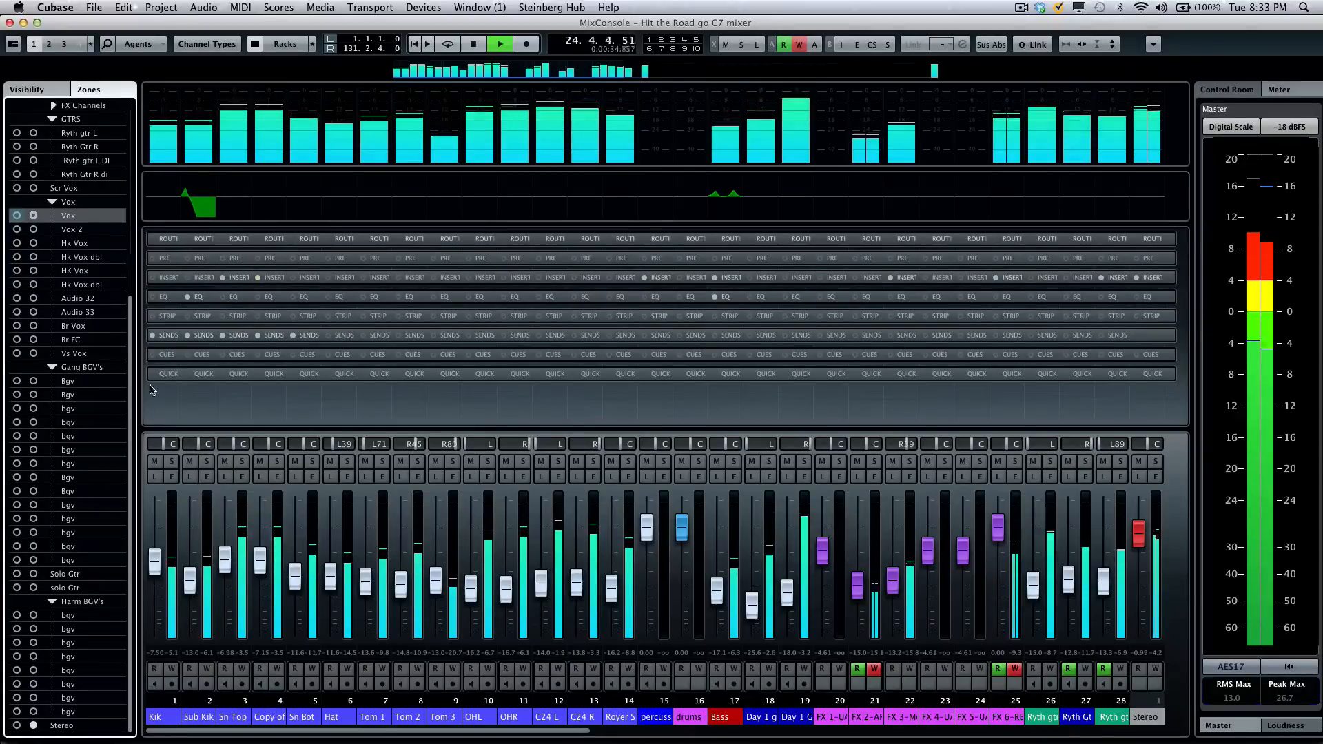
- Stop playback and return to the channel Visibility list in the left zone
{"action": "left_click", "coordinate": [472, 43]}
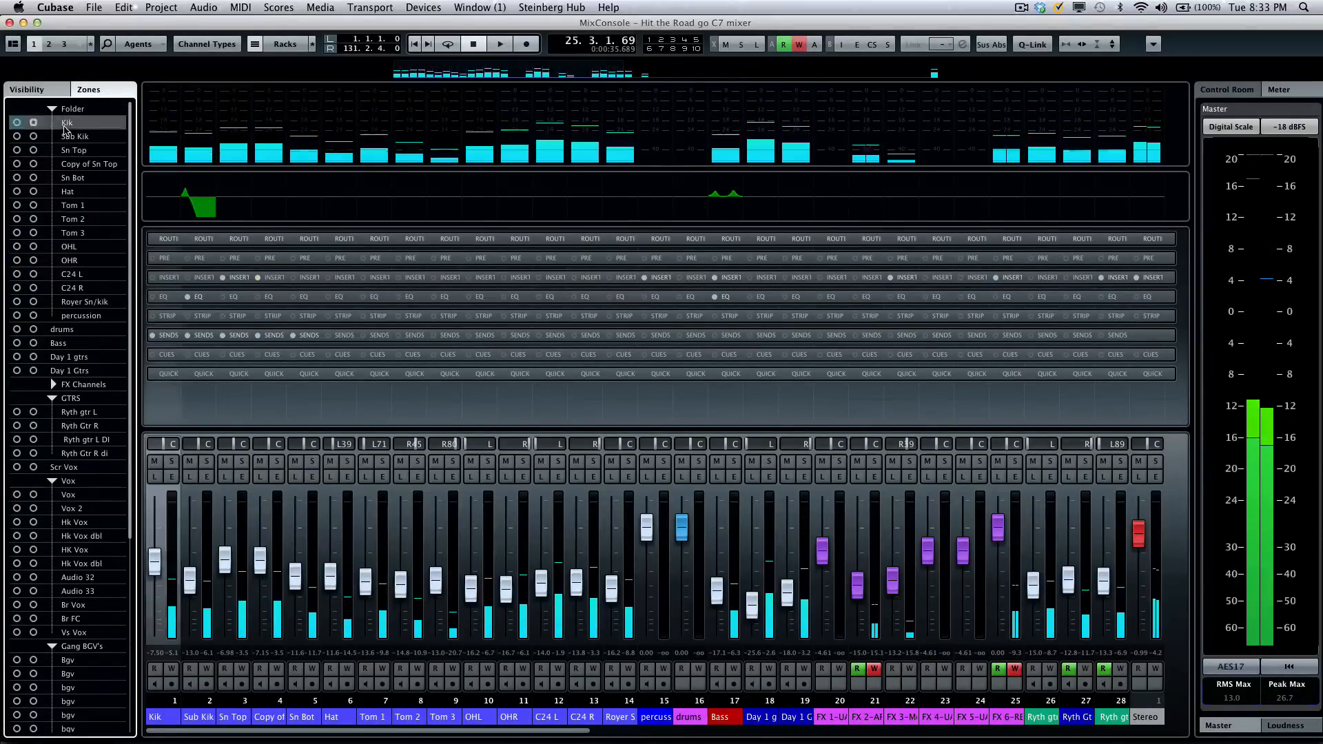
{"action": "scroll", "scroll_direction": "down", "scroll_amount": 3}
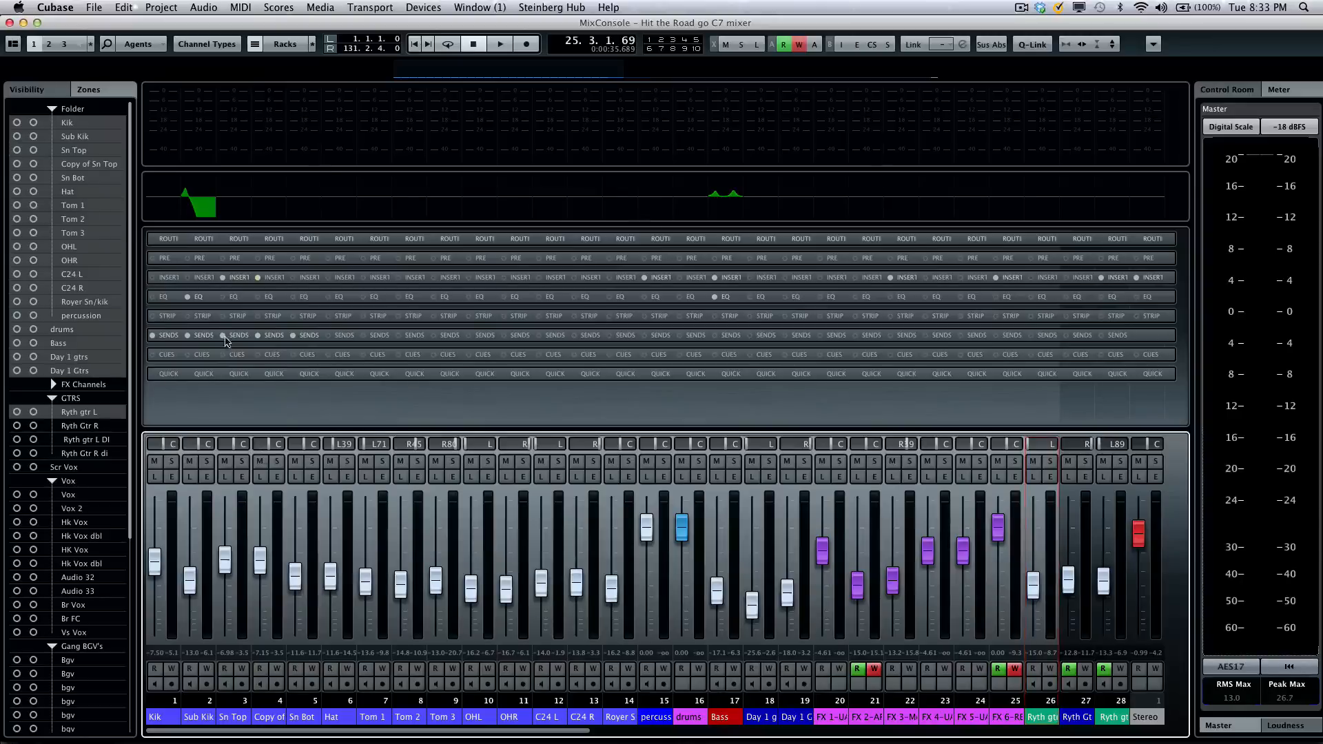
{"action": "left_click", "coordinate": [67, 123]}
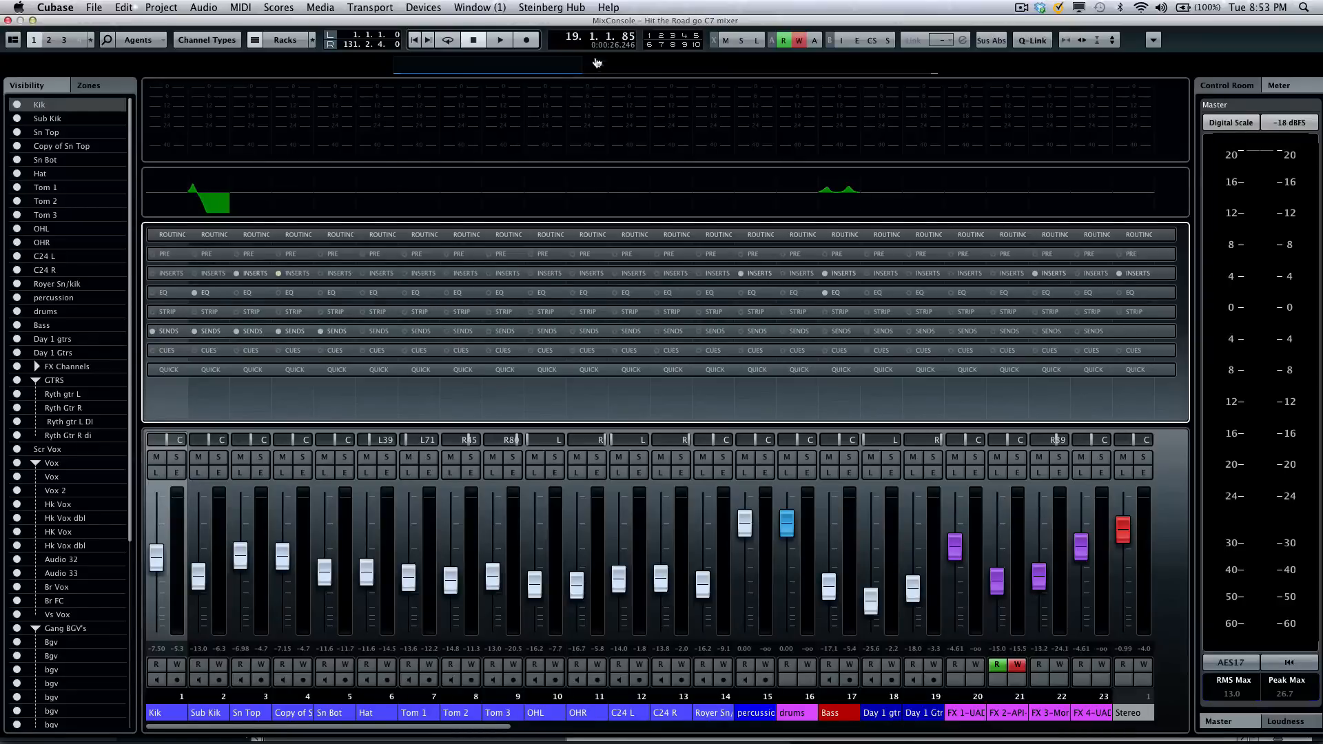
{"action": "mouse_move", "coordinate": [721, 85]}
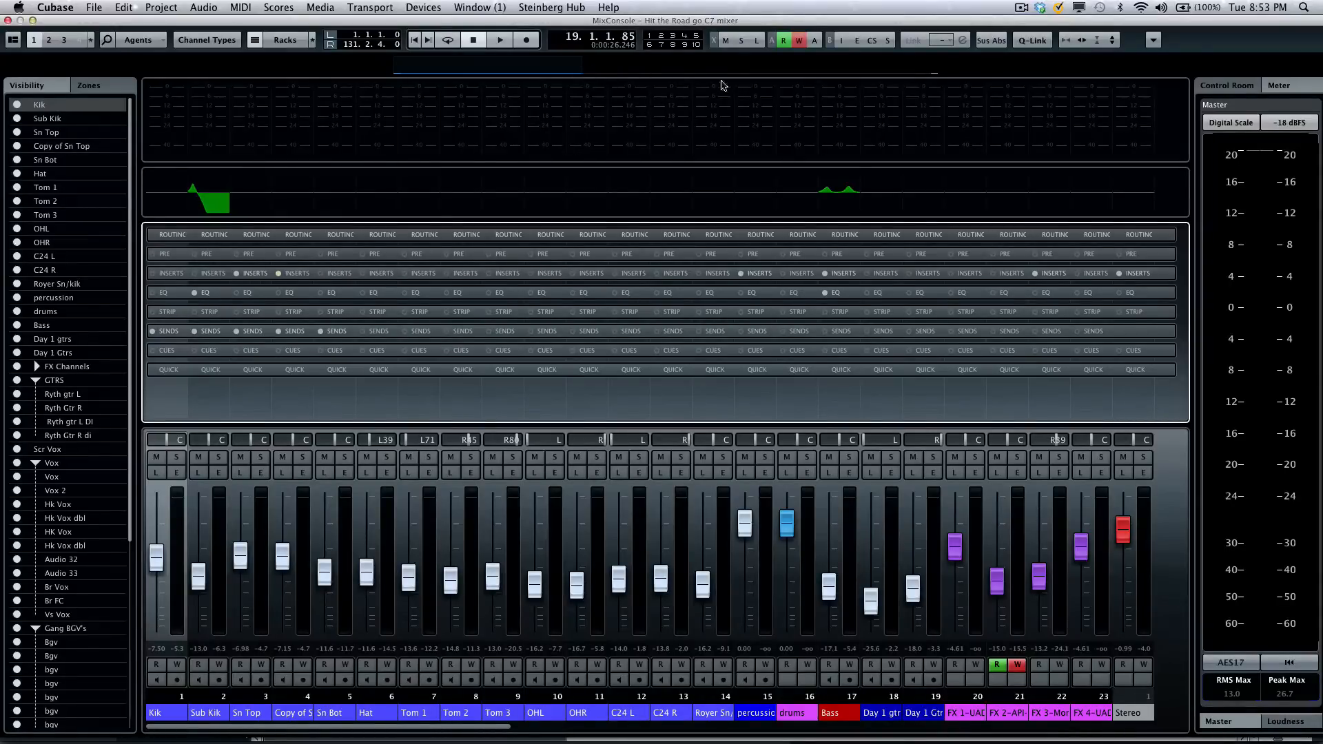
- Play part of the song and stop, leaving held peak marks on the channel meters
{"action": "left_click", "coordinate": [499, 40]}
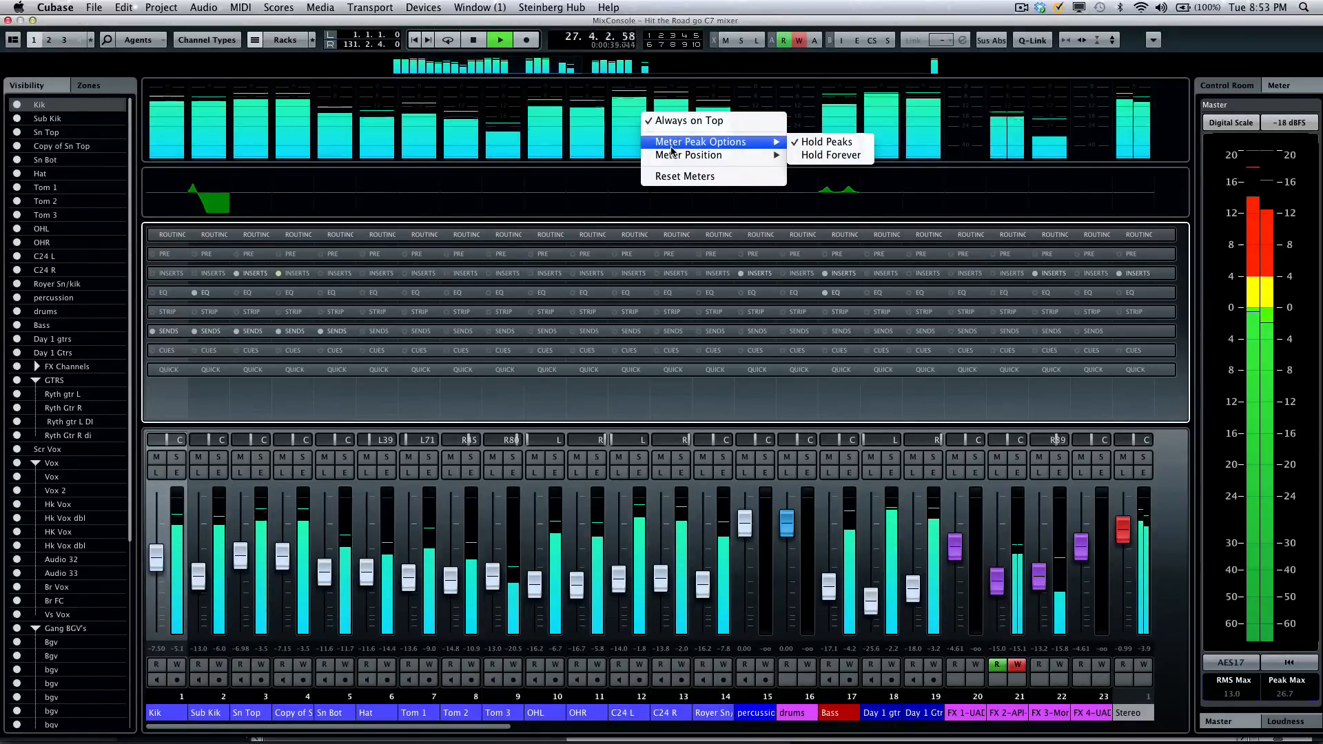
{"action": "mouse_move", "coordinate": [688, 154]}
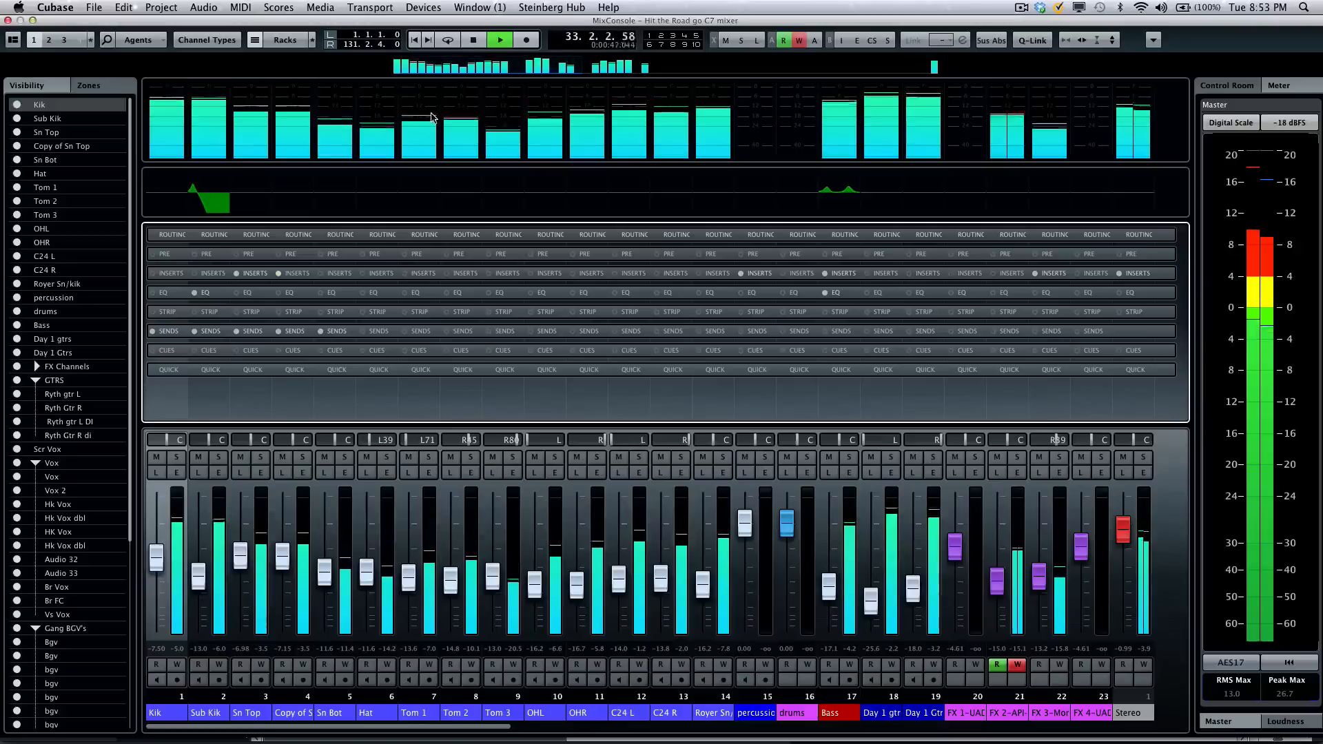
{"action": "left_click", "coordinate": [473, 40]}
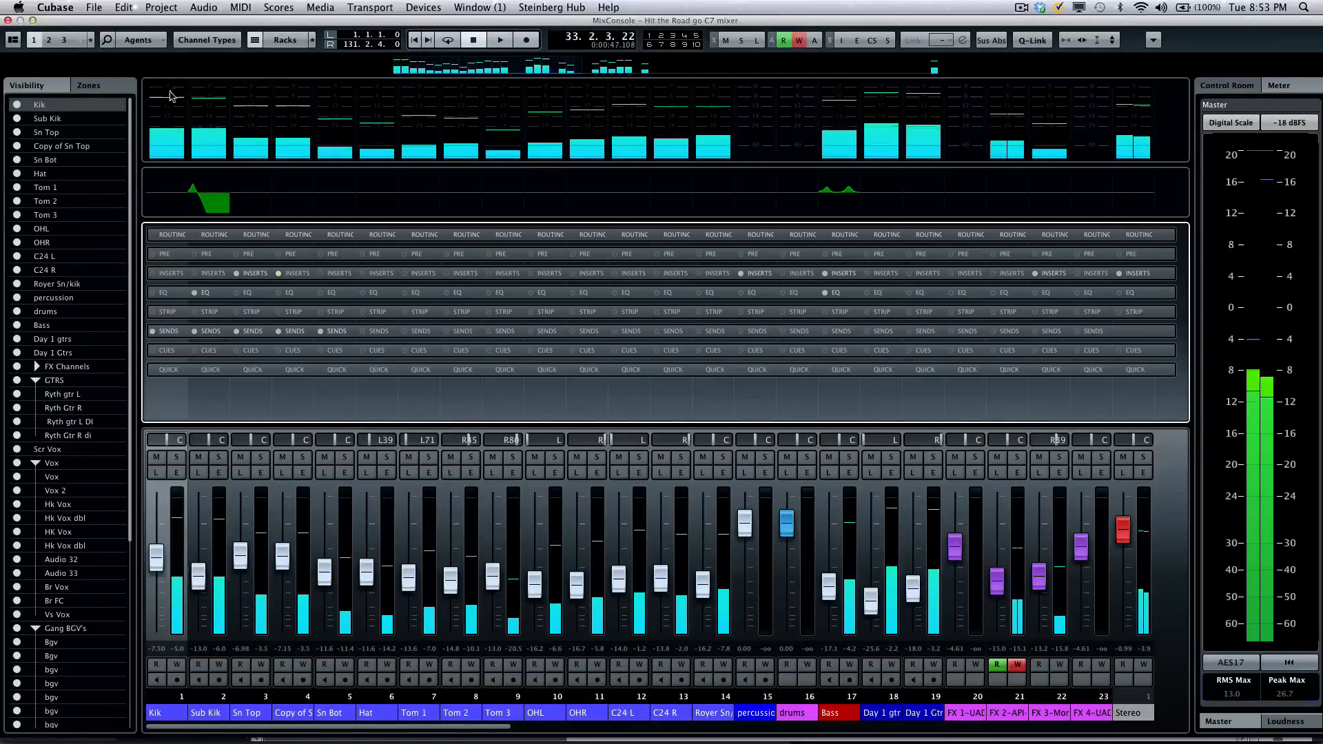
{"action": "left_click", "coordinate": [55, 8]}
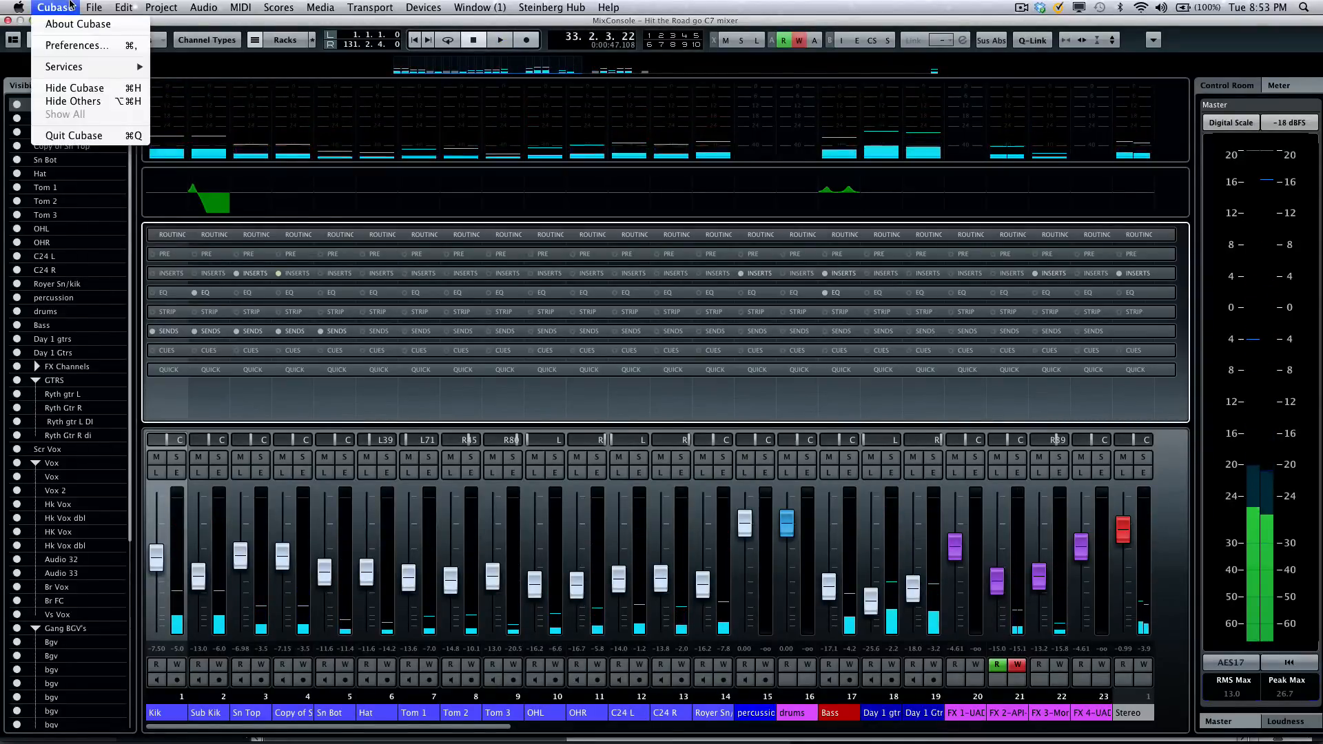
{"action": "left_click", "coordinate": [76, 45]}
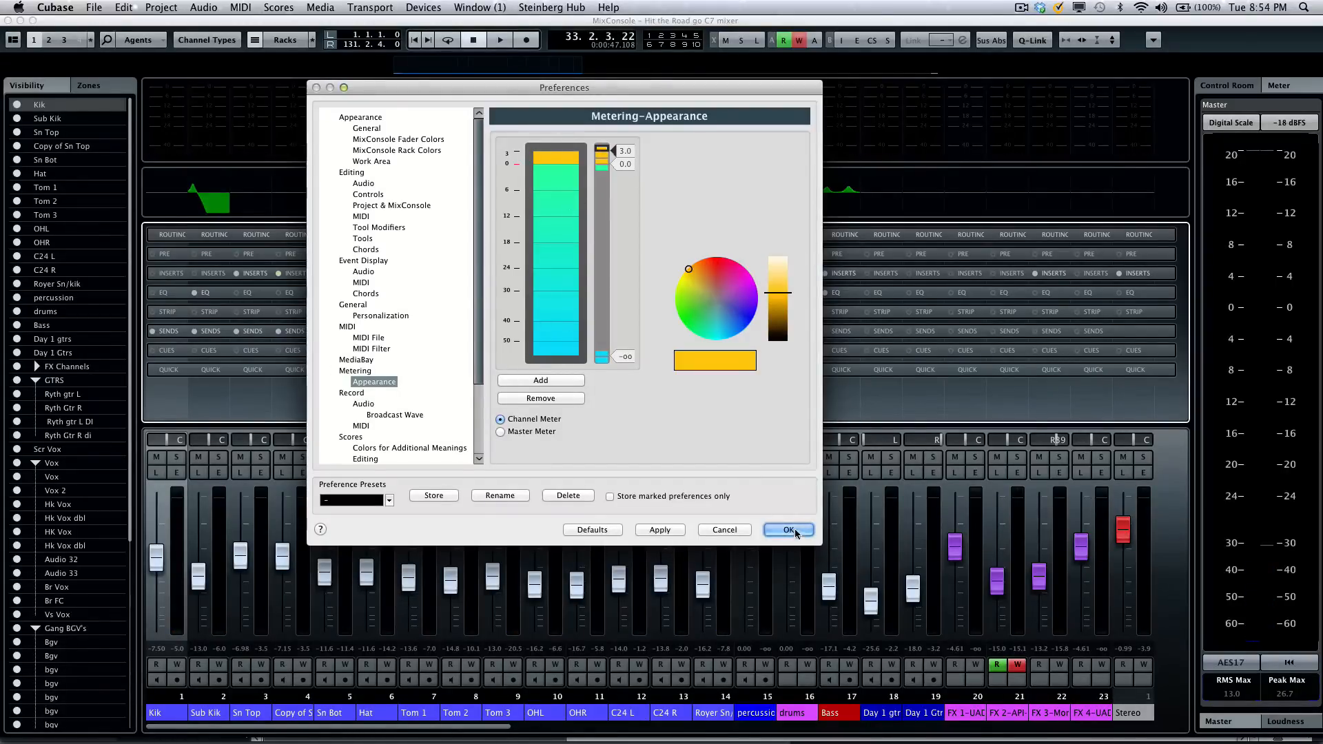
{"action": "left_click", "coordinate": [787, 530]}
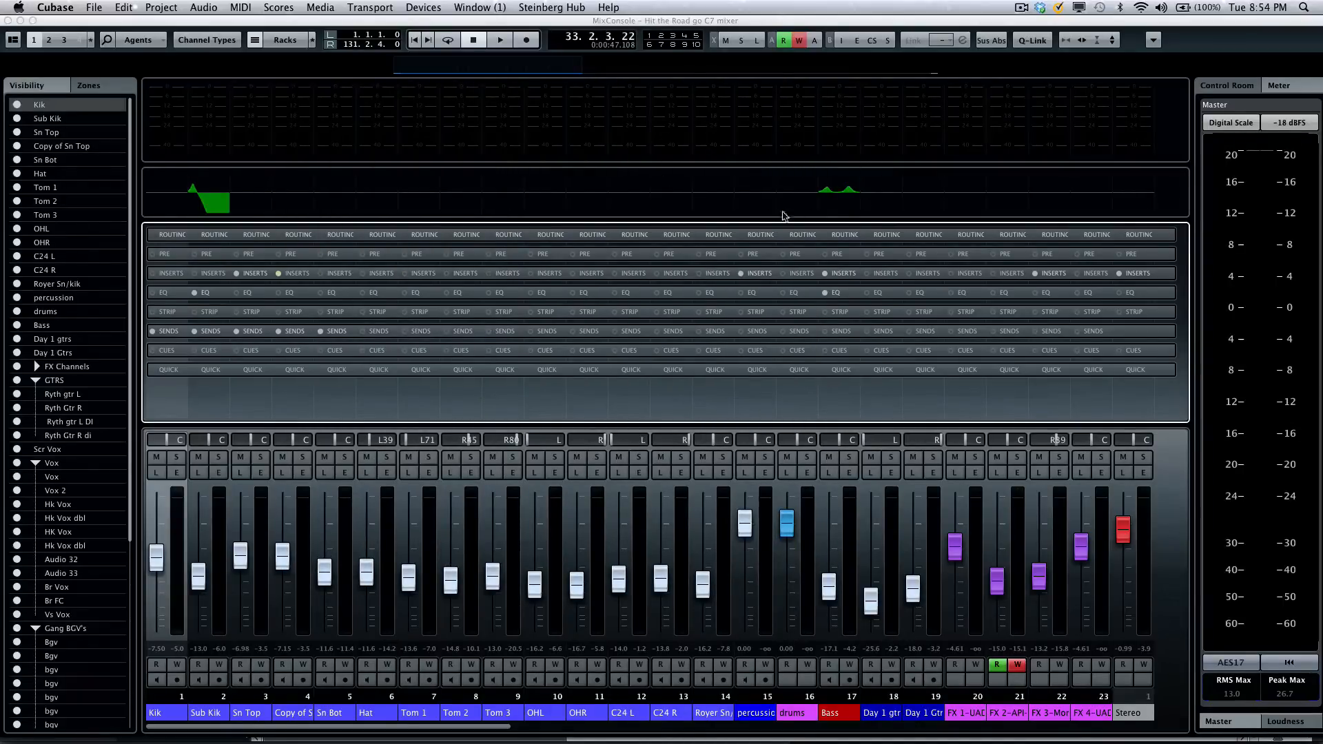
- Start playback of a further stretch of the song
{"action": "left_click", "coordinate": [499, 40]}
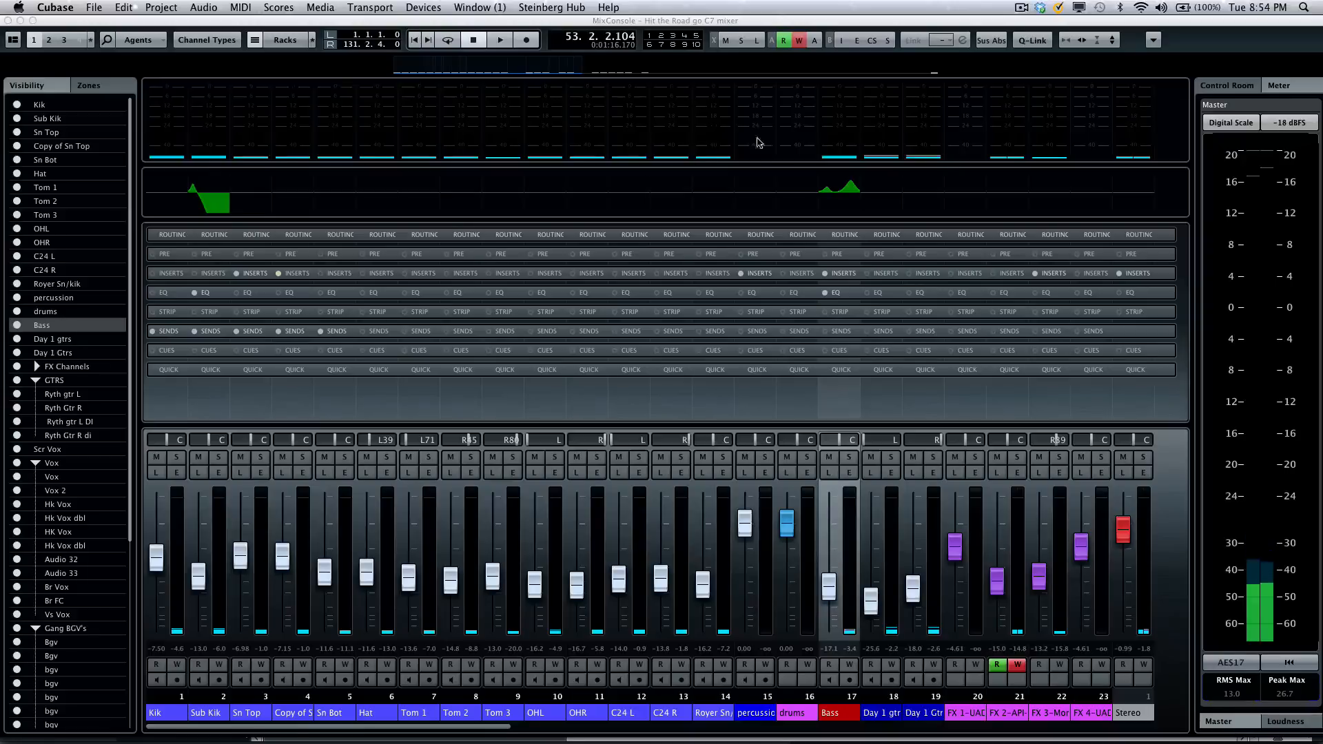
{"action": "mouse_move", "coordinate": [1042, 40]}
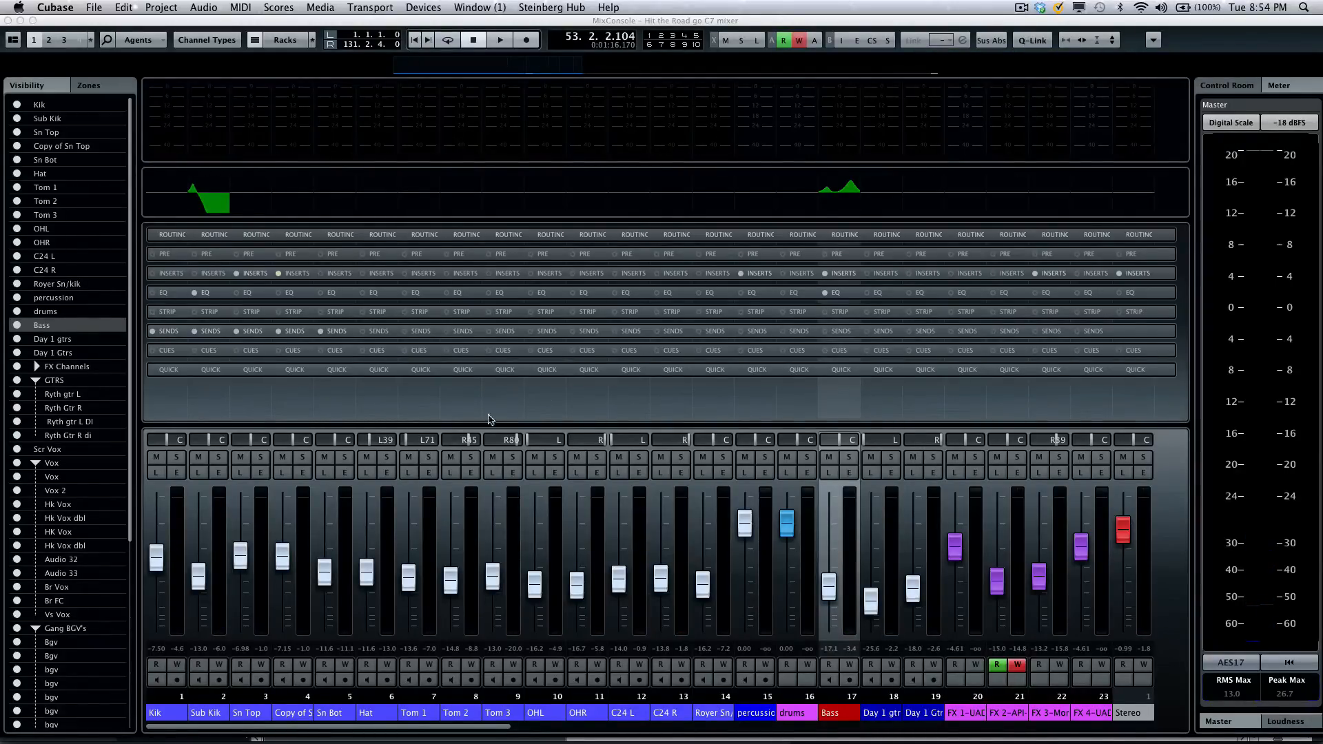
{"action": "mouse_move", "coordinate": [61, 107]}
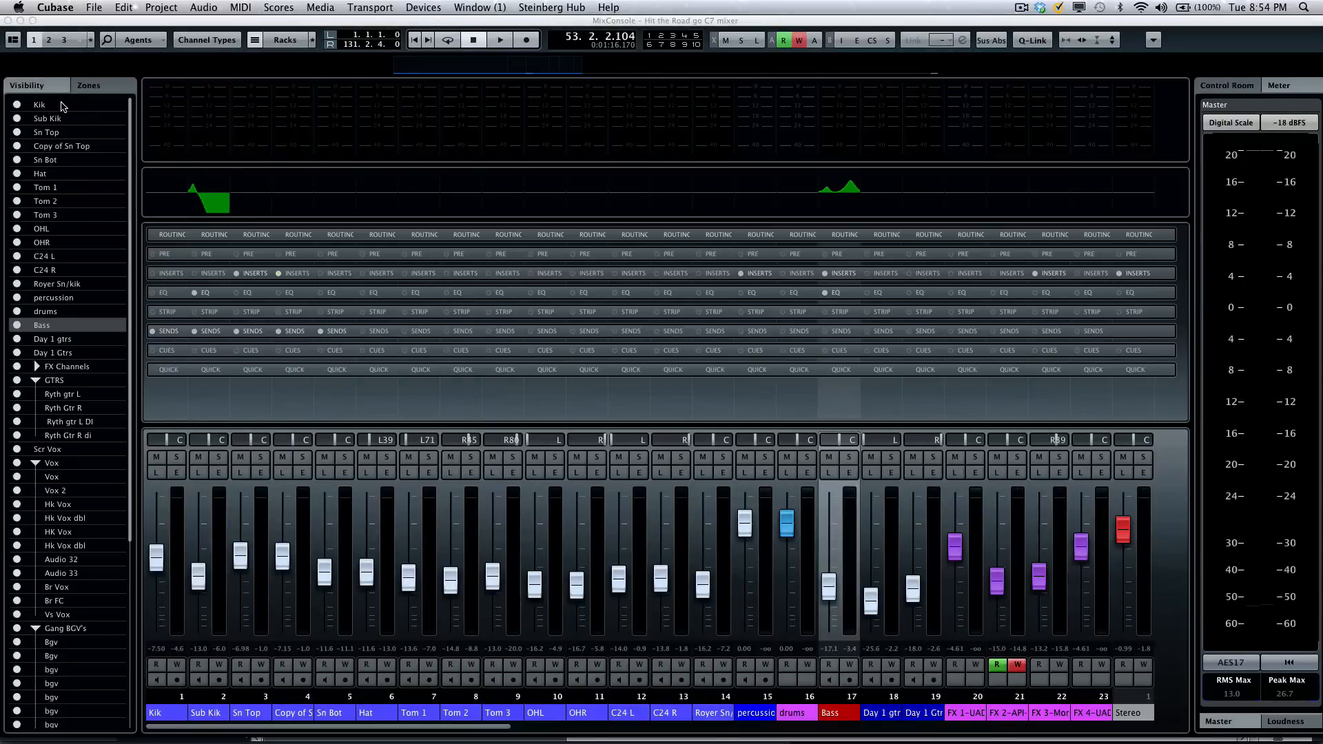
- Select Kik through percussion as a range and move their faders together
{"action": "left_click", "coordinate": [40, 103]}
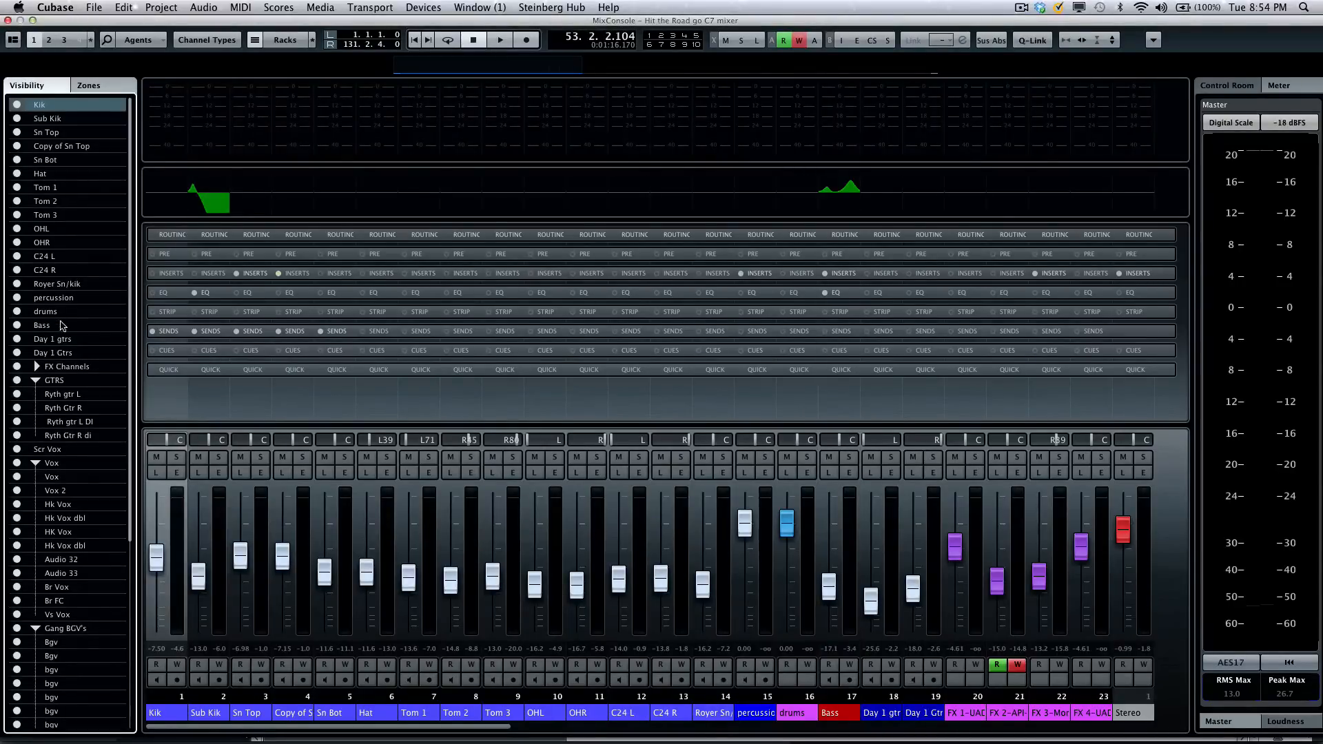
{"action": "mouse_move", "coordinate": [77, 321]}
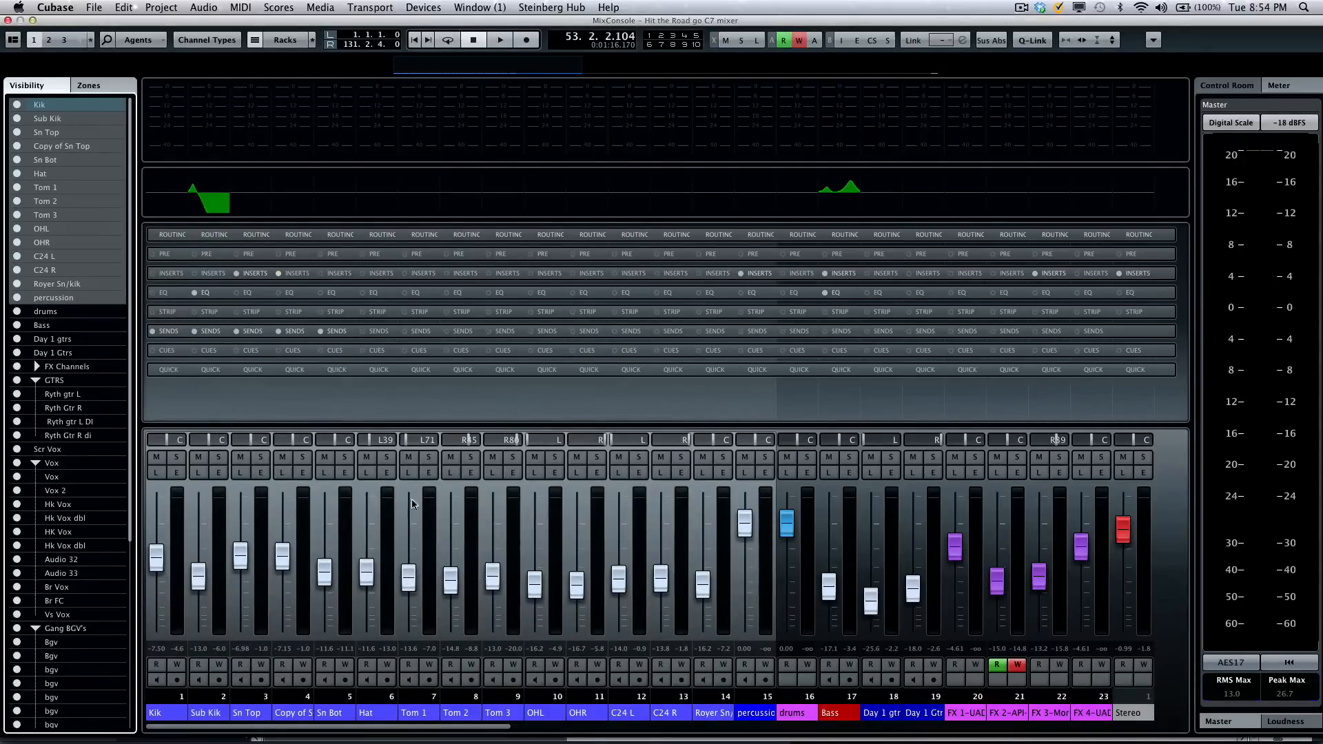
{"action": "mouse_move", "coordinate": [1171, 127]}
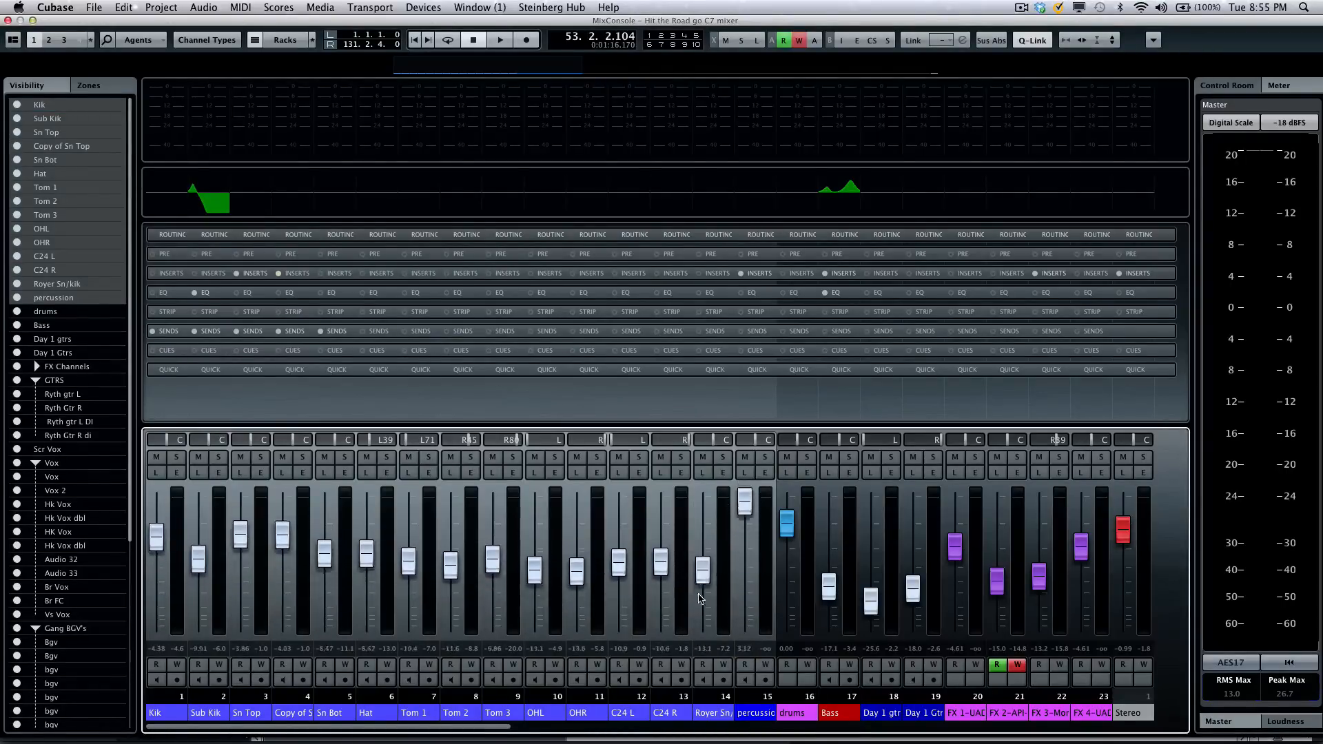
{"action": "left_click", "coordinate": [1031, 40]}
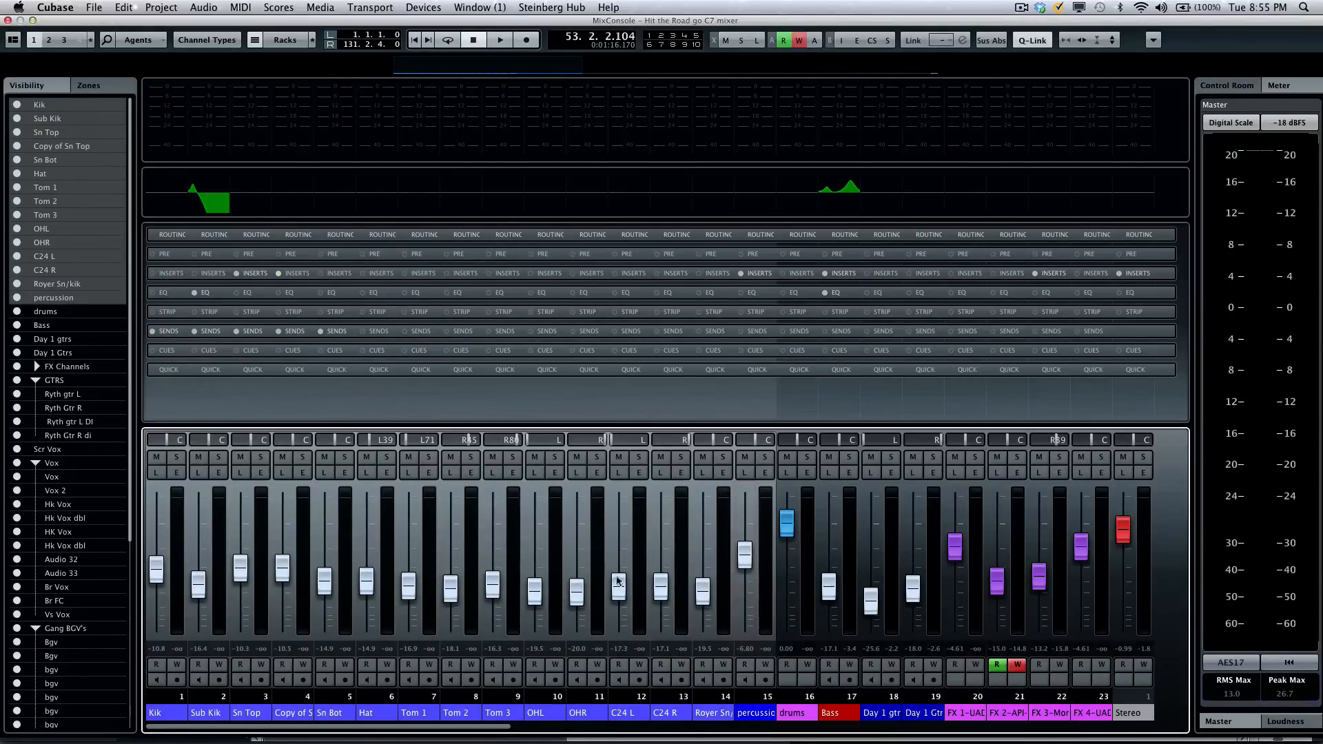
{"action": "mouse_move", "coordinate": [631, 588]}
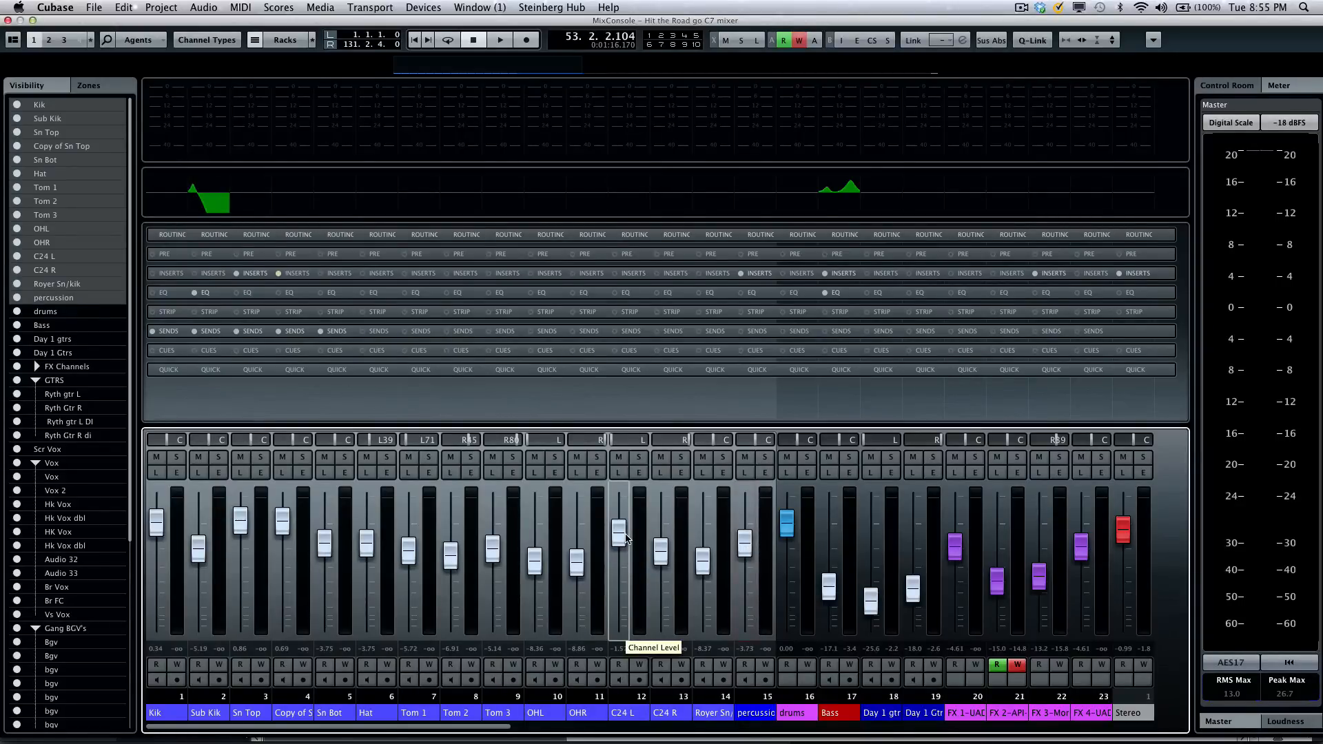
{"action": "mouse_move", "coordinate": [199, 498]}
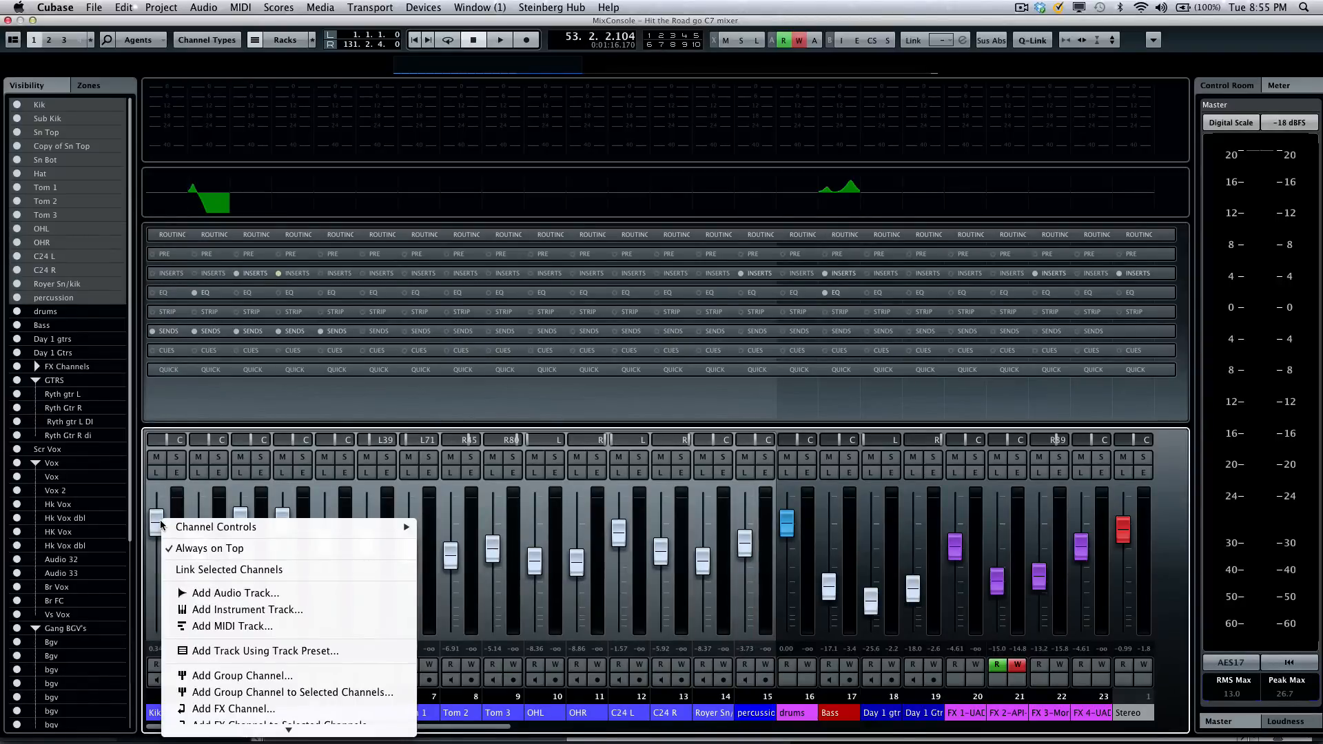
{"action": "mouse_move", "coordinate": [246, 593]}
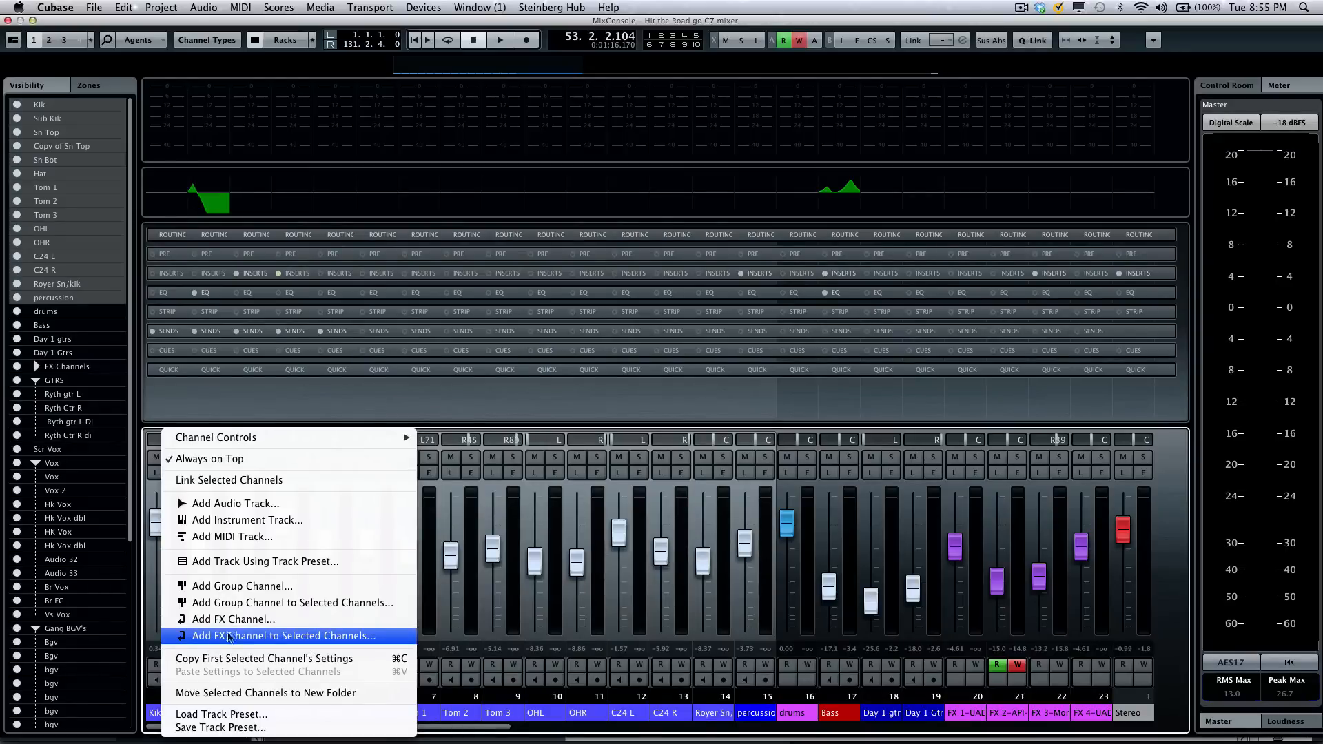
{"action": "mouse_move", "coordinate": [289, 603]}
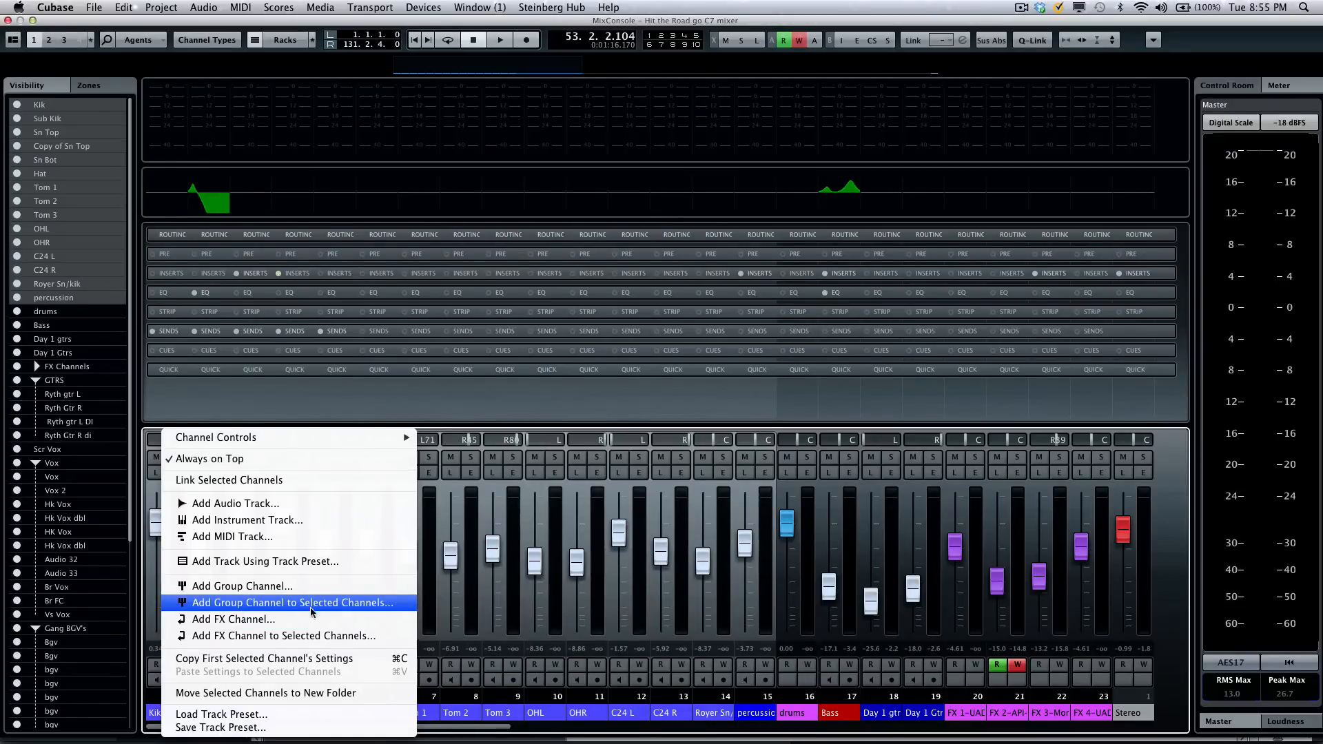
- Add a group channel named 'drum bus 2' for the selected channels and return to Kik
{"action": "left_click", "coordinate": [292, 603]}
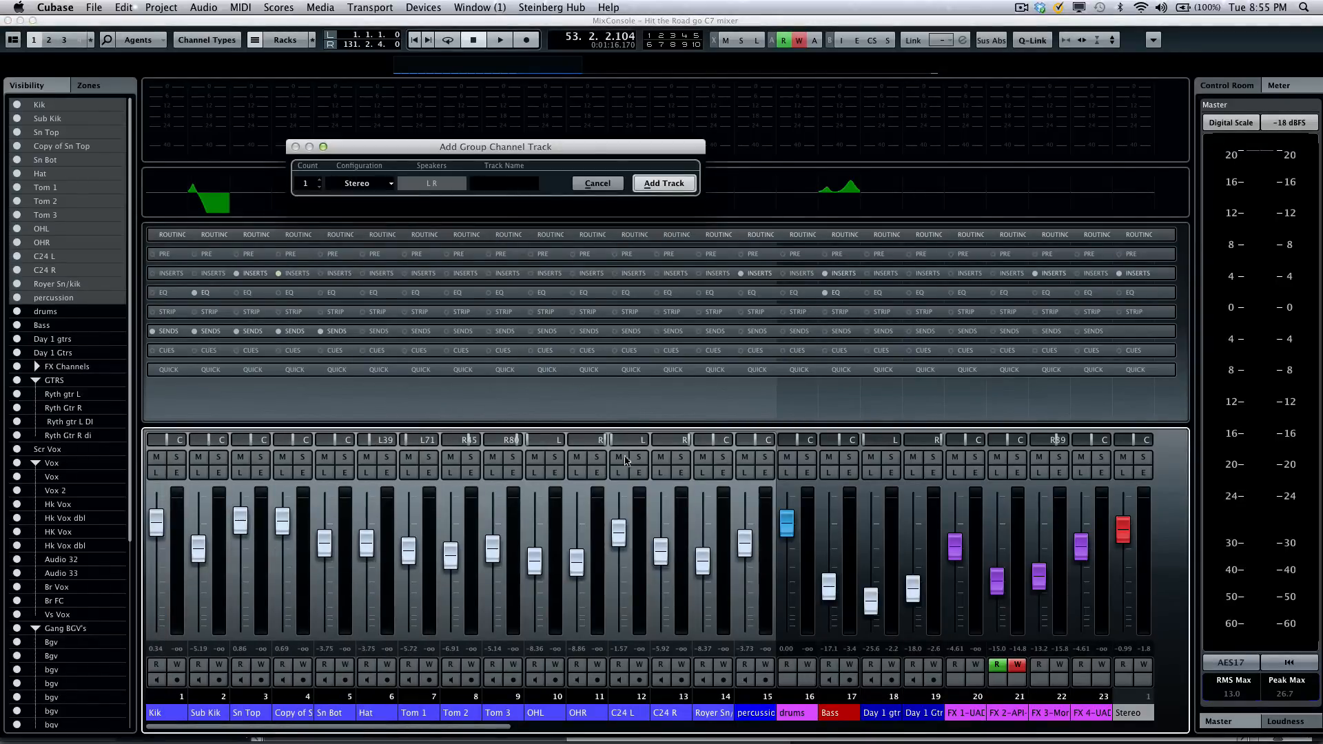
{"action": "left_click", "coordinate": [504, 184]}
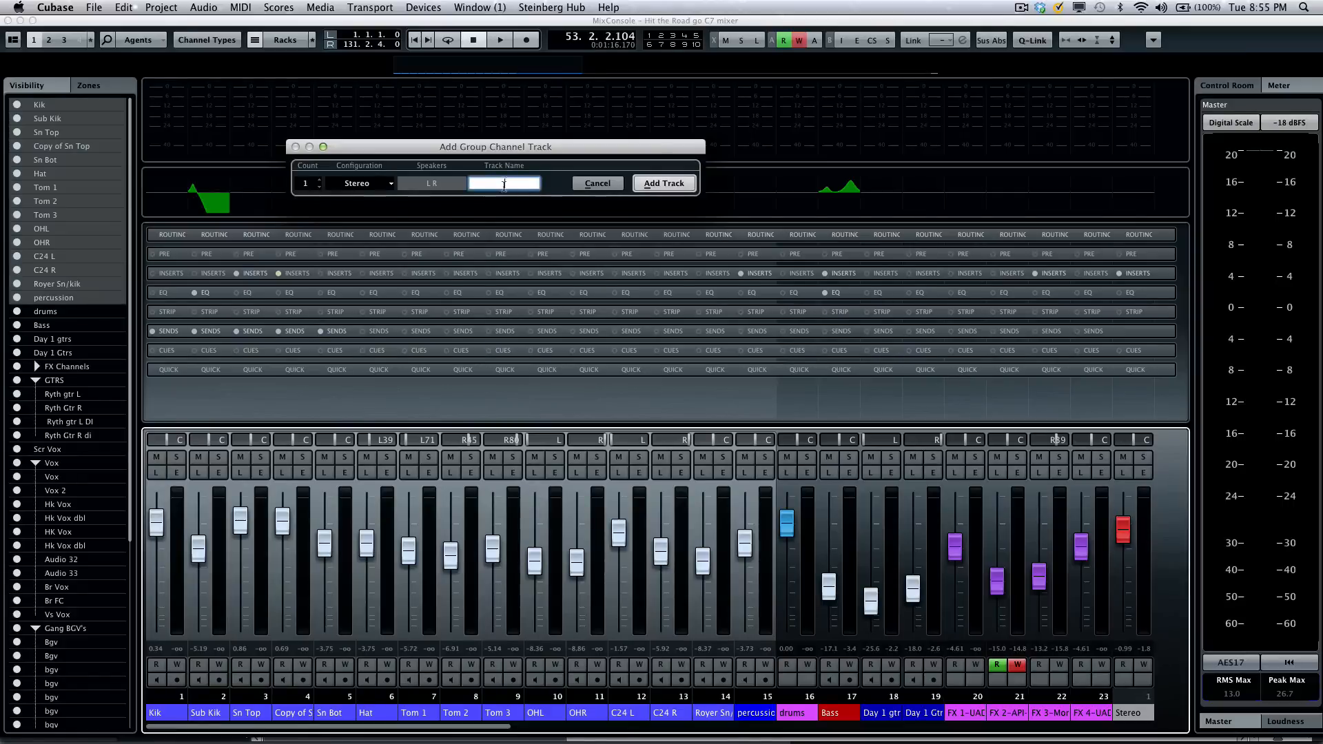
{"action": "type", "text": "drum"}
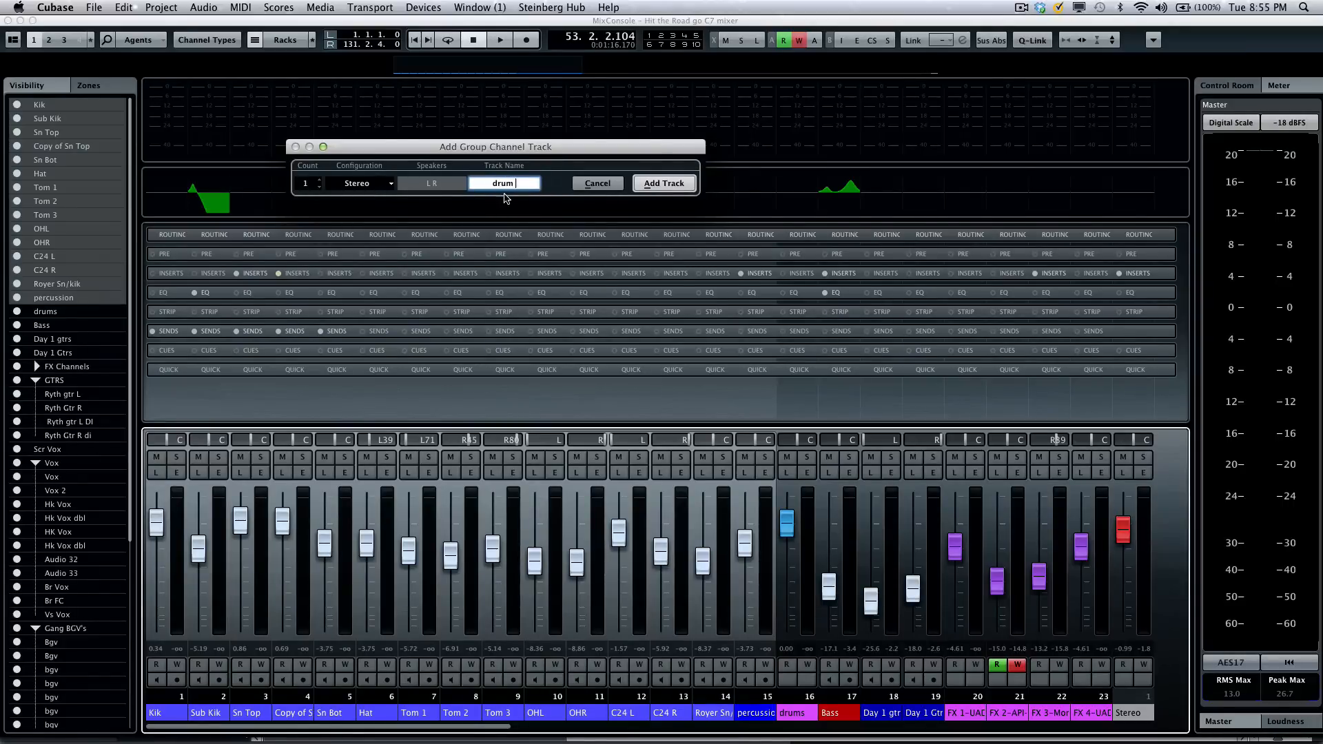
{"action": "type", "text": "bus"}
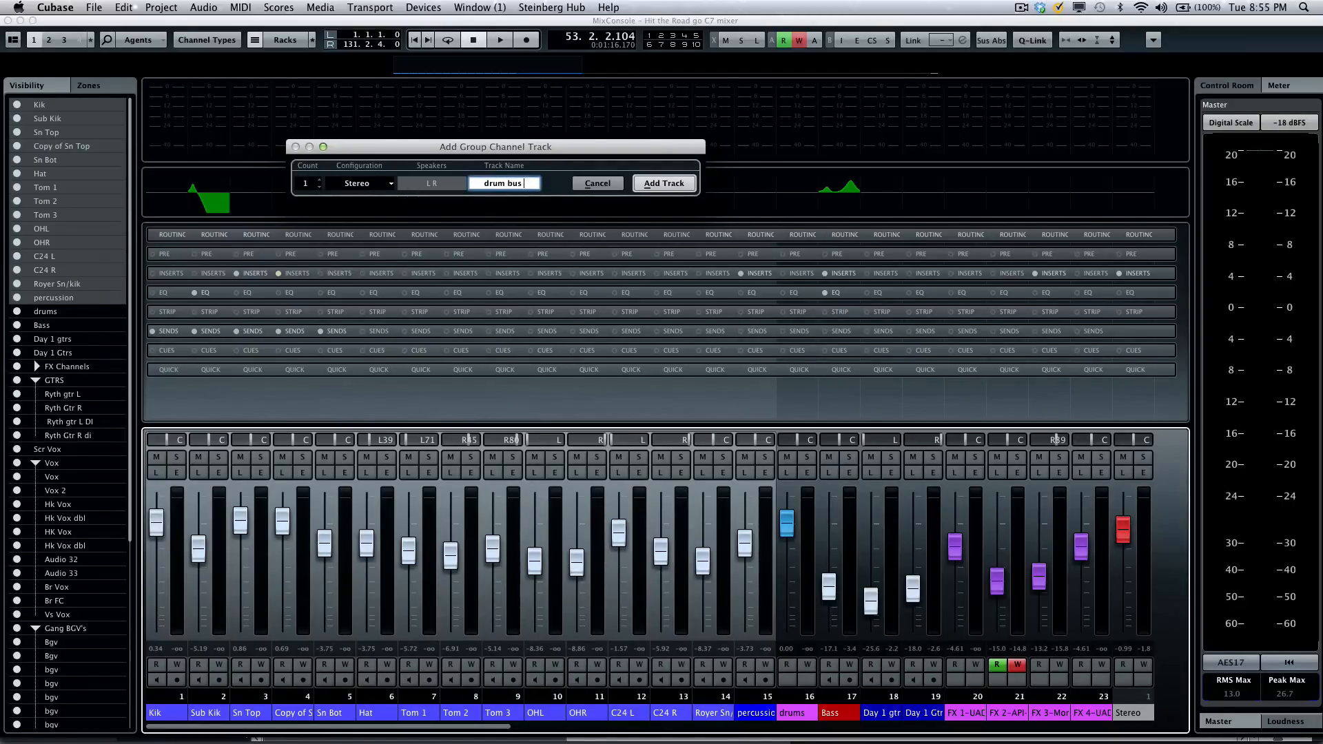
{"action": "type", "text": "2"}
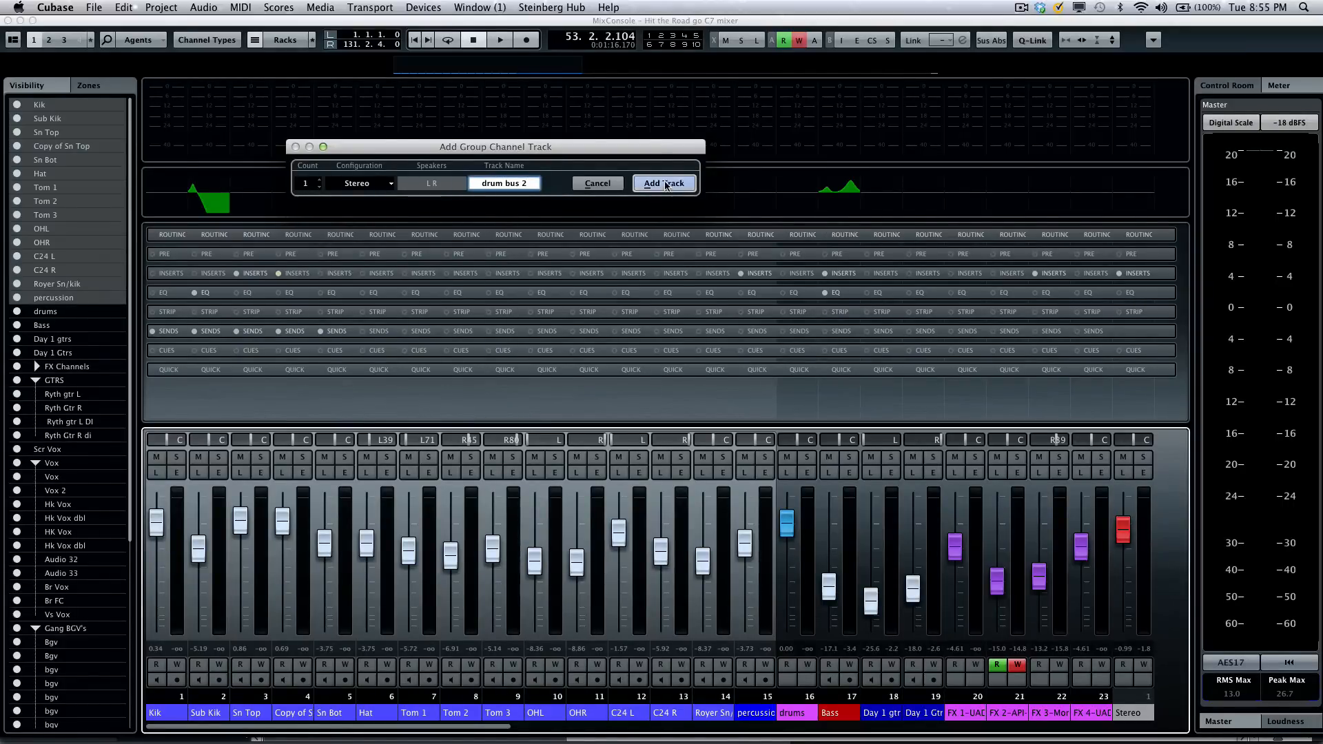
{"action": "left_click", "coordinate": [664, 183]}
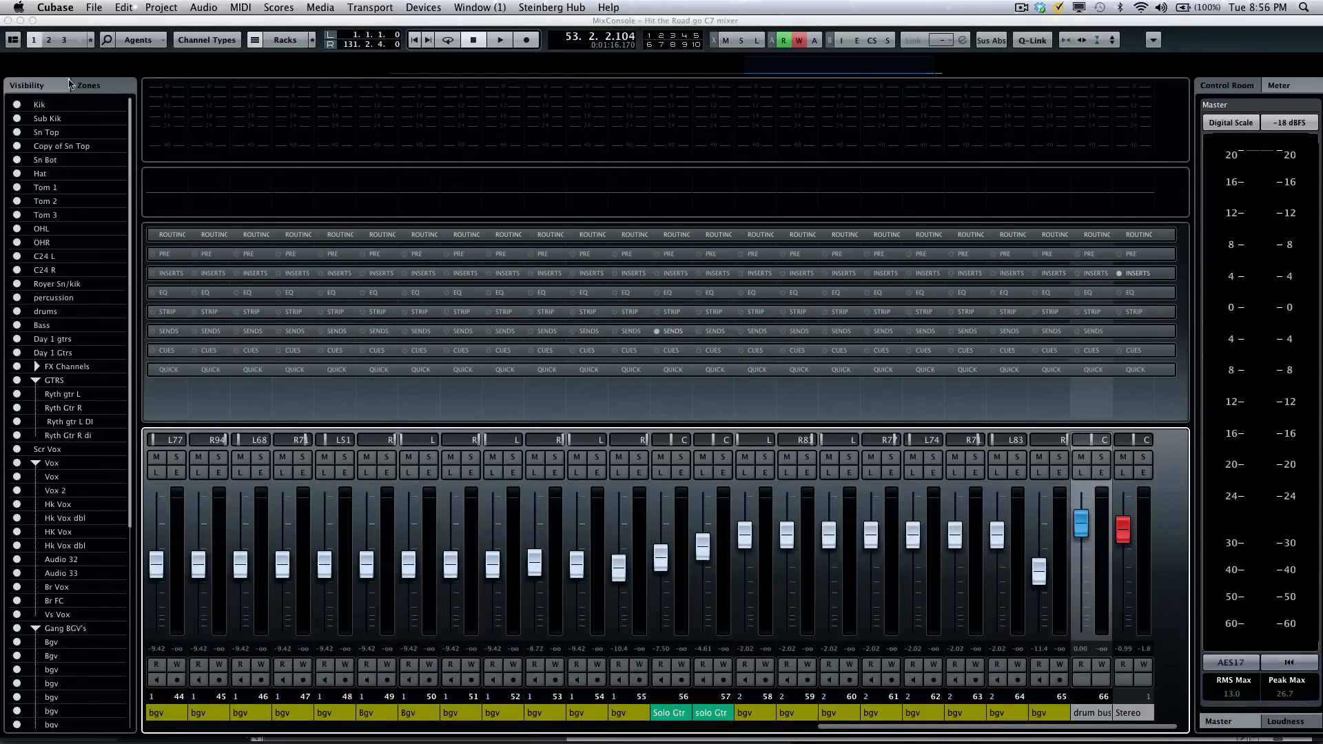
{"action": "left_click", "coordinate": [40, 104]}
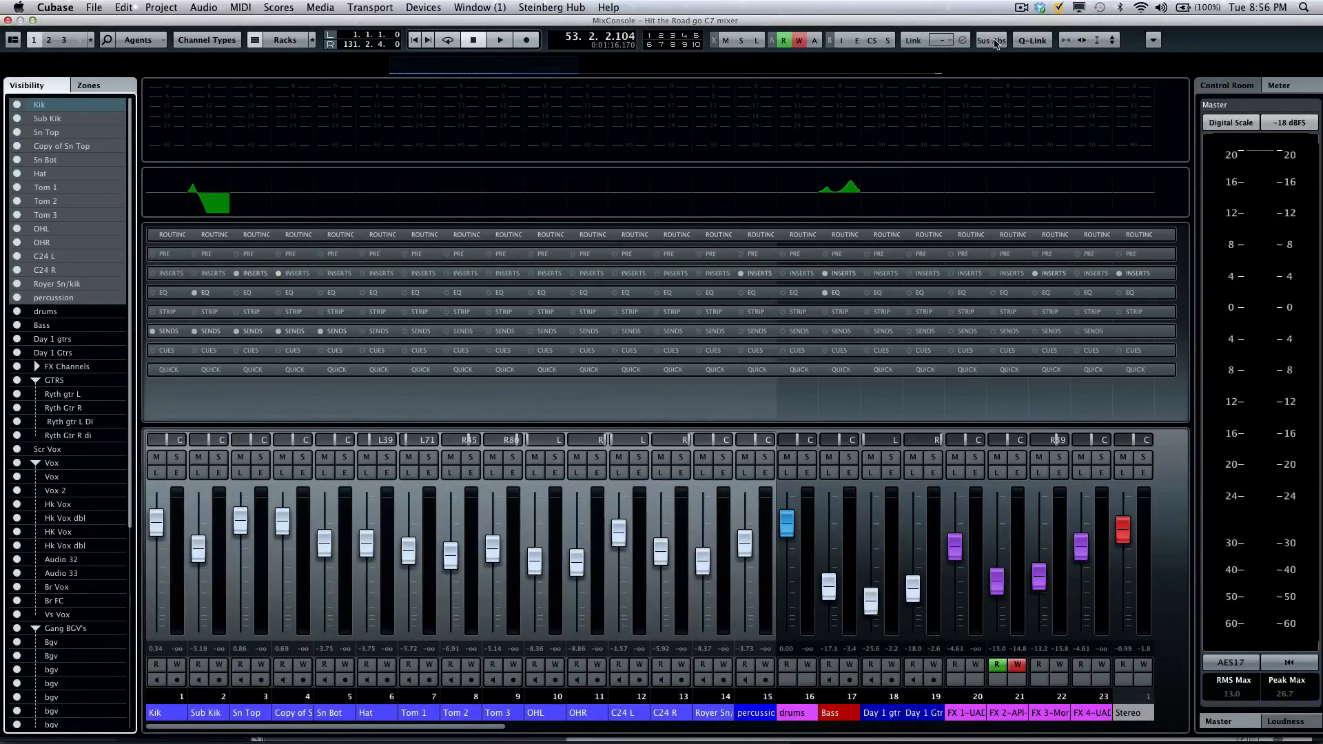
- Link the drum channels via Control Link with volume, sends and routing shared, and confirm
{"action": "left_click", "coordinate": [986, 40]}
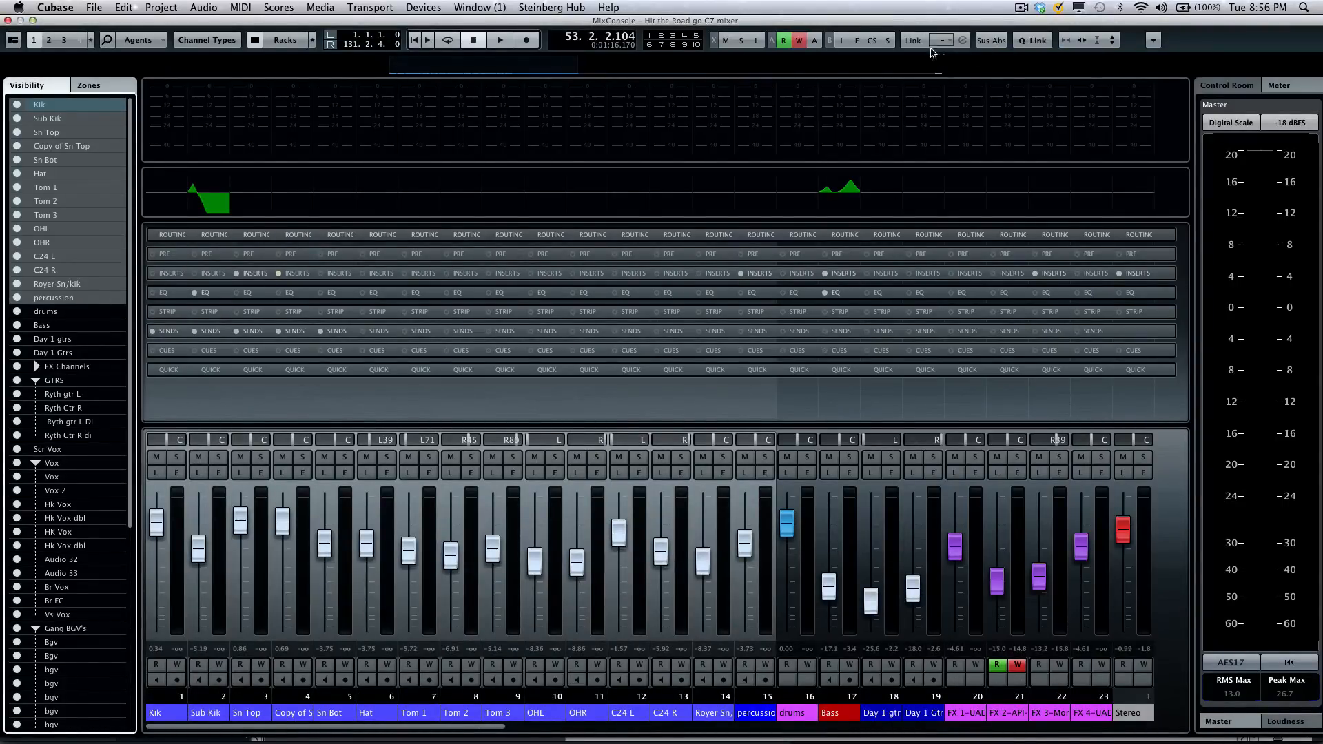
{"action": "mouse_move", "coordinate": [914, 40]}
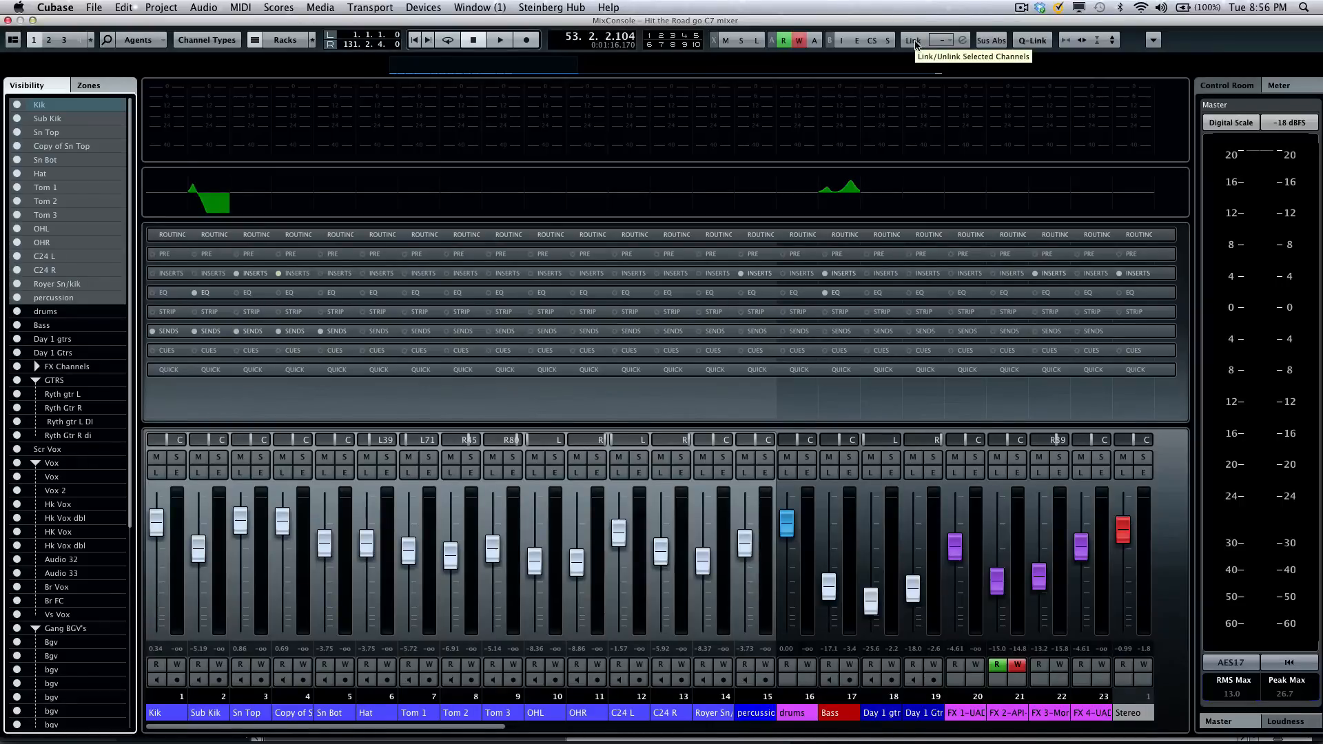
{"action": "left_click", "coordinate": [912, 40]}
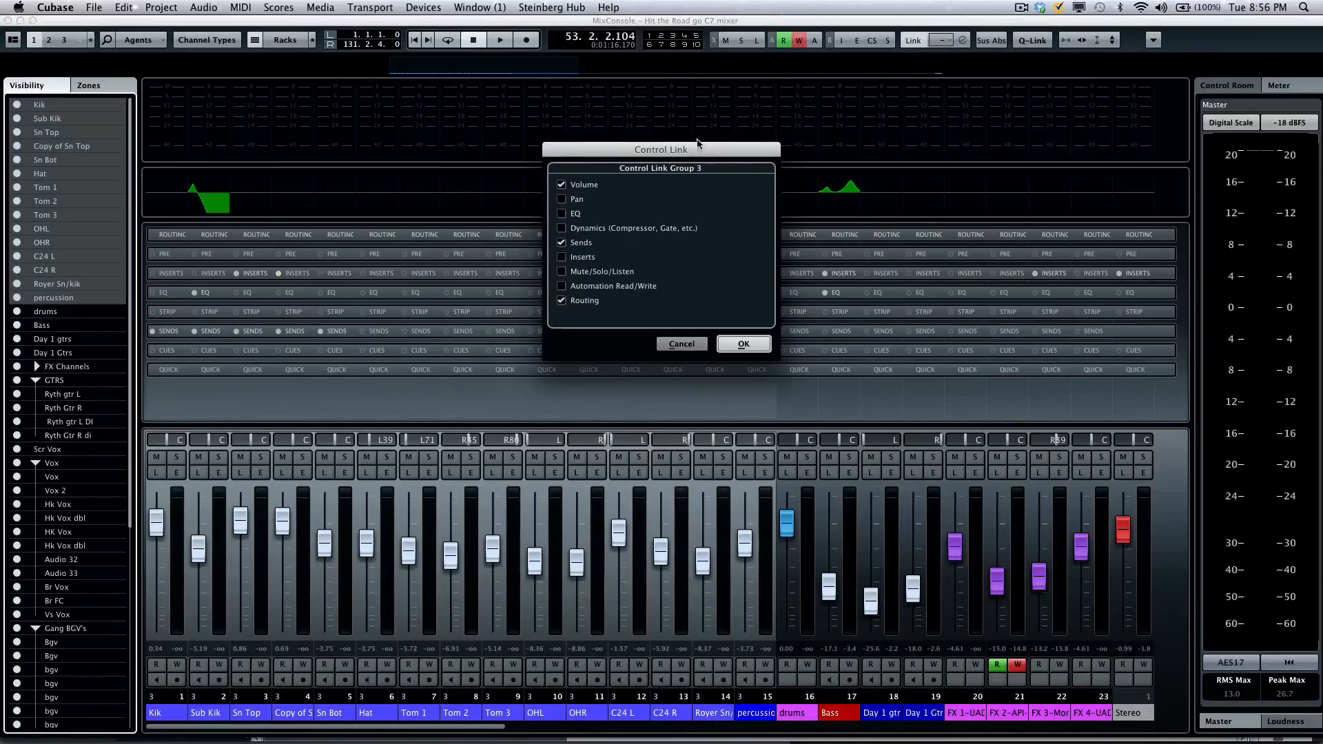
{"action": "mouse_move", "coordinate": [683, 181]}
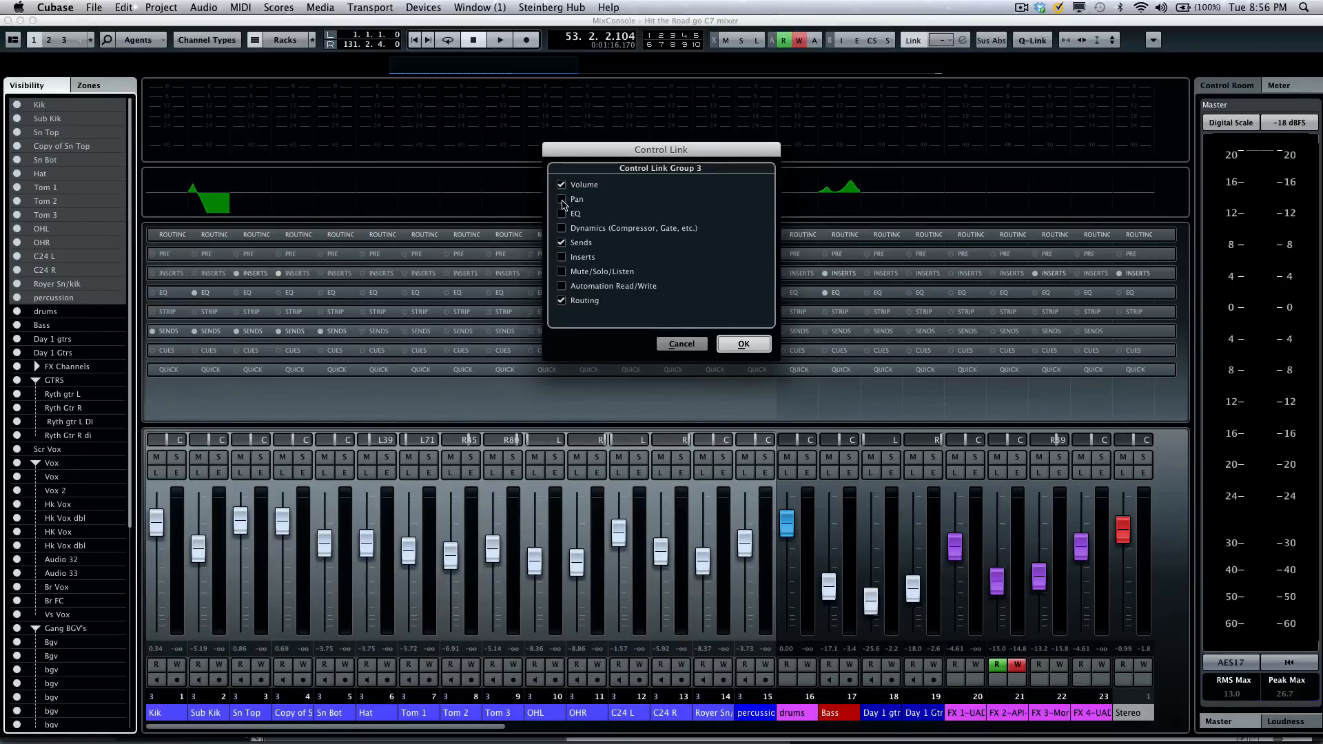
{"action": "left_click", "coordinate": [562, 198]}
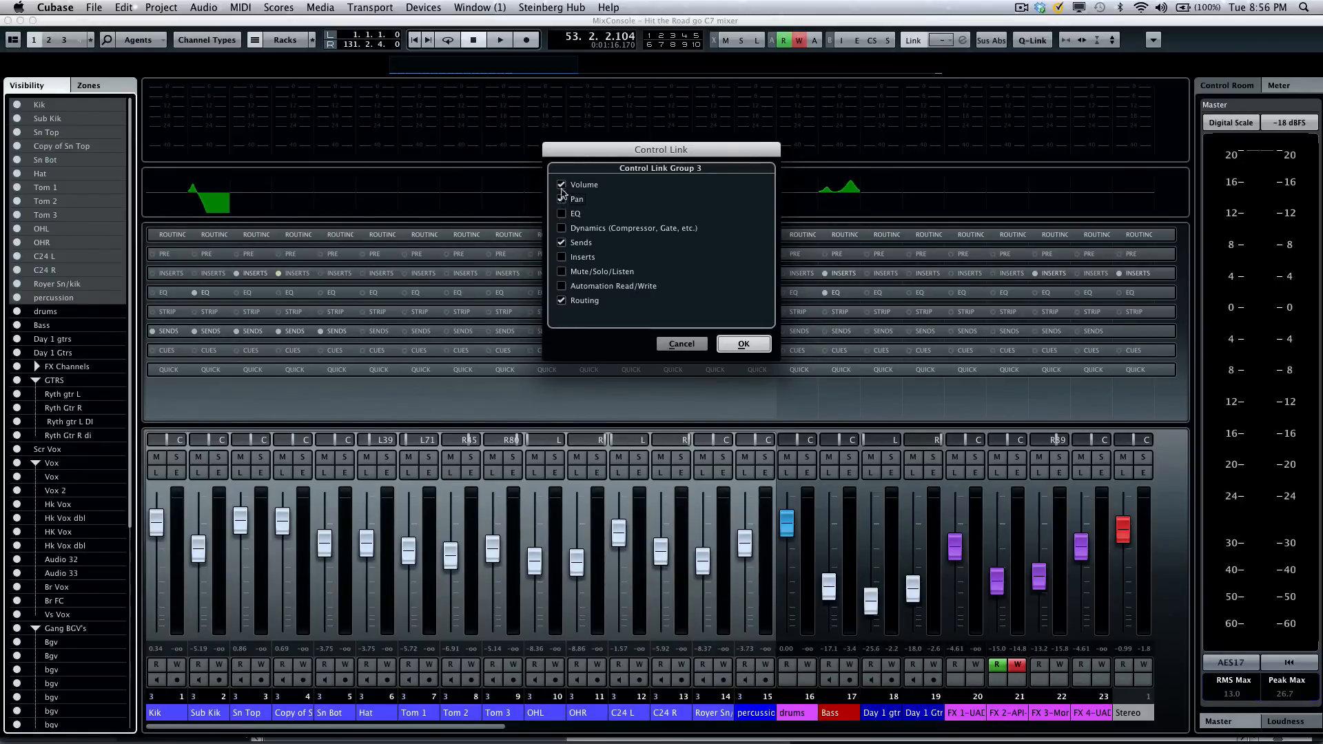
{"action": "left_click", "coordinate": [563, 198]}
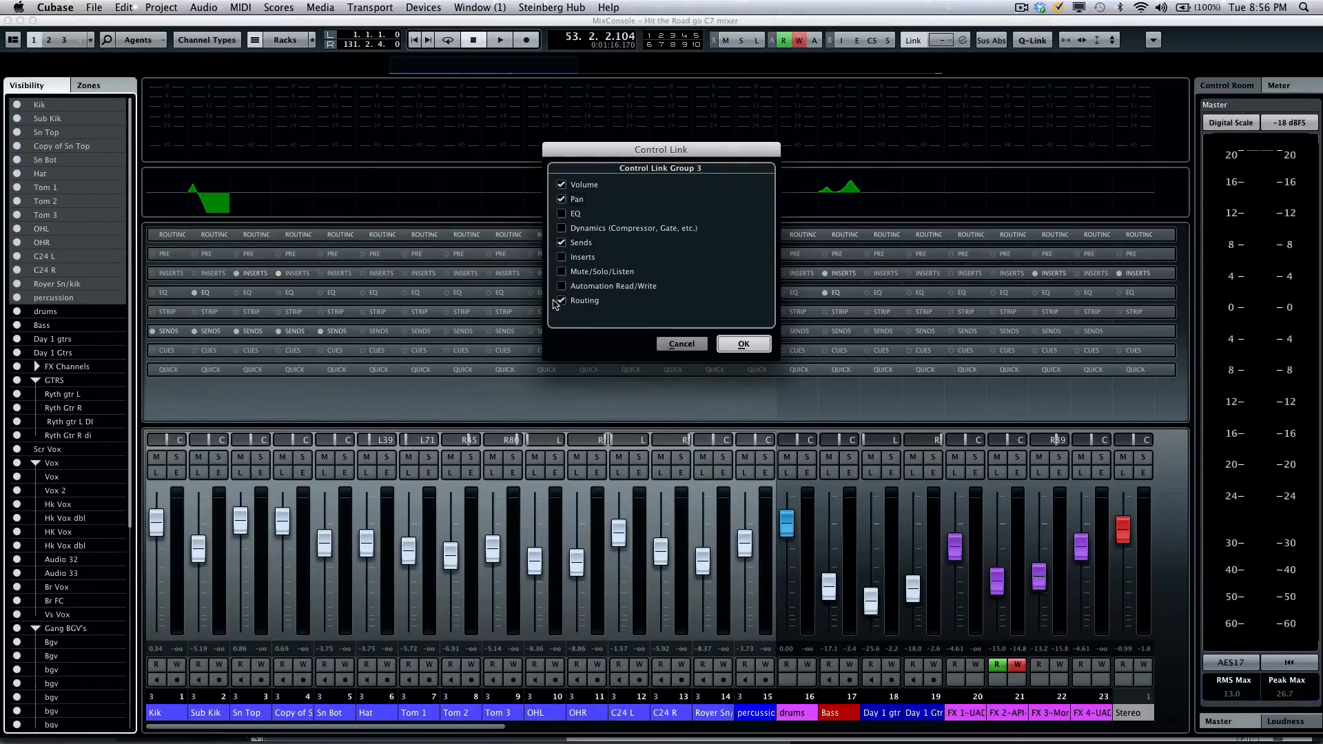
{"action": "left_click", "coordinate": [561, 199]}
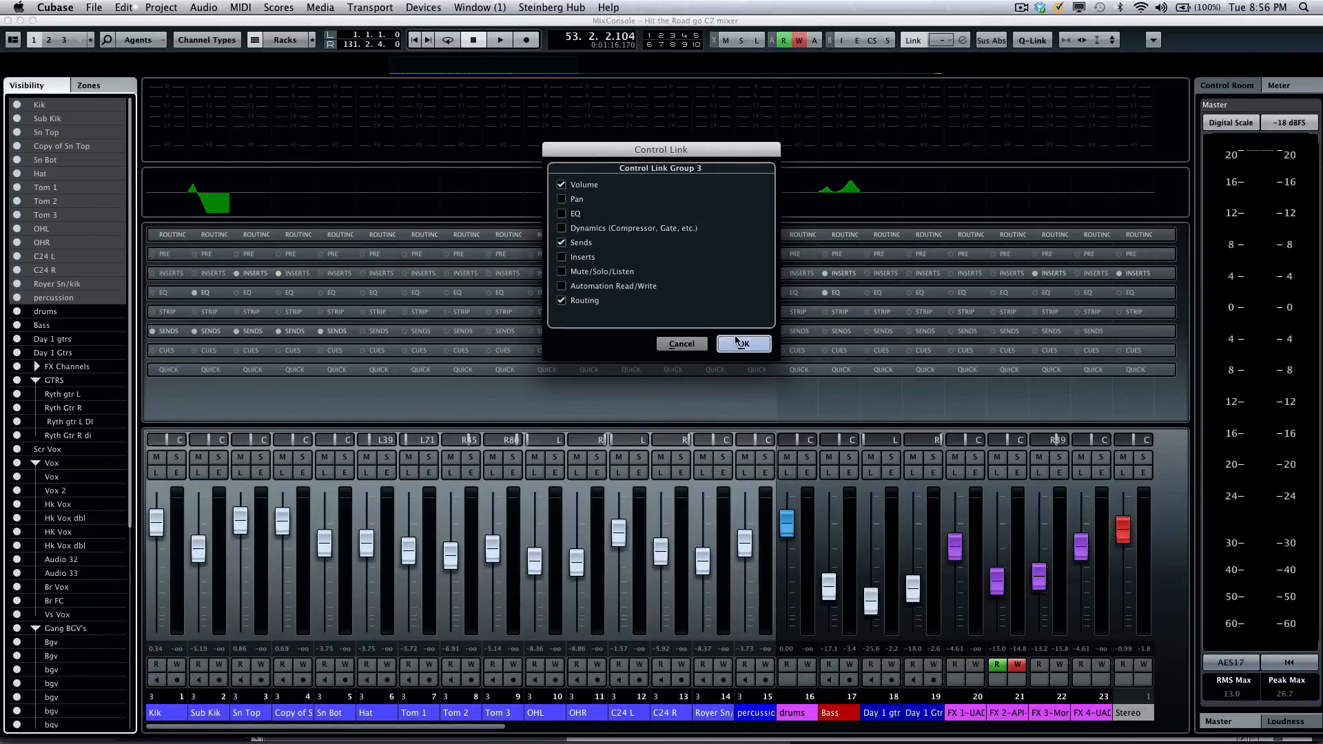
{"action": "left_click", "coordinate": [742, 345]}
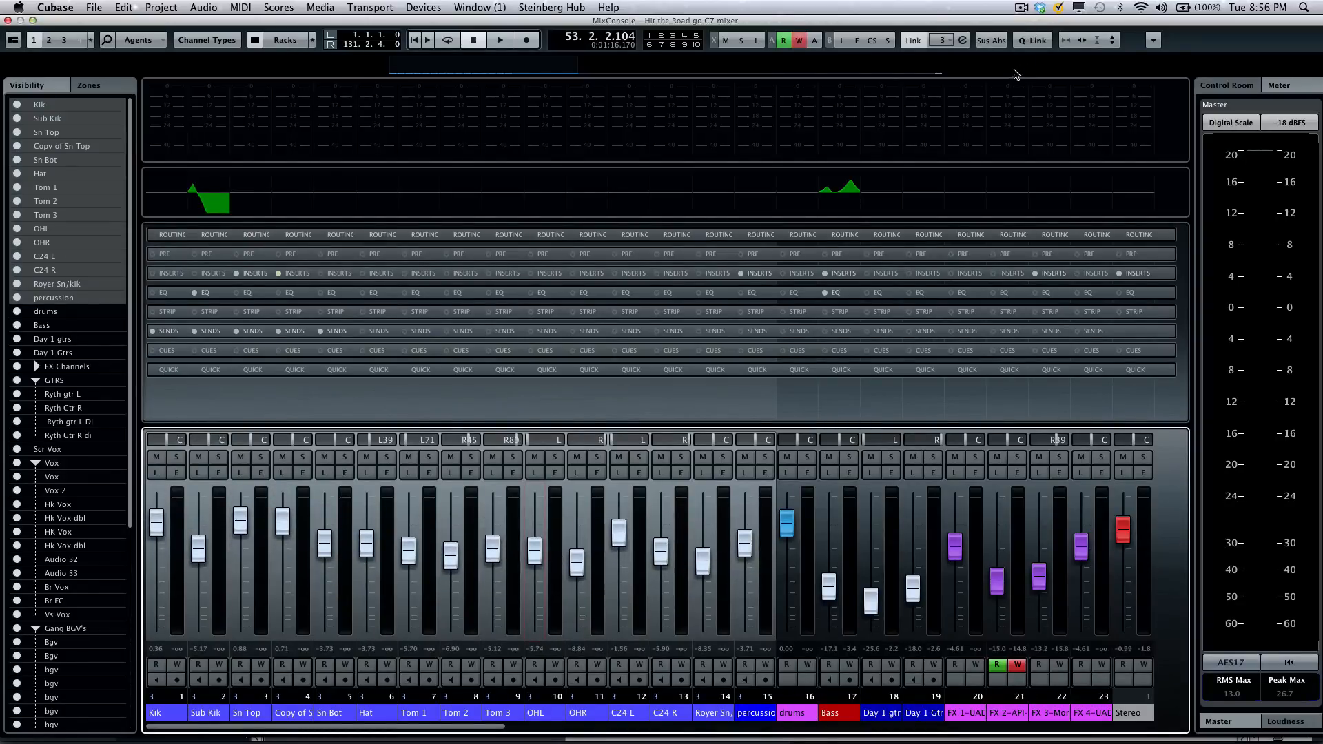
{"action": "mouse_move", "coordinate": [970, 58]}
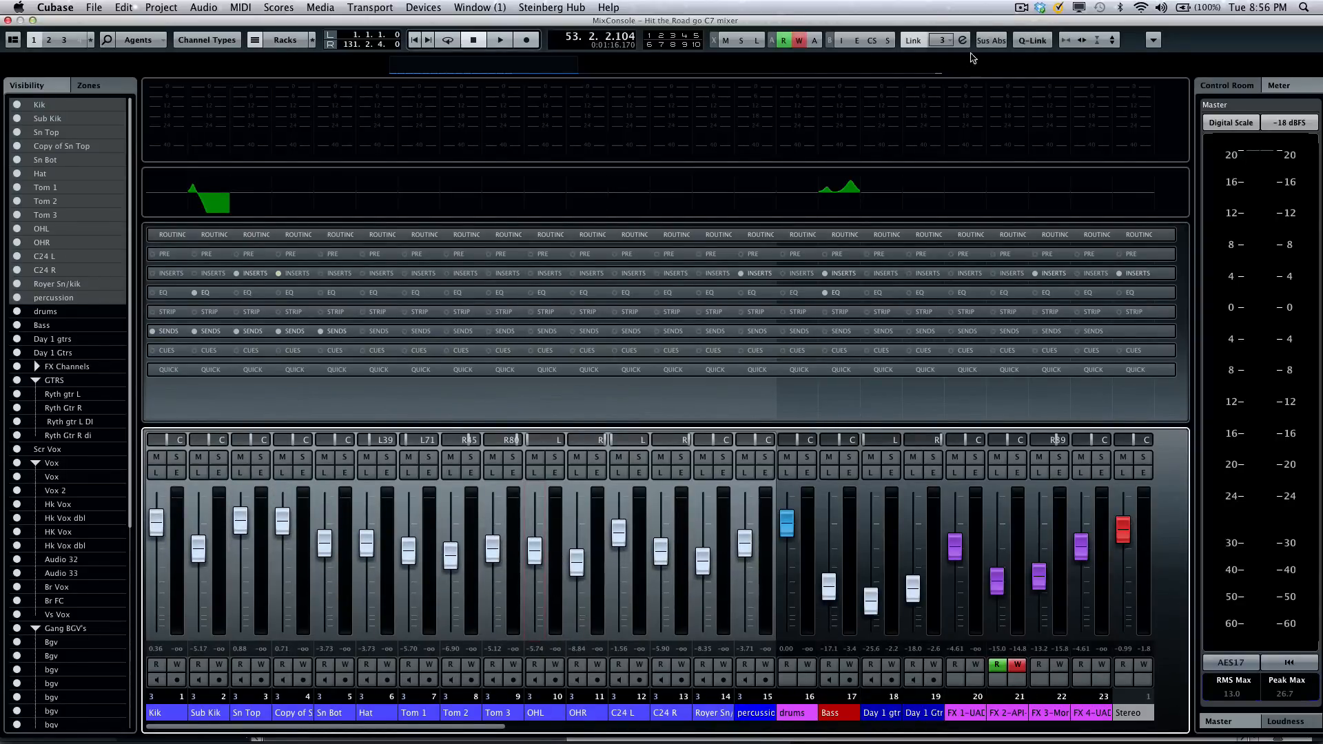
{"action": "left_click", "coordinate": [945, 40]}
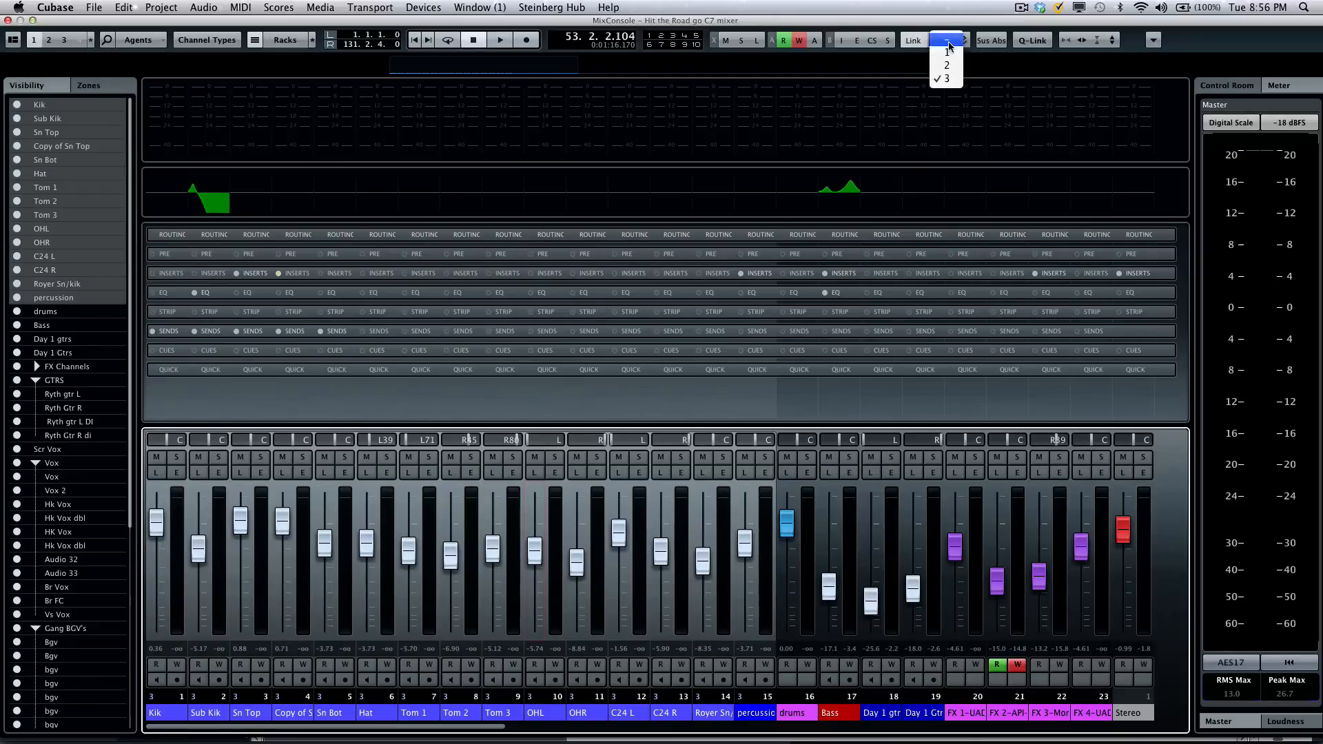
{"action": "mouse_move", "coordinate": [947, 54]}
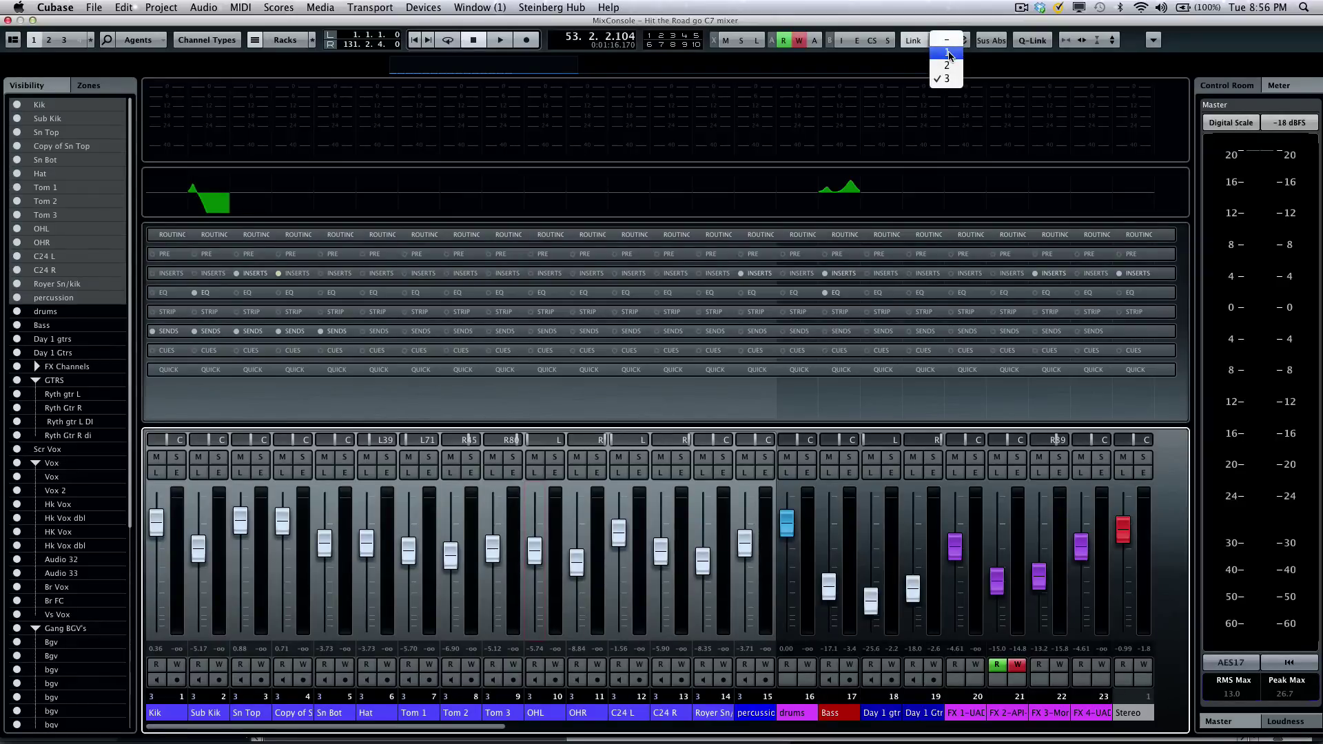
{"action": "left_click", "coordinate": [947, 77]}
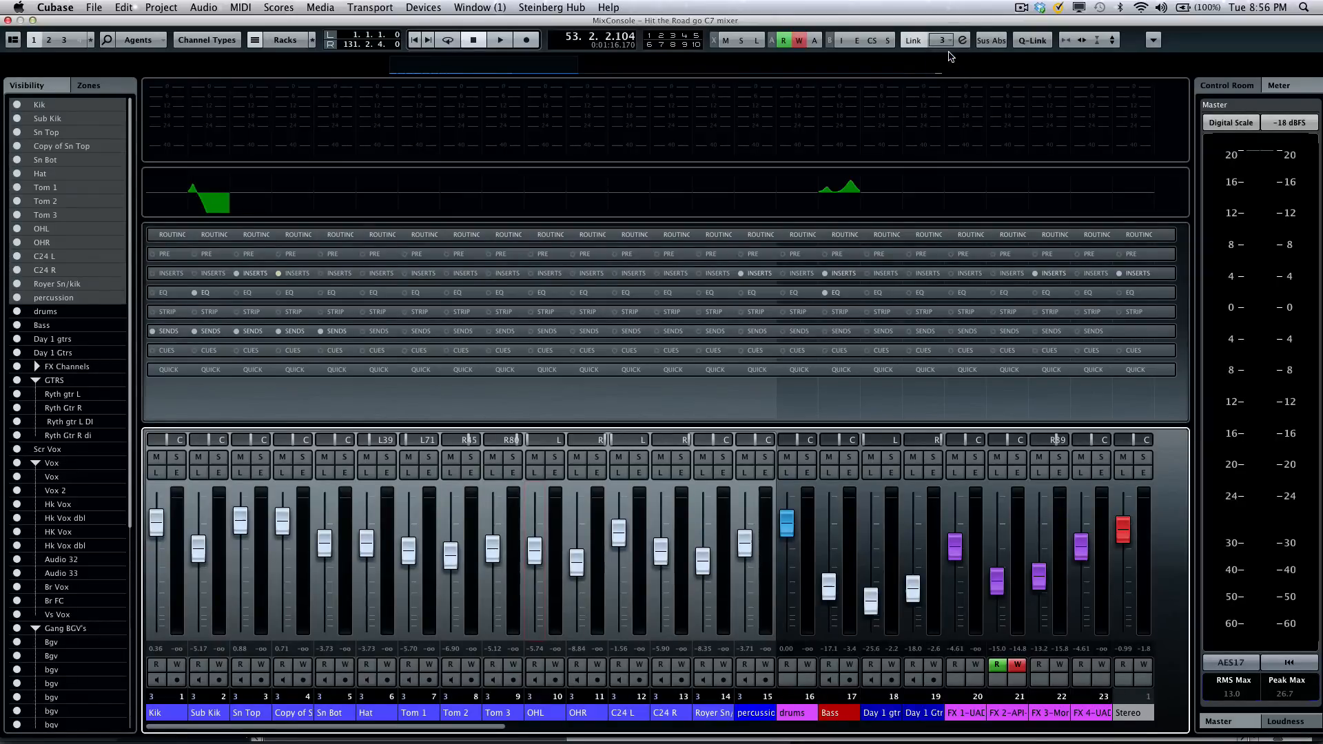
{"action": "left_click", "coordinate": [947, 40]}
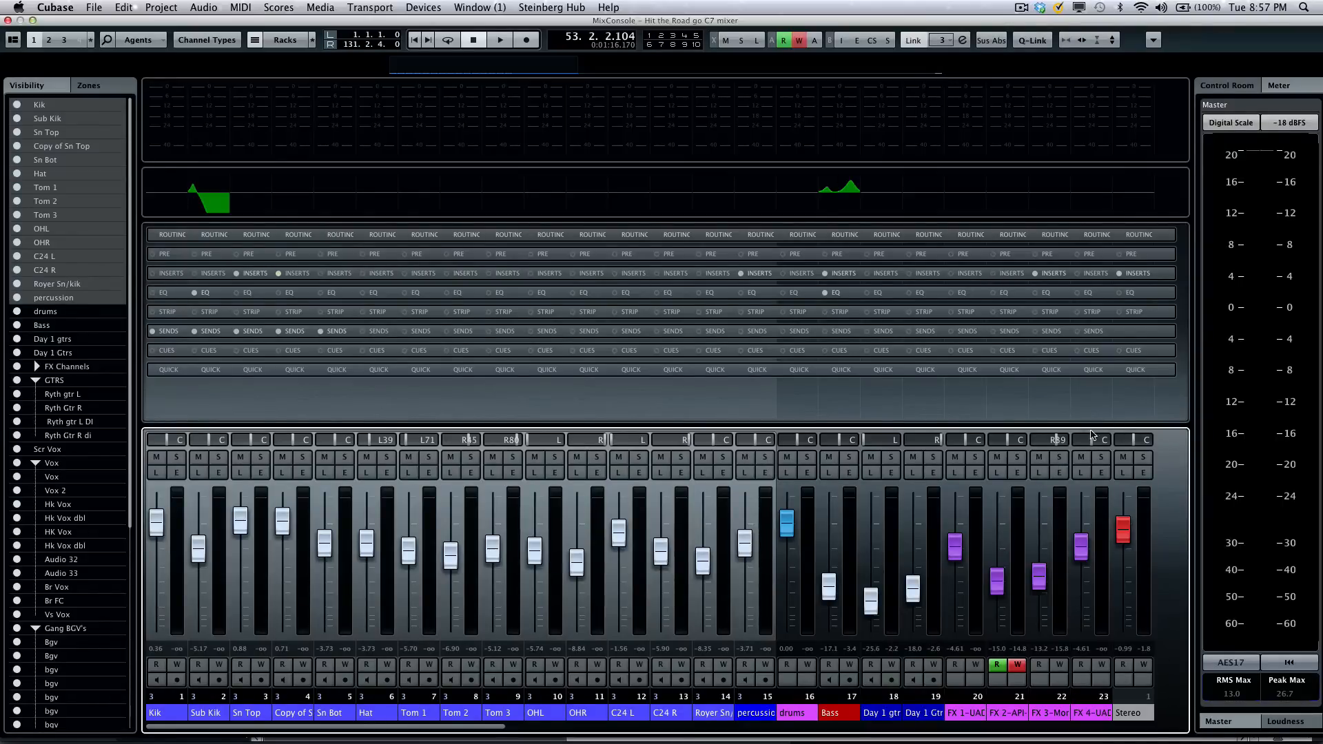
{"action": "mouse_move", "coordinate": [114, 111]}
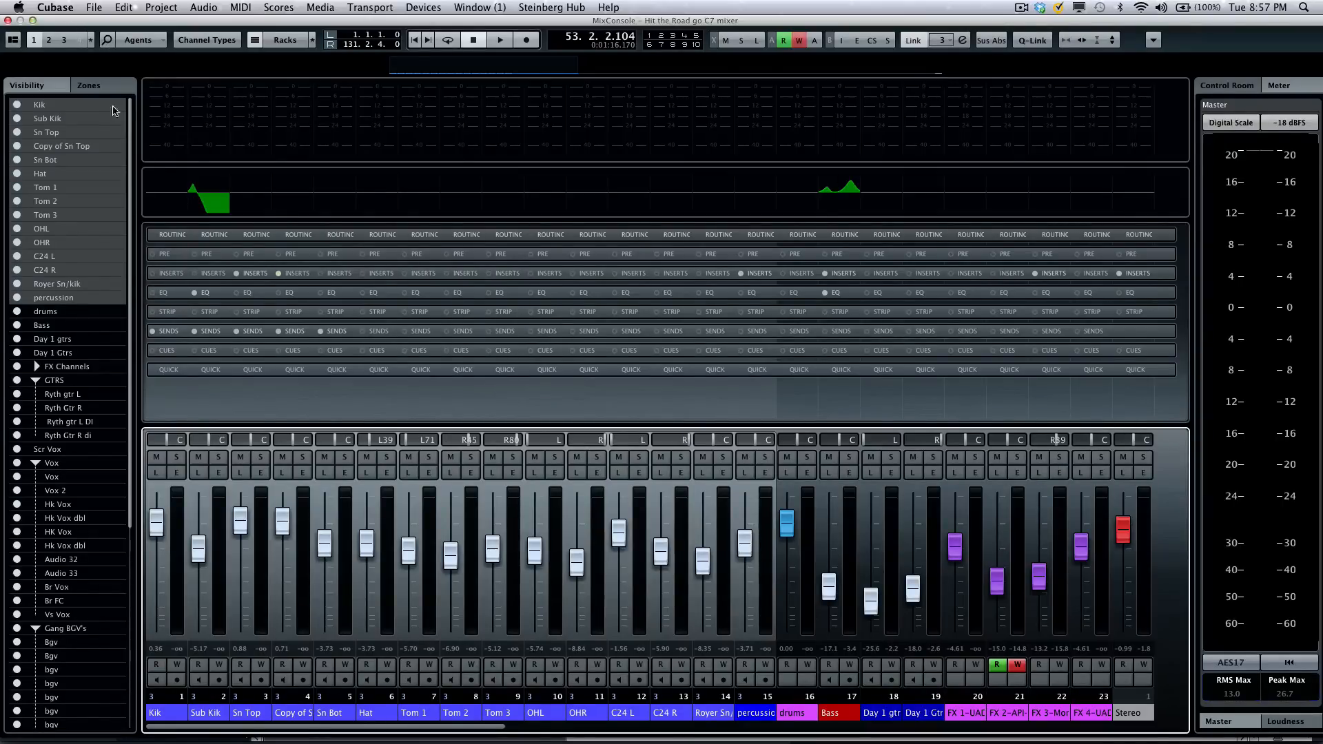
{"action": "mouse_move", "coordinate": [133, 193]}
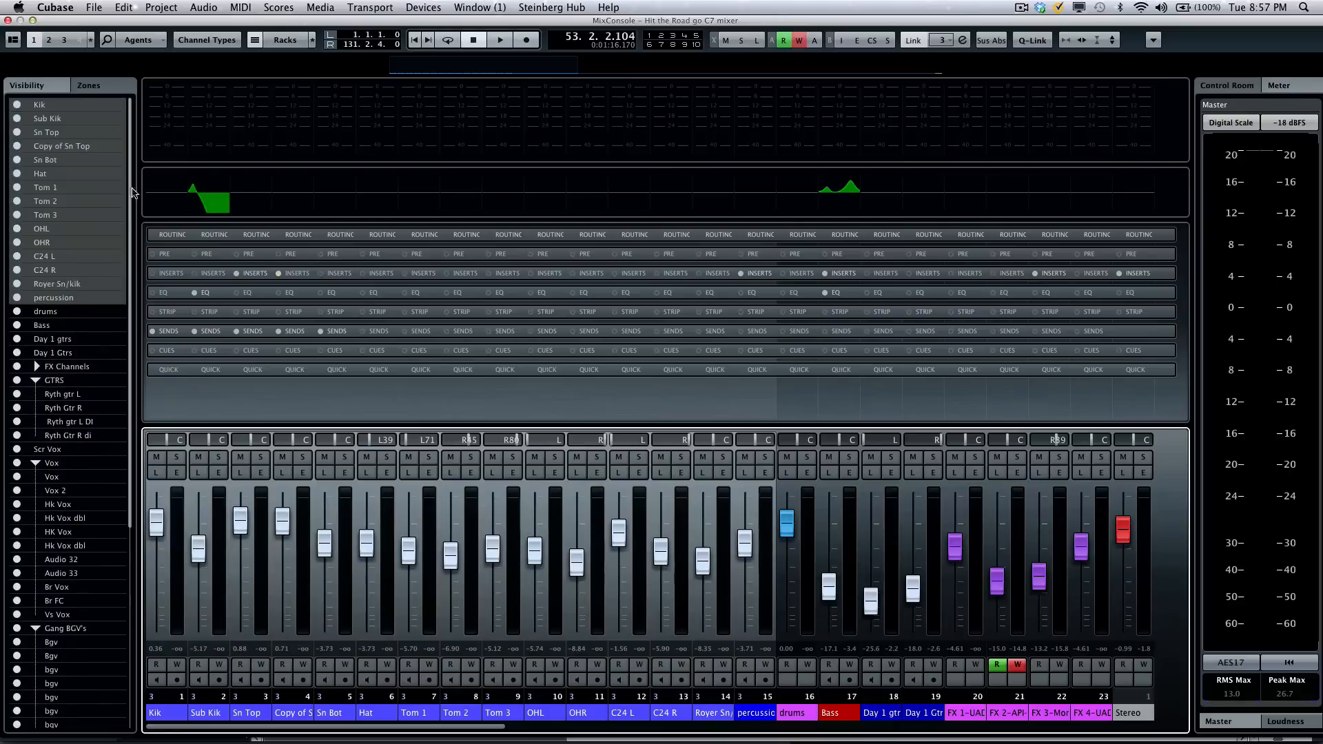
{"action": "mouse_move", "coordinate": [938, 223]}
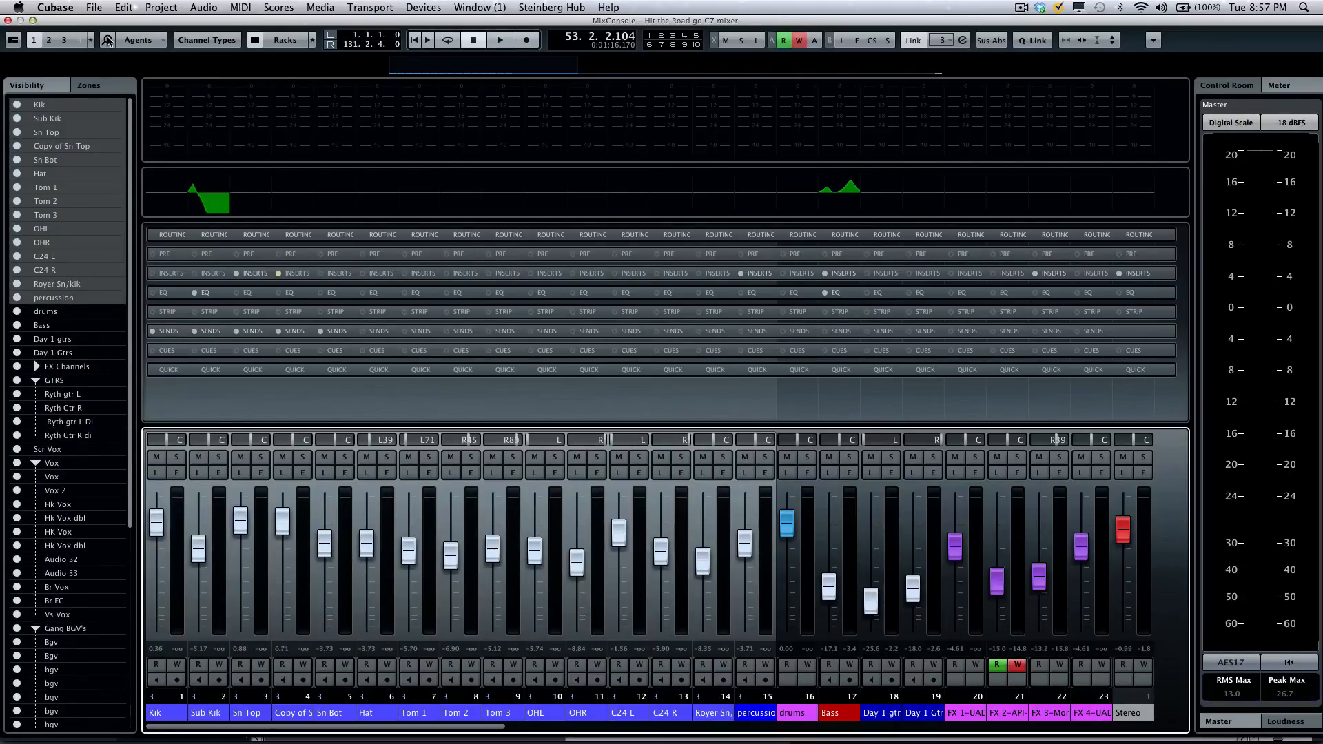
{"action": "mouse_move", "coordinate": [119, 52]}
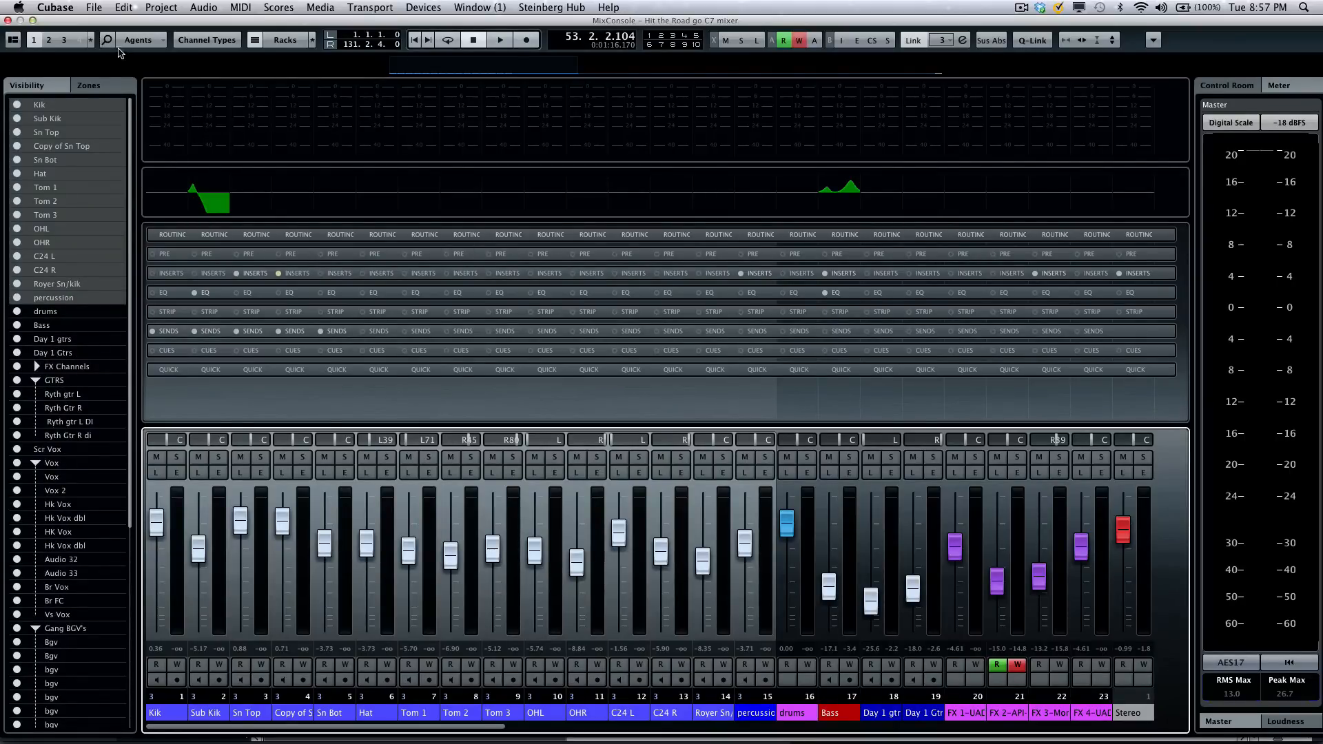
{"action": "mouse_move", "coordinate": [108, 40]}
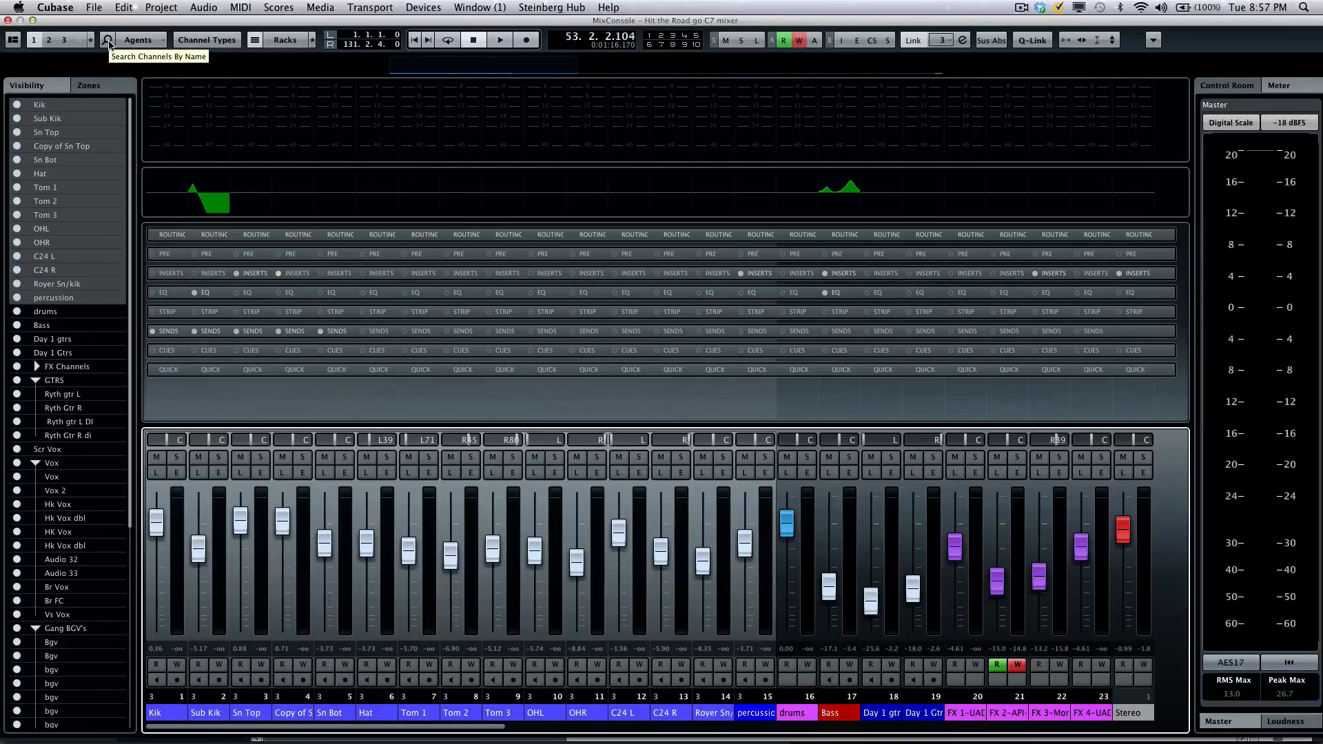
- Search the channels by name with 'solo'
{"action": "left_click", "coordinate": [107, 40]}
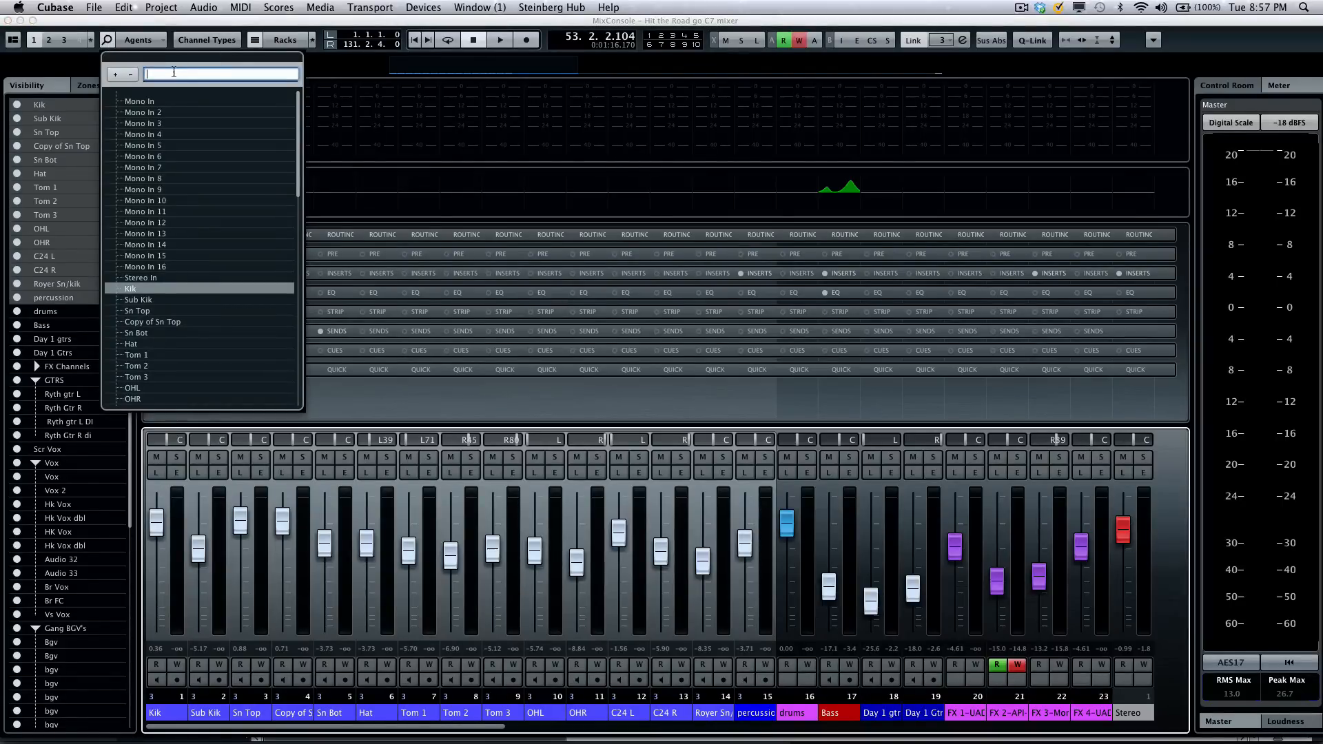
{"action": "type", "text": "so"}
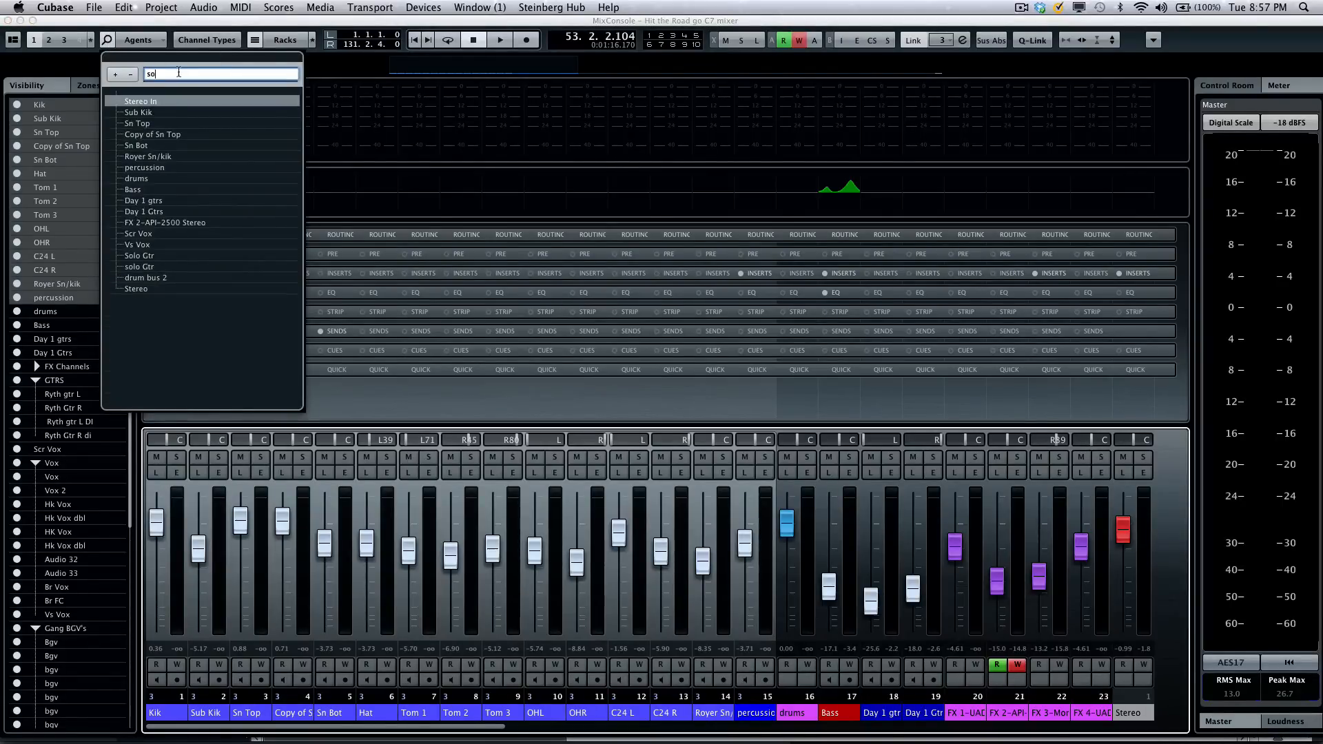
{"action": "type", "text": "lo"}
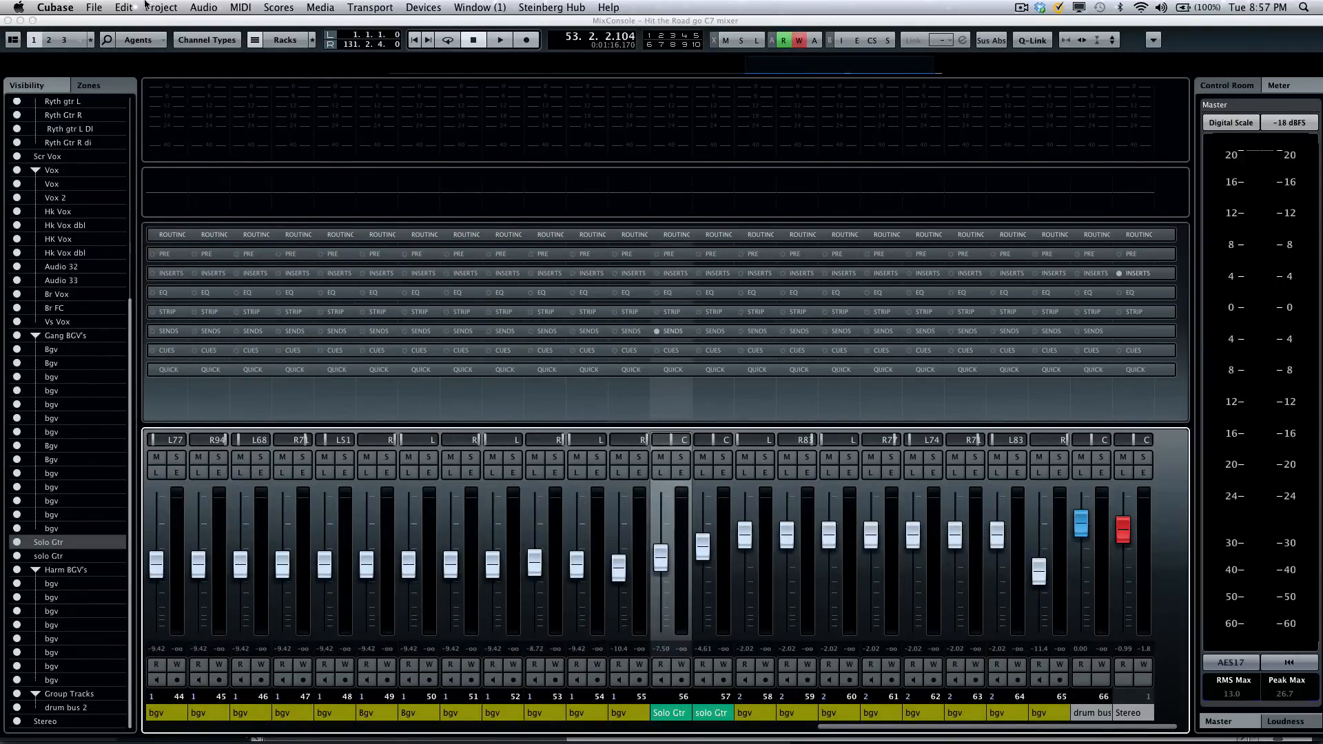
- Search for 'bass' and jump the mixer to the Bass channel
{"action": "left_click", "coordinate": [106, 40]}
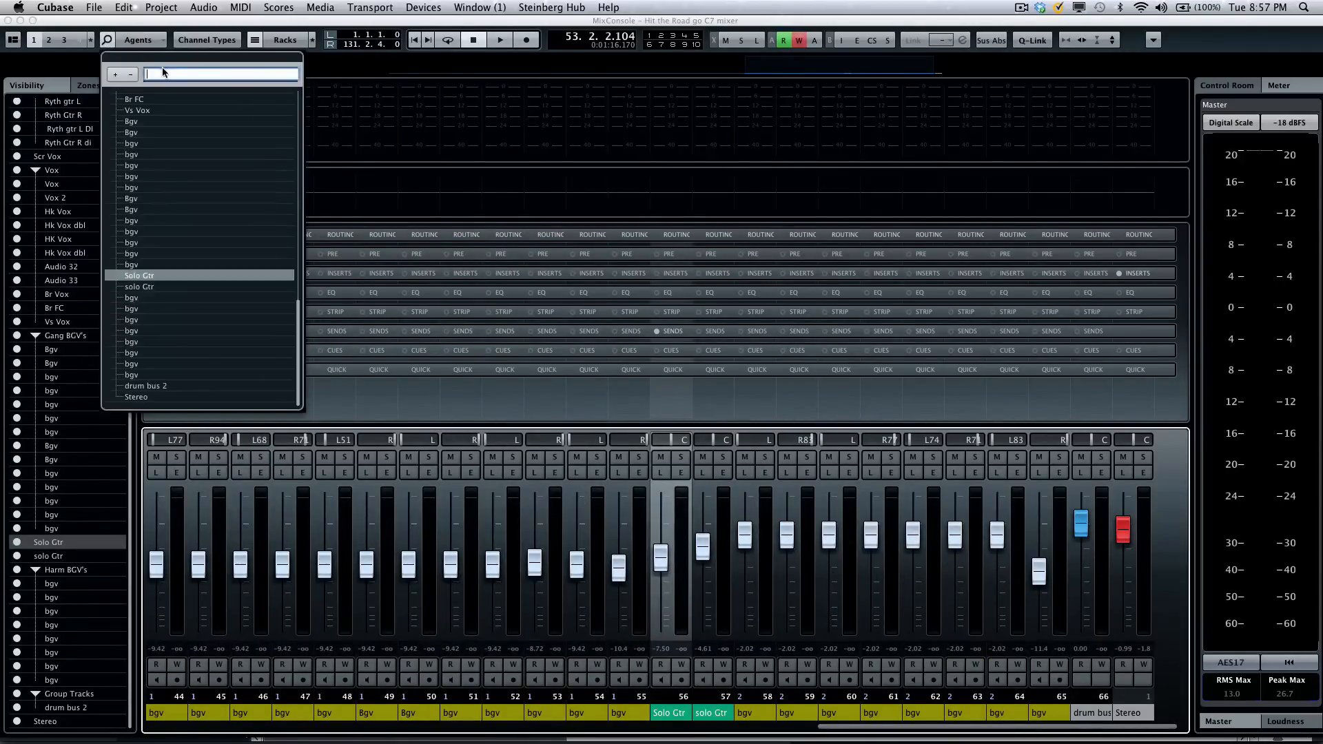
{"action": "type", "text": "b"}
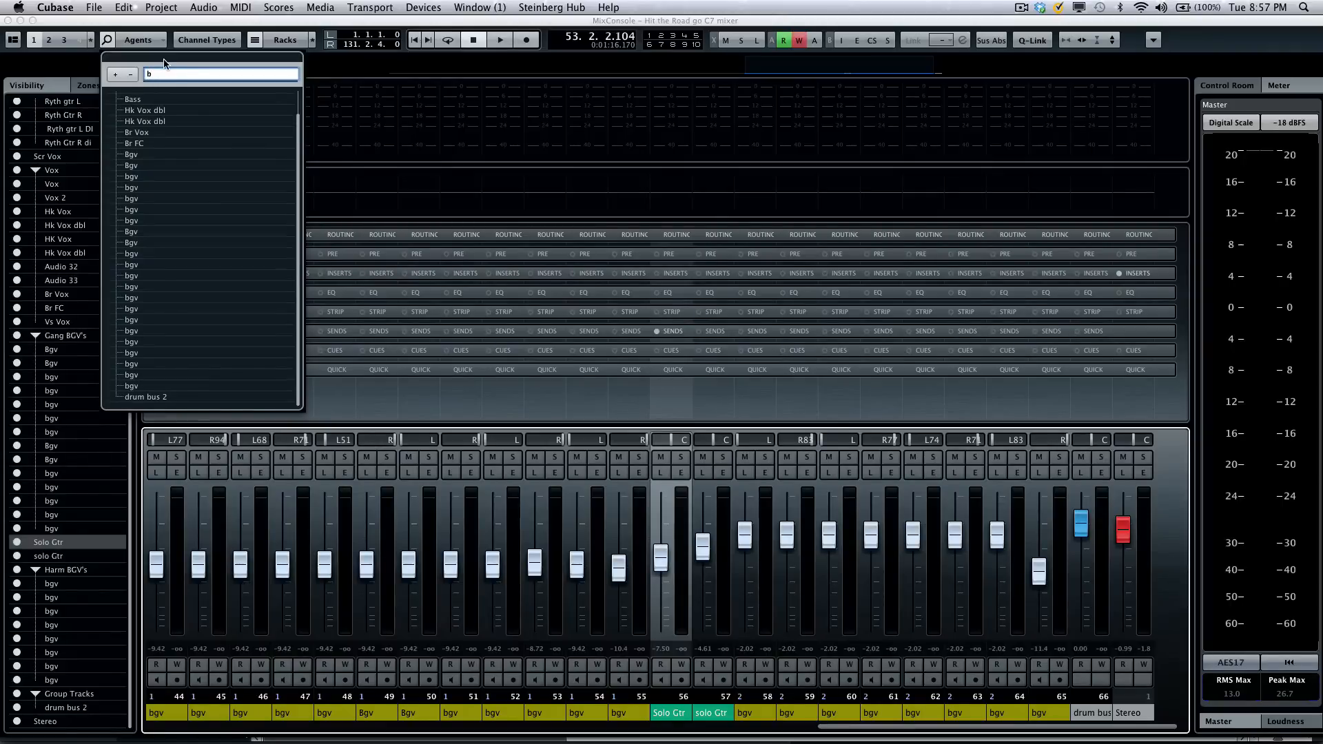
{"action": "type", "text": "ass"}
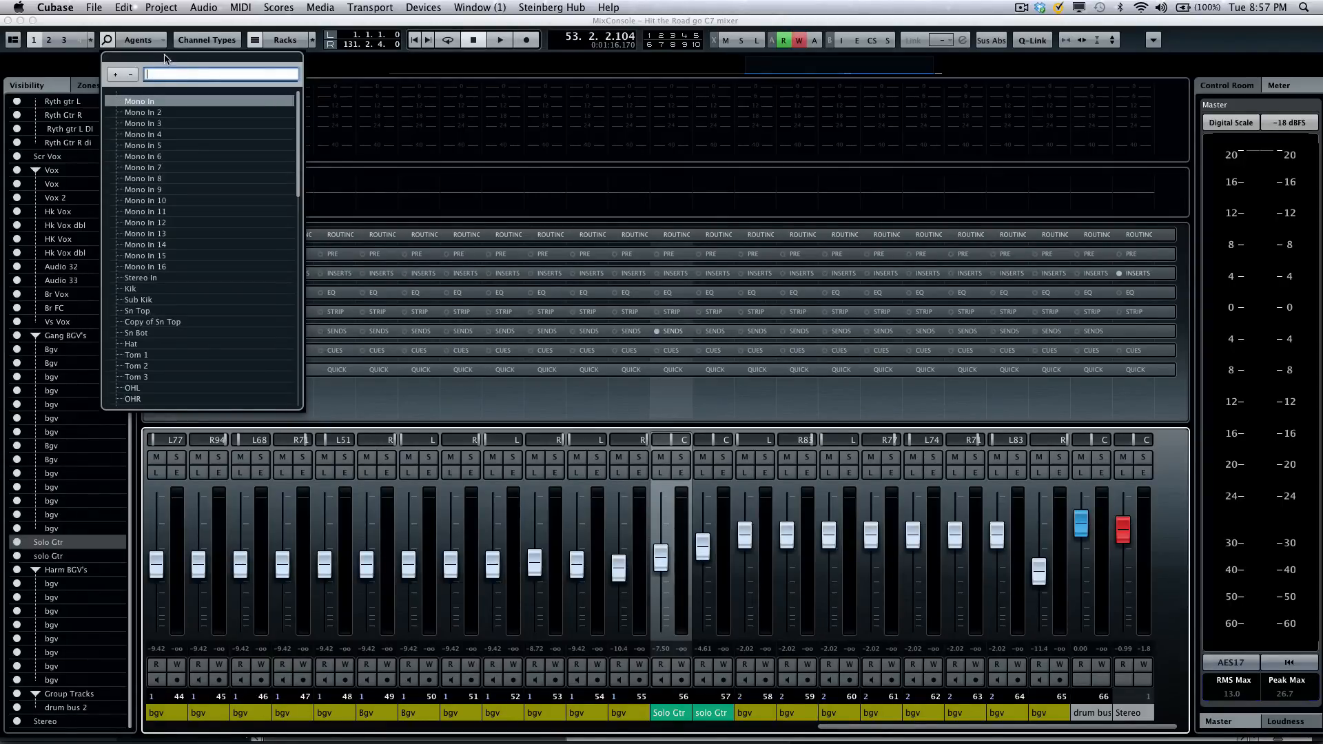
{"action": "type", "text": "bass"}
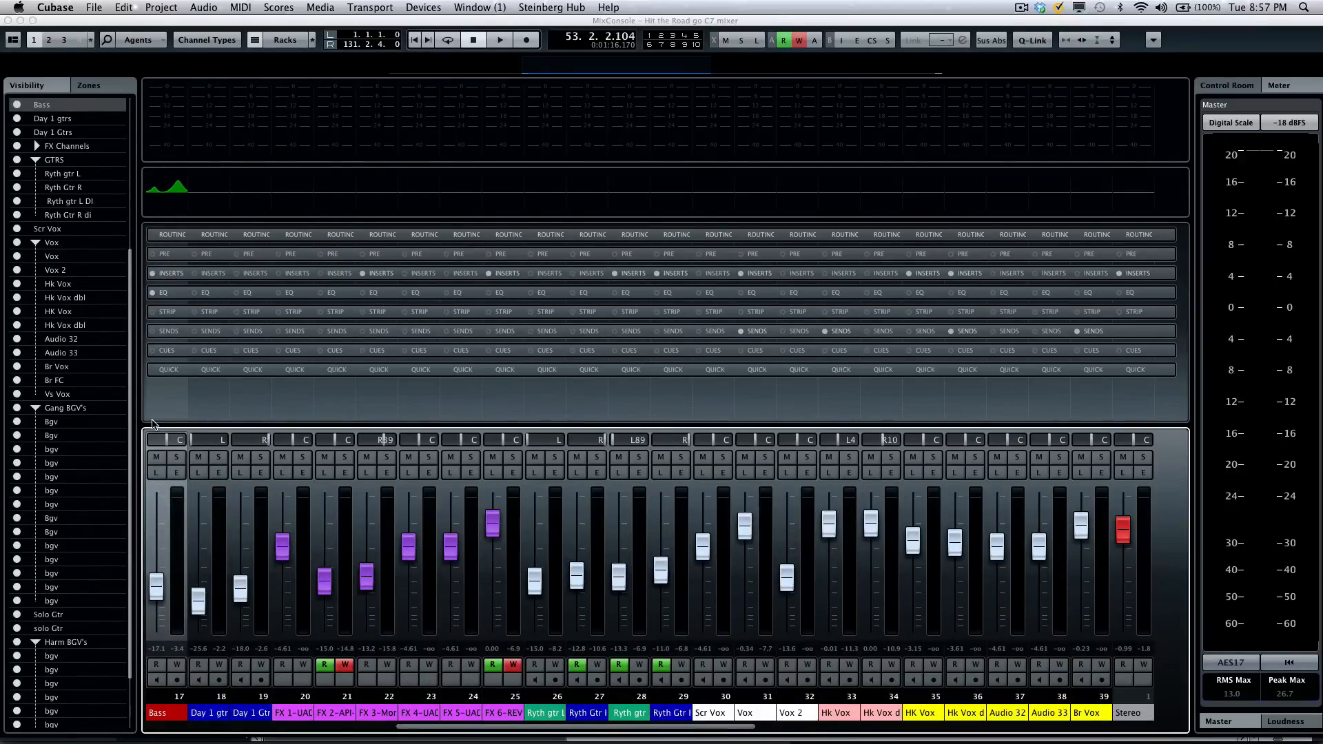
{"action": "mouse_move", "coordinate": [207, 40]}
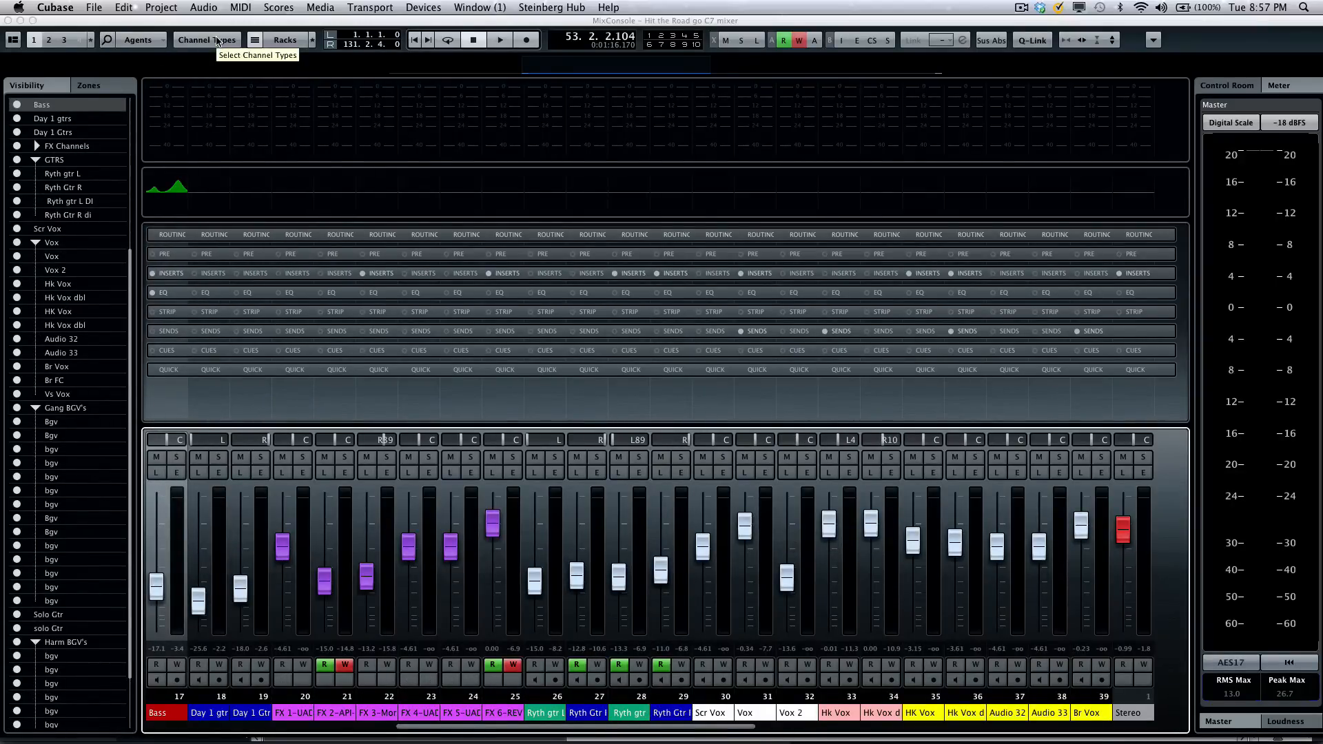
{"action": "left_click", "coordinate": [205, 40]}
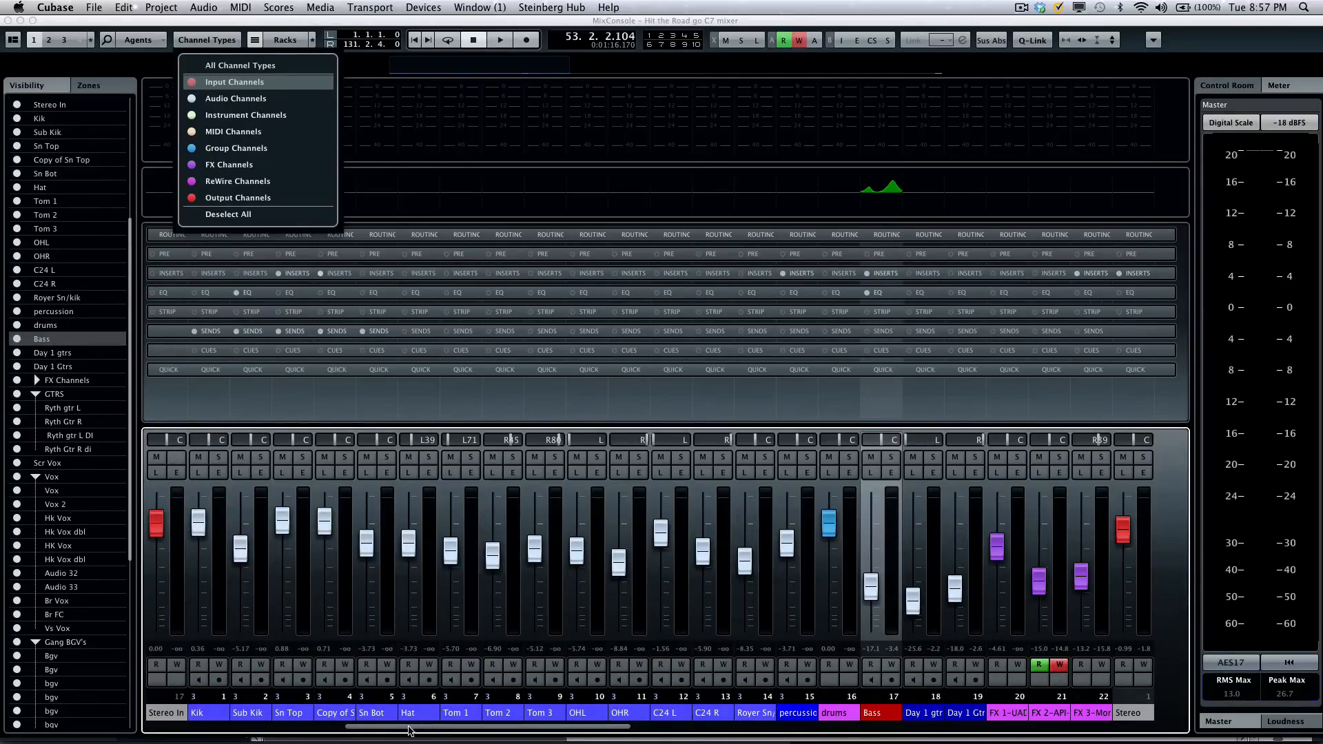
{"action": "left_click", "coordinate": [234, 81]}
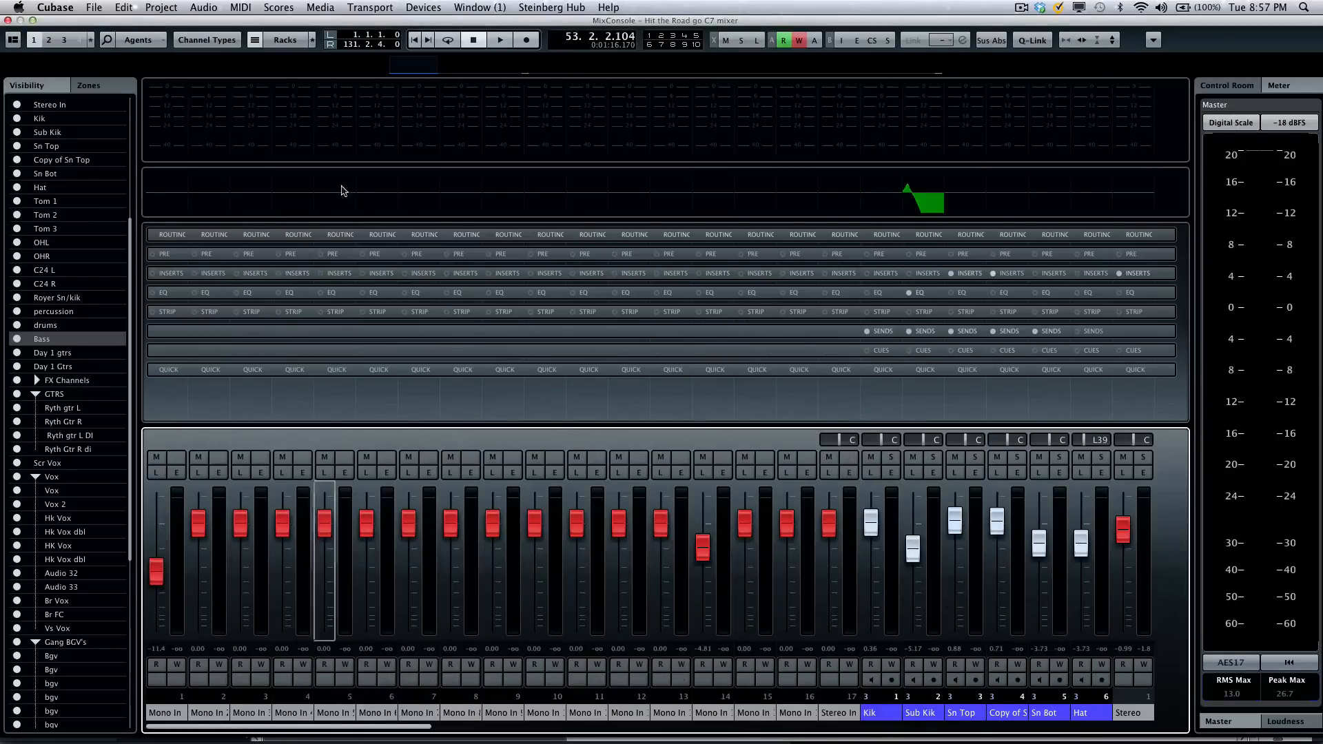
{"action": "left_click", "coordinate": [207, 40]}
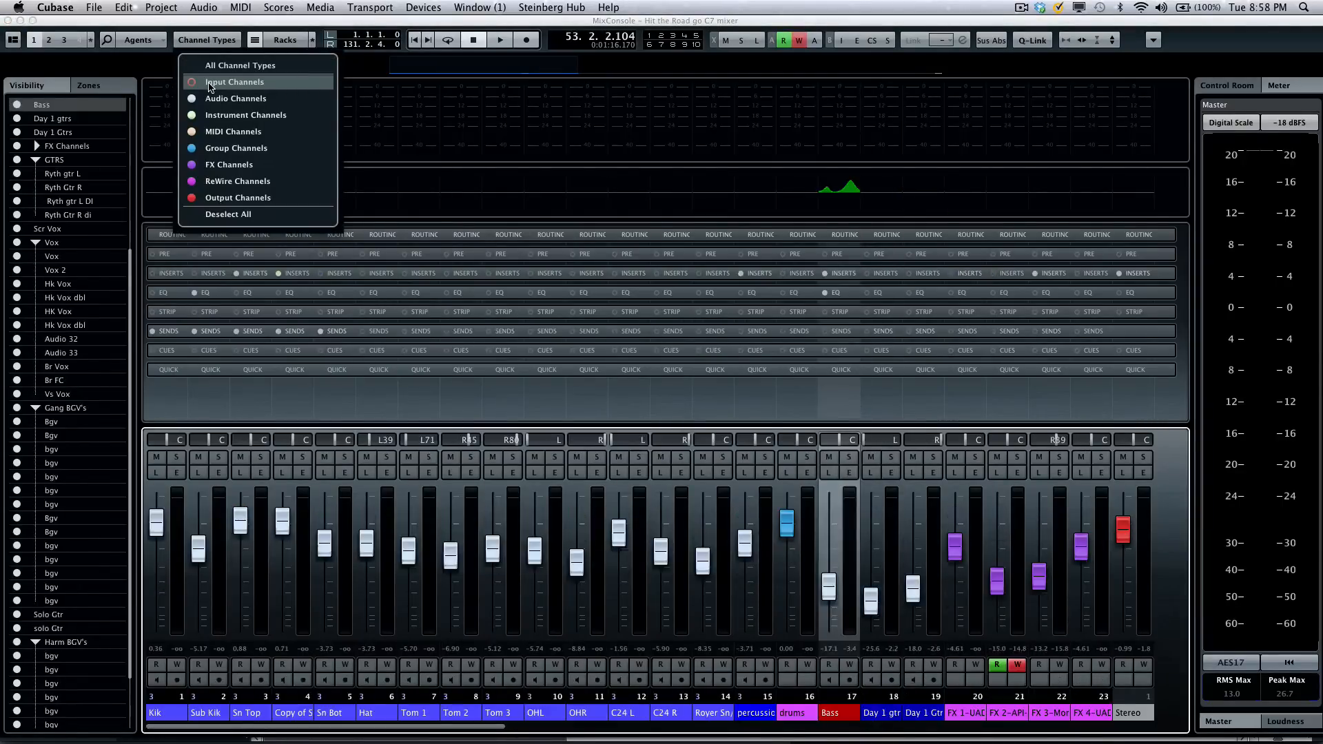
{"action": "left_click", "coordinate": [235, 81]}
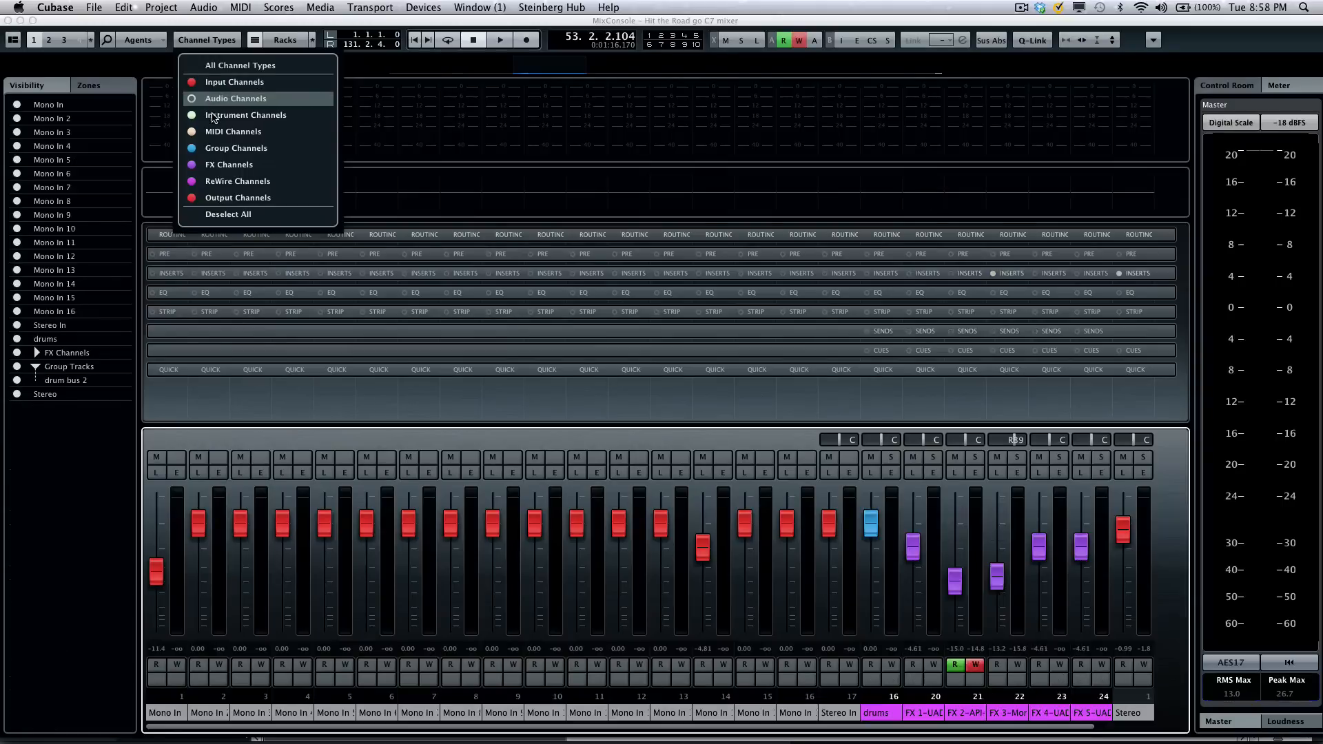
{"action": "left_click", "coordinate": [236, 98]}
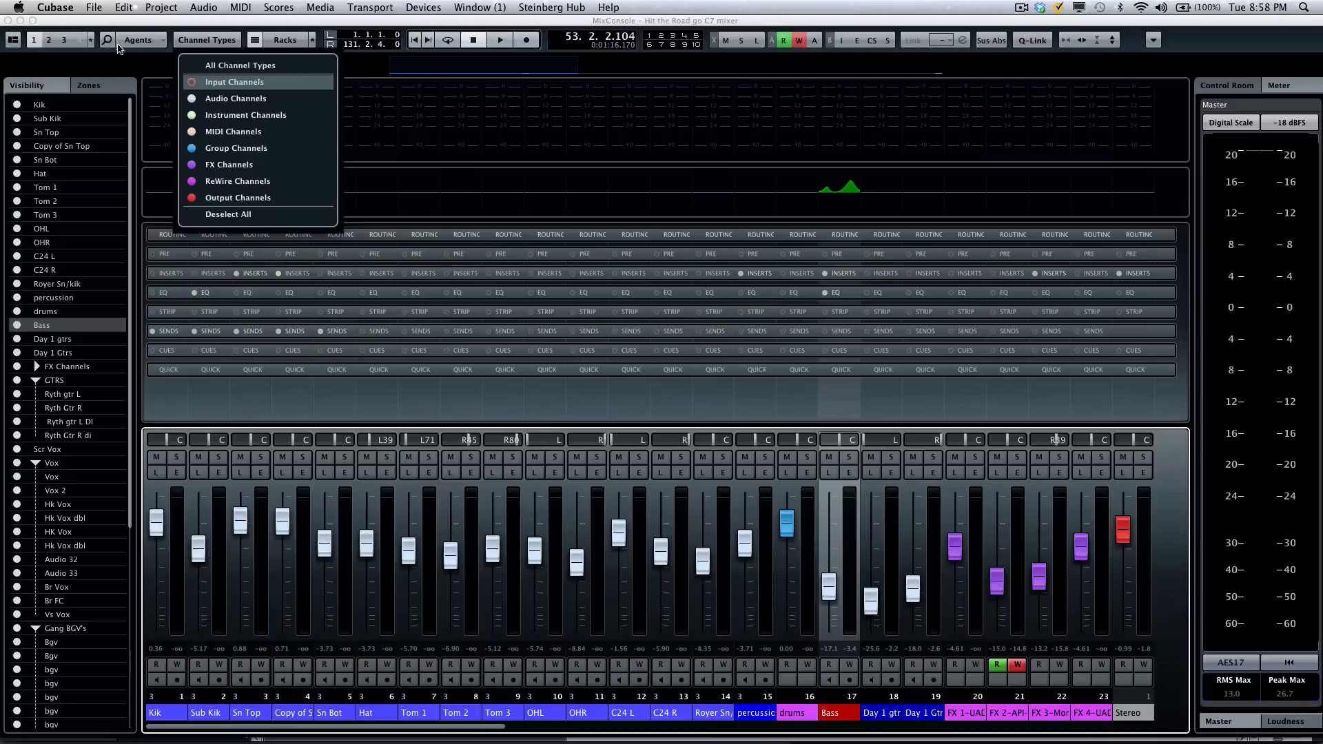
{"action": "mouse_move", "coordinate": [547, 105]}
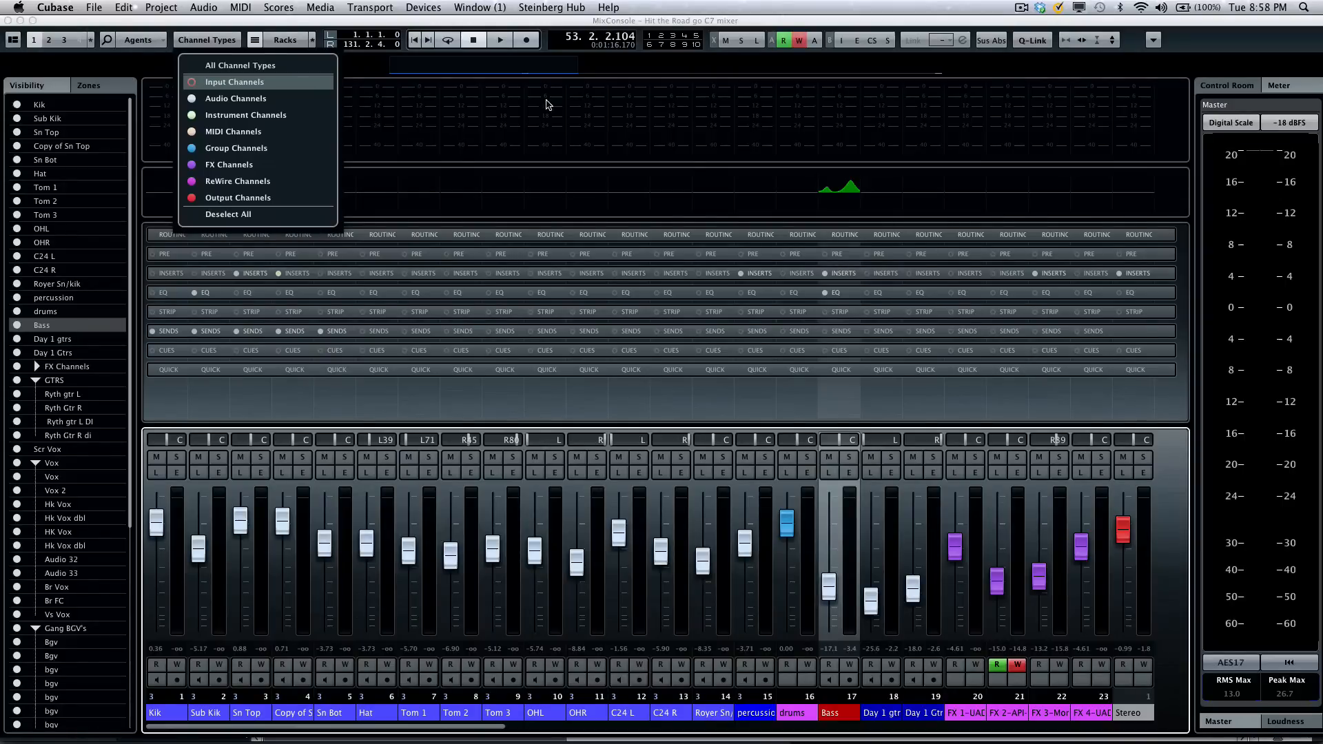
{"action": "mouse_move", "coordinate": [652, 33]}
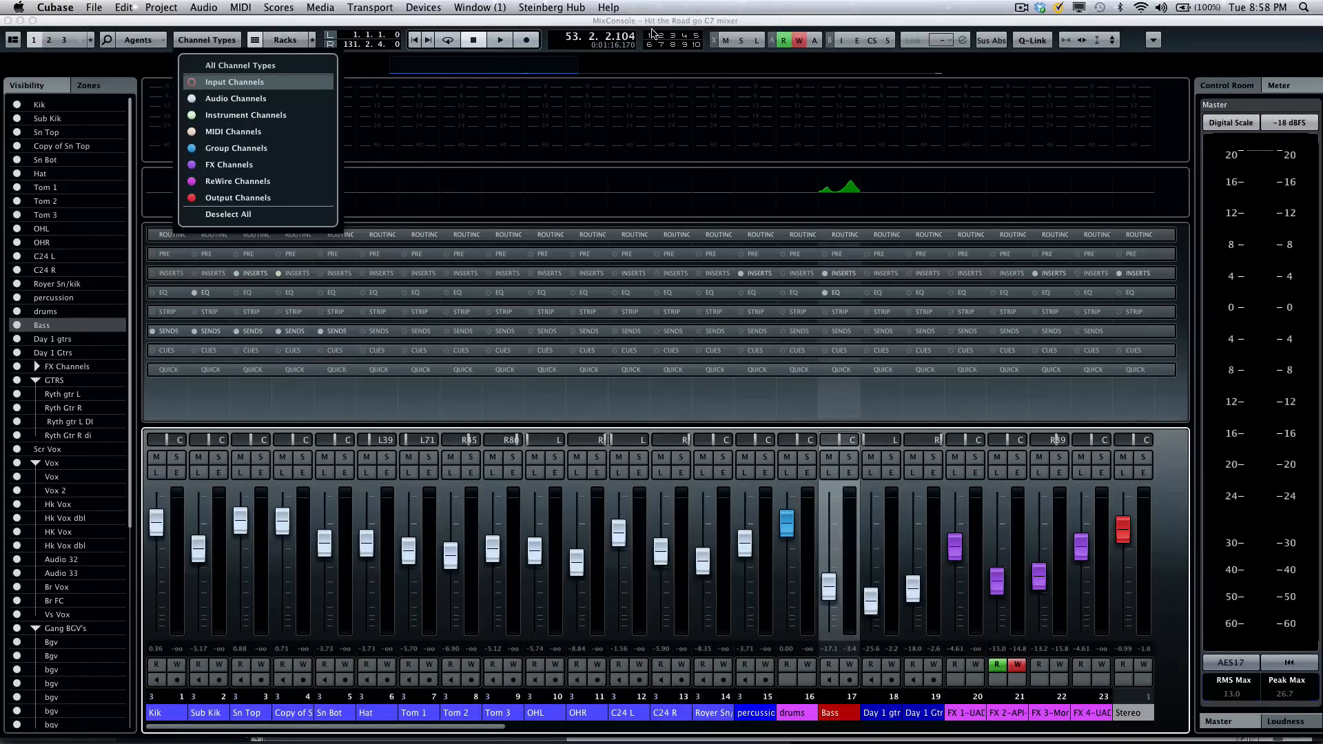
{"action": "left_click", "coordinate": [207, 40]}
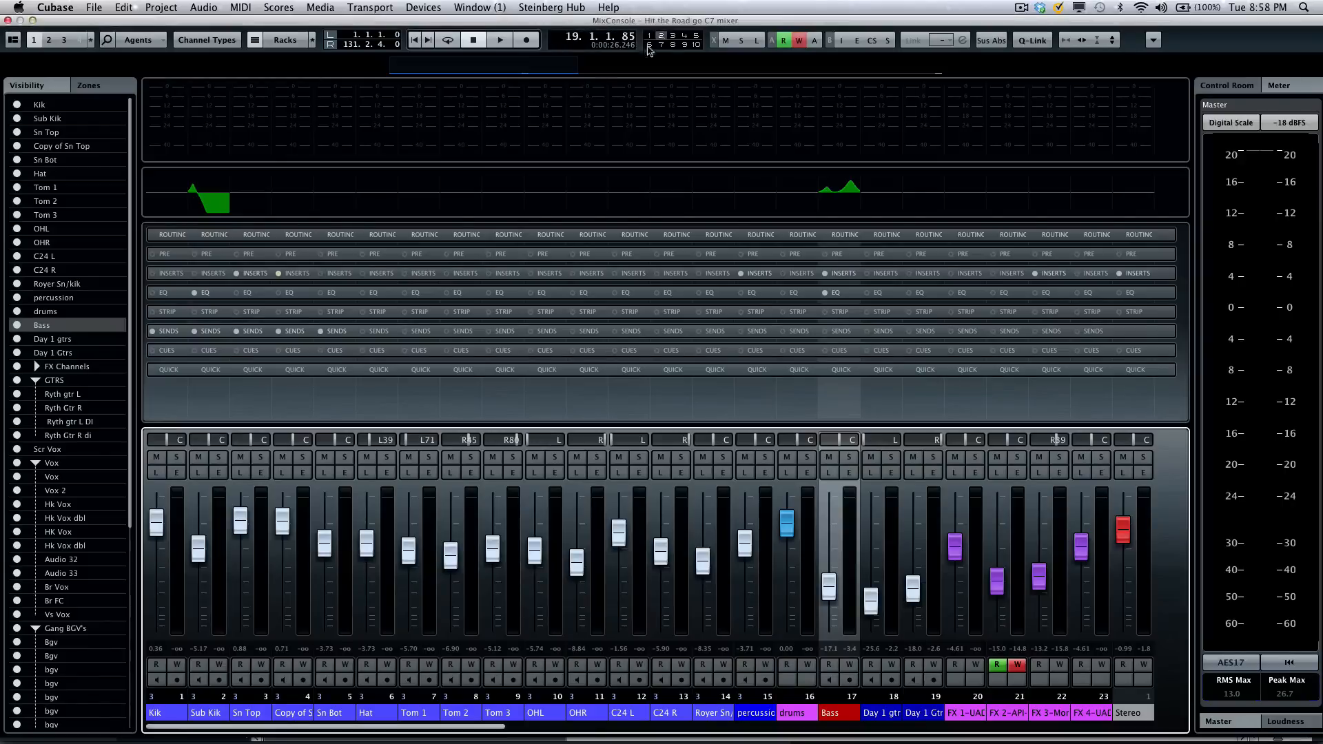
{"action": "left_click", "coordinate": [499, 40]}
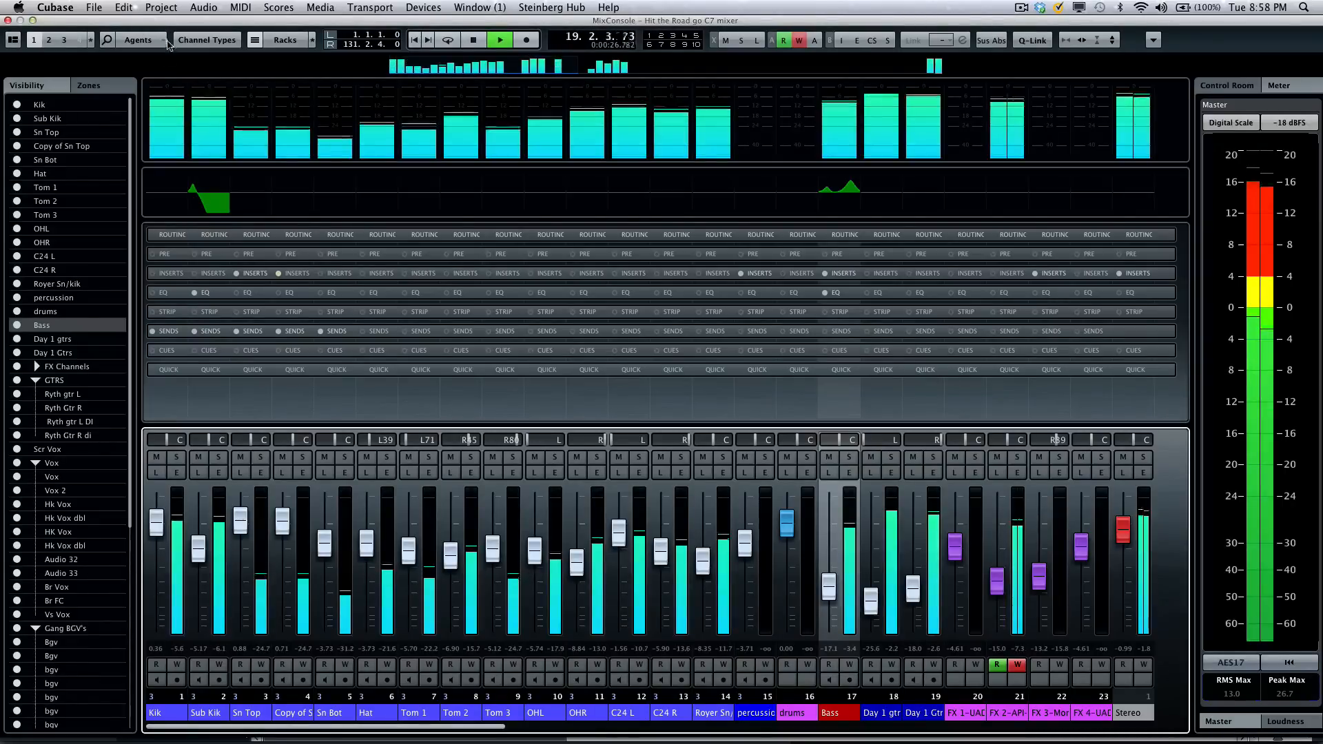
{"action": "left_click", "coordinate": [139, 40]}
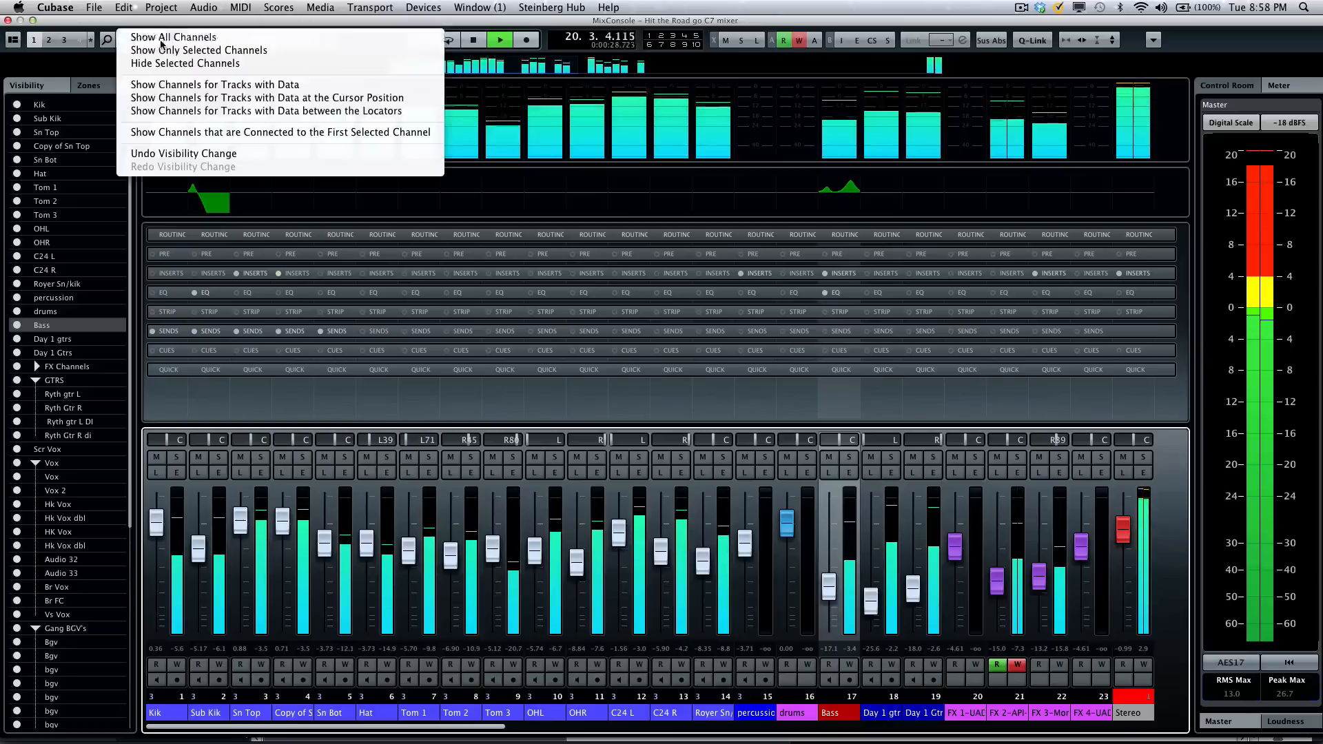
{"action": "mouse_move", "coordinate": [266, 97]}
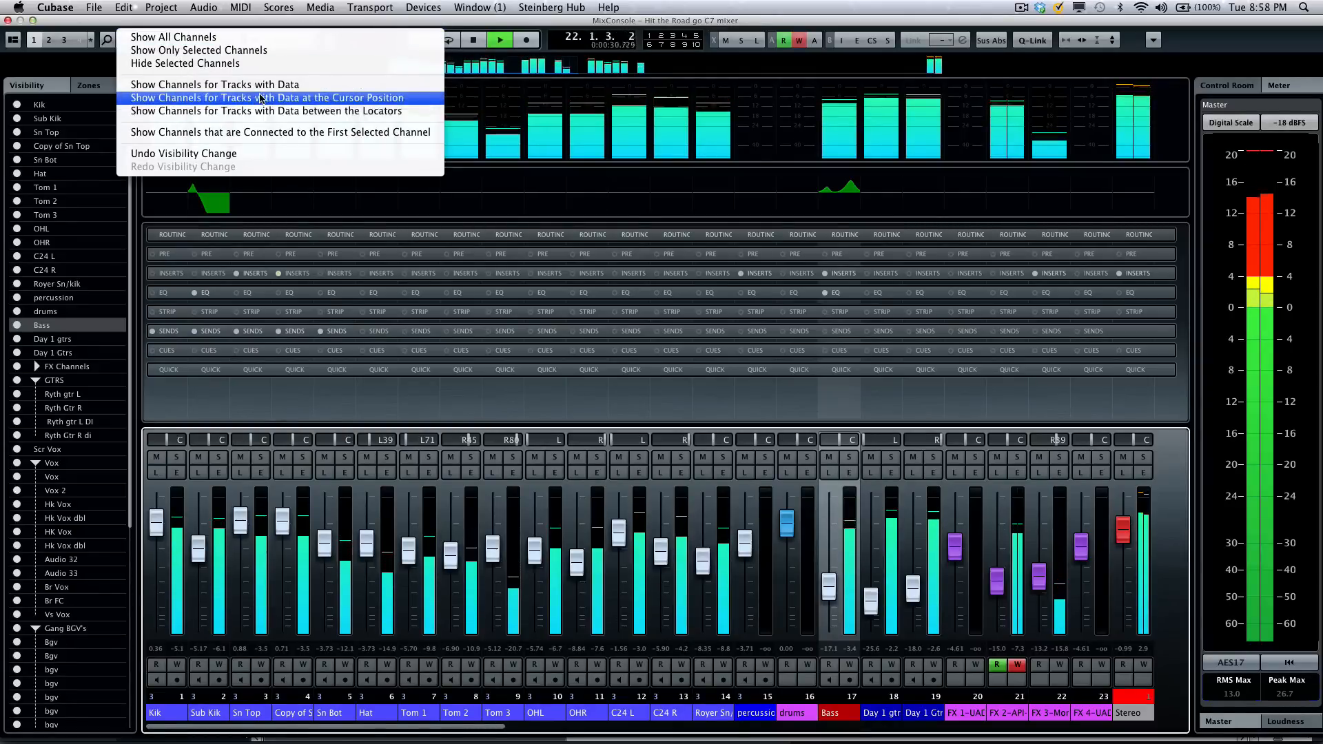
{"action": "mouse_move", "coordinate": [262, 110]}
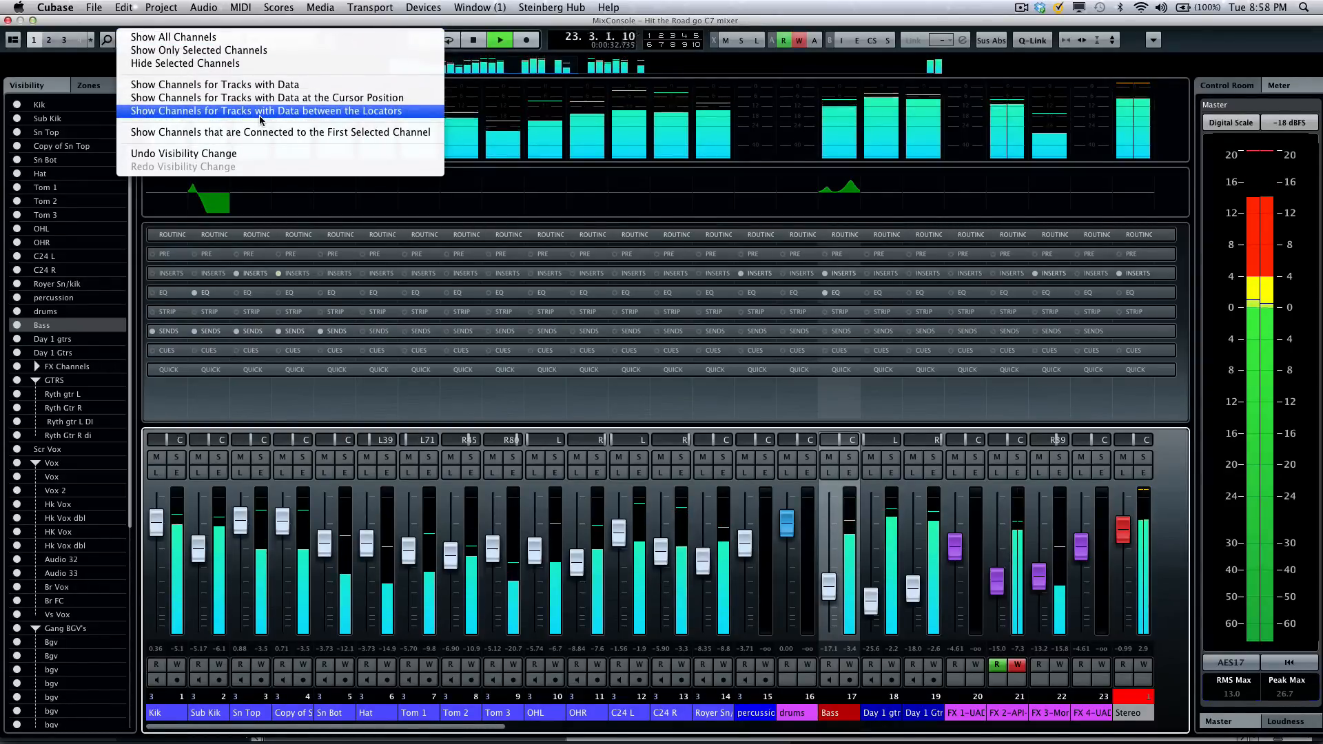
{"action": "left_click", "coordinate": [264, 111]}
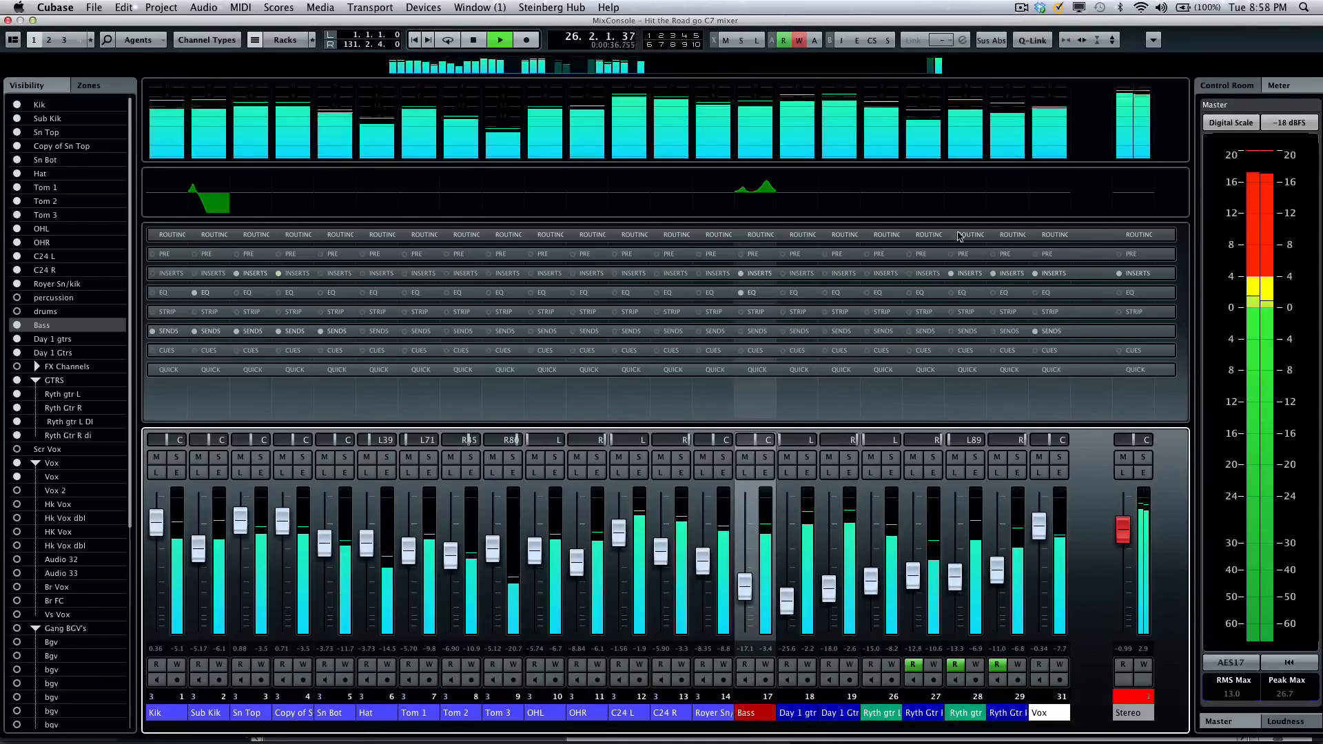
{"action": "left_click", "coordinate": [207, 39]}
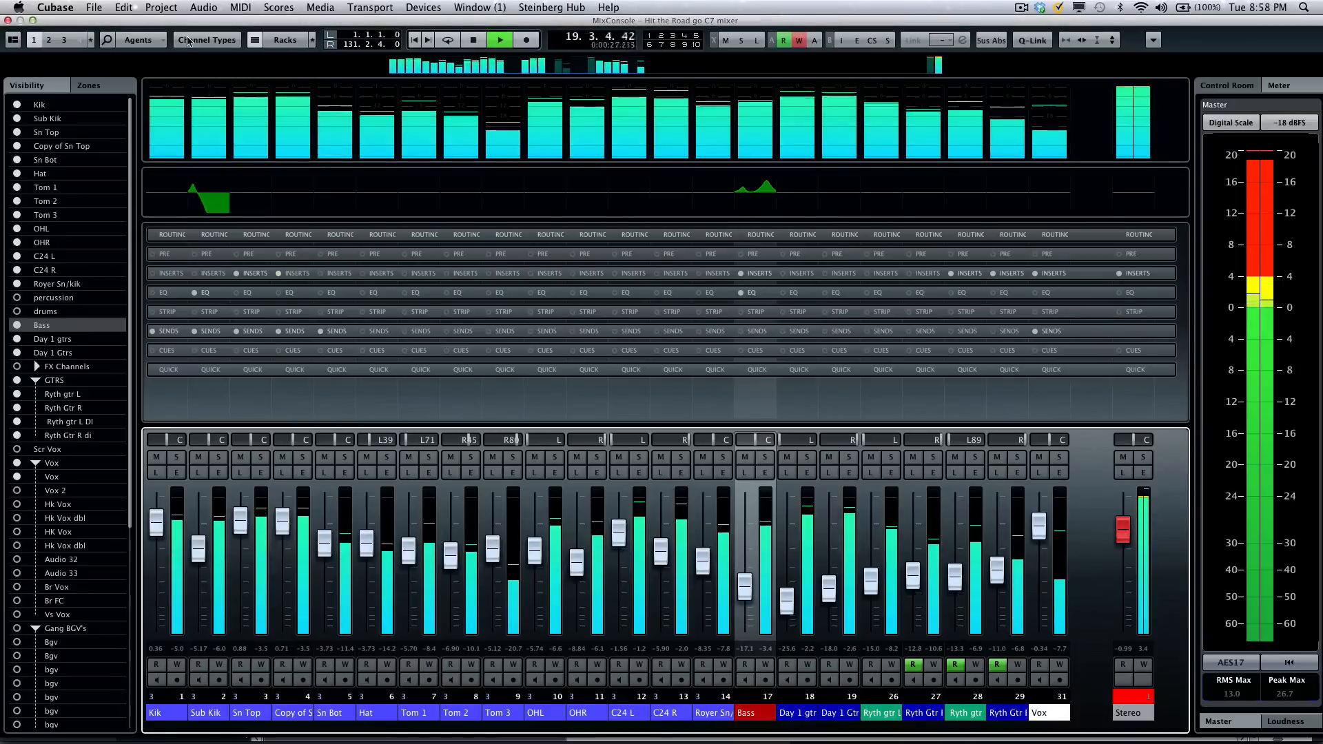
{"action": "left_click", "coordinate": [205, 40]}
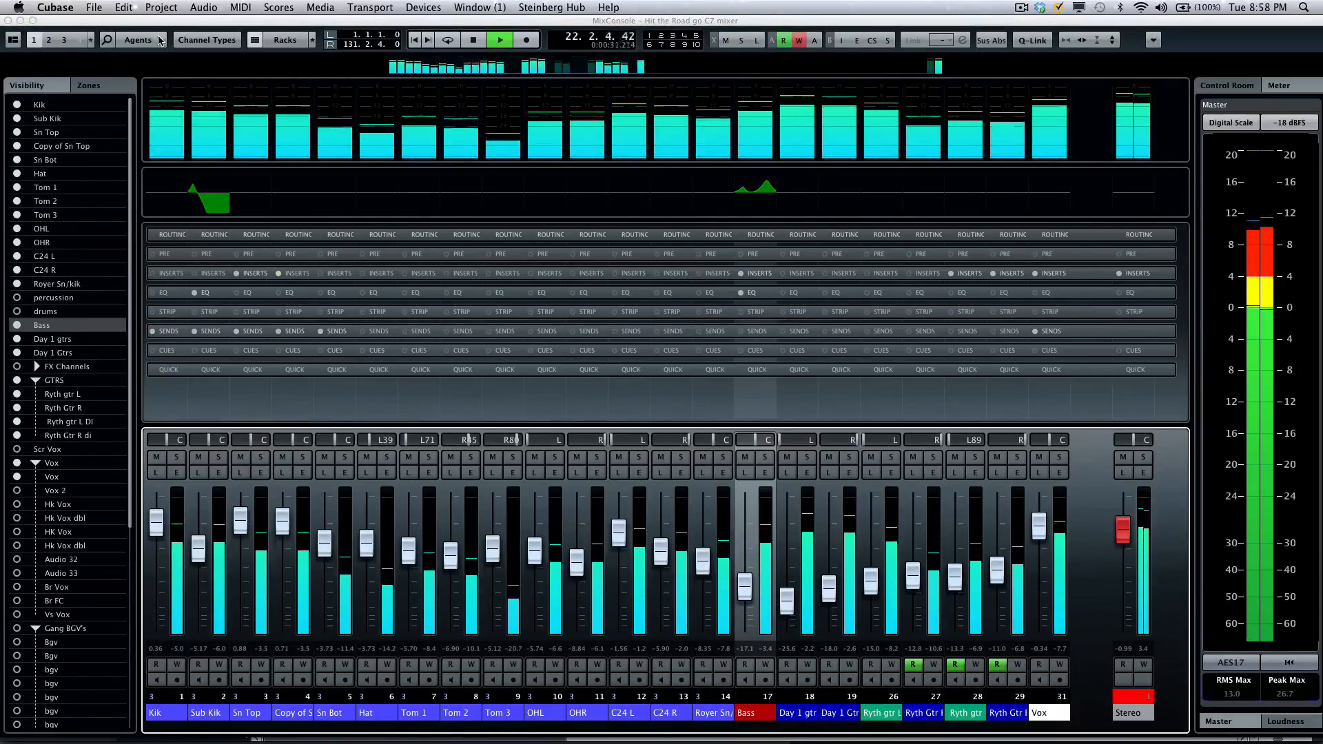
{"action": "left_click", "coordinate": [138, 40]}
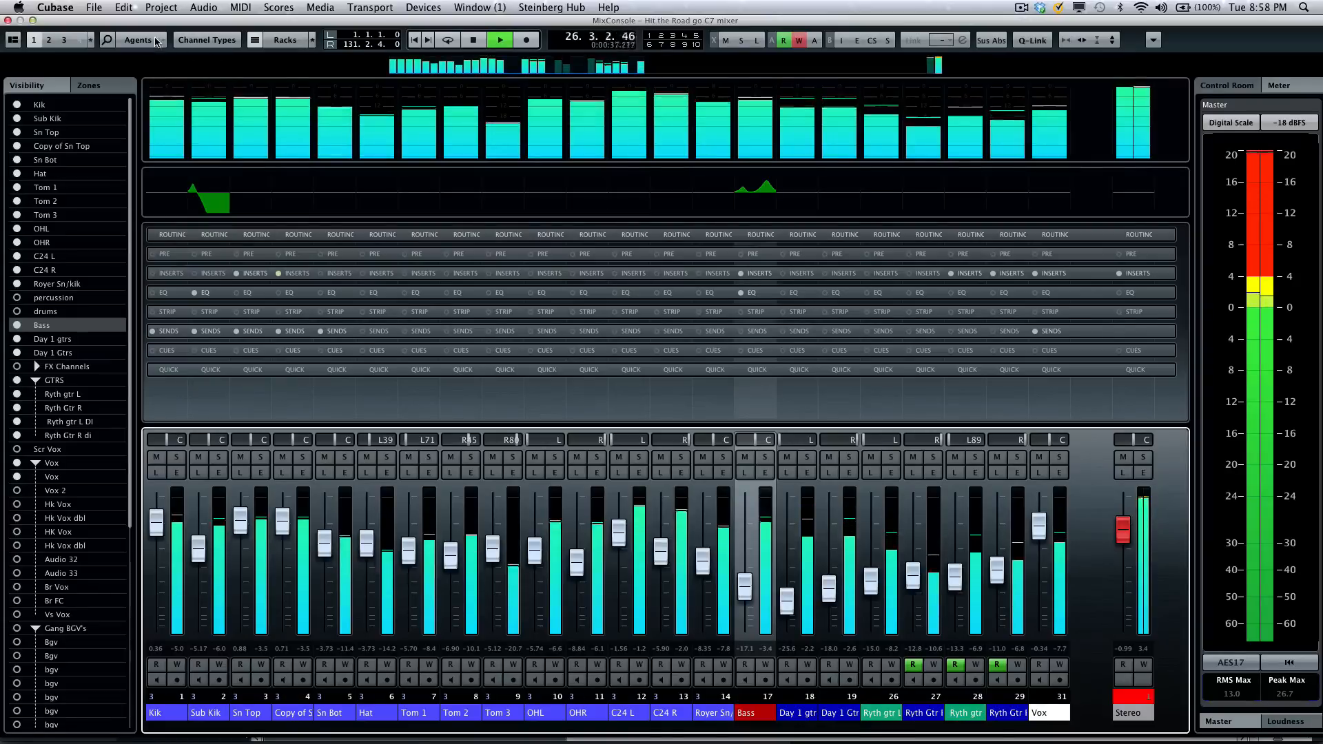
{"action": "left_click", "coordinate": [138, 38]}
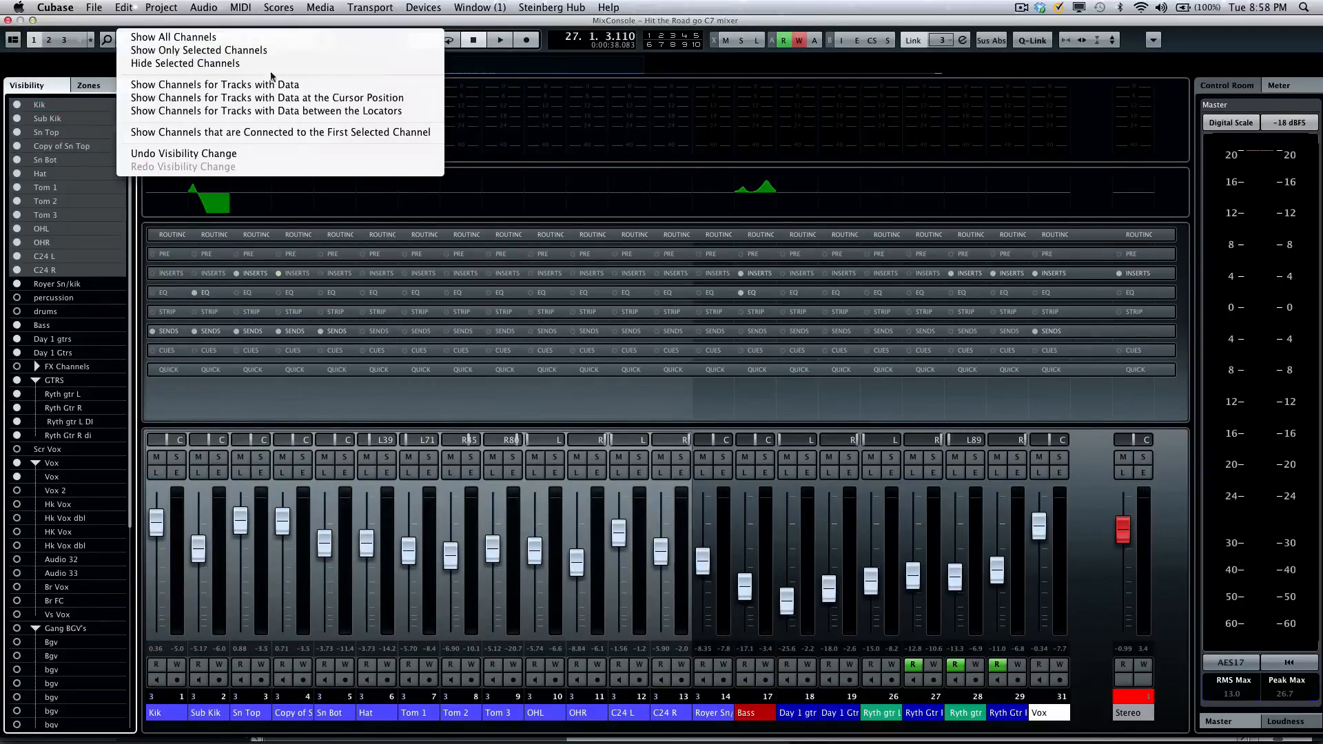
{"action": "left_click", "coordinate": [184, 63]}
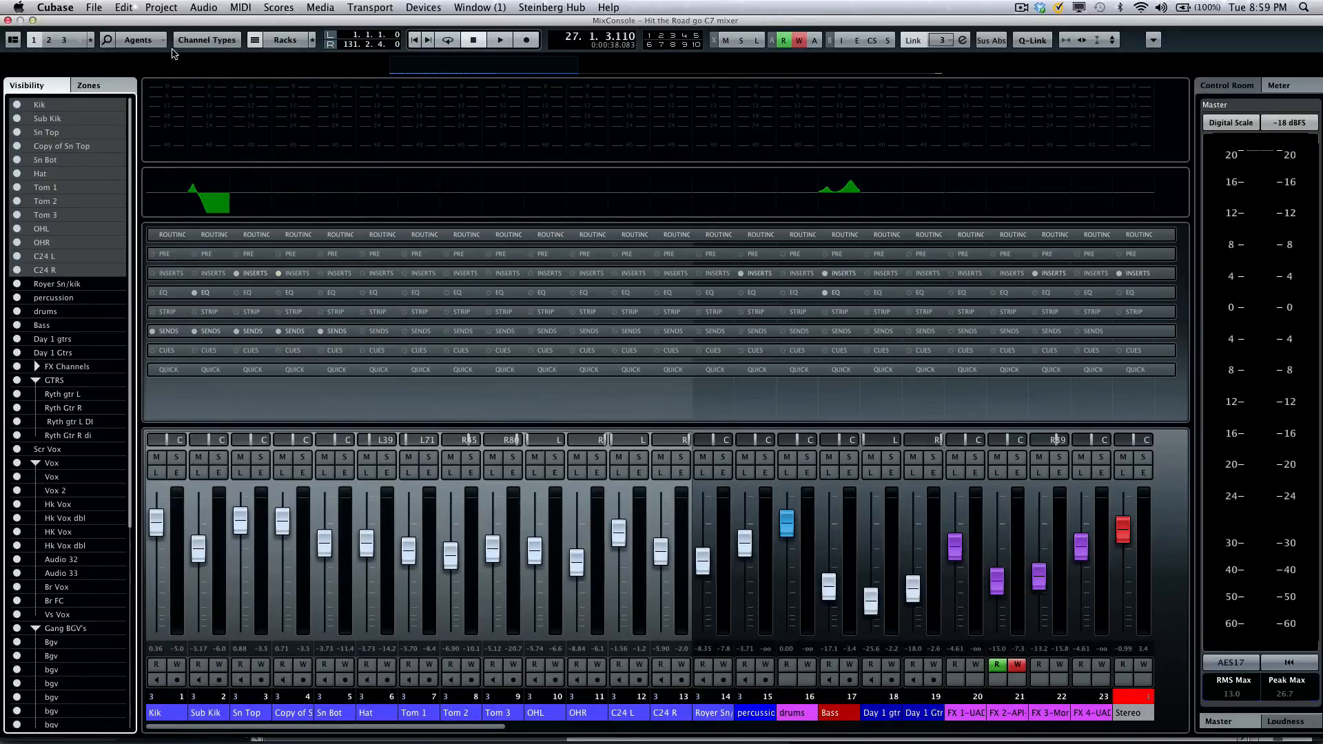
{"action": "mouse_move", "coordinate": [776, 402]}
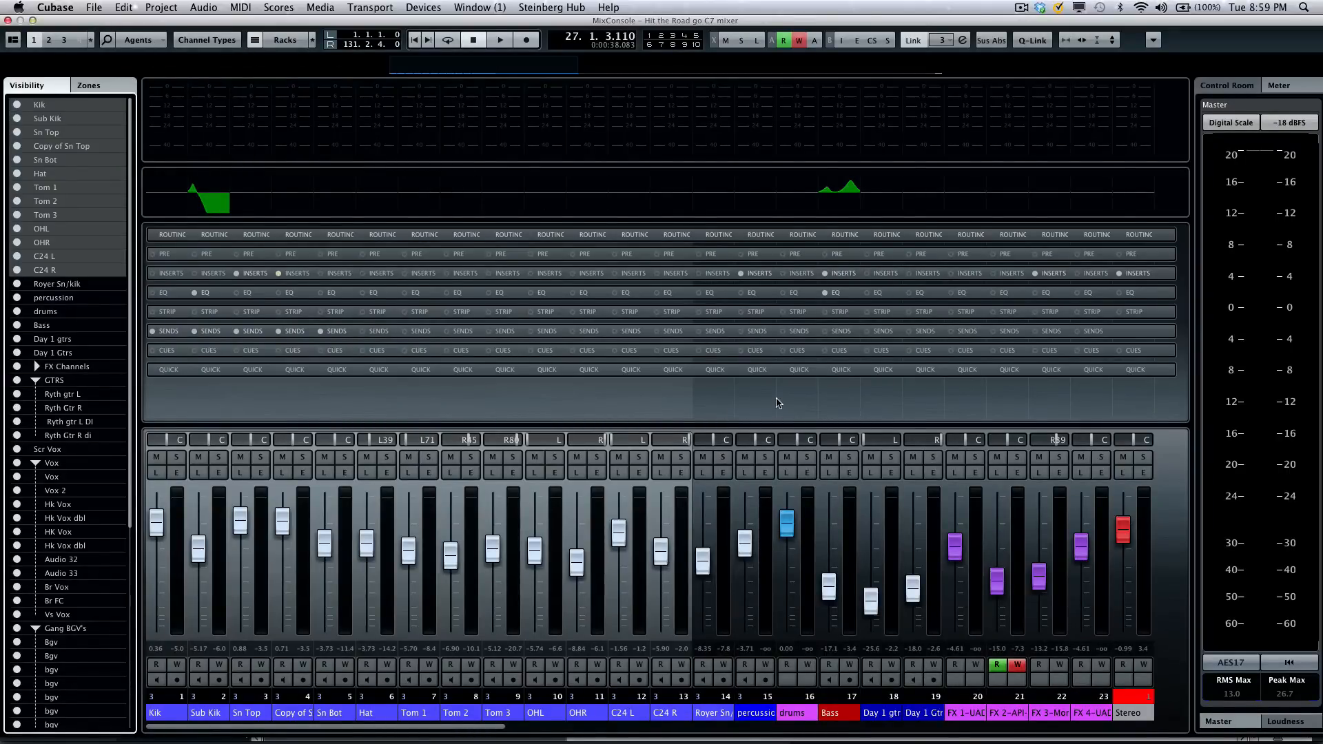
{"action": "mouse_move", "coordinate": [761, 392]}
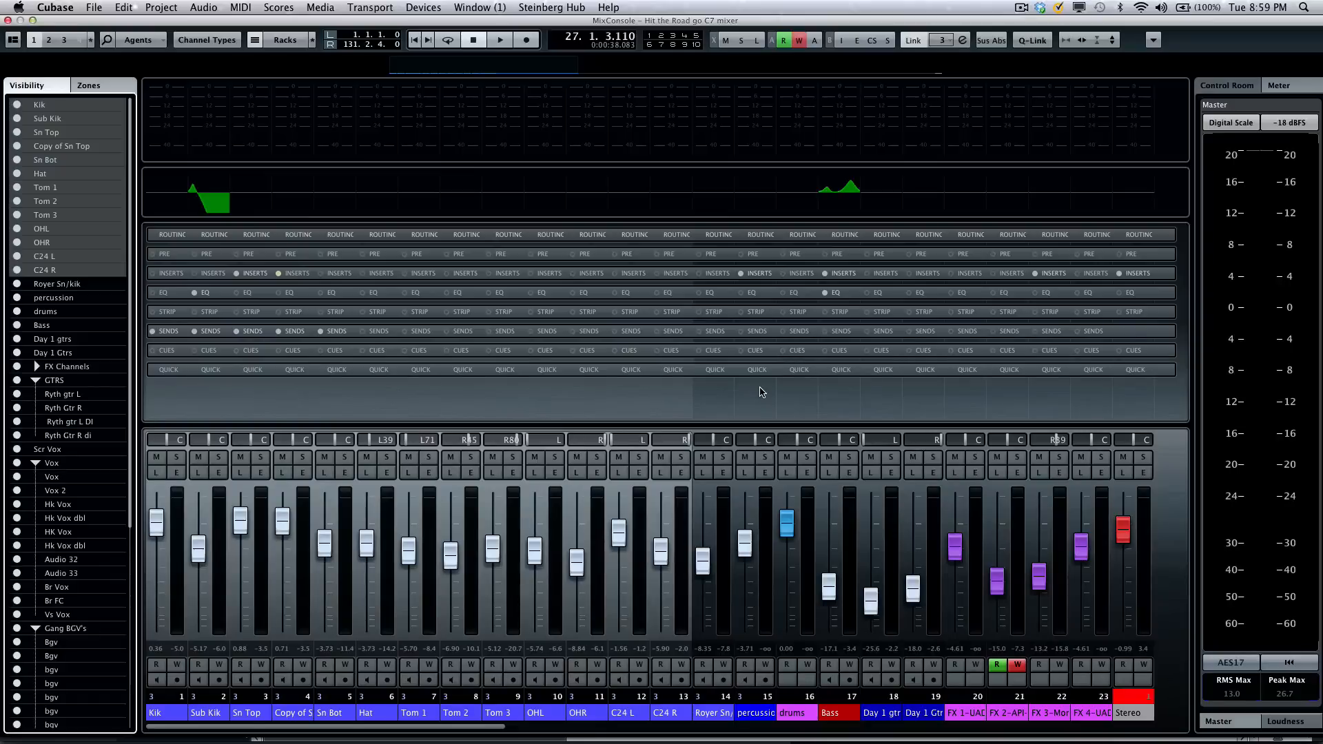
{"action": "mouse_move", "coordinate": [877, 168]}
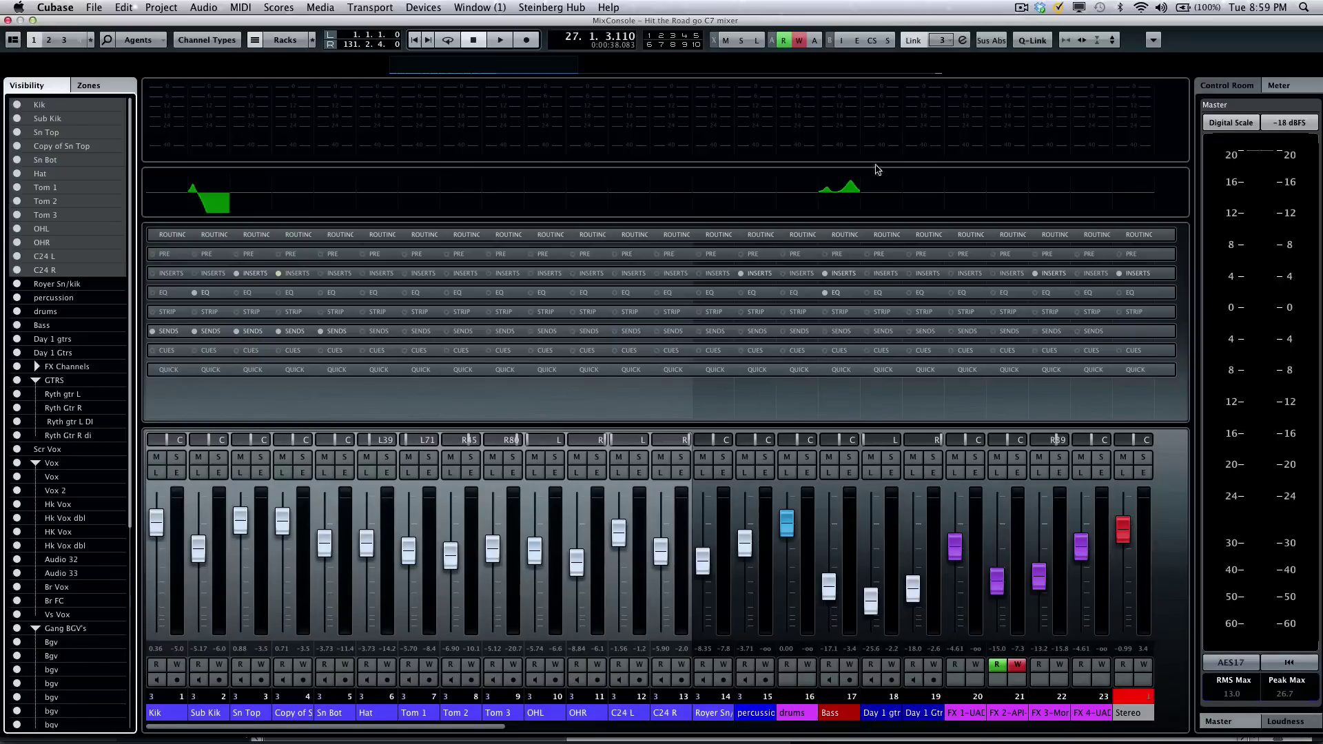
{"action": "mouse_move", "coordinate": [785, 62]}
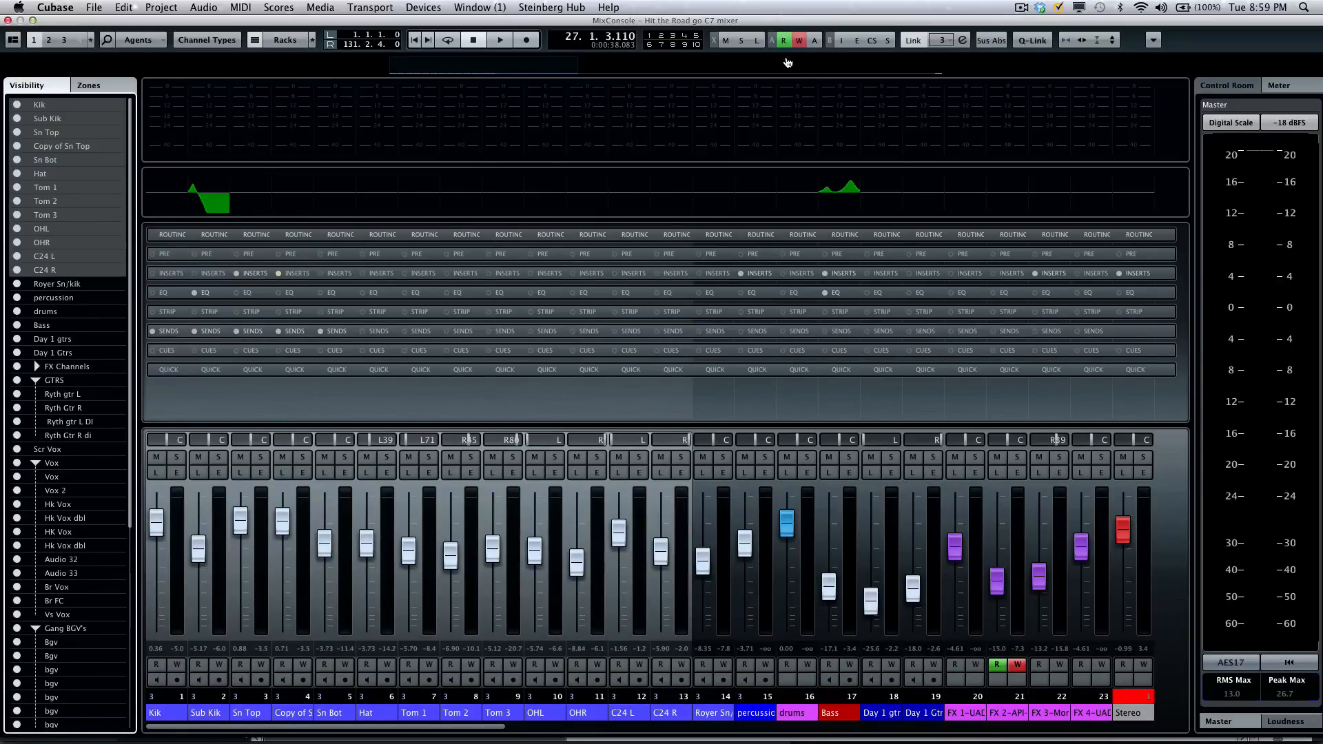
{"action": "mouse_move", "coordinate": [799, 40]}
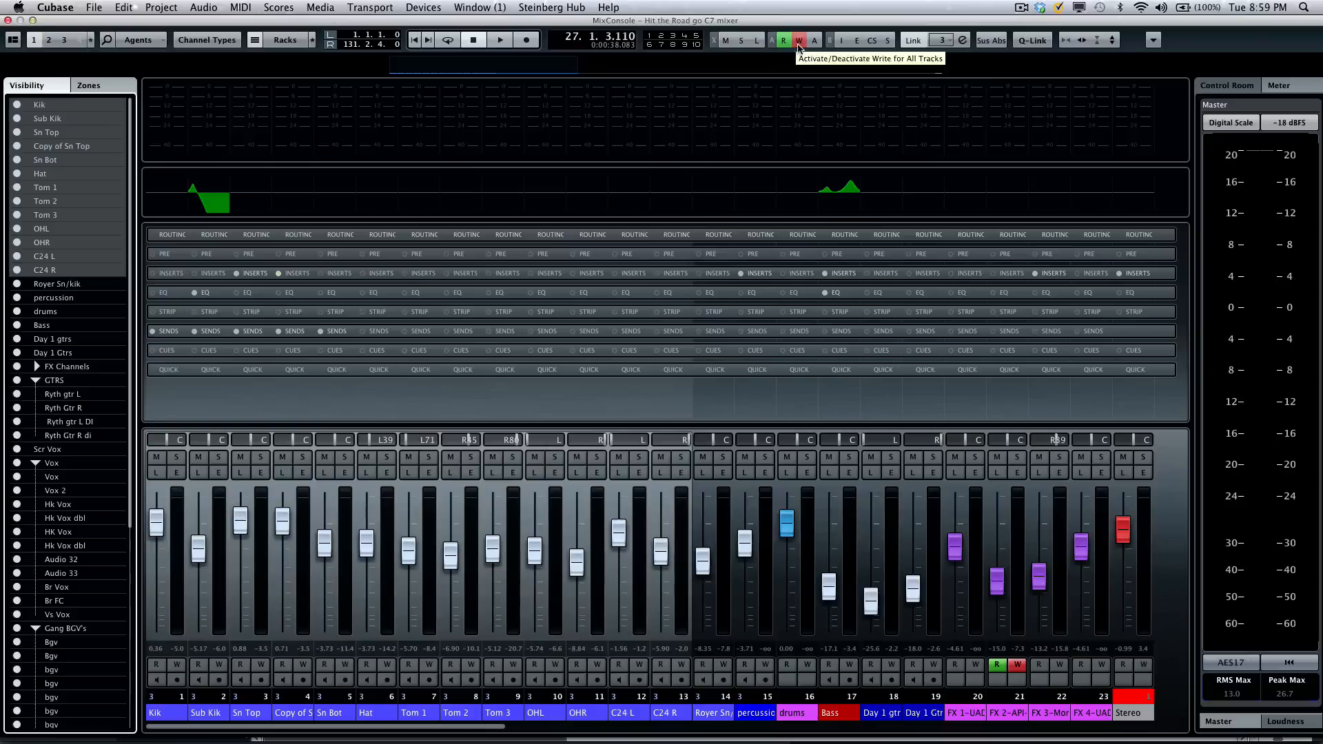
{"action": "left_click", "coordinate": [798, 40]}
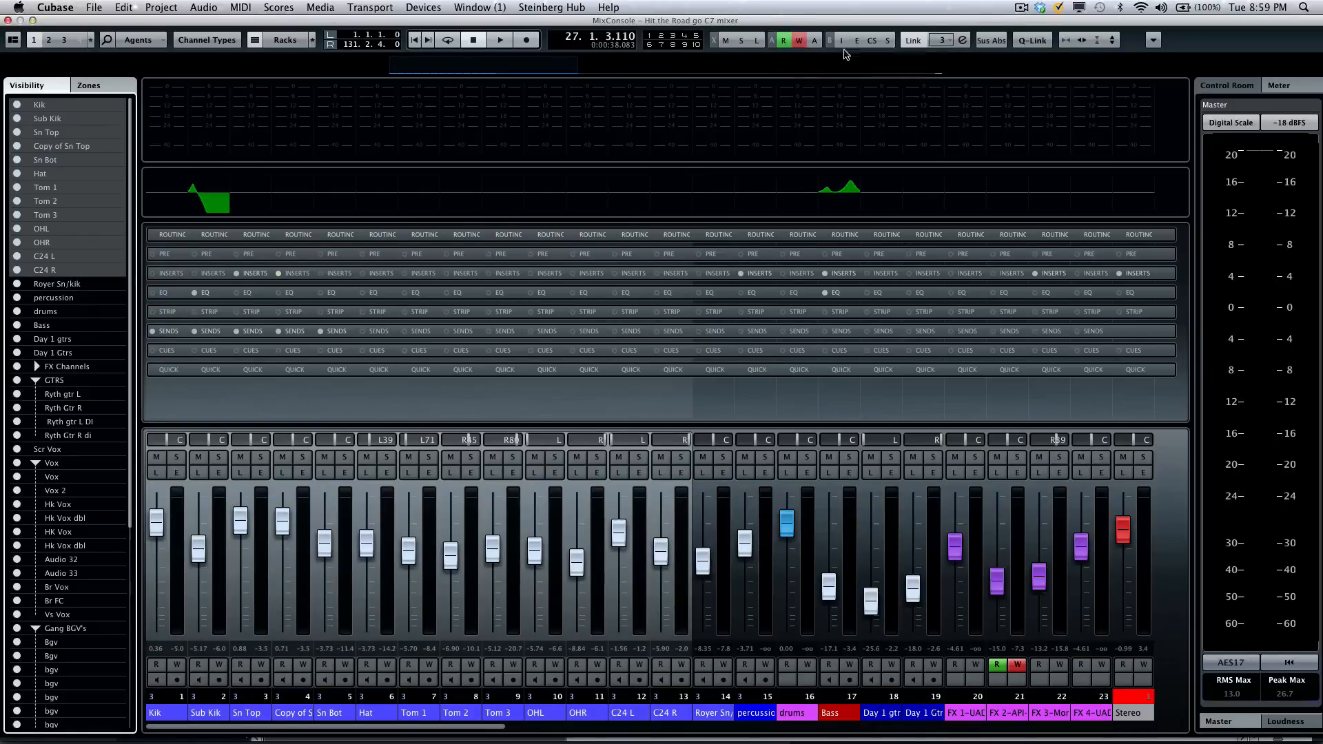
{"action": "mouse_move", "coordinate": [856, 40]}
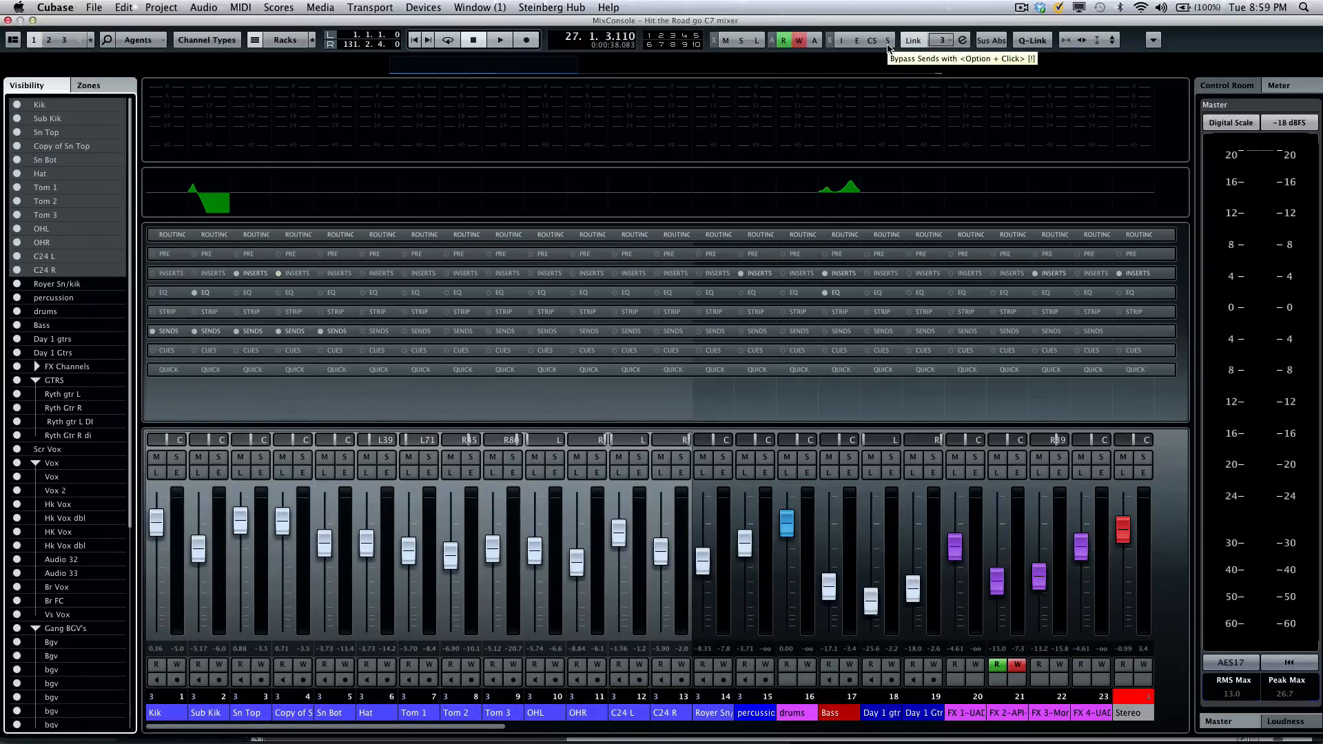
{"action": "mouse_move", "coordinate": [871, 40]}
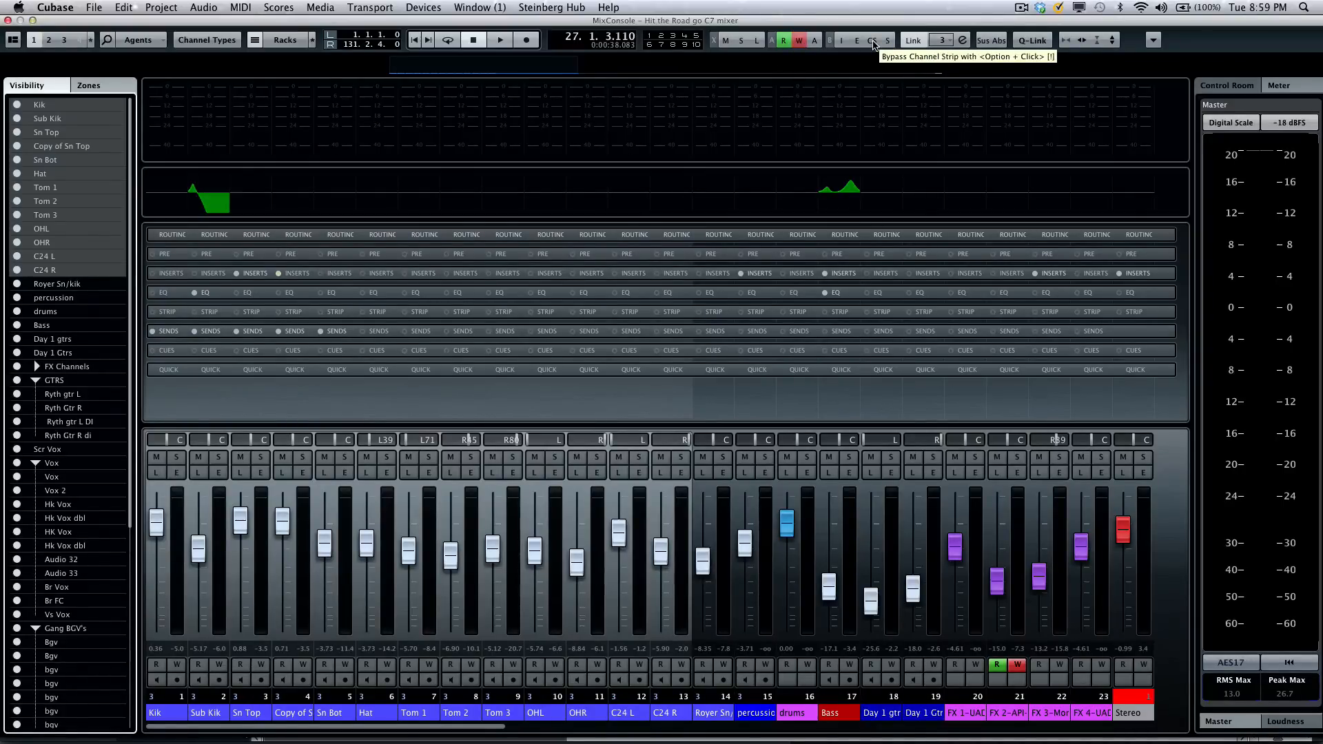
{"action": "mouse_move", "coordinate": [857, 40]}
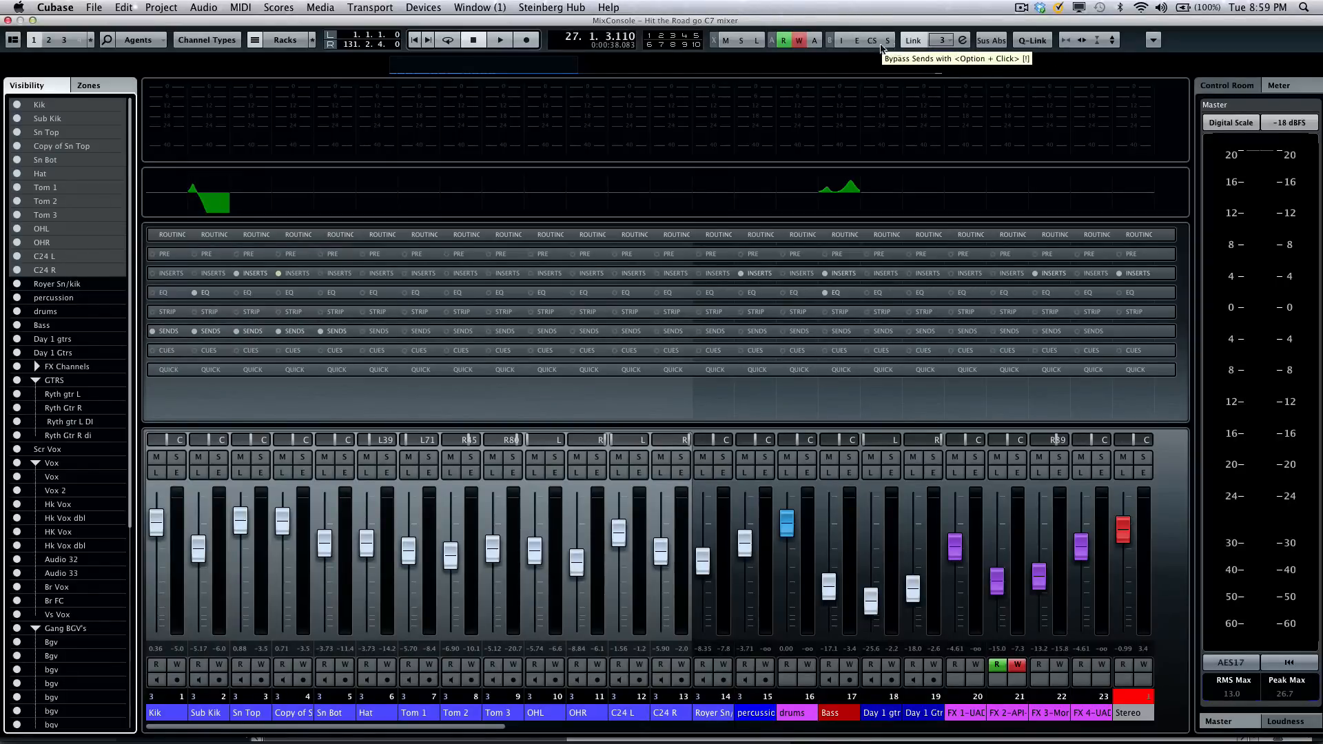
{"action": "mouse_move", "coordinate": [843, 40]}
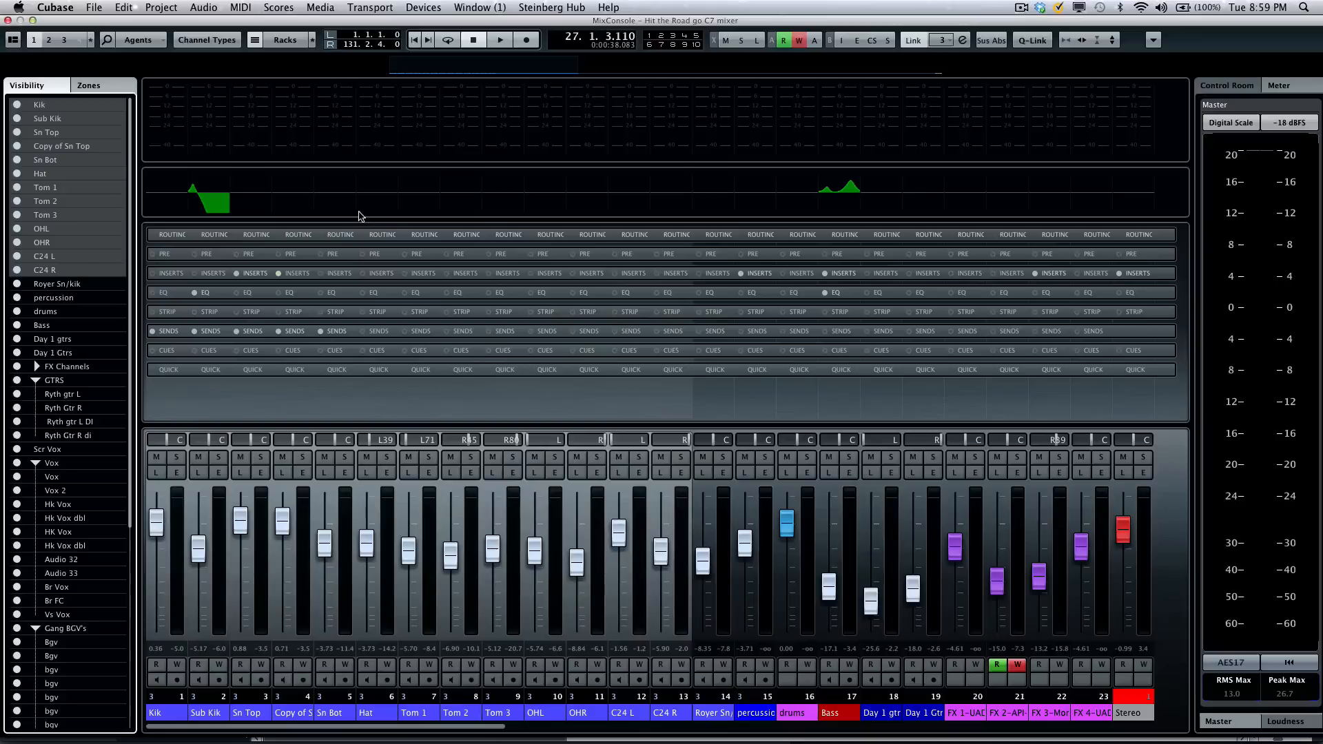
{"action": "mouse_move", "coordinate": [679, 415]}
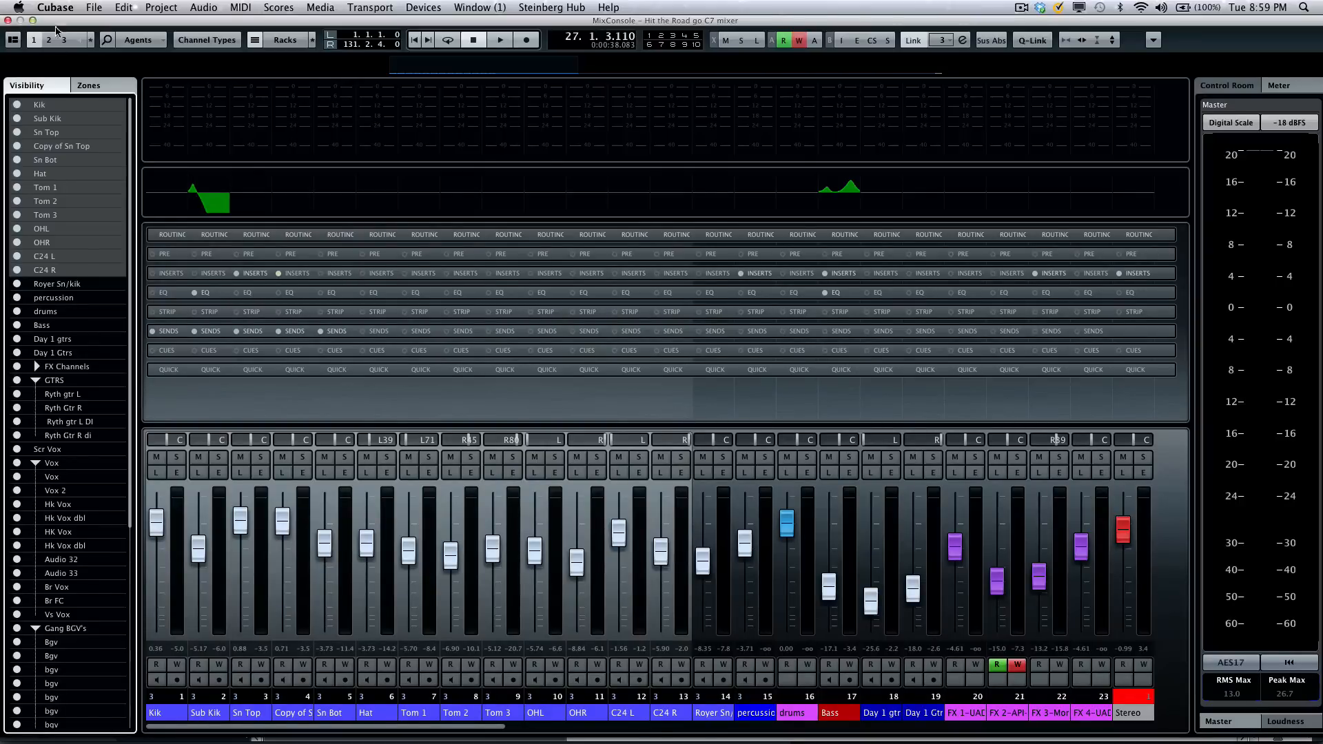
{"action": "mouse_move", "coordinate": [14, 40]}
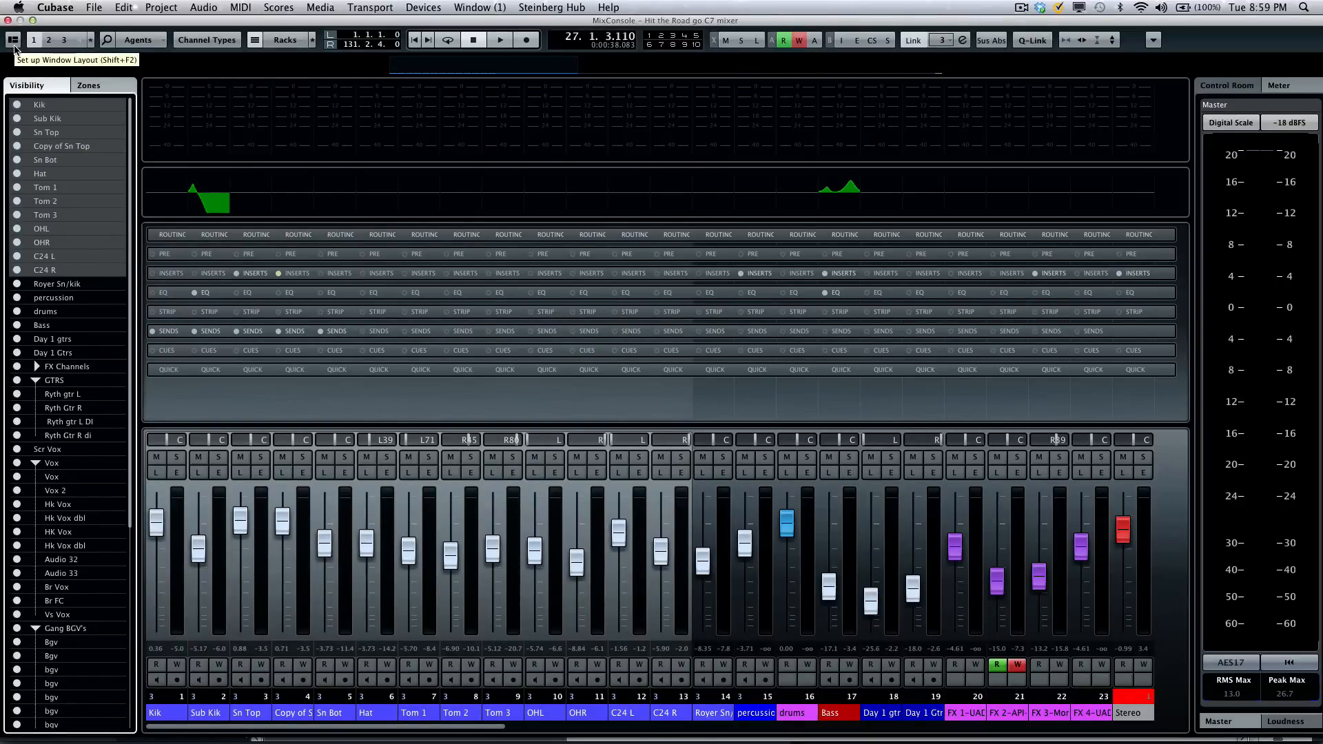
- Enable the channel Pictures area from the Set up Window Layout options
{"action": "left_click", "coordinate": [12, 40]}
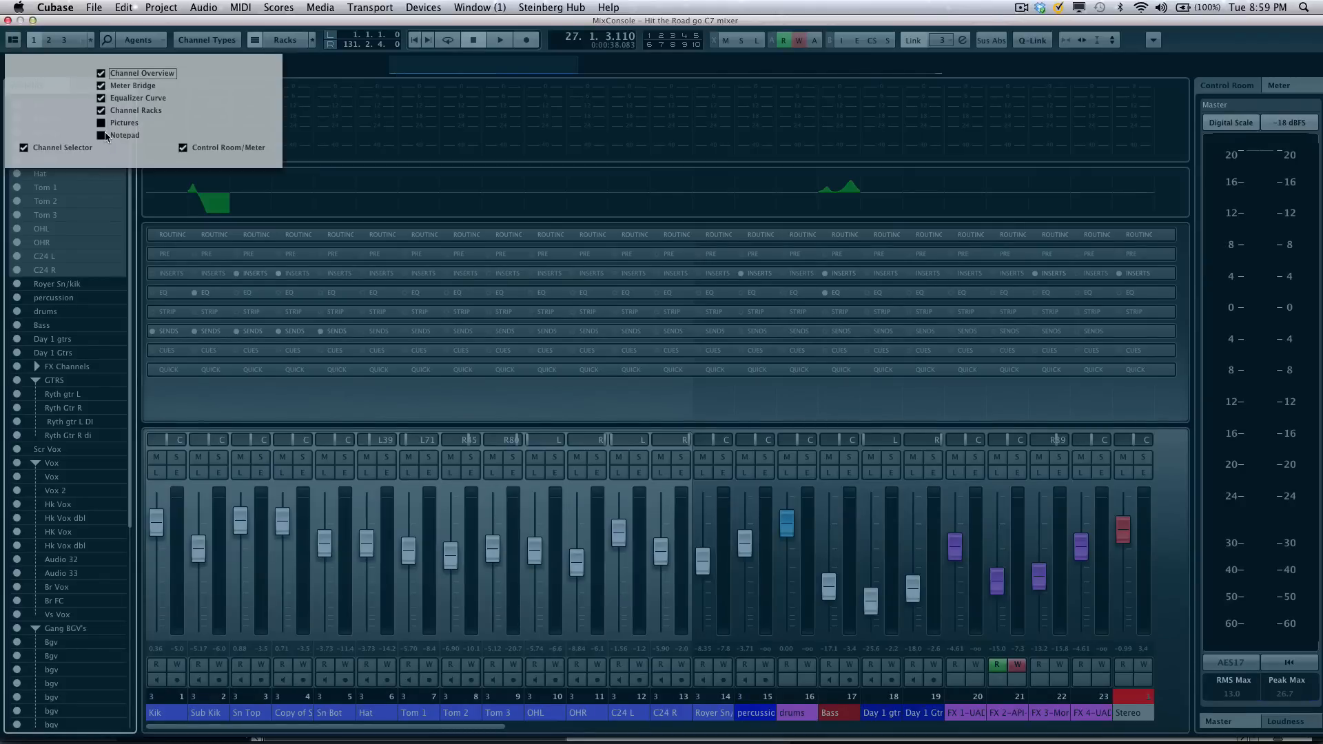
{"action": "left_click", "coordinate": [101, 123]}
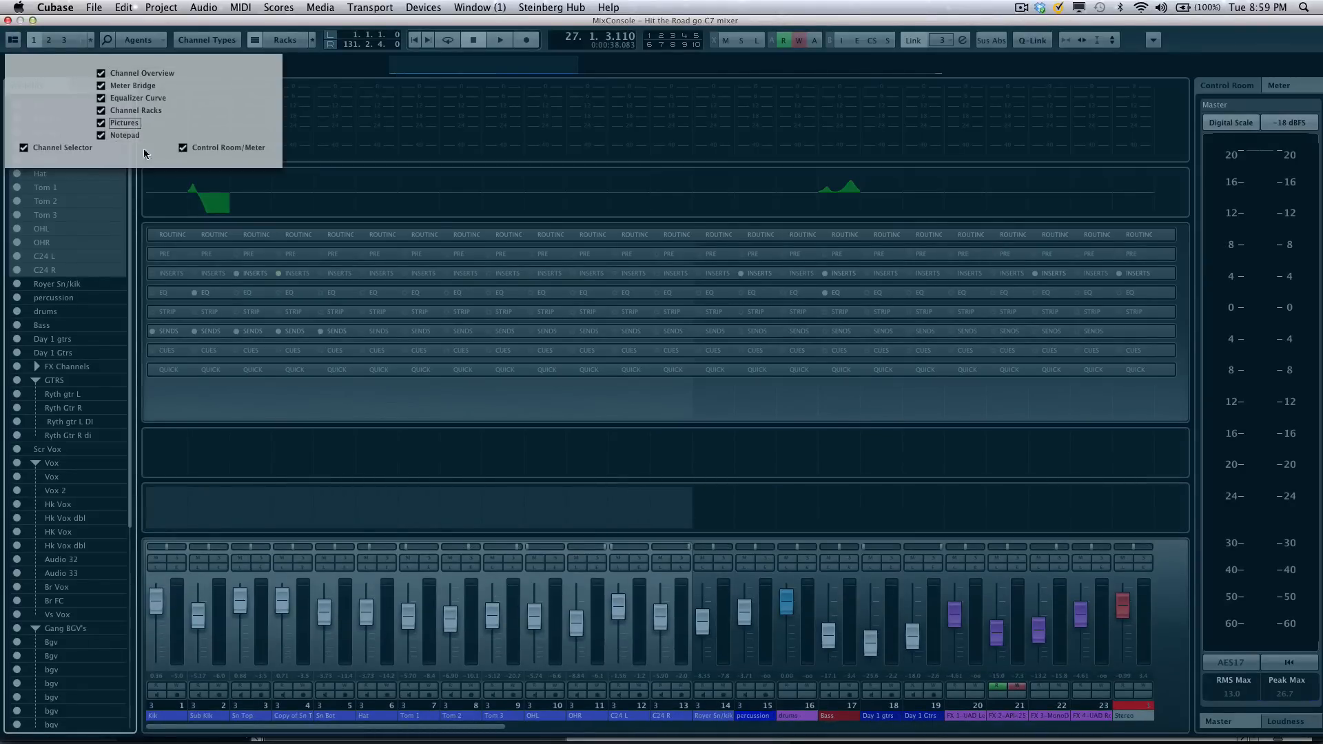
{"action": "mouse_move", "coordinate": [838, 513]}
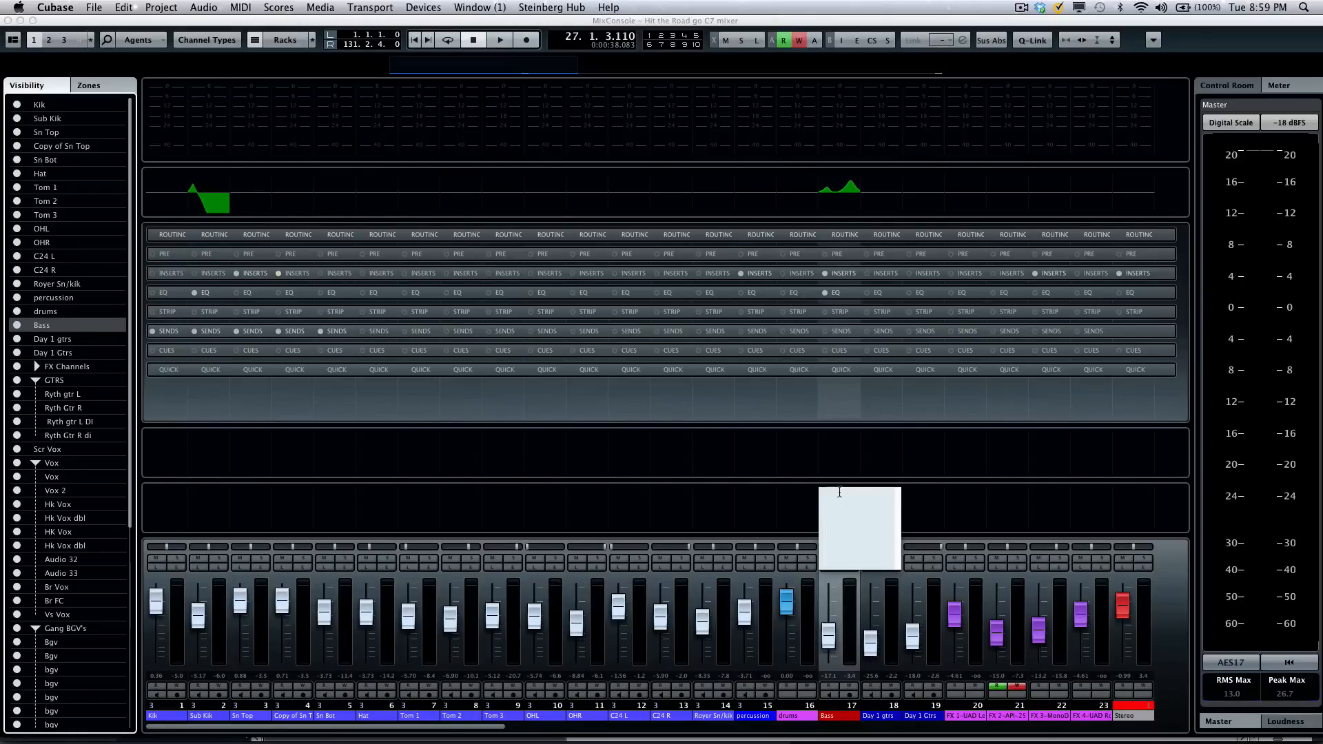
- Write 'ampeg amp RE 20 mic' into the Bass channel's notepad
{"action": "type", "text": "ampr"}
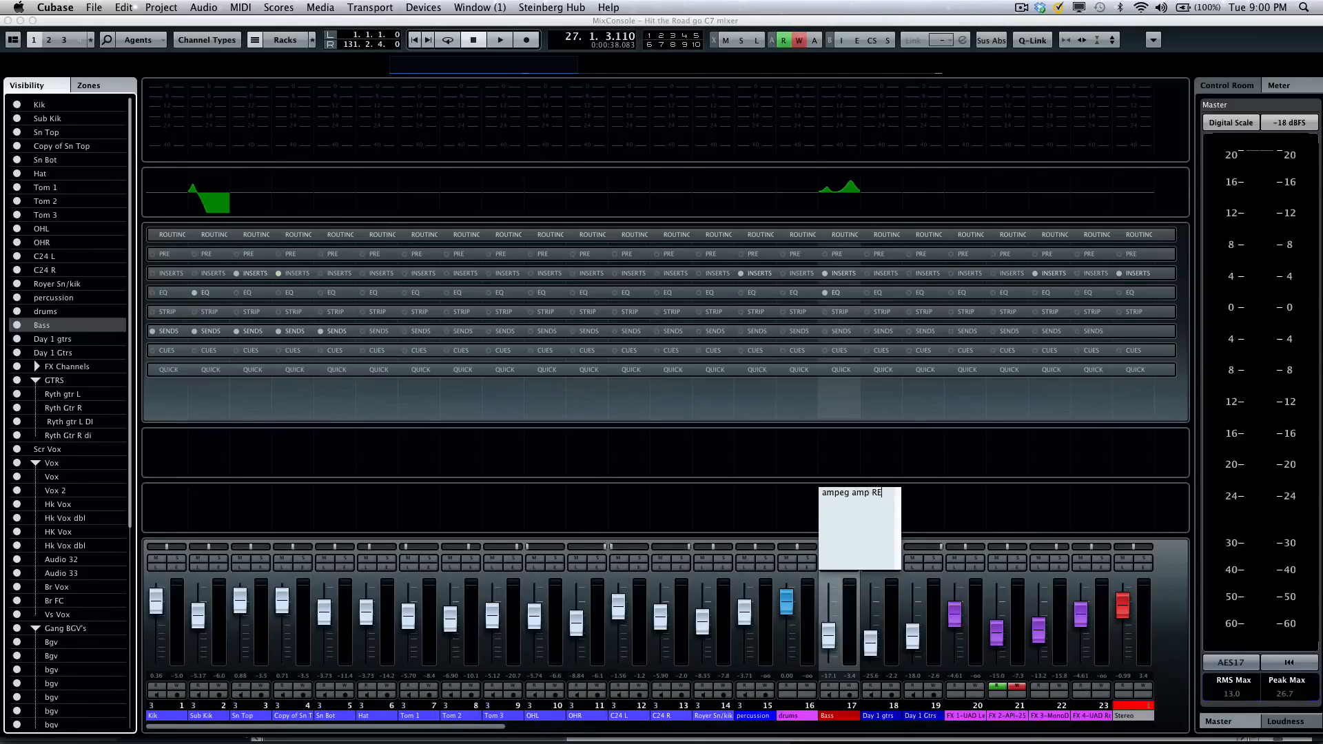
{"action": "type", "text": "20"}
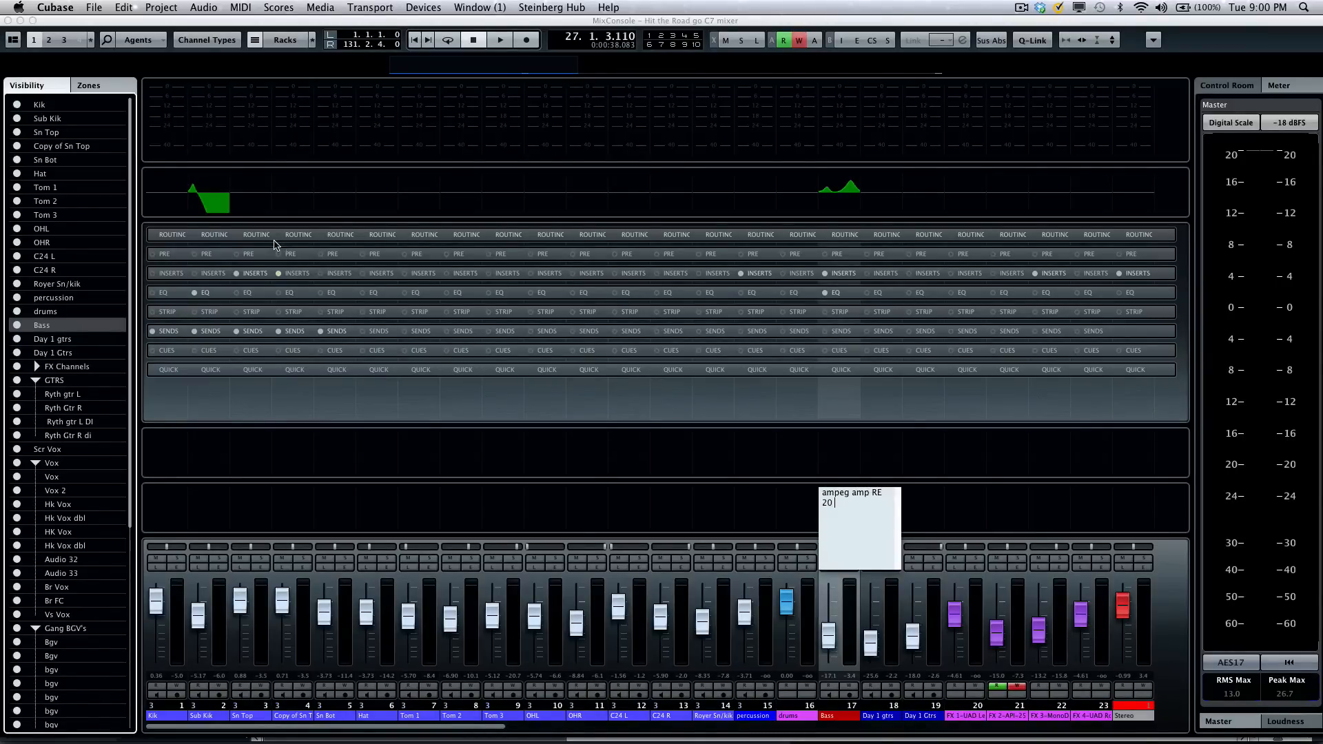
{"action": "type", "text": "mic"}
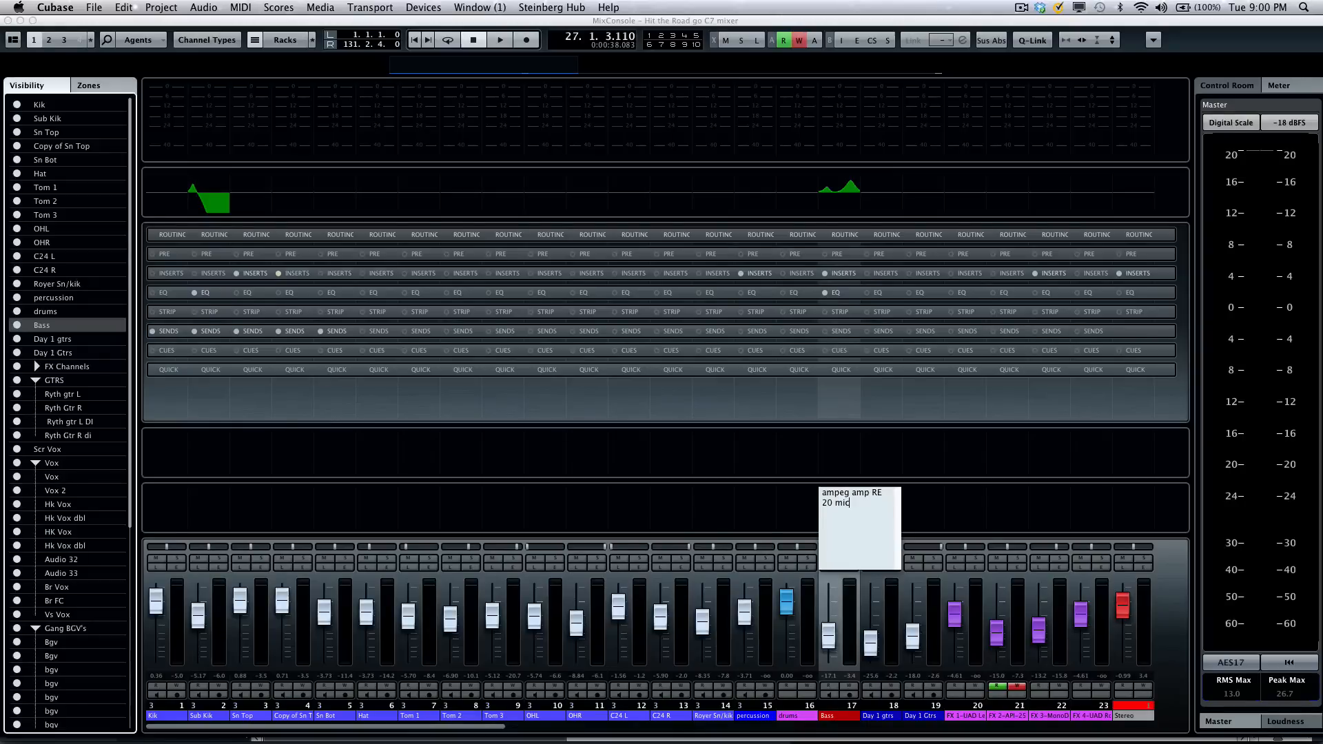
{"action": "mouse_move", "coordinate": [667, 493]}
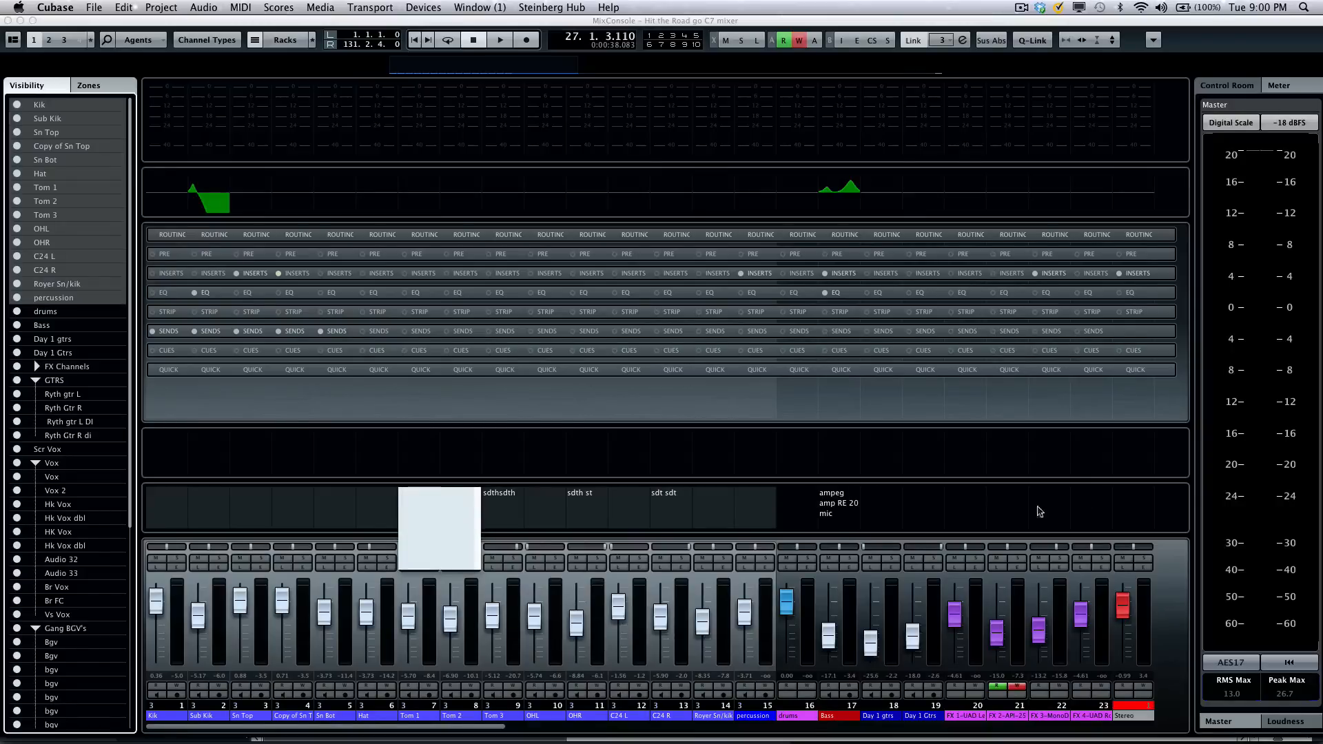
{"action": "mouse_move", "coordinate": [994, 505]}
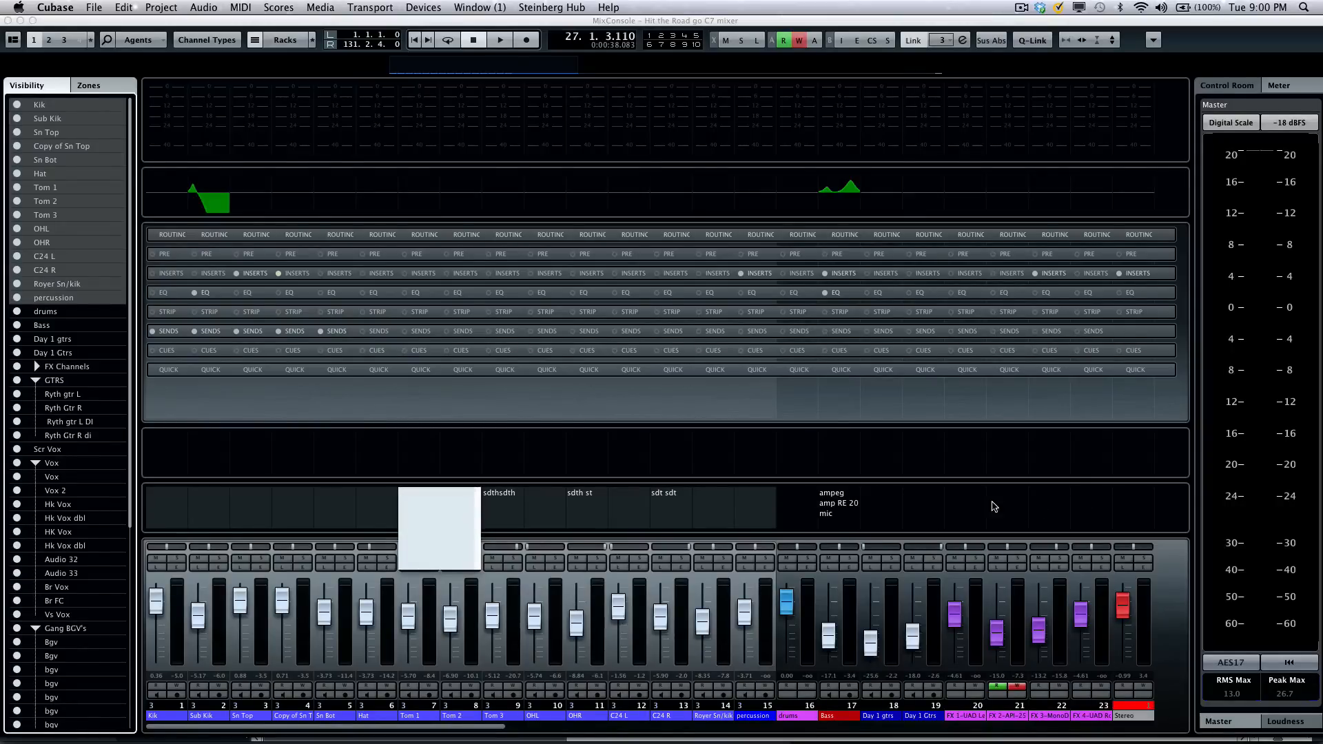
{"action": "mouse_move", "coordinate": [714, 370]}
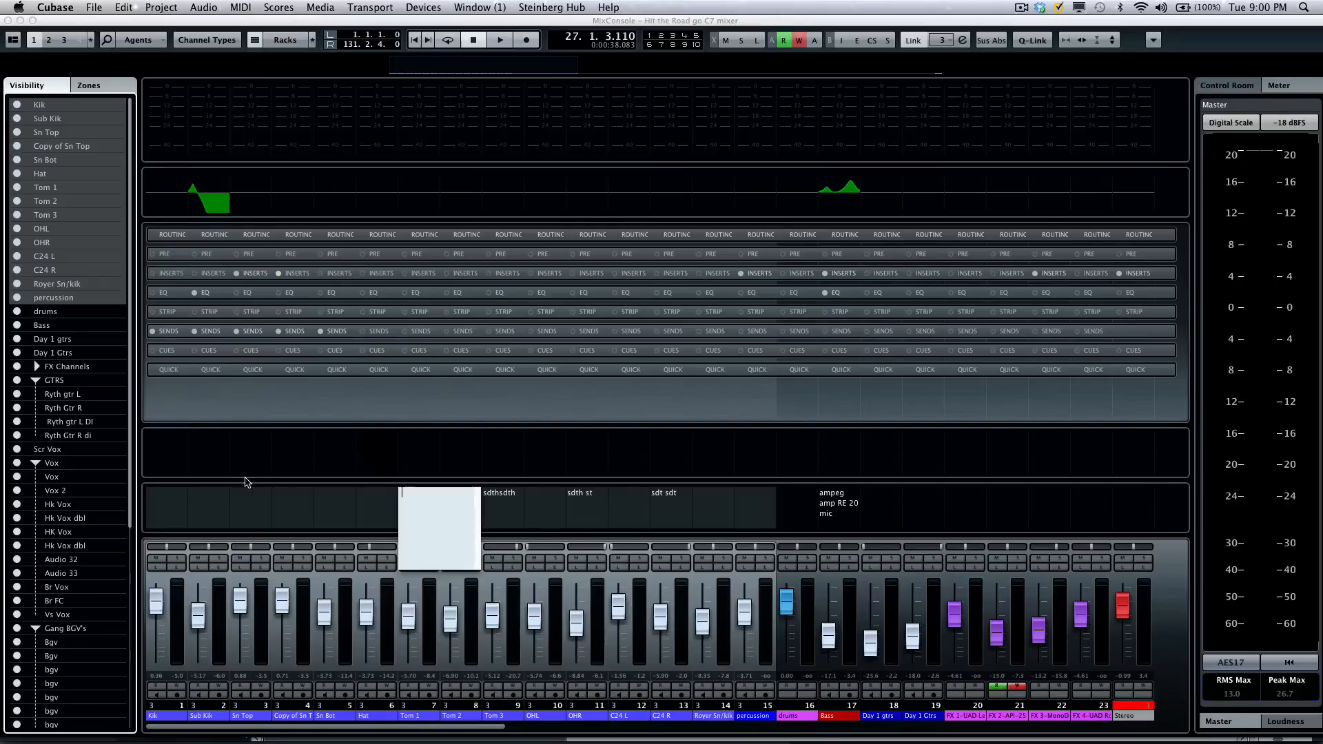
{"action": "mouse_move", "coordinate": [266, 502]}
{"action": "type", "text": "sth st st"}
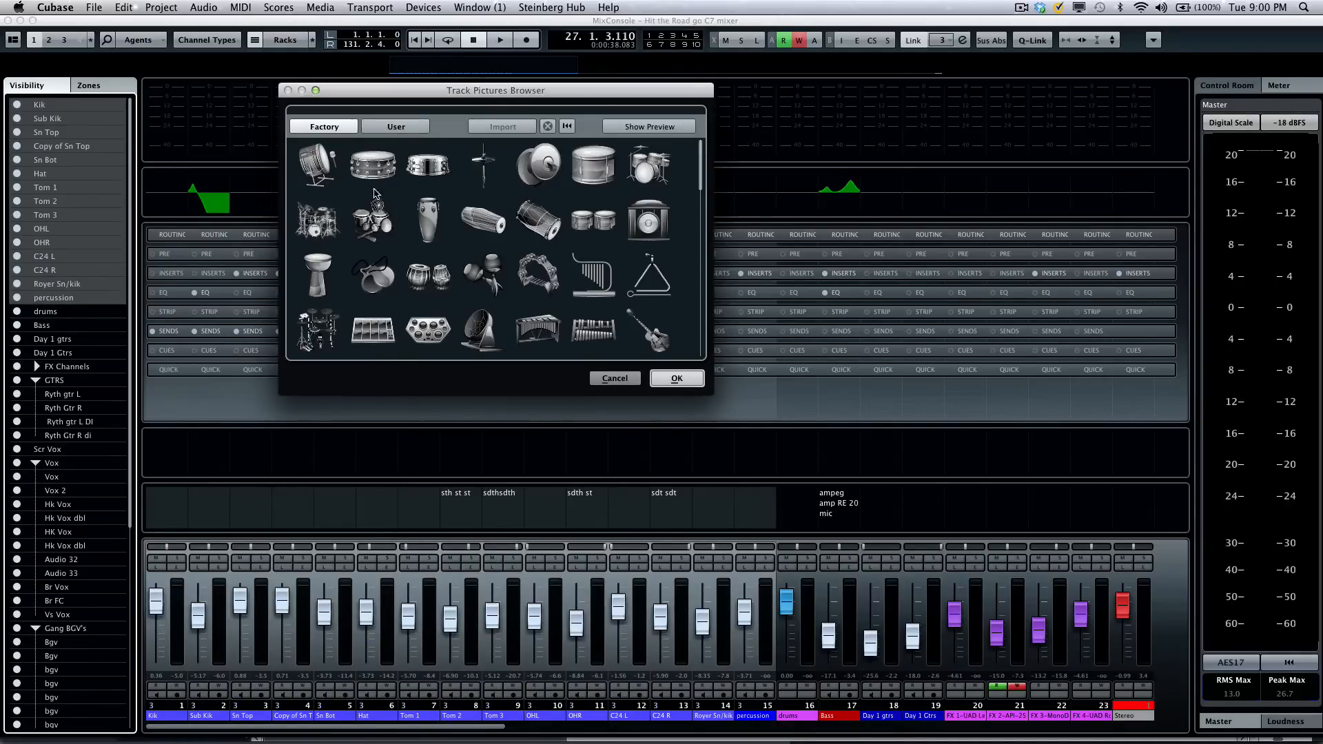
- Assign the third User-collection photo to the Sn Top channel after browsing drum pictures
{"action": "left_click", "coordinate": [426, 165]}
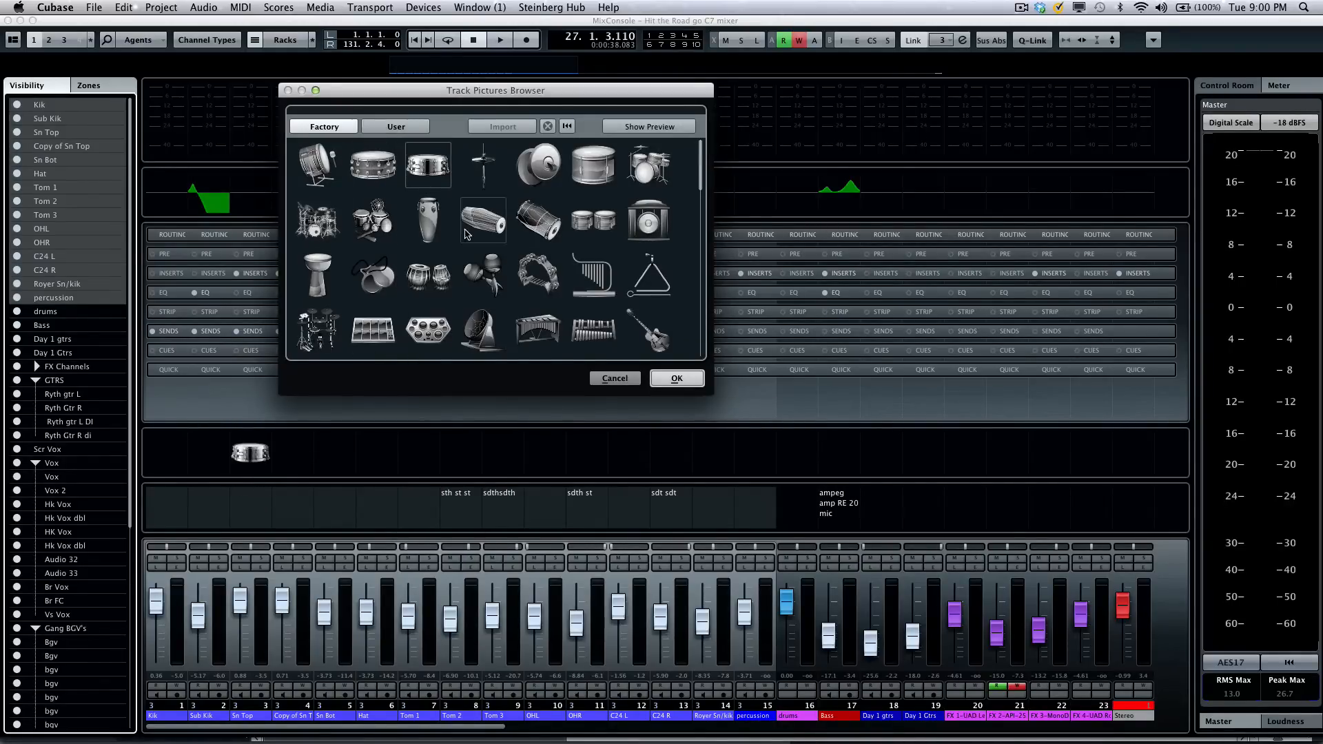
{"action": "left_click", "coordinate": [370, 220]}
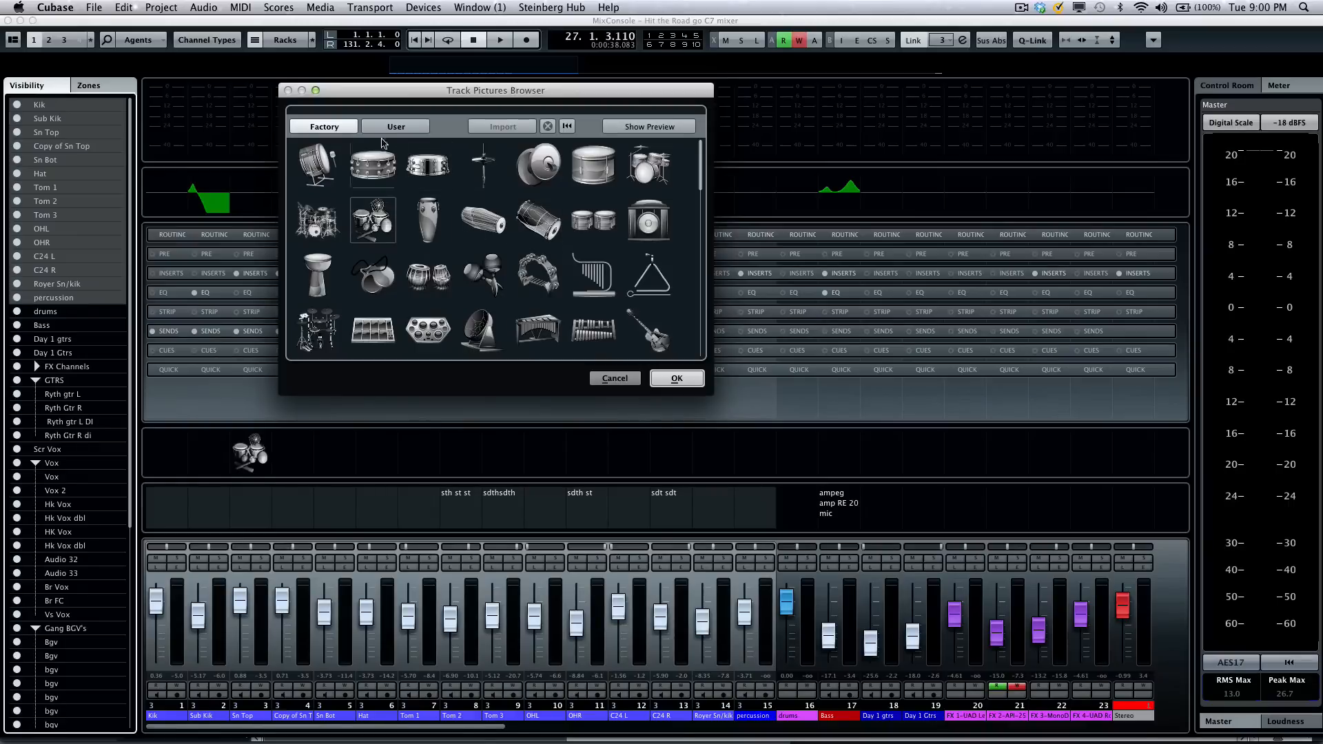
{"action": "left_click", "coordinate": [396, 125]}
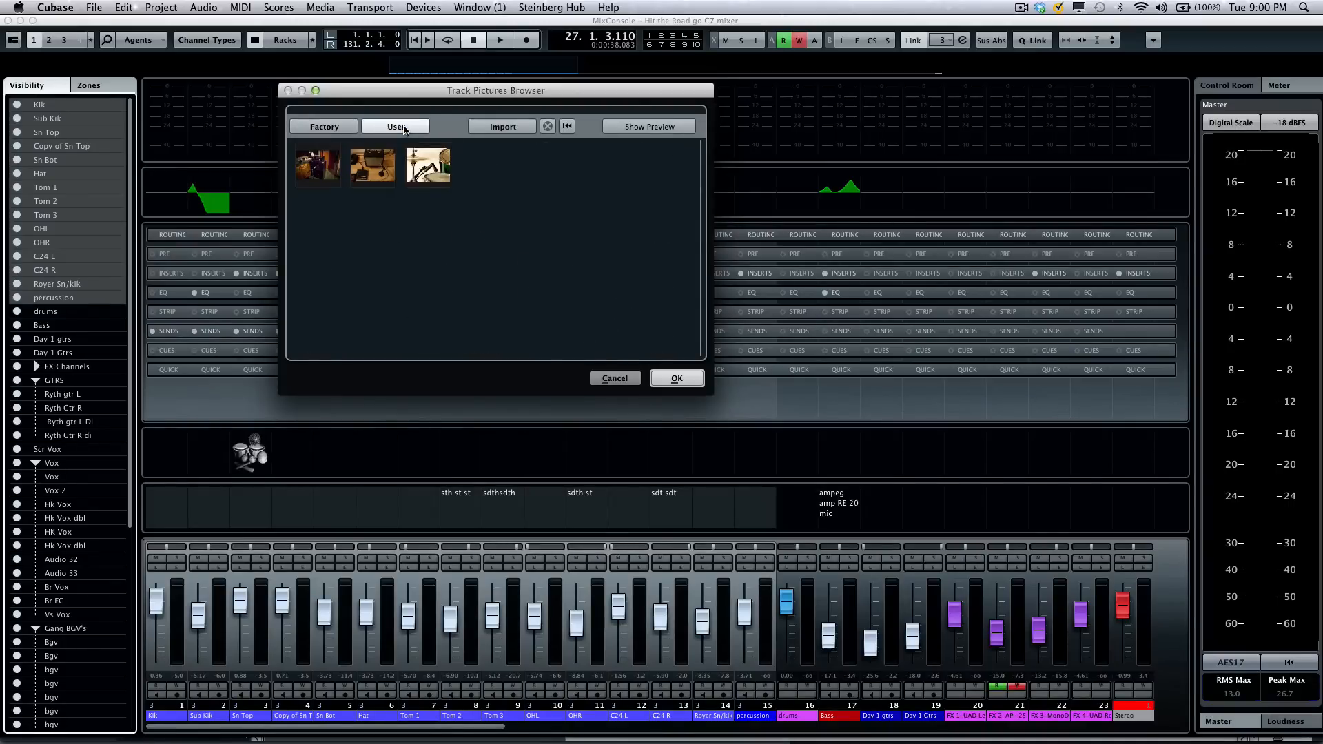
{"action": "left_click", "coordinate": [428, 164]}
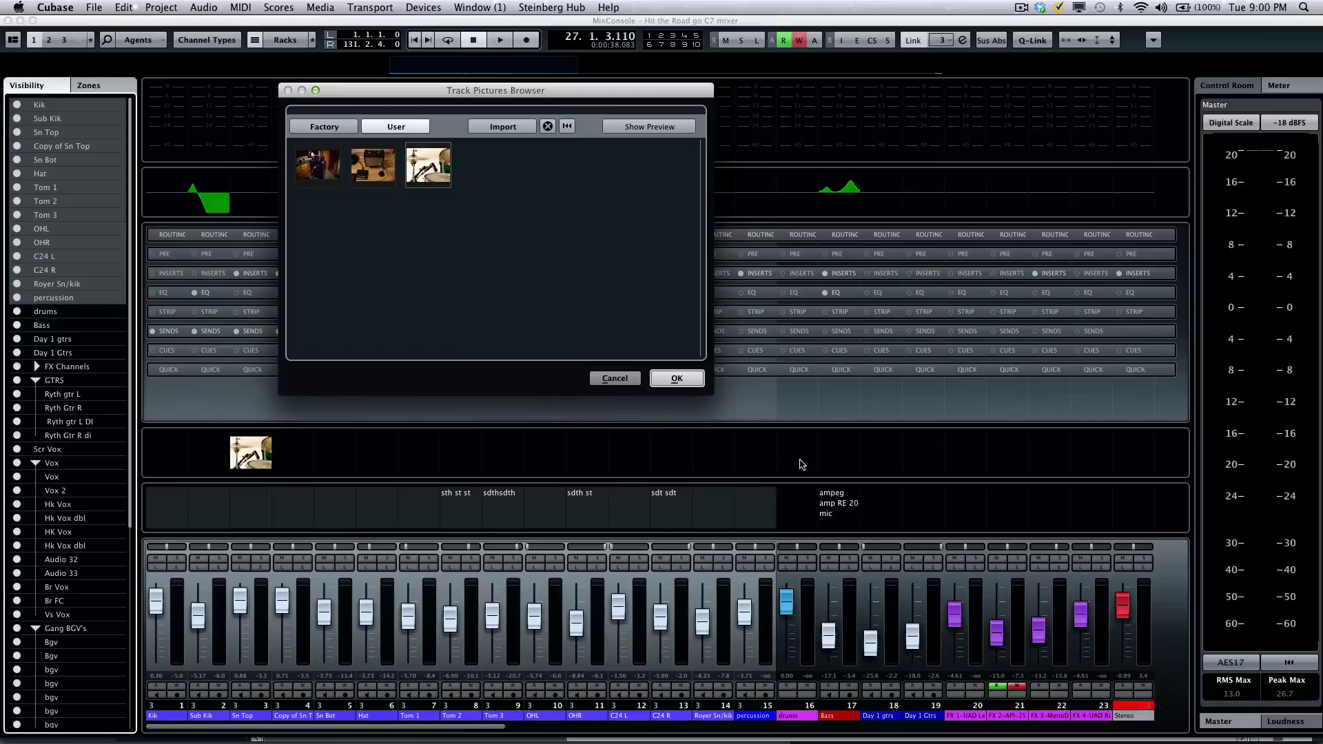
{"action": "mouse_move", "coordinate": [707, 405]}
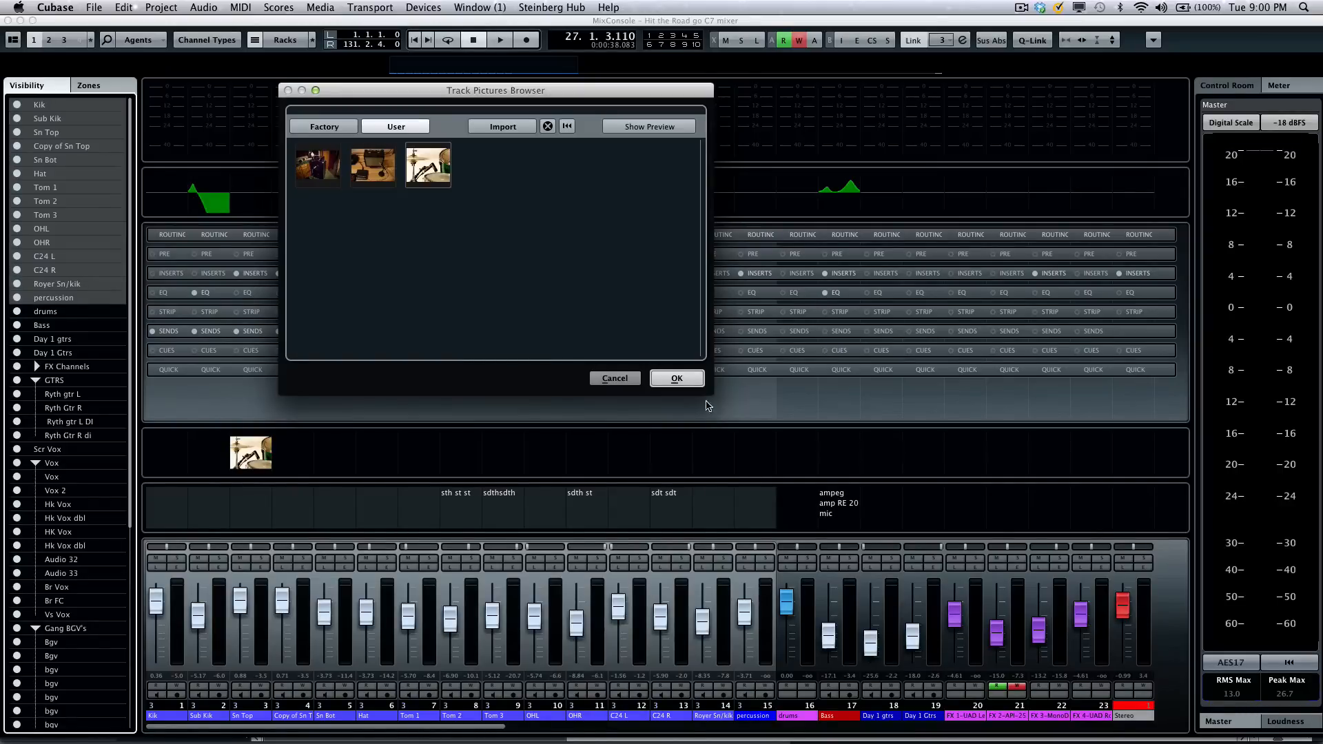
{"action": "left_click", "coordinate": [675, 377]}
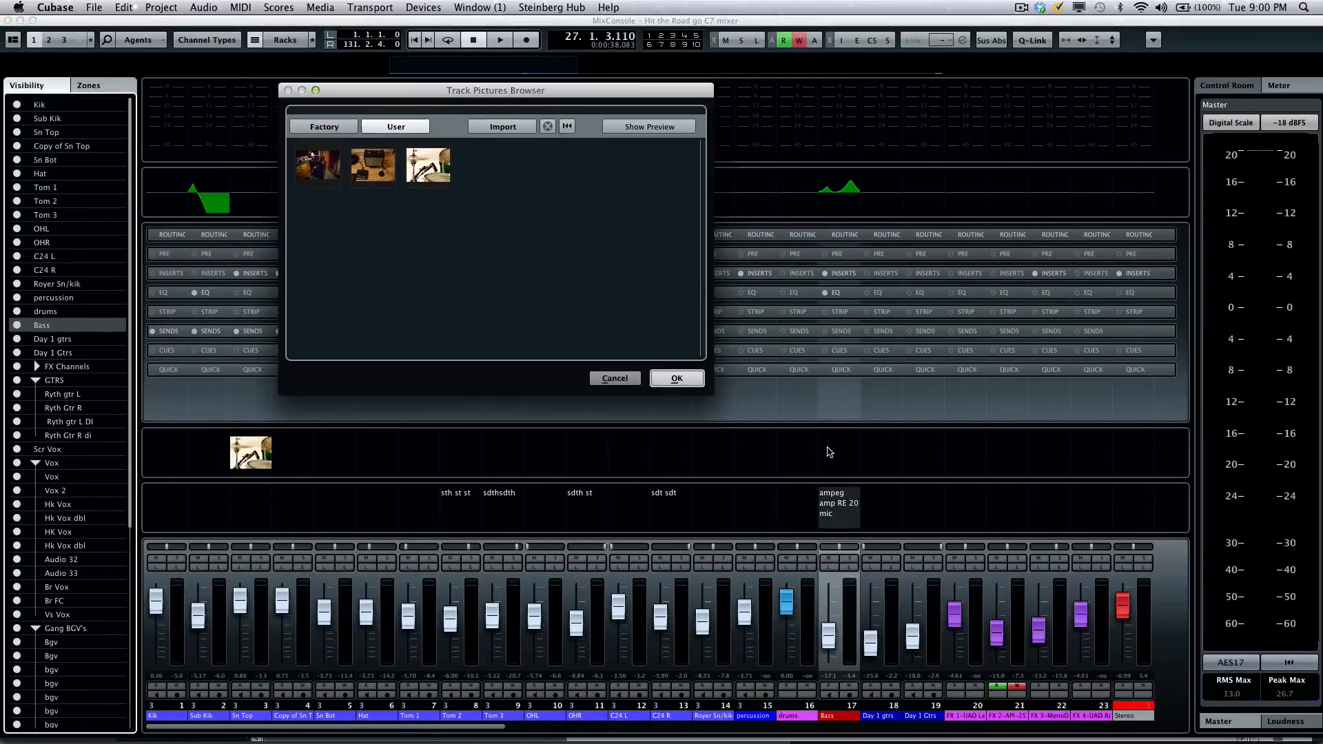
{"action": "mouse_move", "coordinate": [358, 235]}
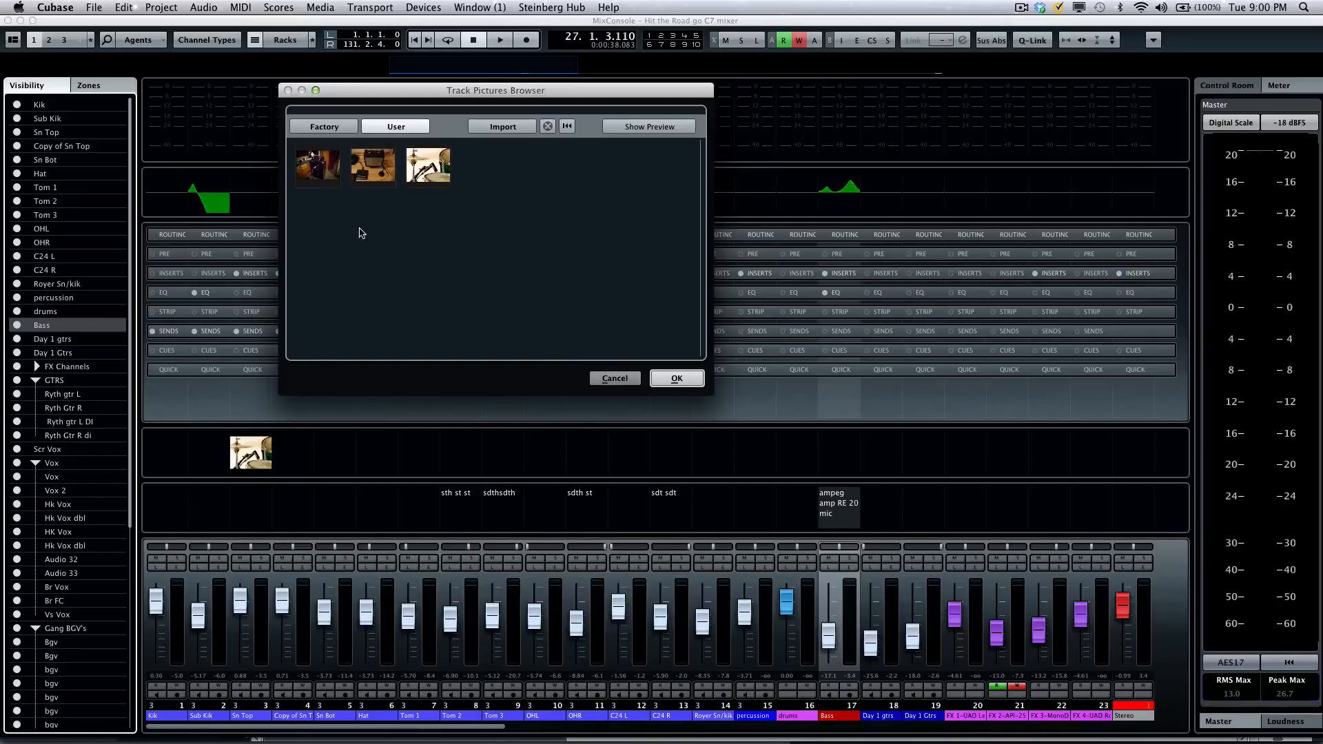
- Assign the first User-collection photo to the Bass channel
{"action": "left_click", "coordinate": [317, 166]}
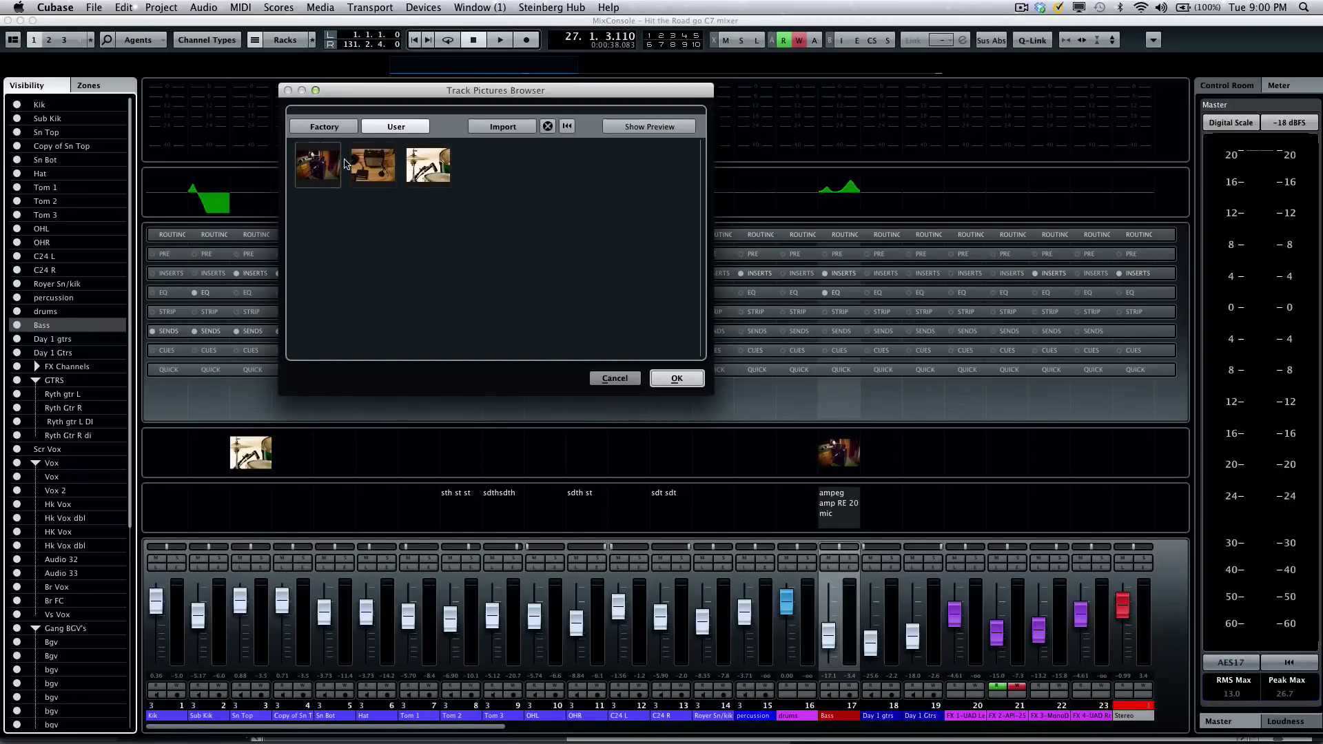
{"action": "left_click", "coordinate": [614, 378]}
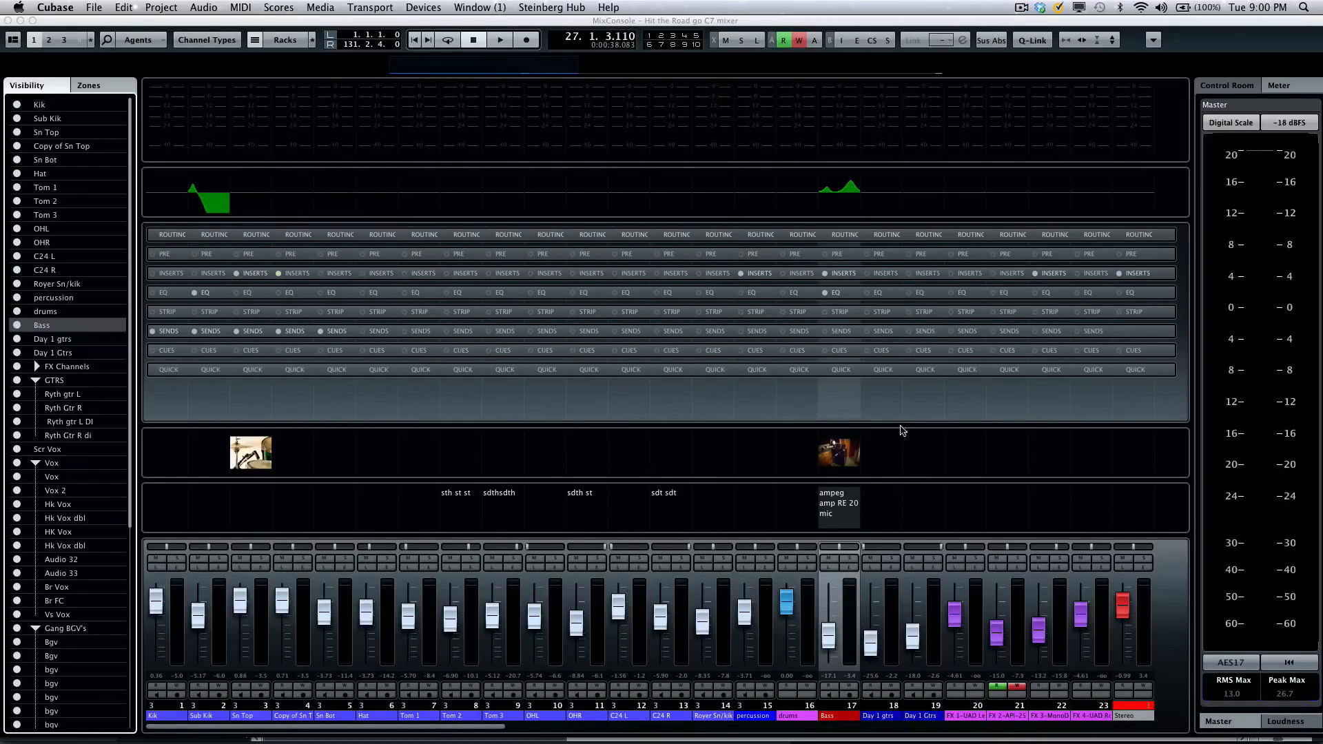
{"action": "mouse_move", "coordinate": [923, 457]}
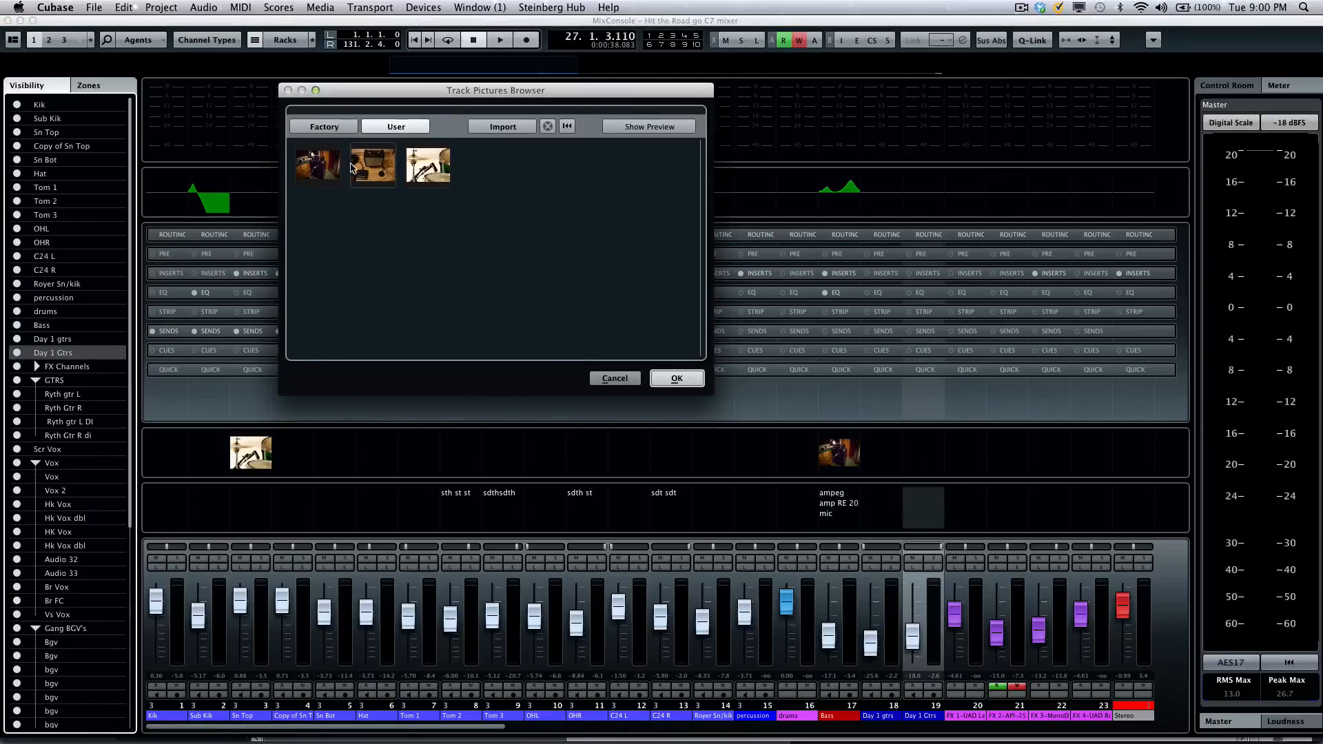
- Assign the second User-collection photo to the Day 1 Gtrs channel
{"action": "left_click", "coordinate": [372, 164]}
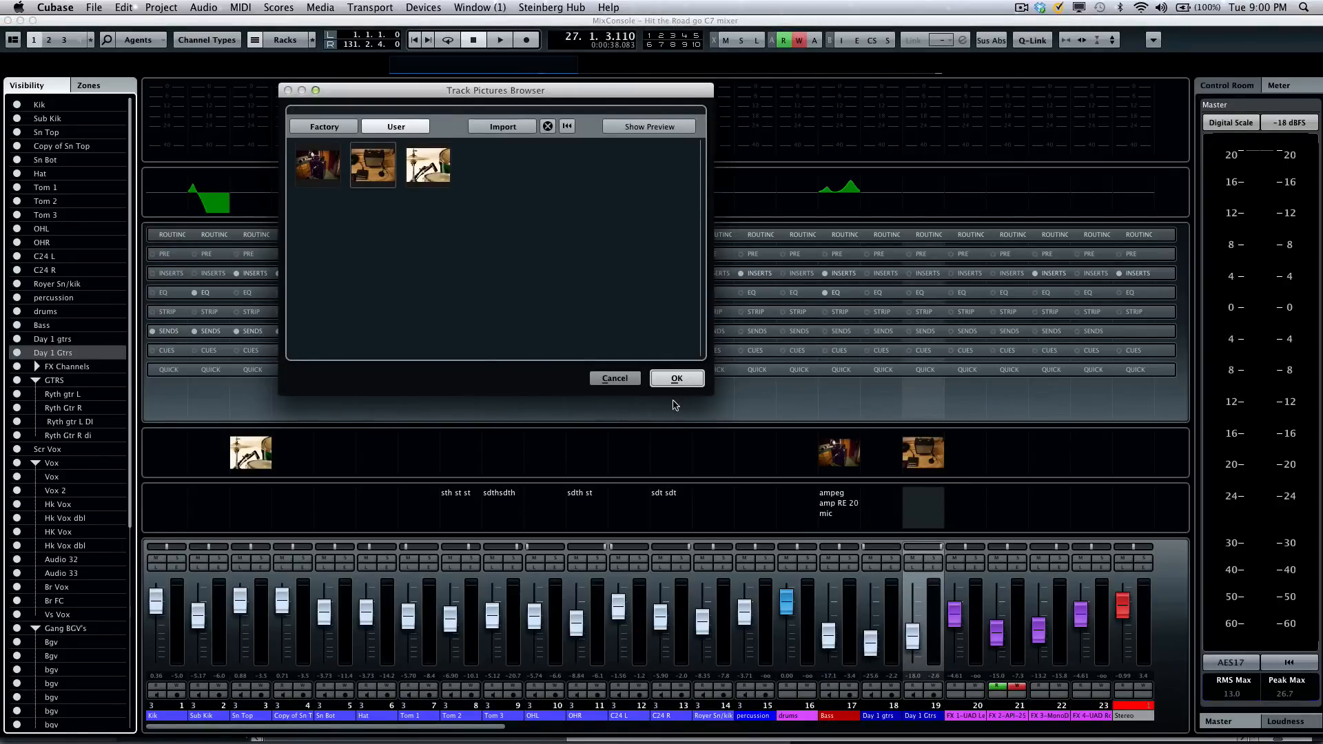
{"action": "left_click", "coordinate": [676, 378]}
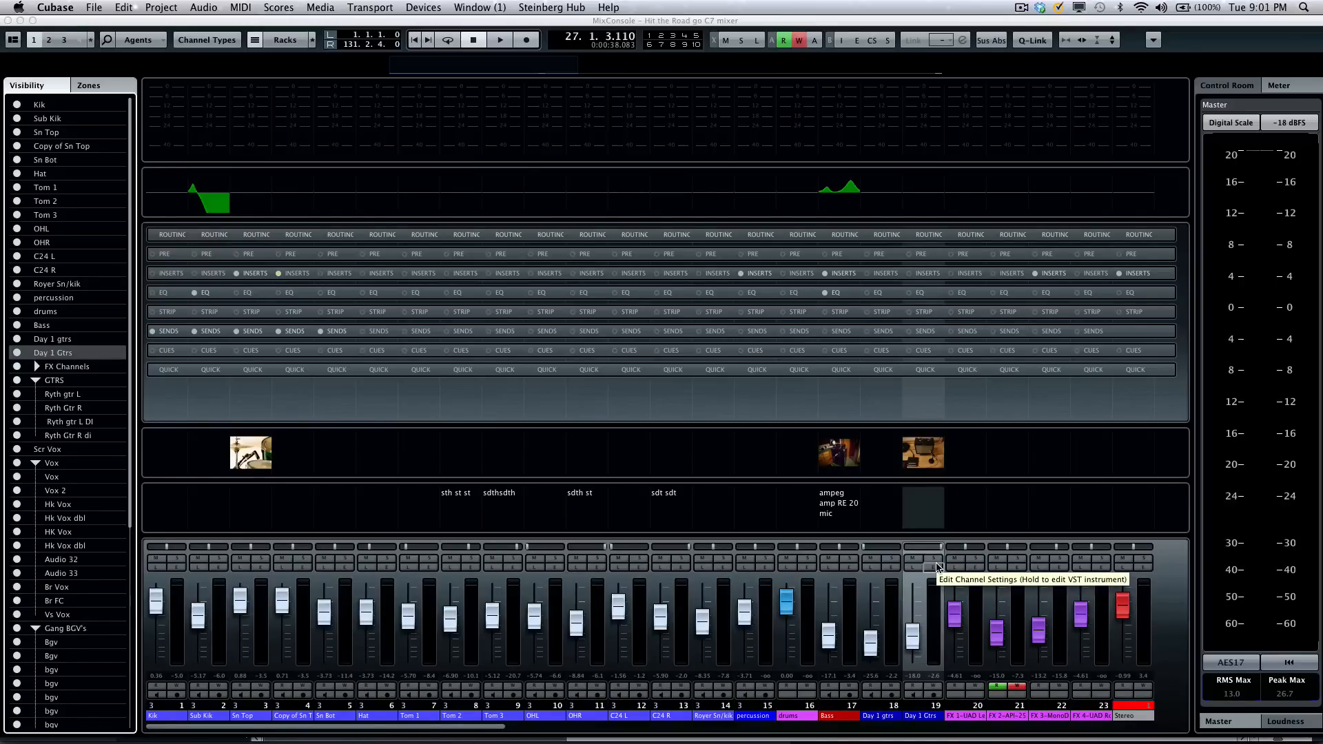
{"action": "mouse_move", "coordinate": [879, 545]}
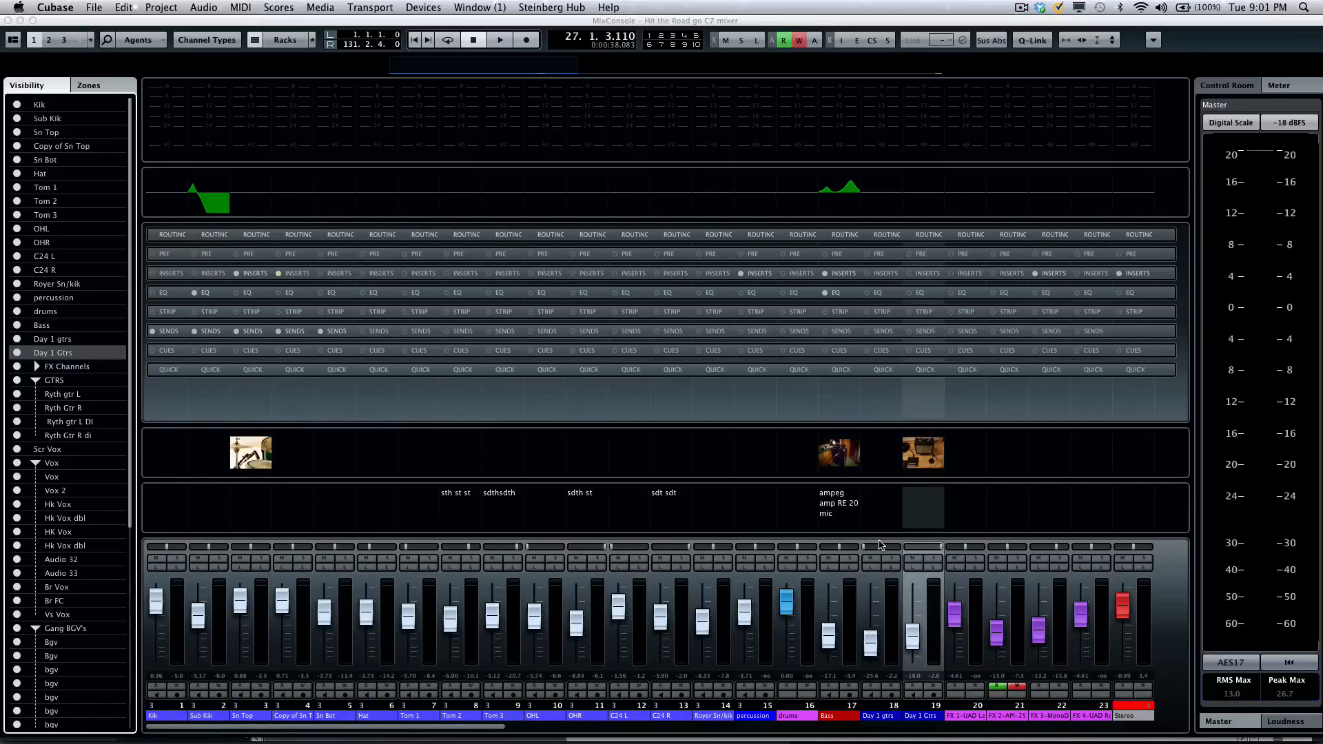
{"action": "mouse_move", "coordinate": [488, 399]}
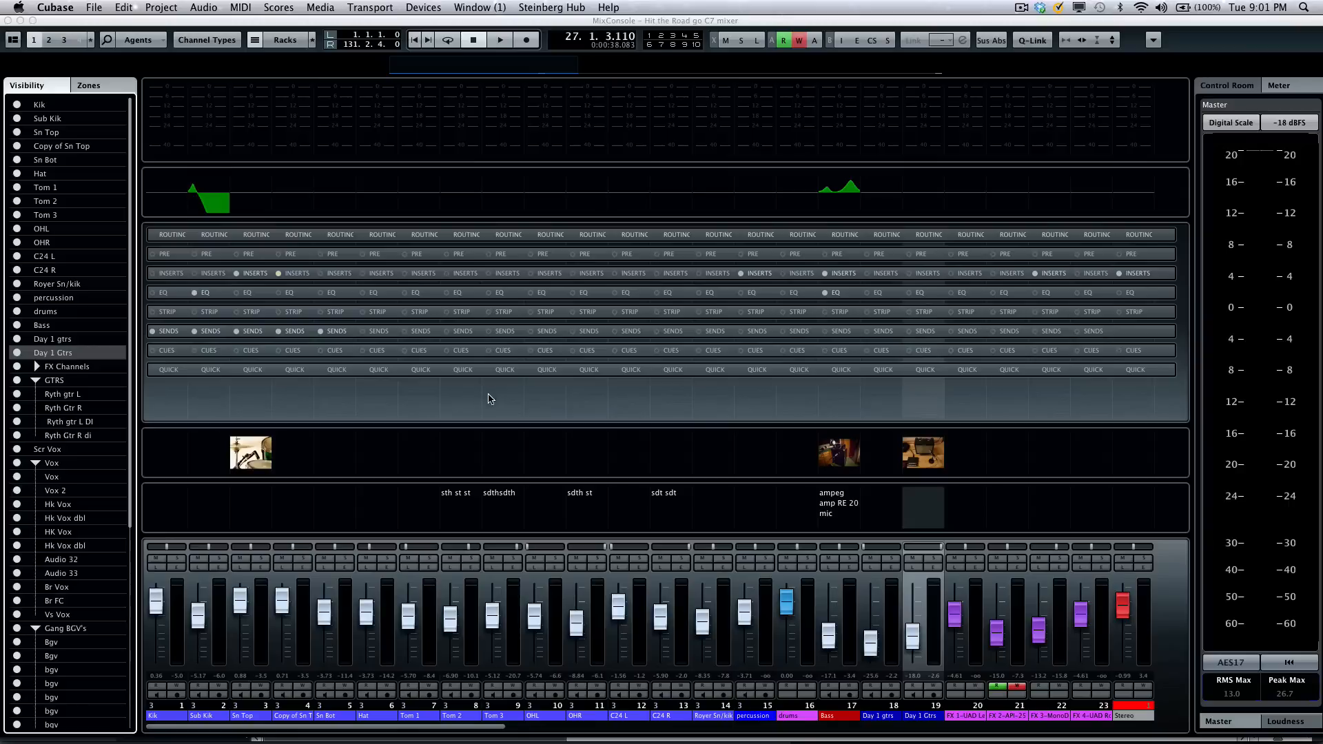
{"action": "mouse_move", "coordinate": [810, 278]}
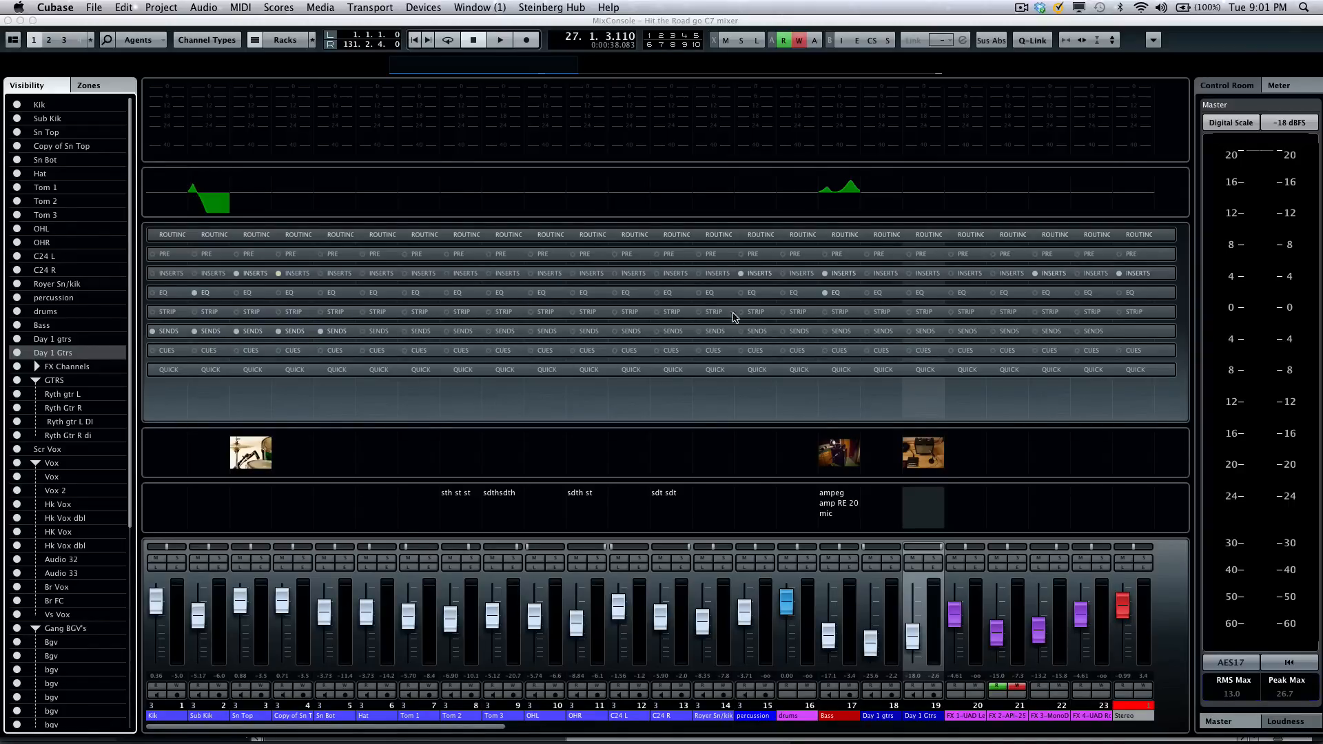
{"action": "mouse_move", "coordinate": [587, 312]}
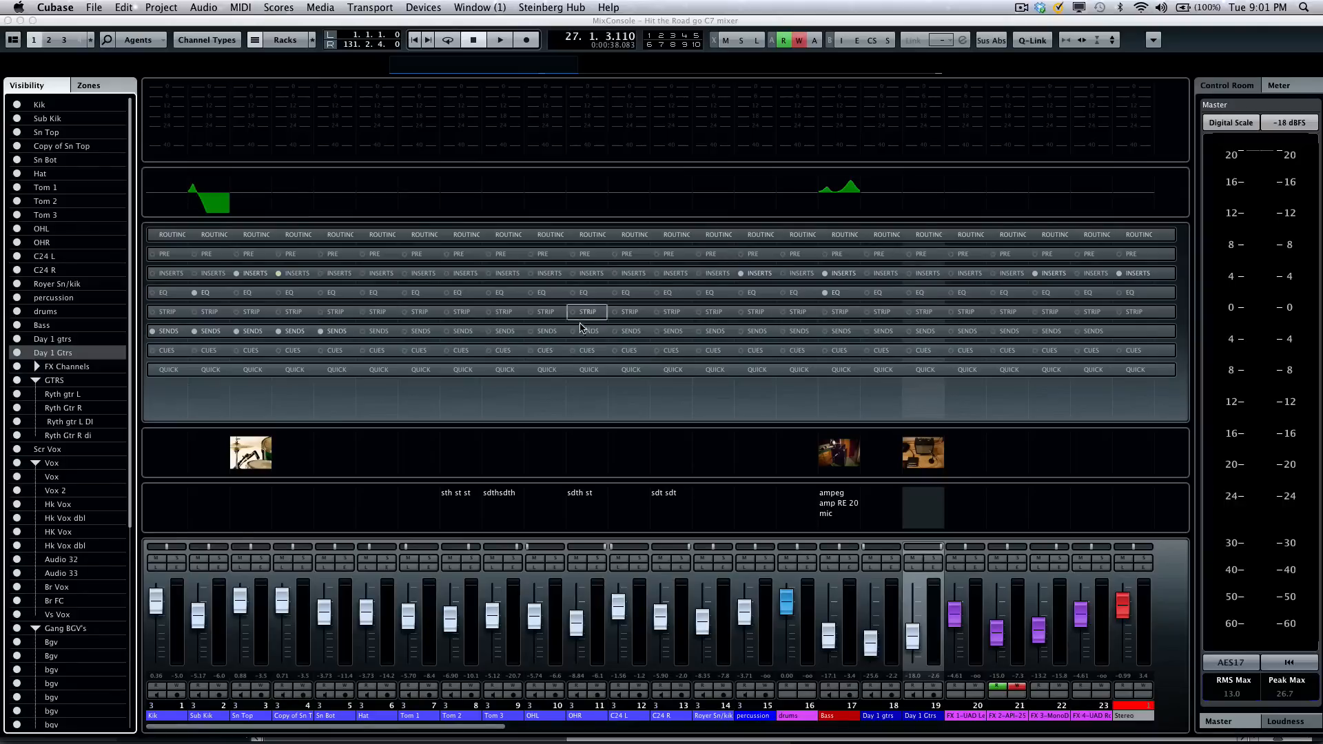